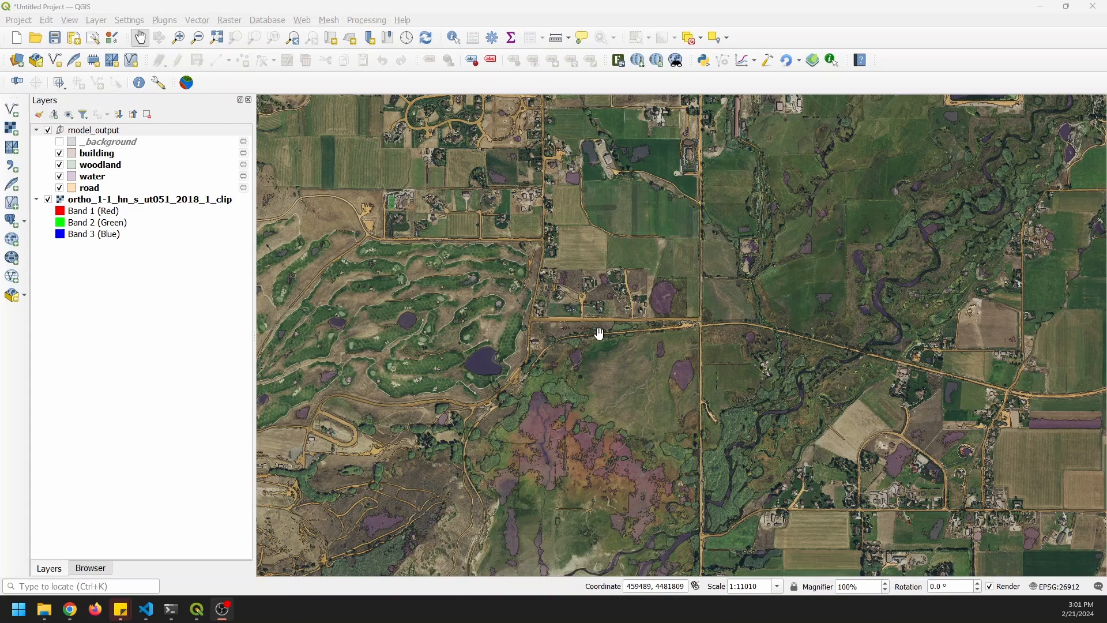
mouse_move(657, 351)
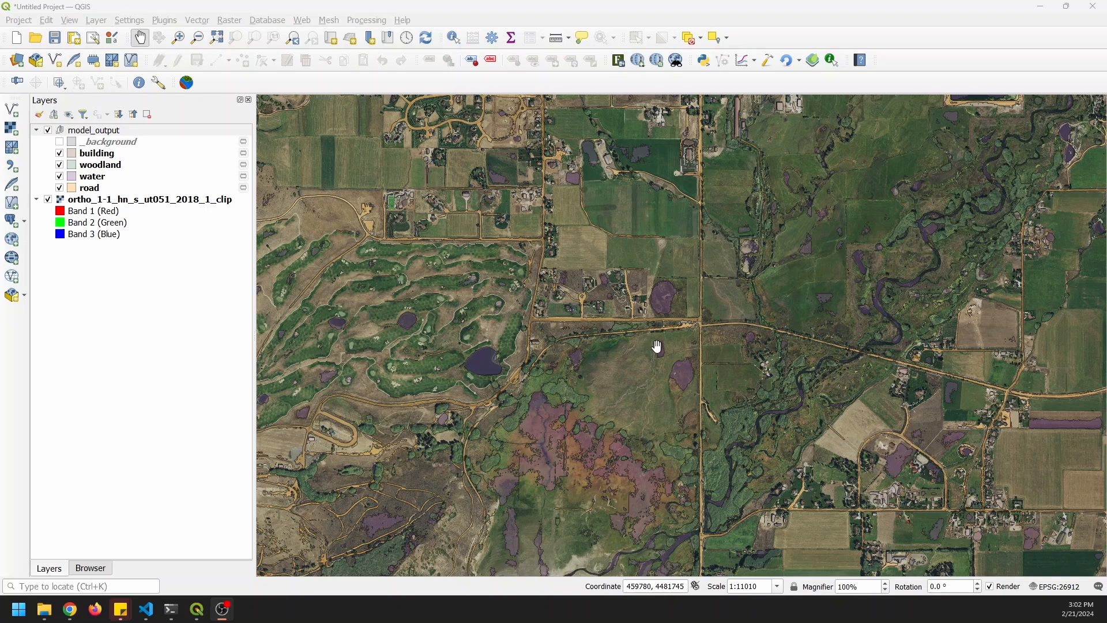
mouse_move(563, 337)
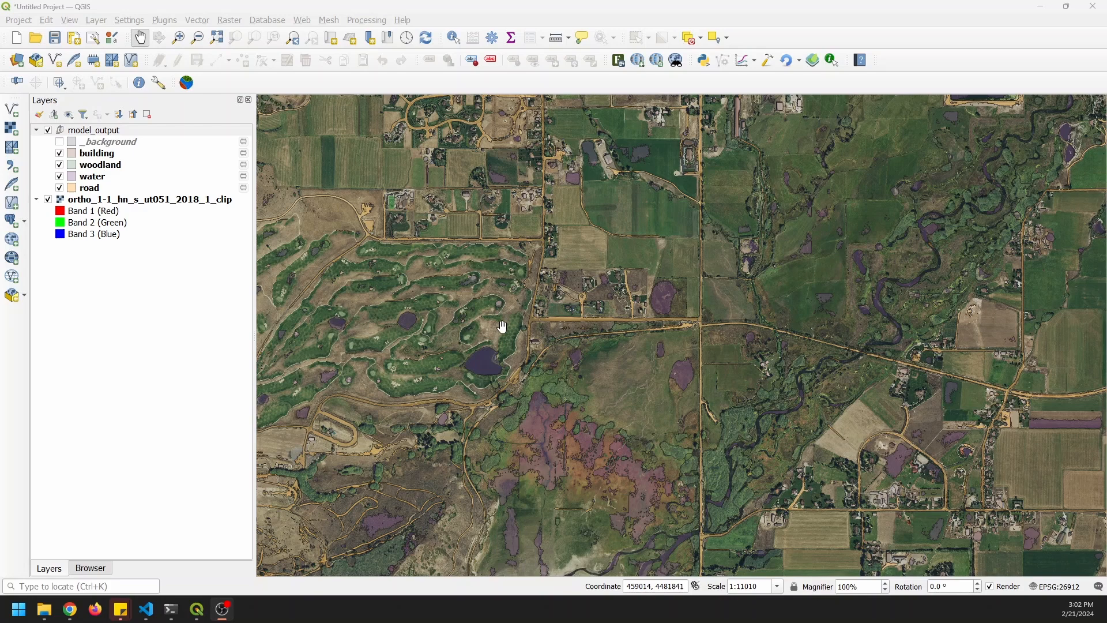
mouse_move(473, 227)
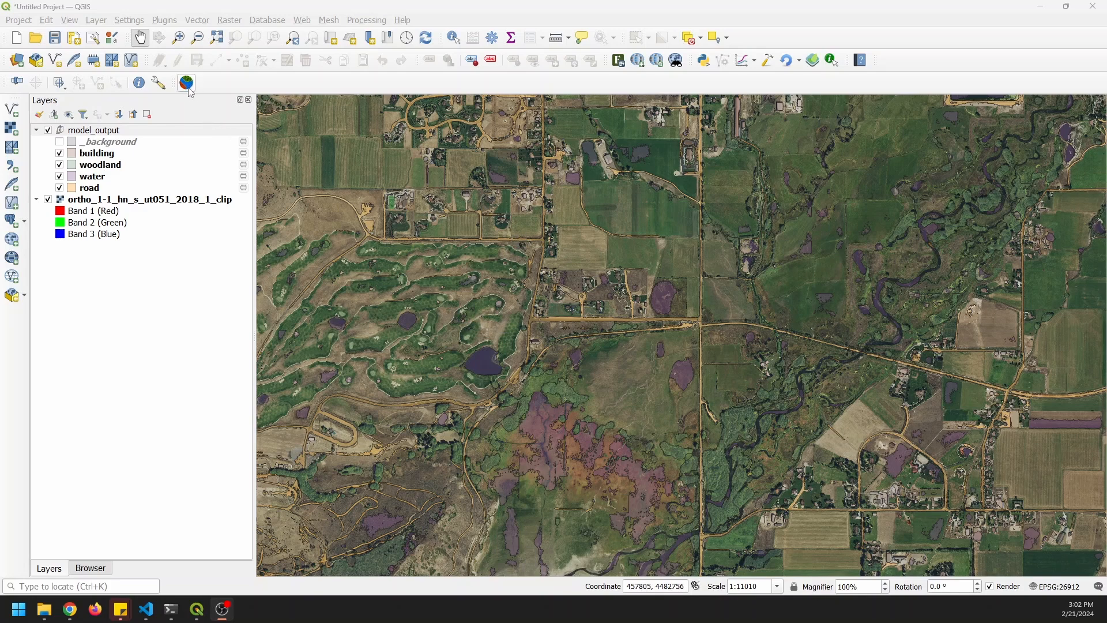
Select the model_output layer group in the Layers panel
left_click(94, 129)
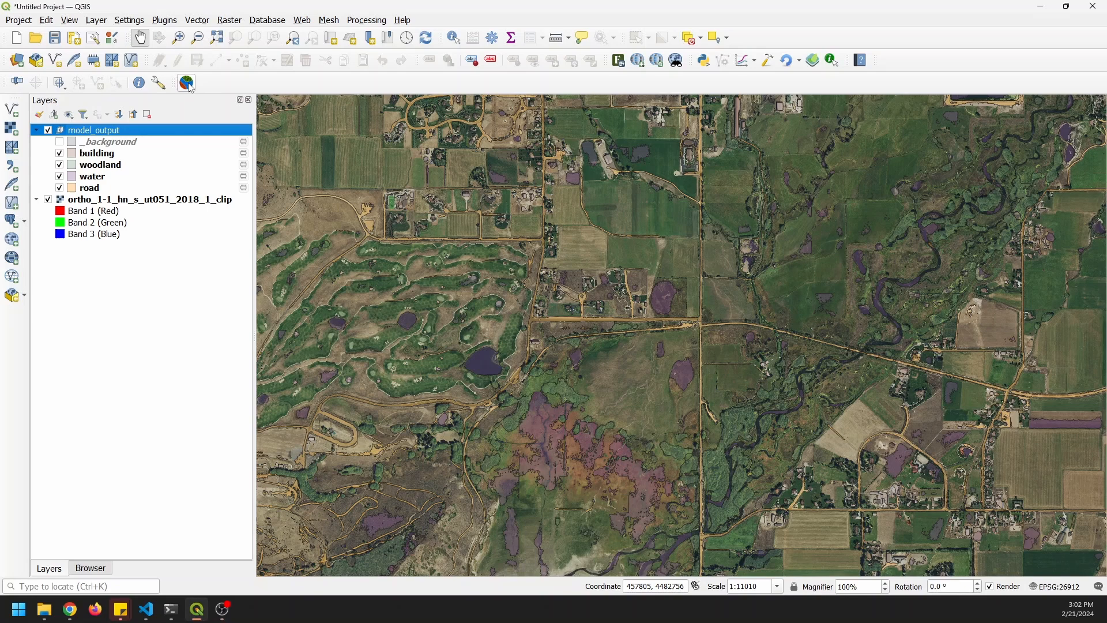
mouse_move(185, 83)
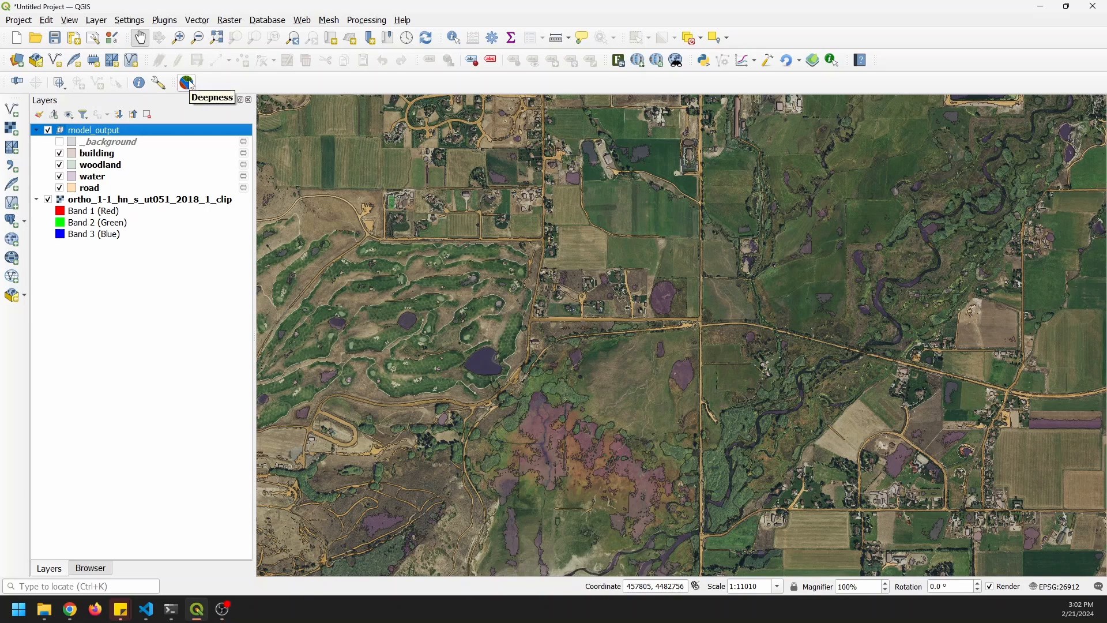
mouse_move(156, 178)
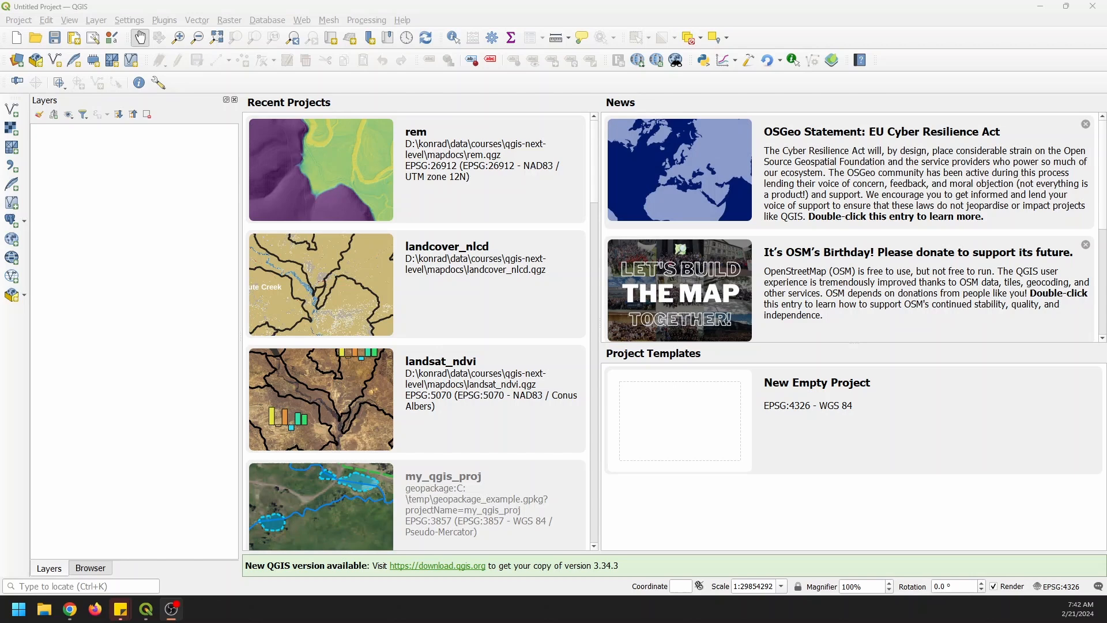
mouse_move(361, 332)
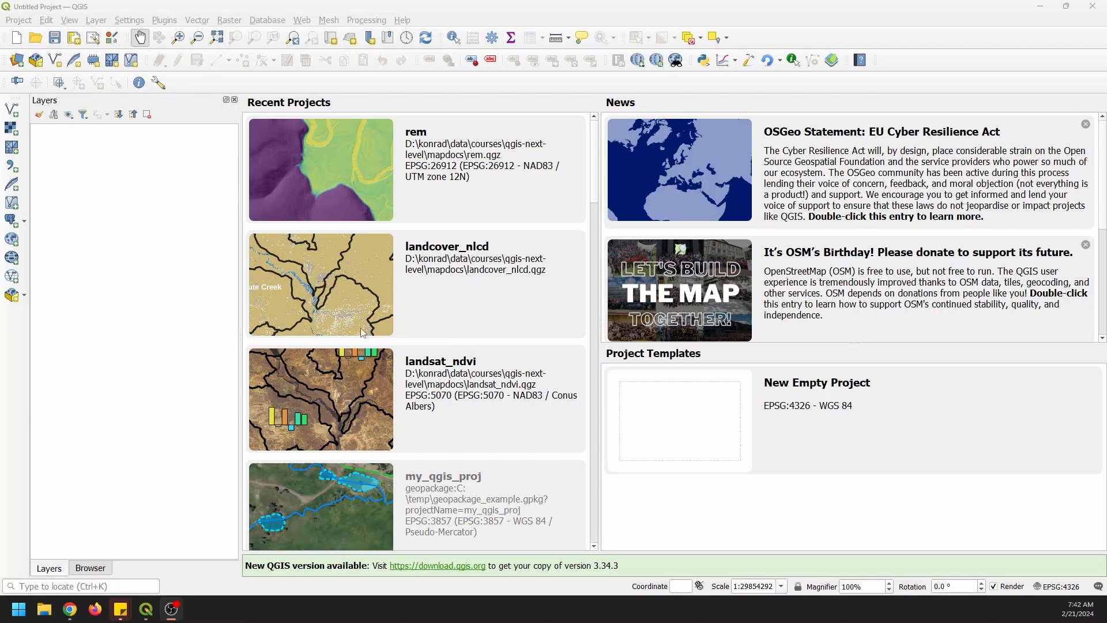
mouse_move(166, 28)
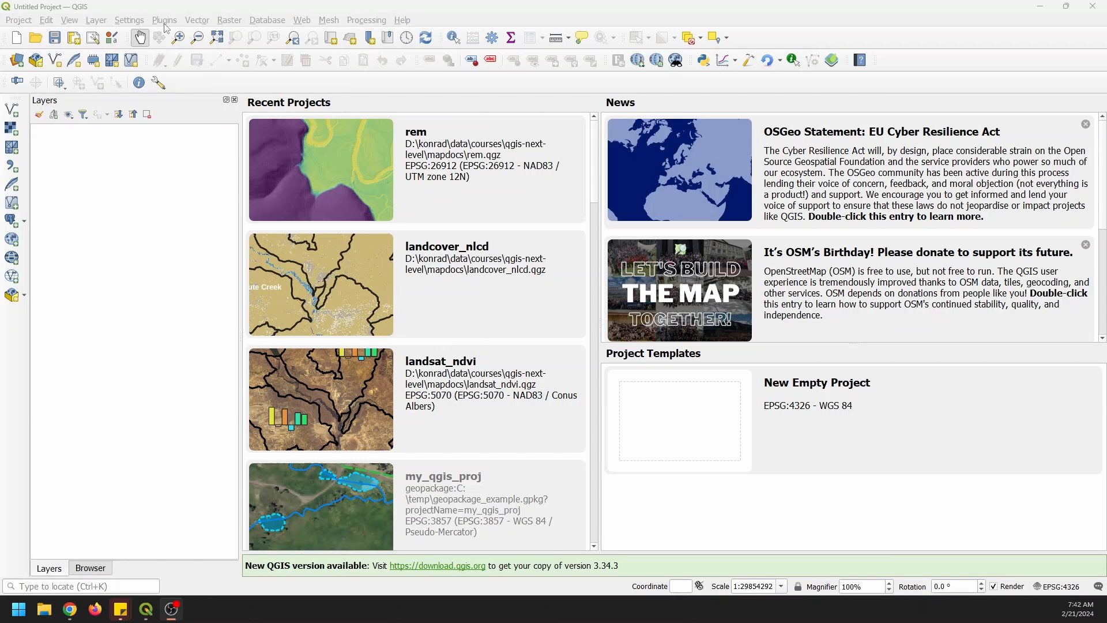
Find Deepness in the plugin manager by searching 'deepn' and install it
left_click(164, 20)
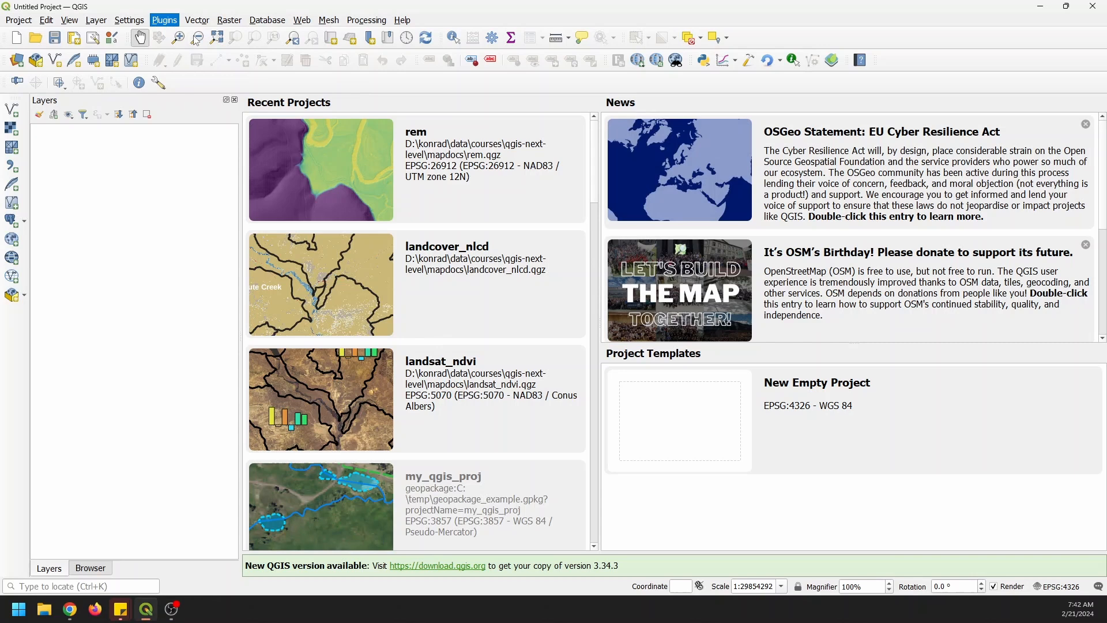
left_click(164, 20)
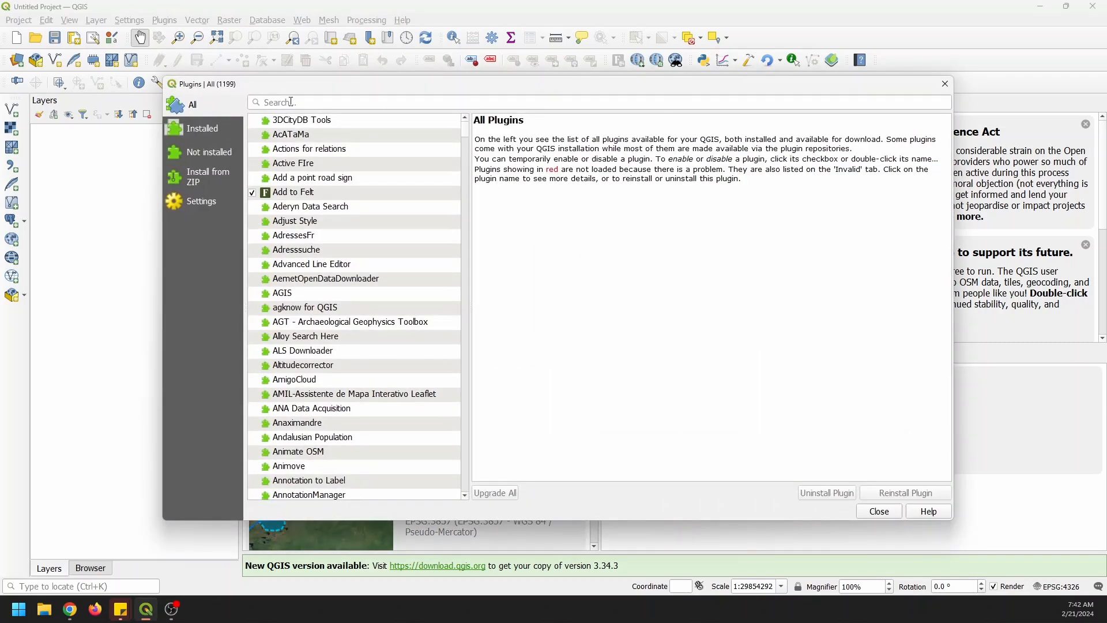
type("deepne")
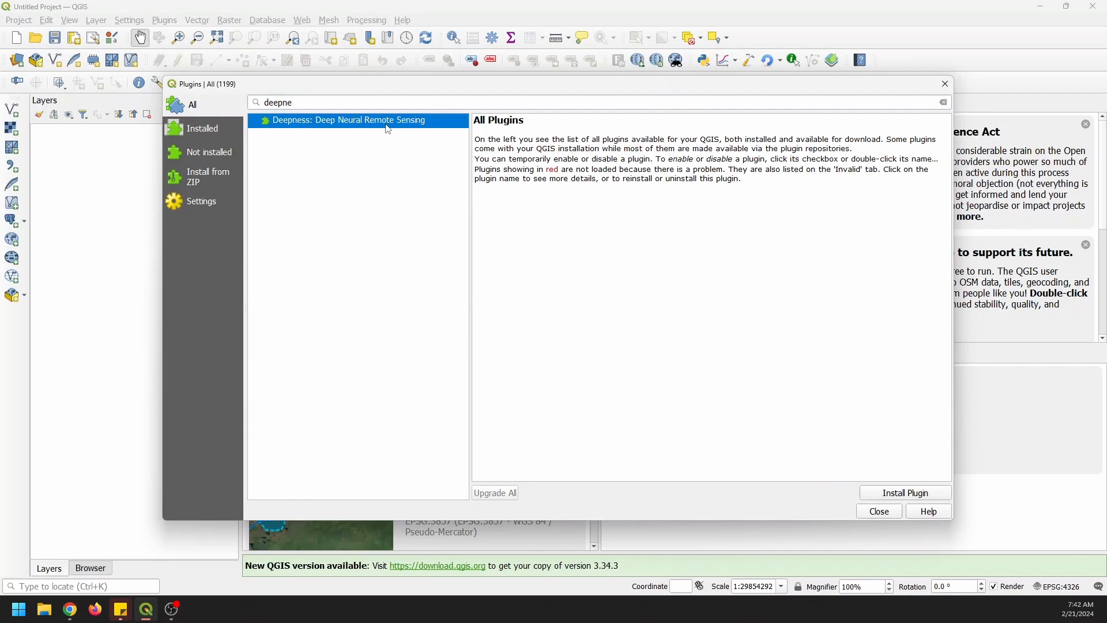
left_click(388, 120)
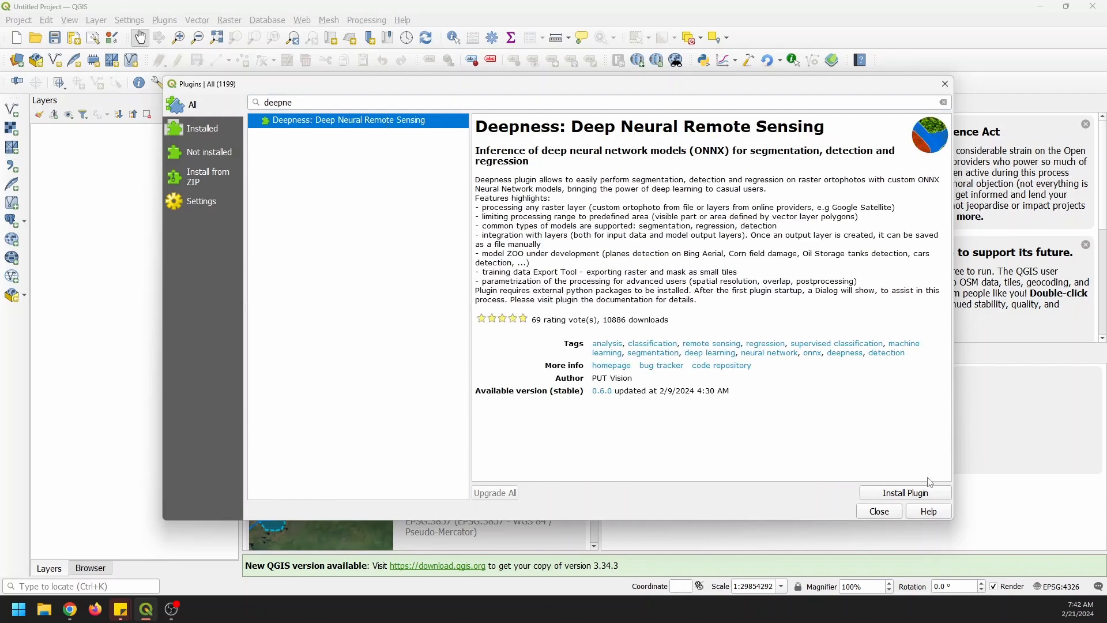
left_click(906, 493)
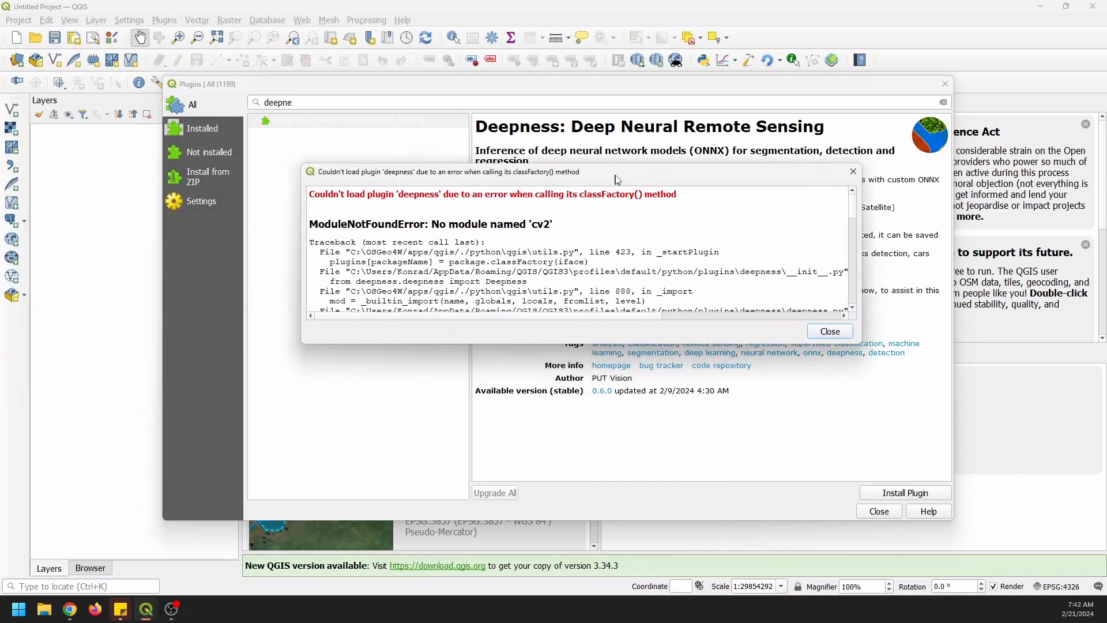
Read through the missing cv2 traceback, close it and launch the Deepness packages installer
left_click_drag(615, 171, 639, 166)
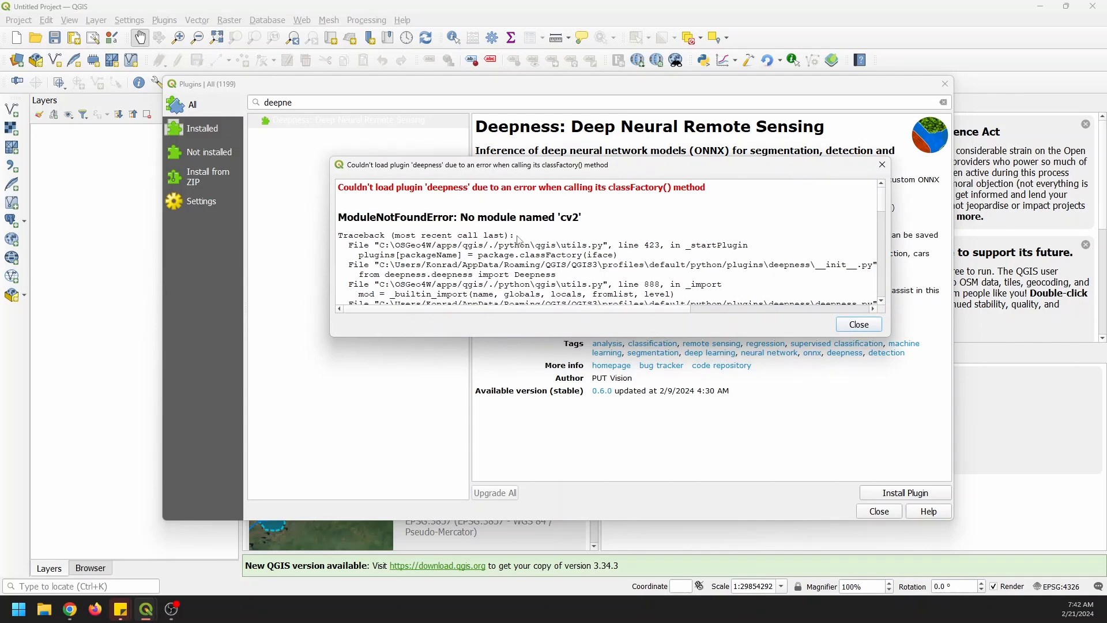
scroll("down", 3)
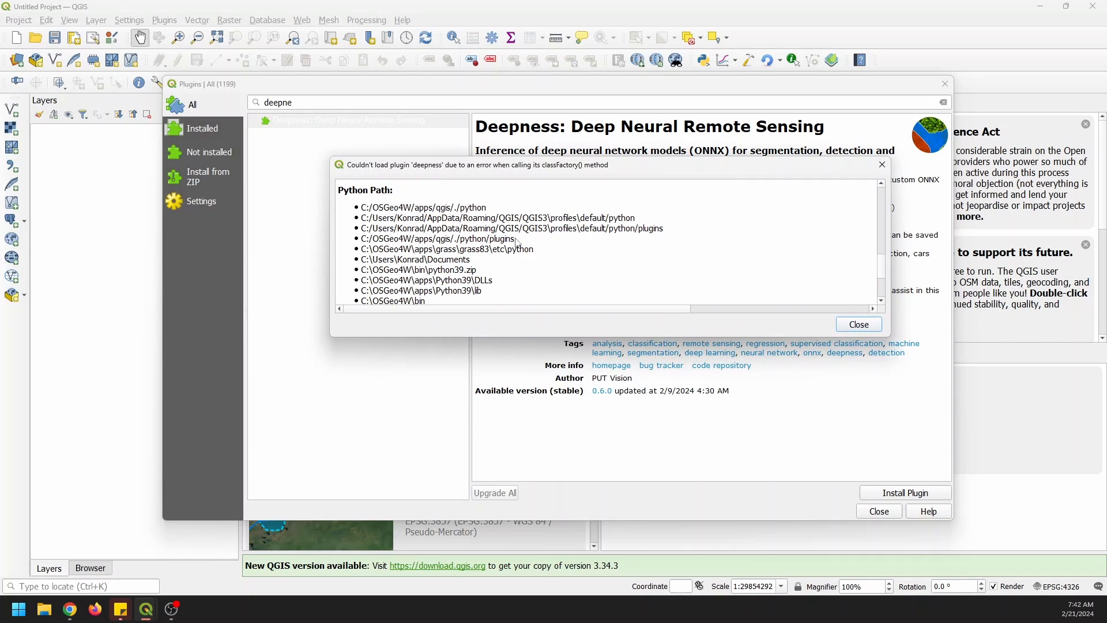
scroll("down", 3)
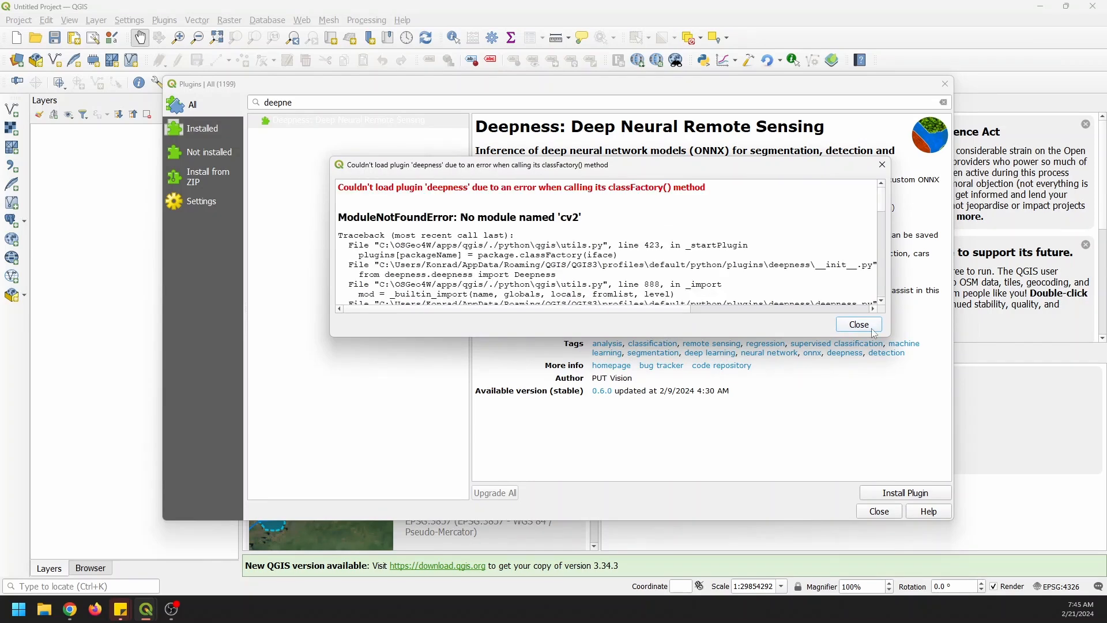
left_click(858, 324)
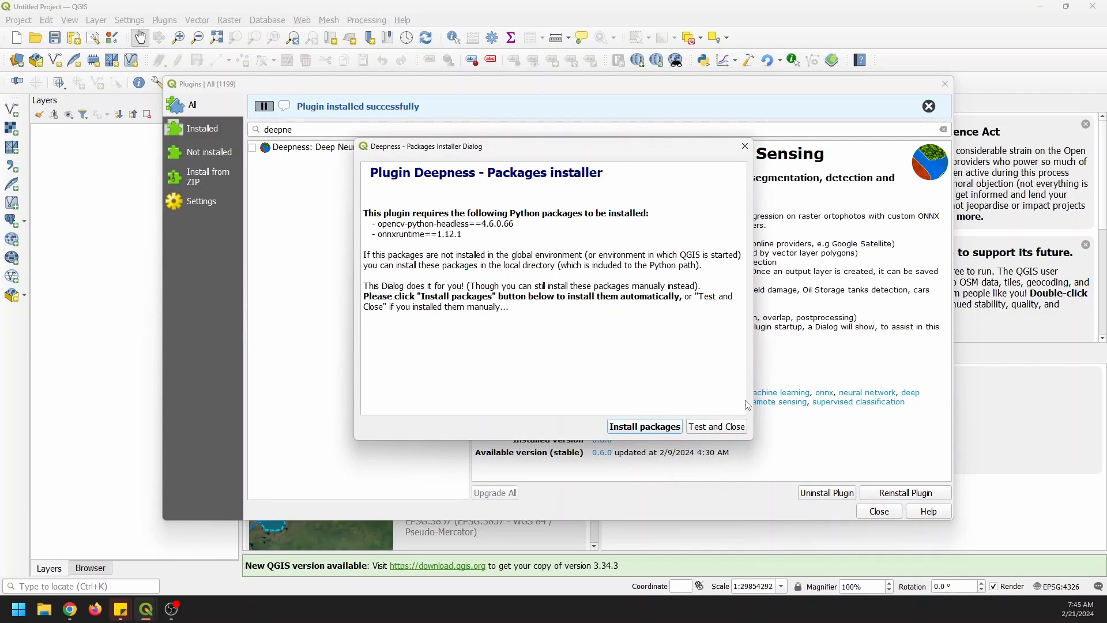
mouse_move(493, 231)
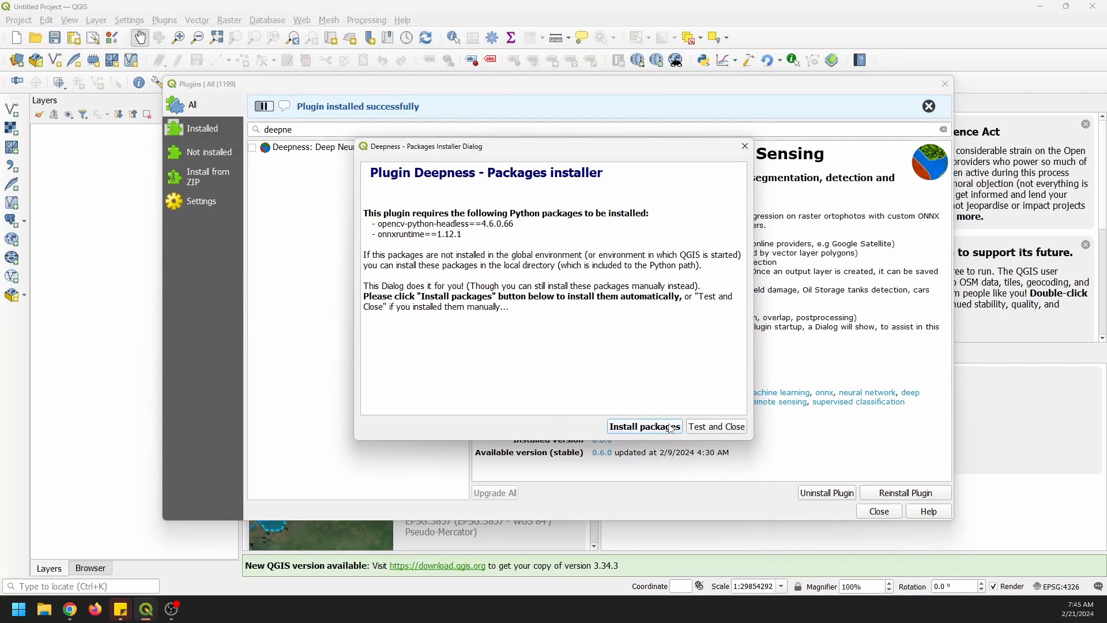
left_click(929, 105)
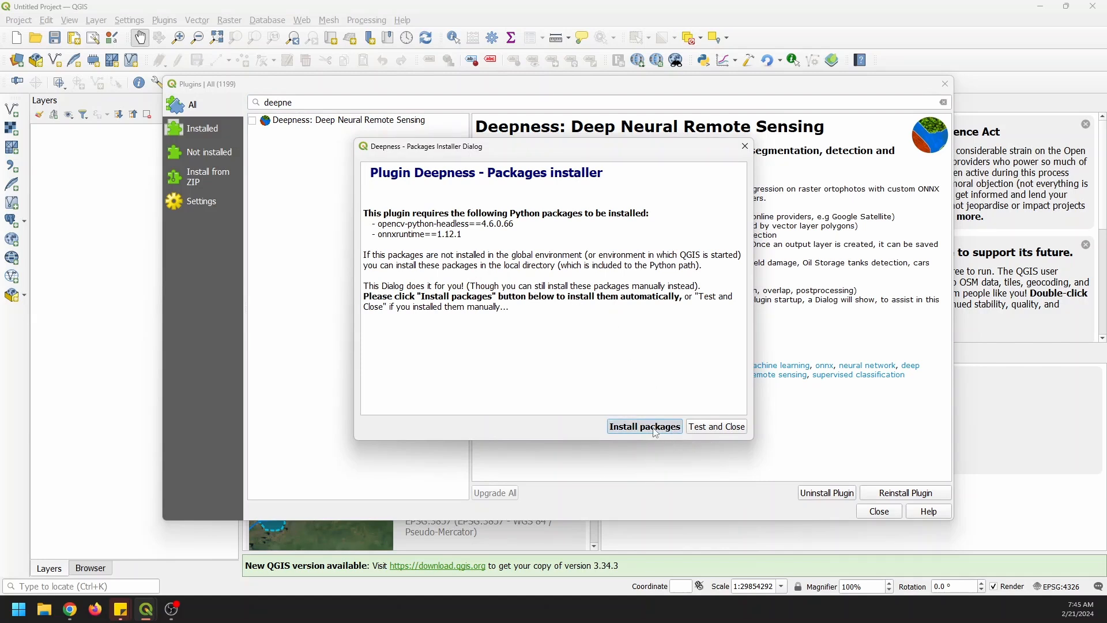
Install the opencv and onnxruntime packages, test them and close the plugin manager
left_click(645, 427)
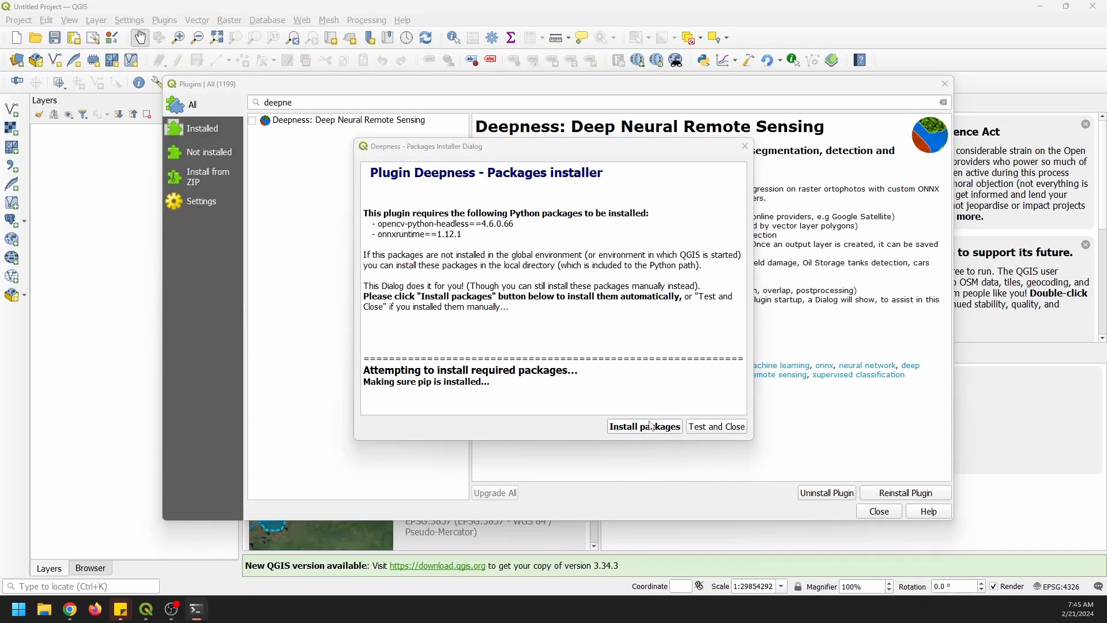
left_click(645, 427)
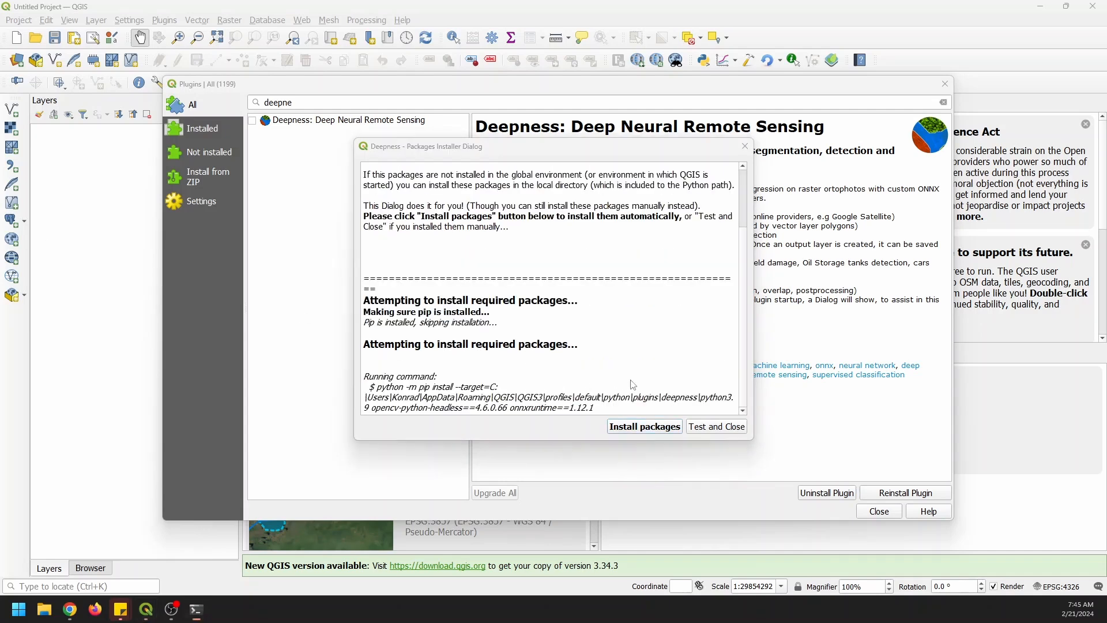
mouse_move(641, 377)
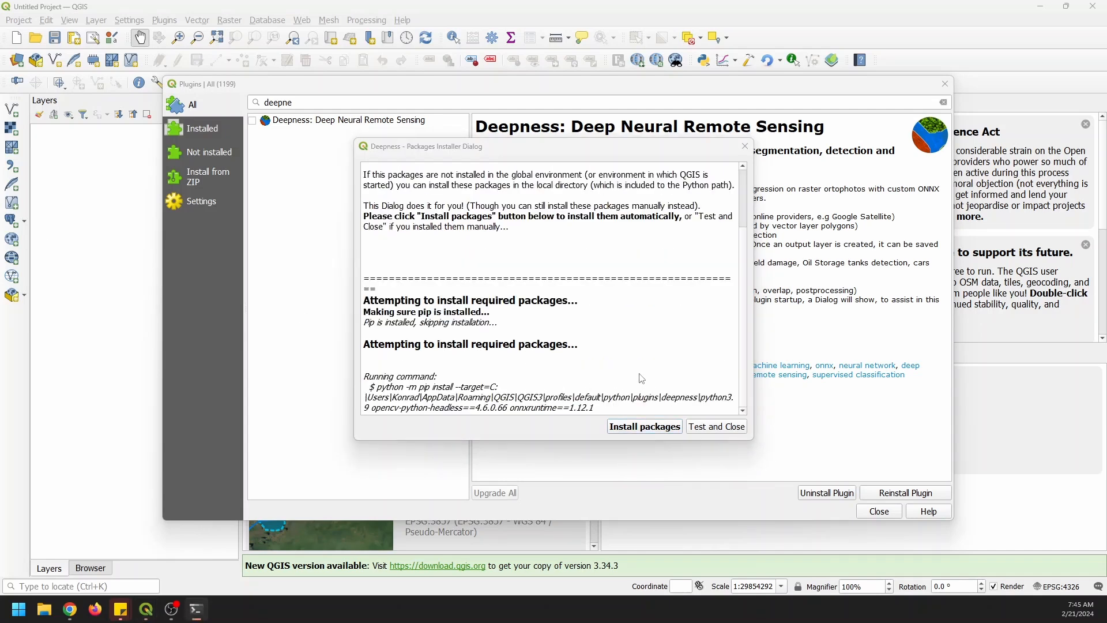
scroll("down", 3)
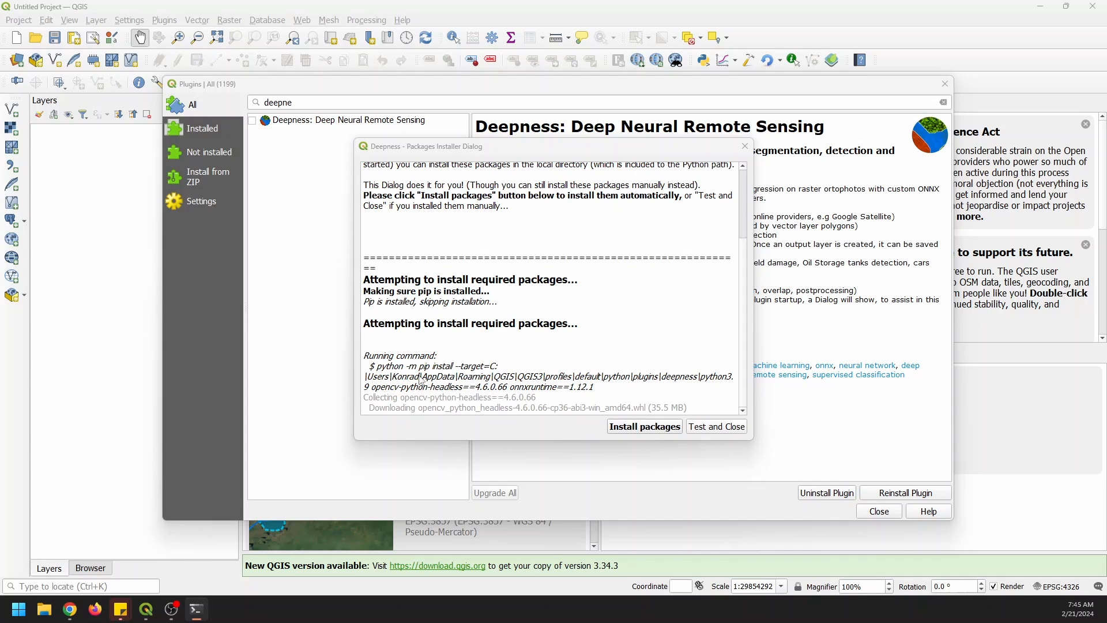
mouse_move(523, 417)
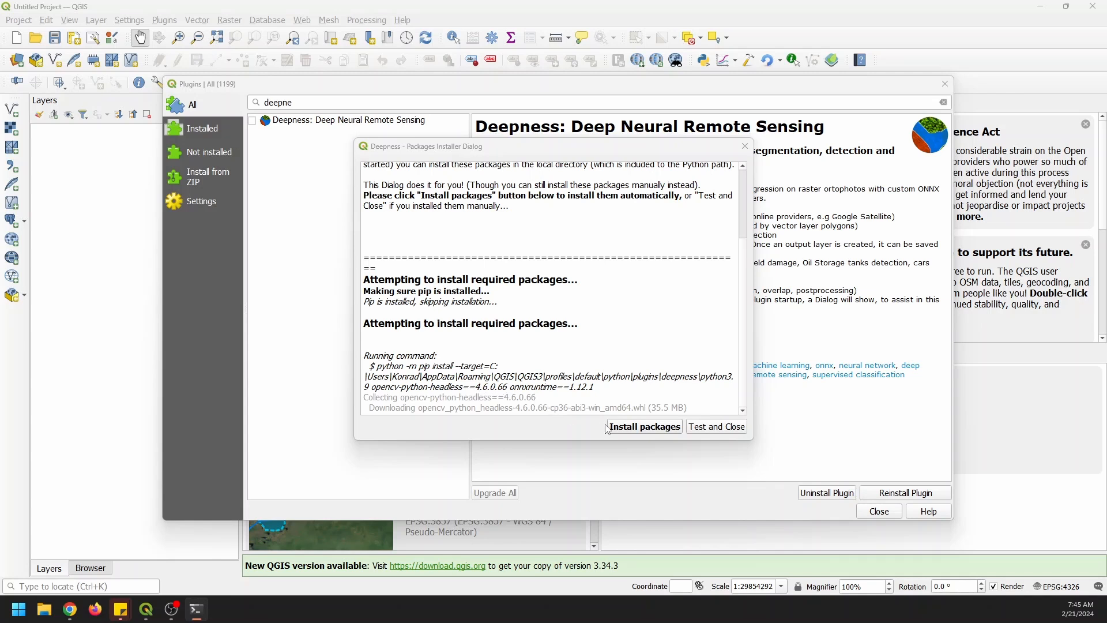
mouse_move(593, 411)
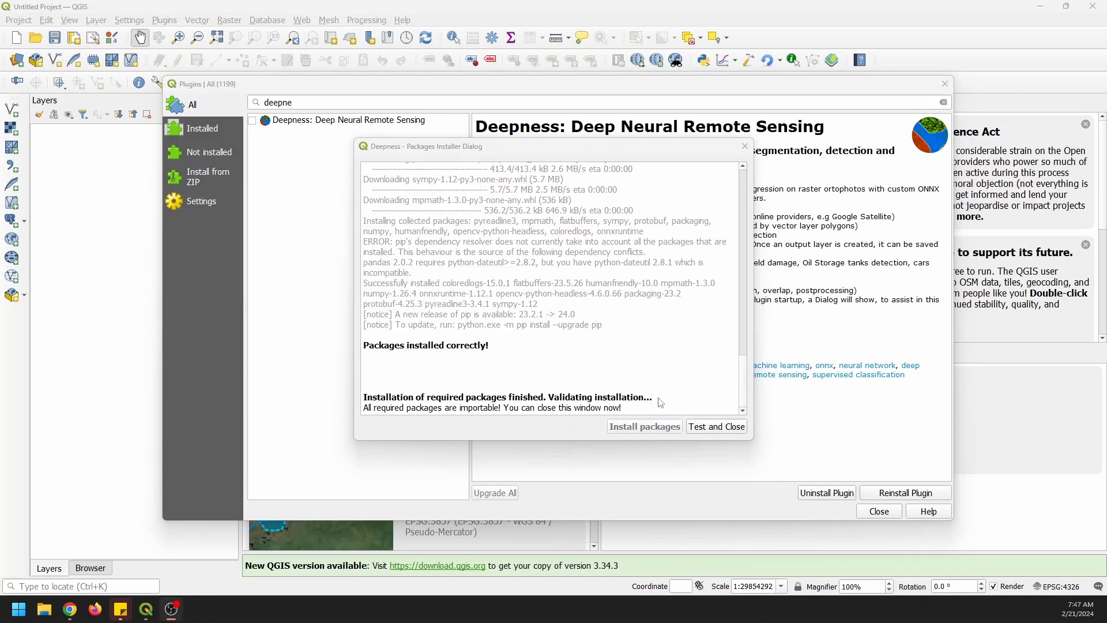
mouse_move(626, 422)
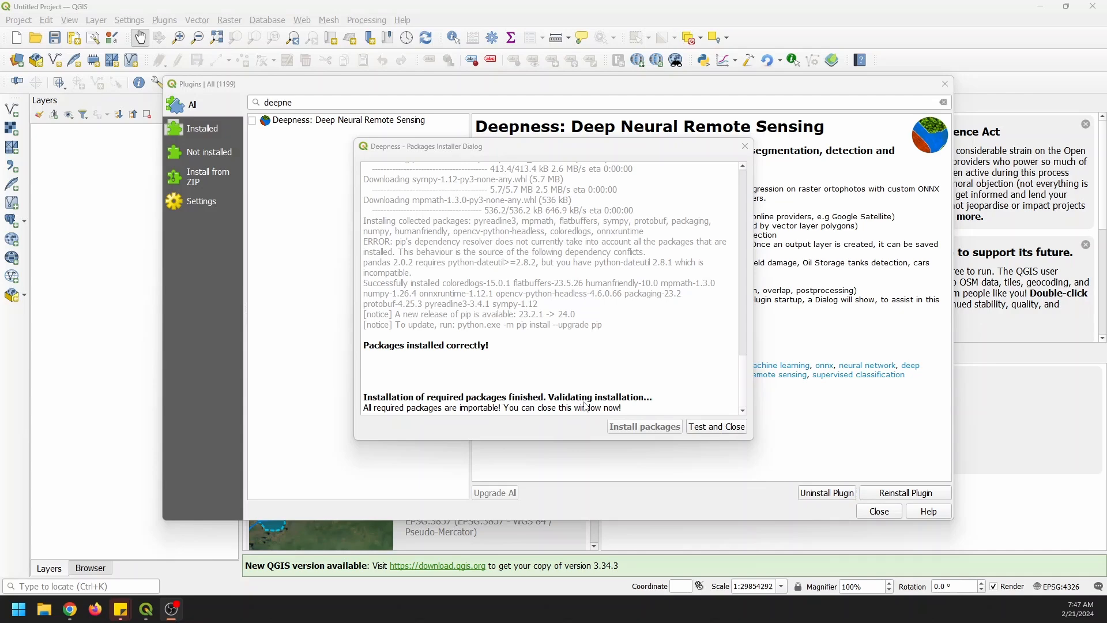
left_click(717, 427)
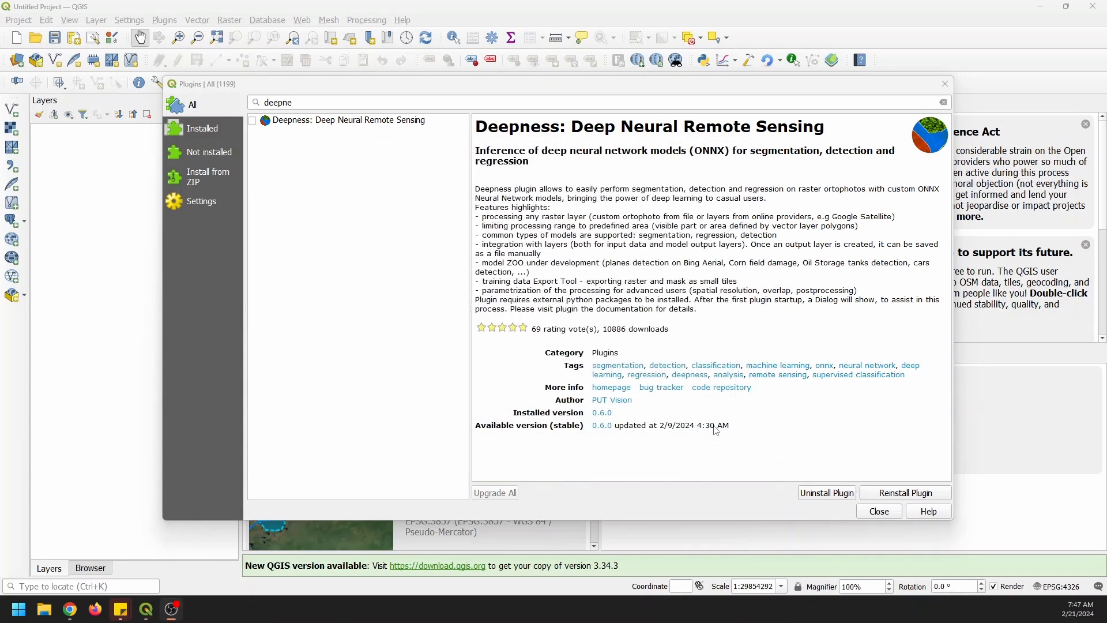
mouse_move(768, 500)
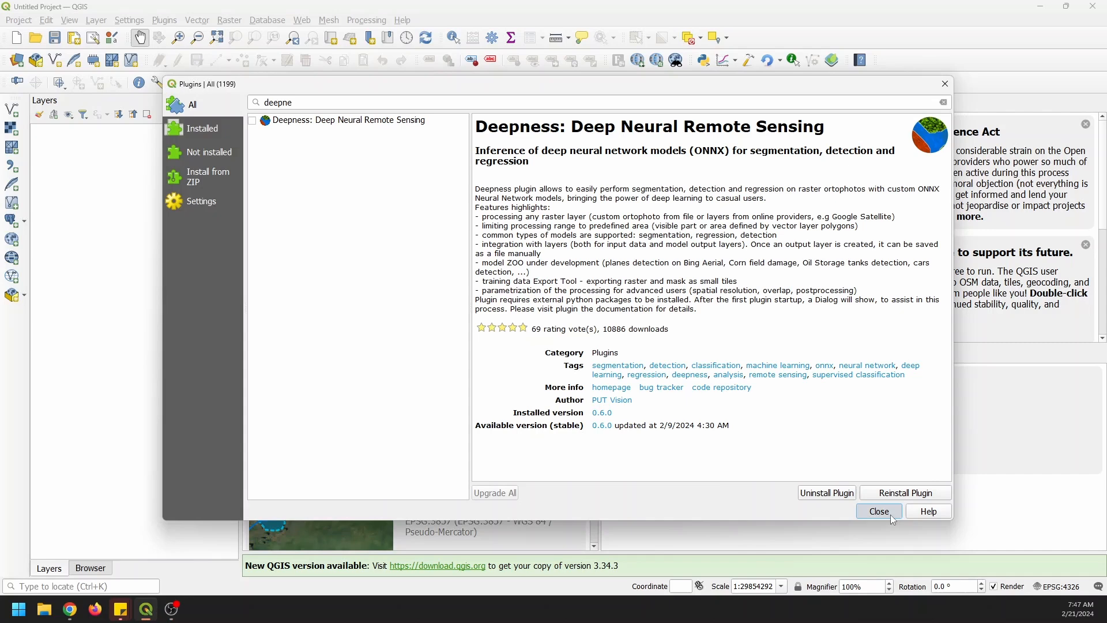
left_click(879, 511)
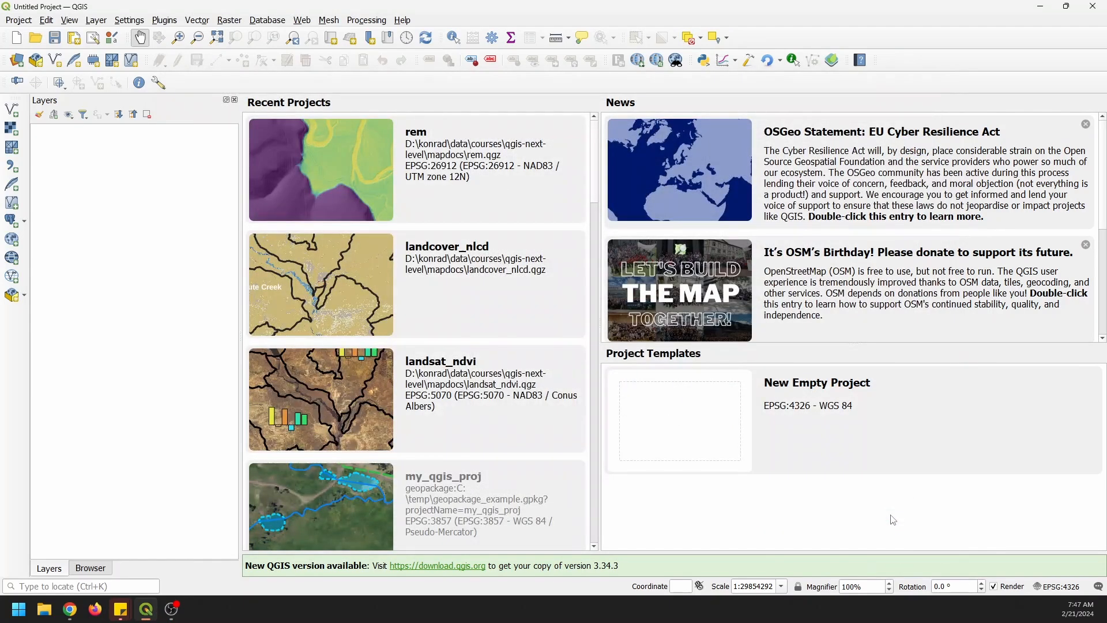
mouse_move(801, 456)
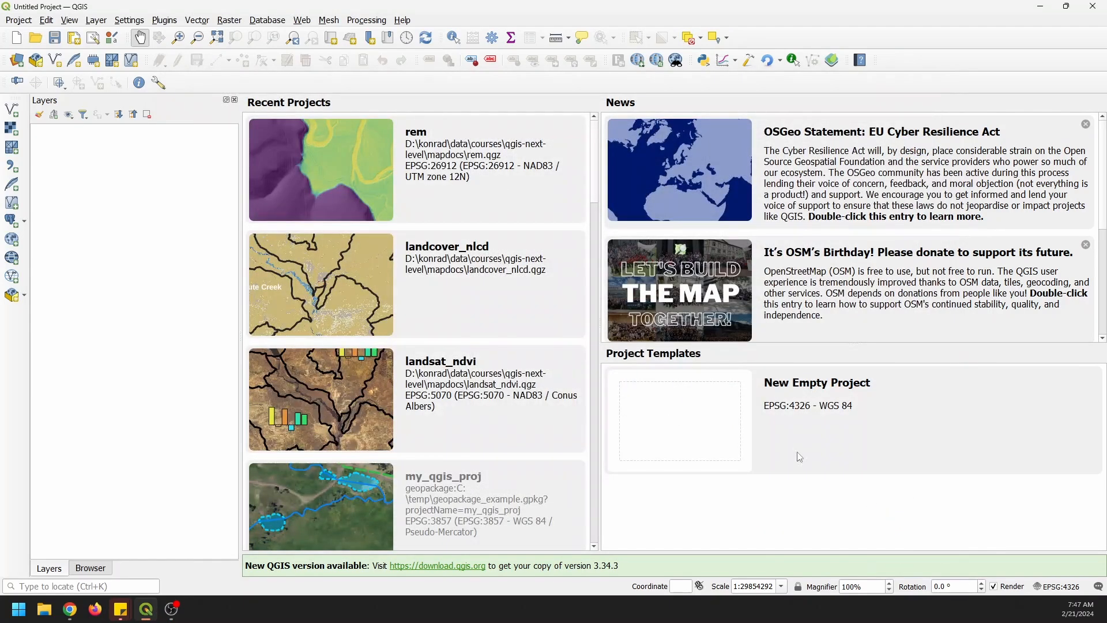
Look through the Plugins menu and dismiss it without choosing anything
left_click(166, 20)
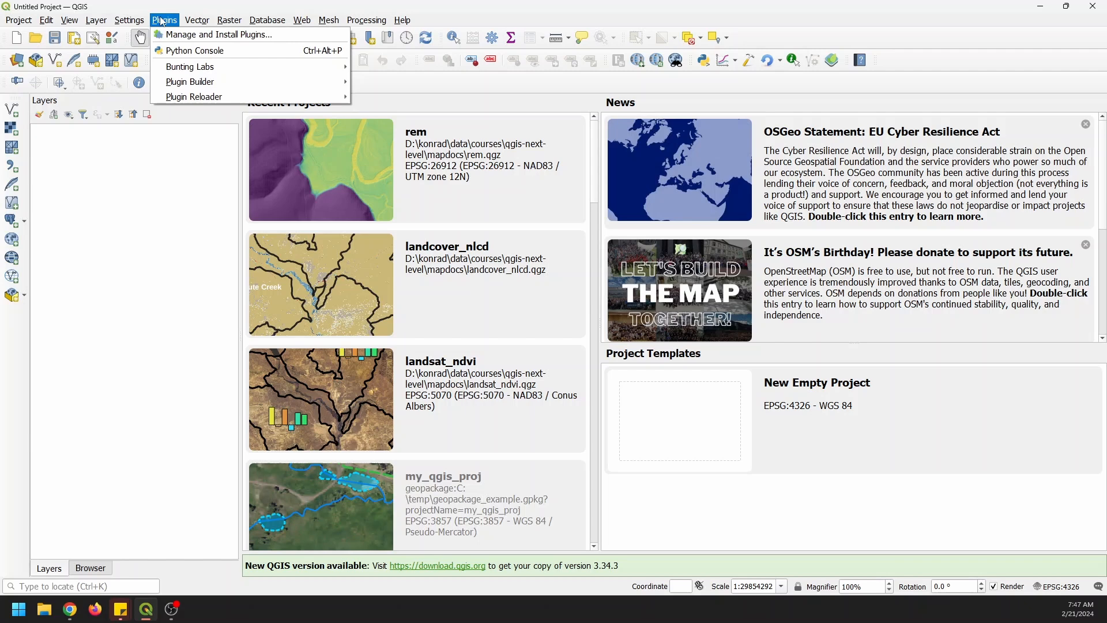
left_click(493, 155)
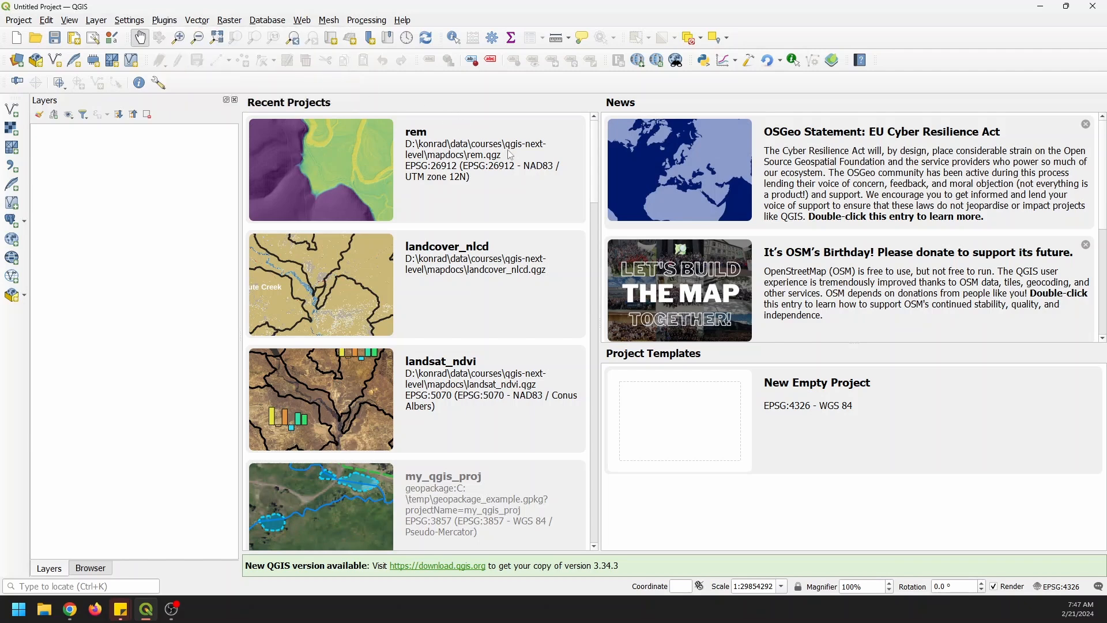
mouse_move(511, 154)
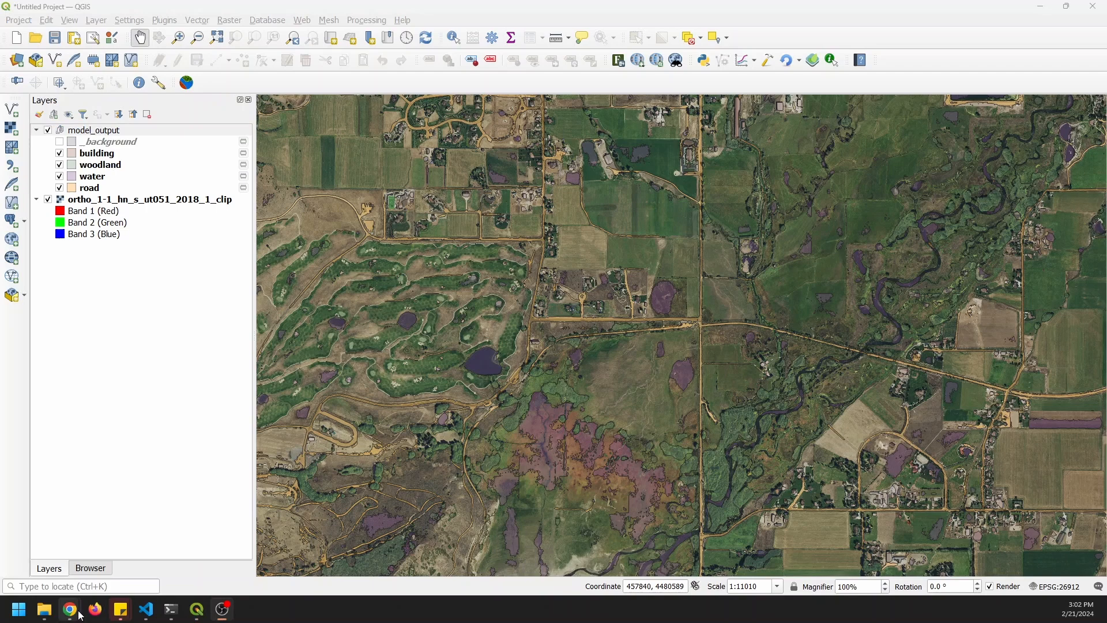
In Chrome, reach the Deepness plugin repository page and show its Details
left_click(69, 609)
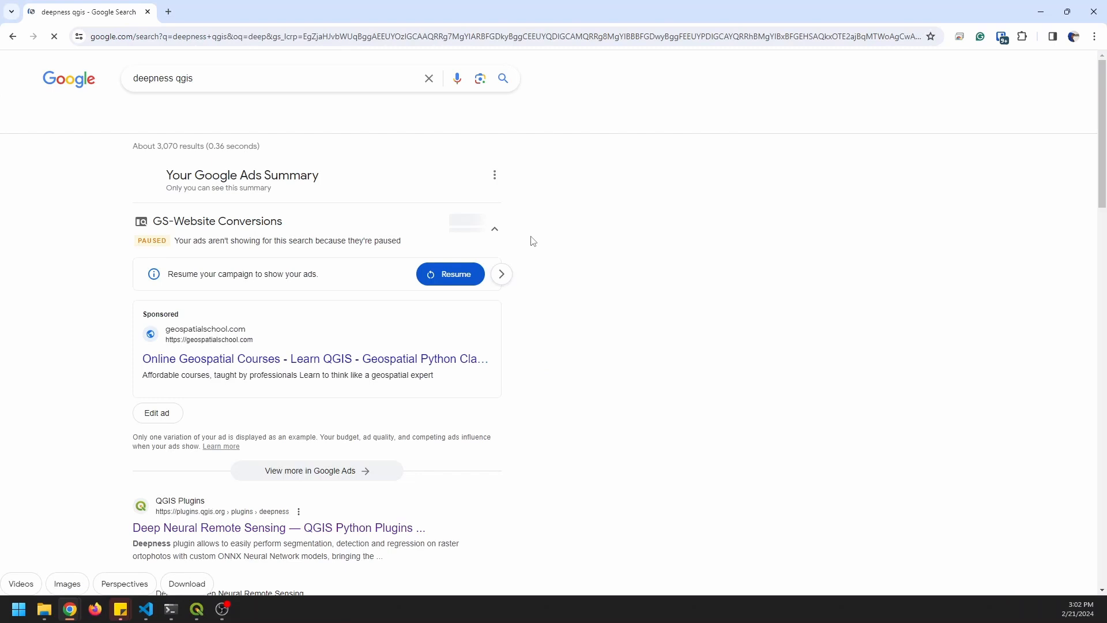
scroll("down", 3)
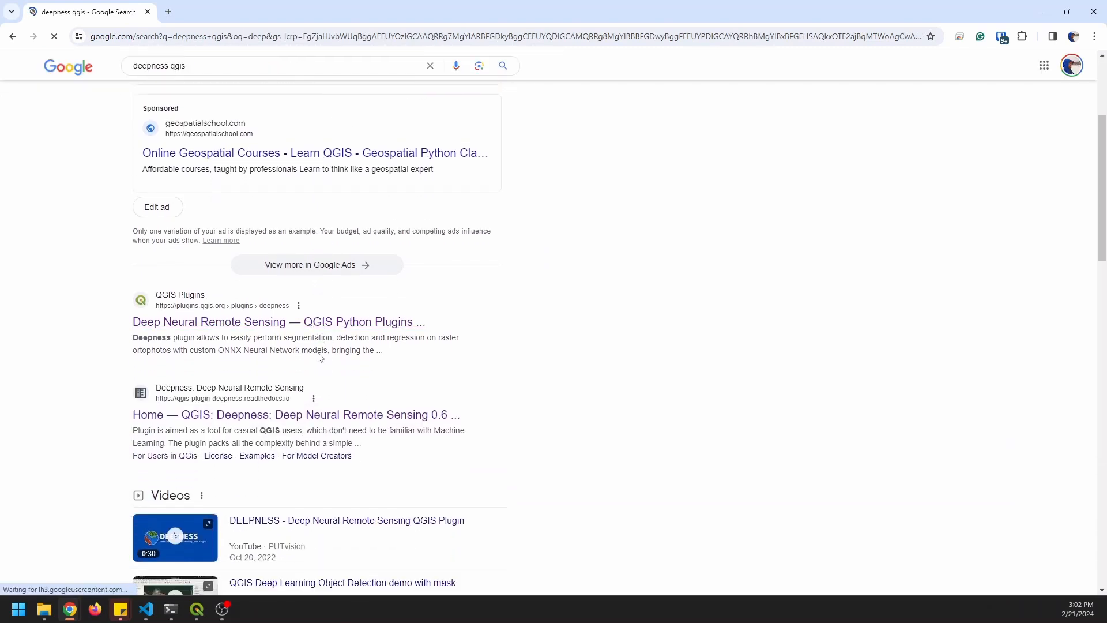
scroll("down", 3)
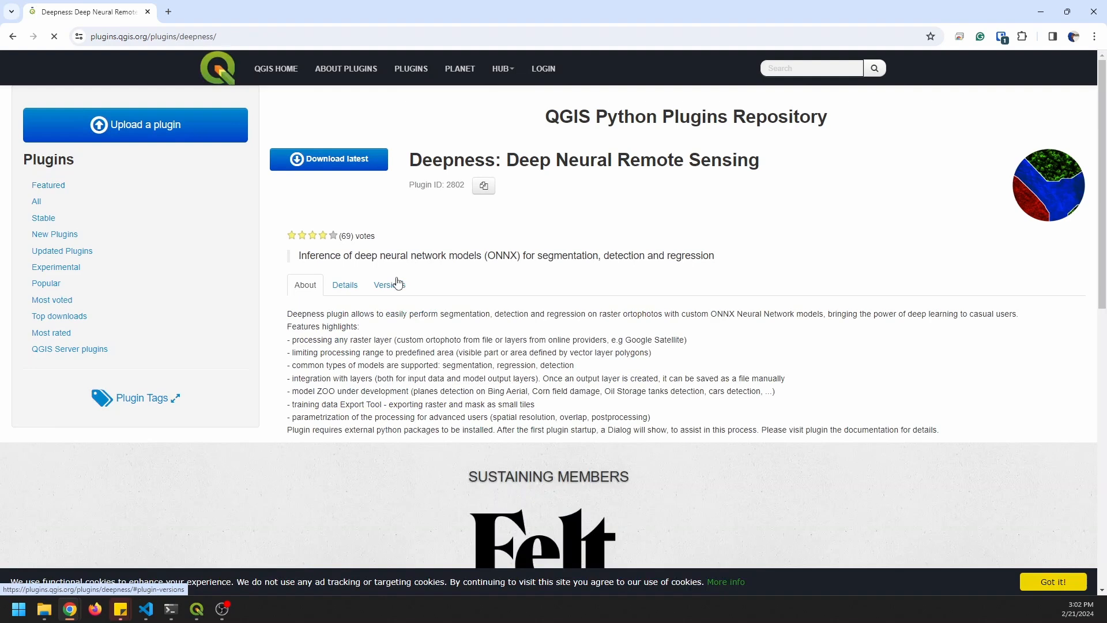
left_click(345, 285)
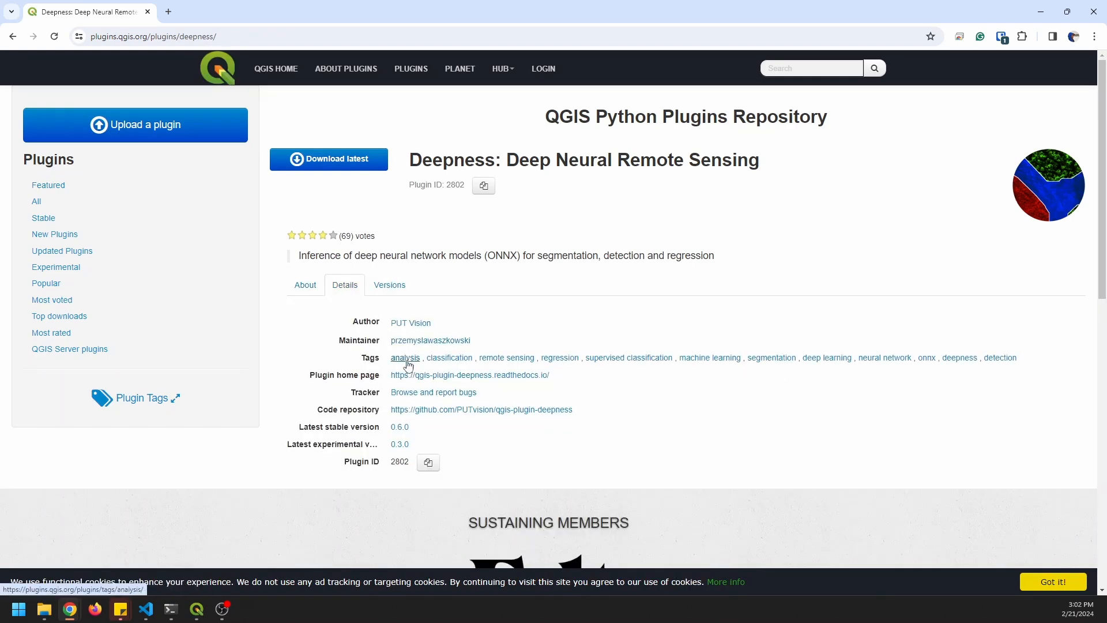
mouse_move(457, 377)
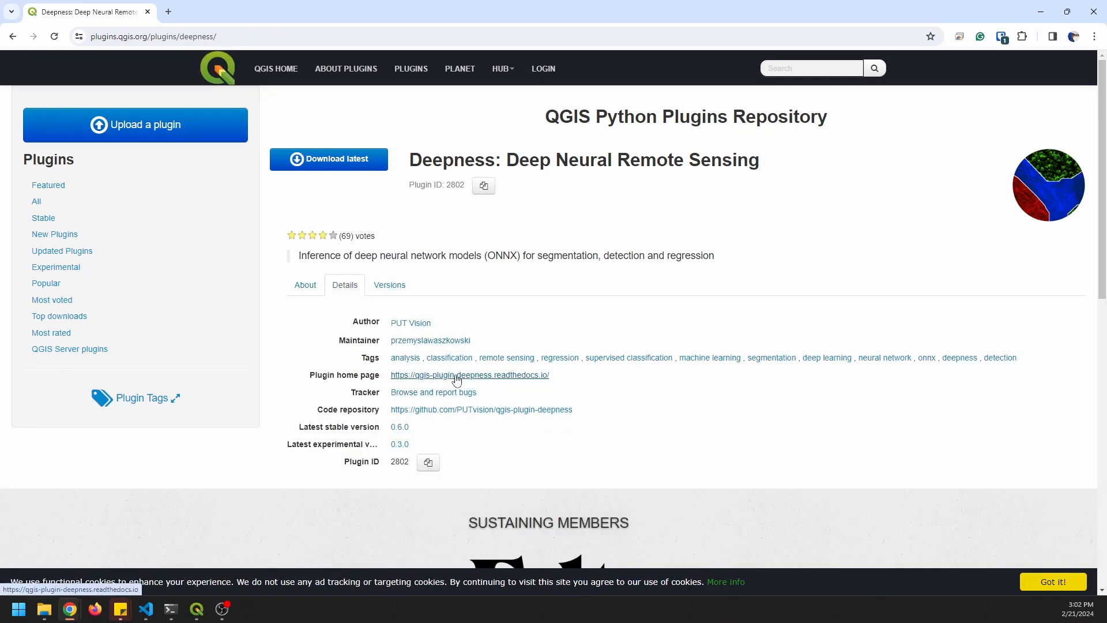
Follow the Plugin home page link to the Deepness readthedocs documentation
left_click(470, 375)
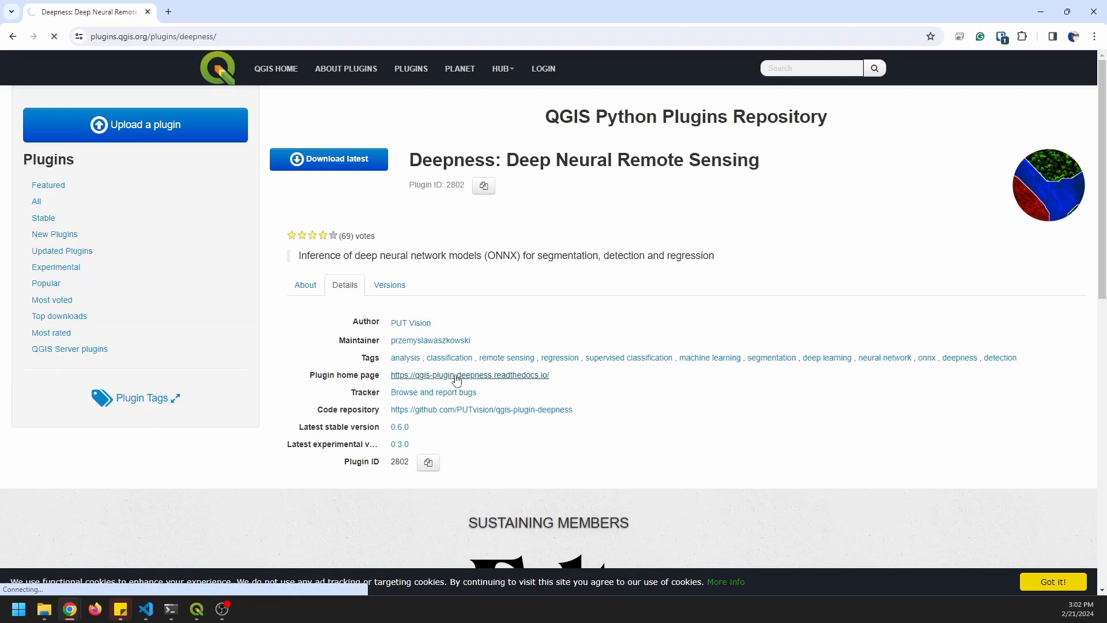
left_click(469, 375)
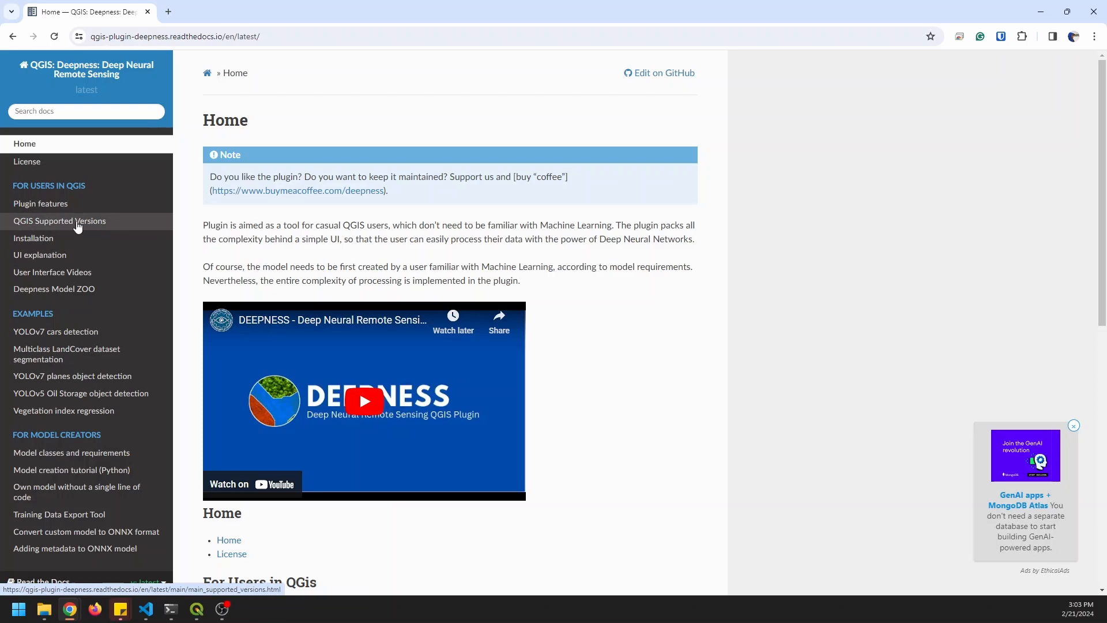
mouse_move(143, 333)
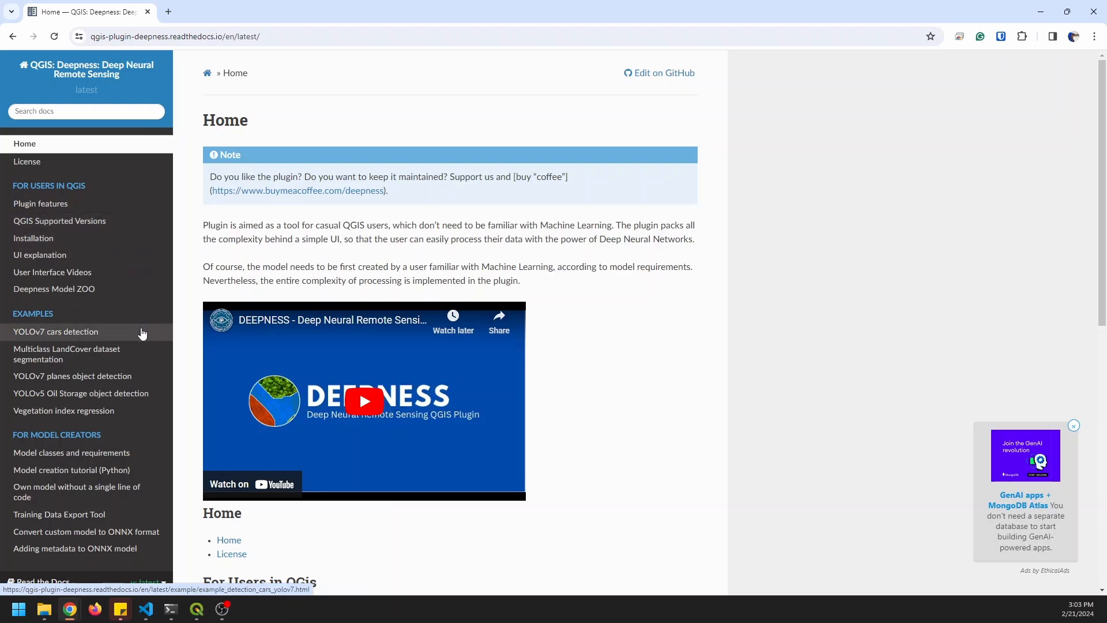
scroll("down", 3)
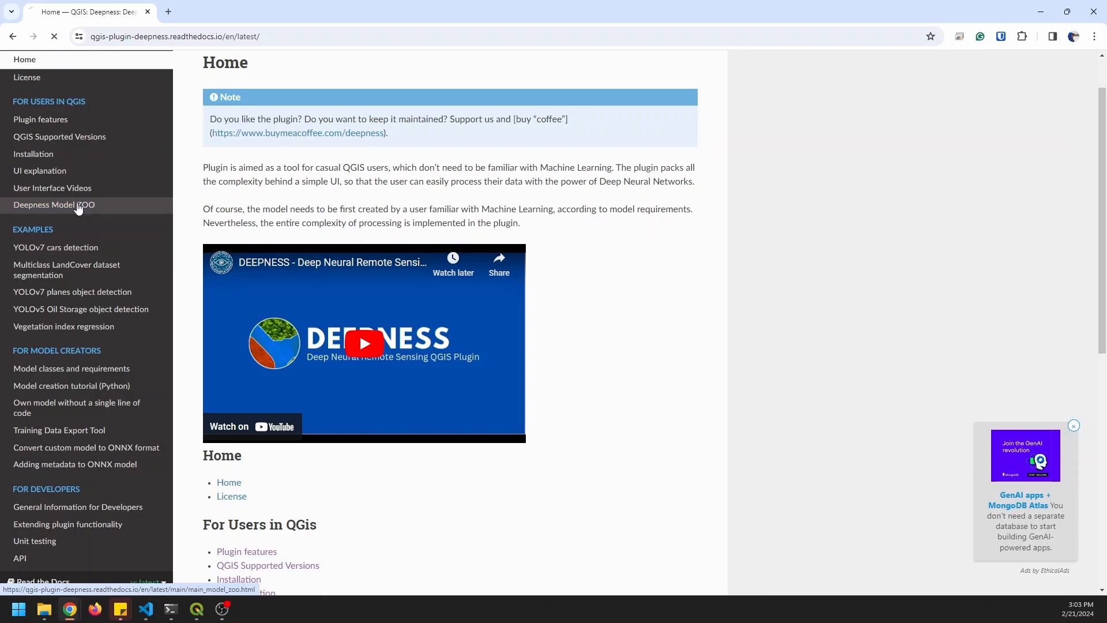
Browse the Deepness Model ZOO page down to the Land Cover Segmentation model
left_click(54, 205)
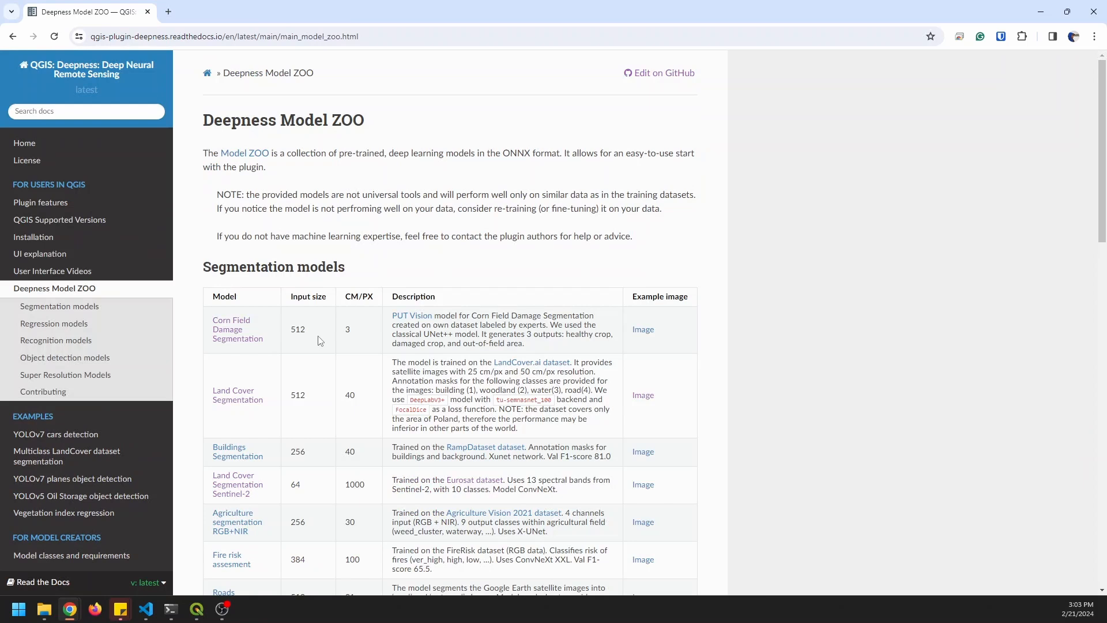
mouse_move(278, 424)
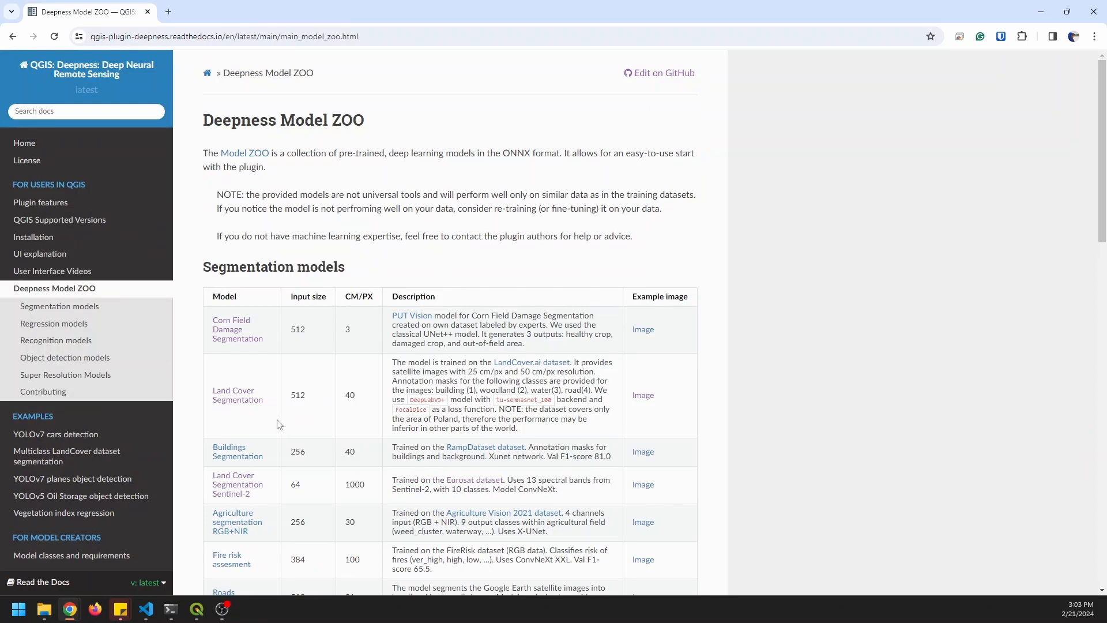
scroll("down", 3)
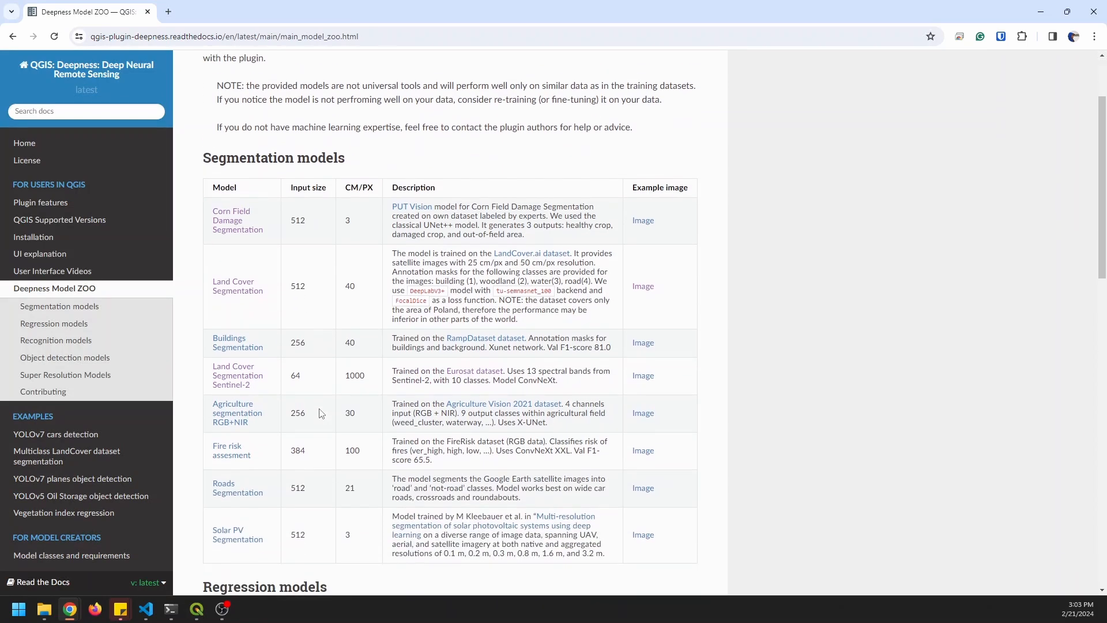
scroll("down", 3)
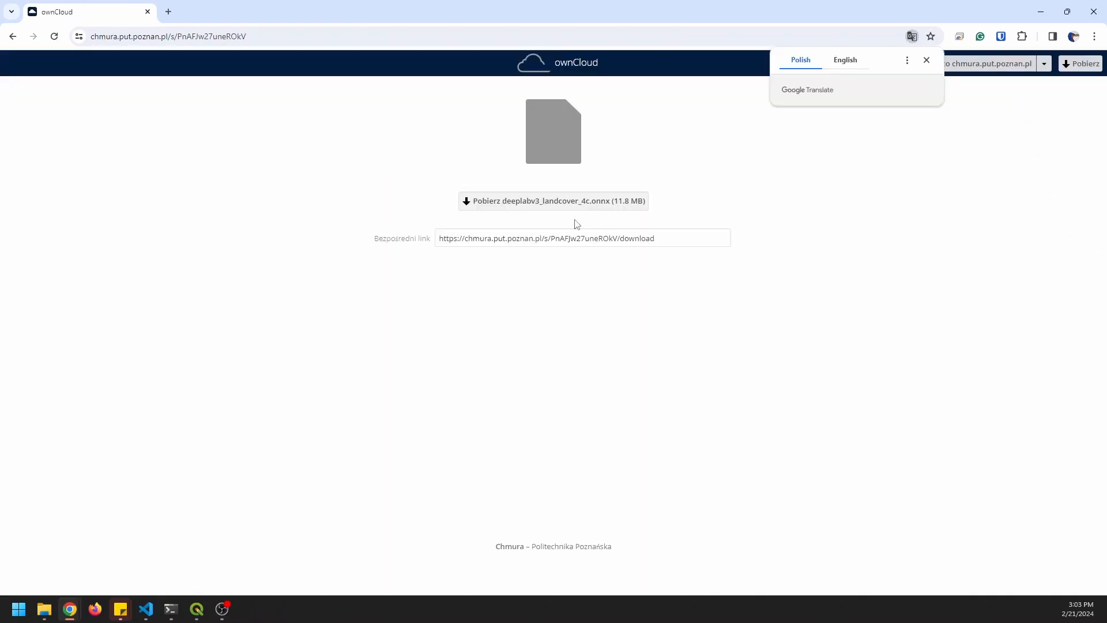
left_click(926, 60)
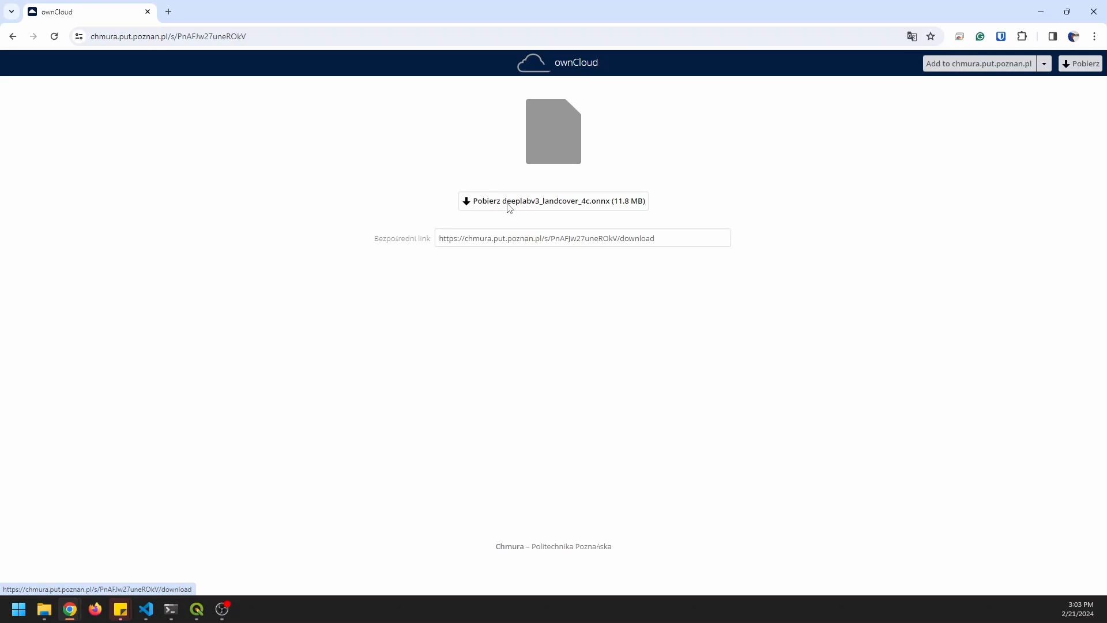
Download deeplabv3_landcover_4c.onnx to Downloads and return to the model list
left_click(554, 201)
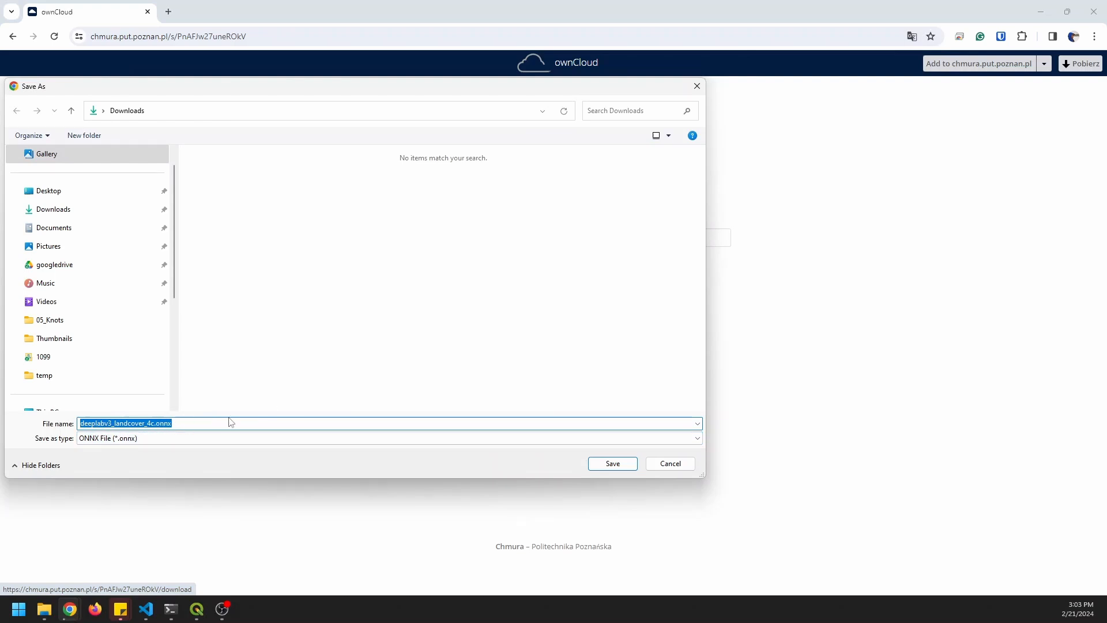
left_click(613, 464)
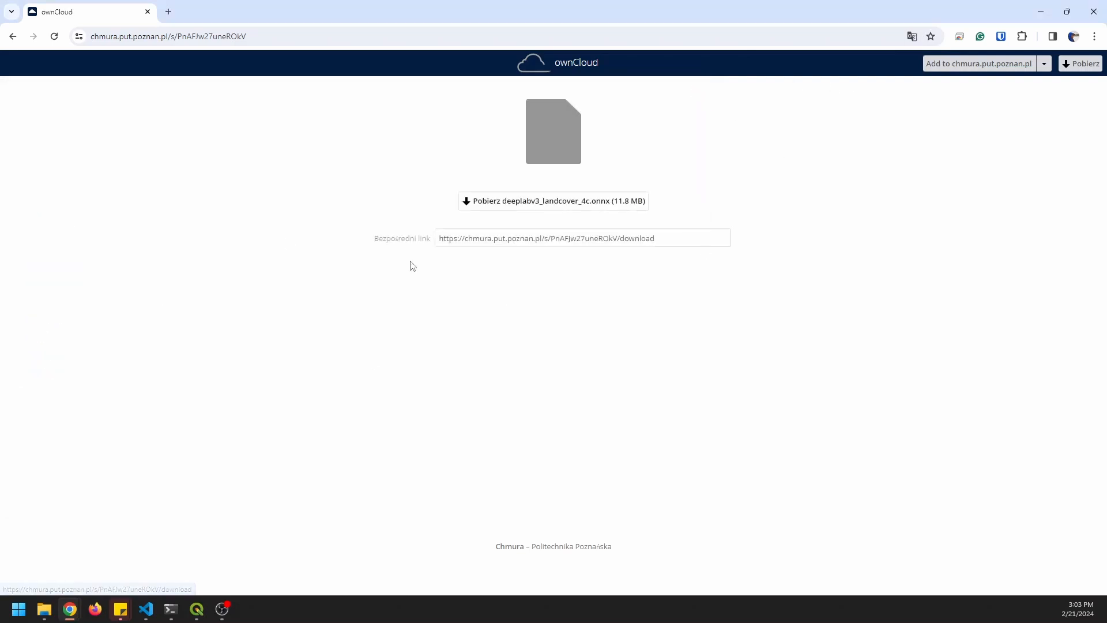
left_click(14, 35)
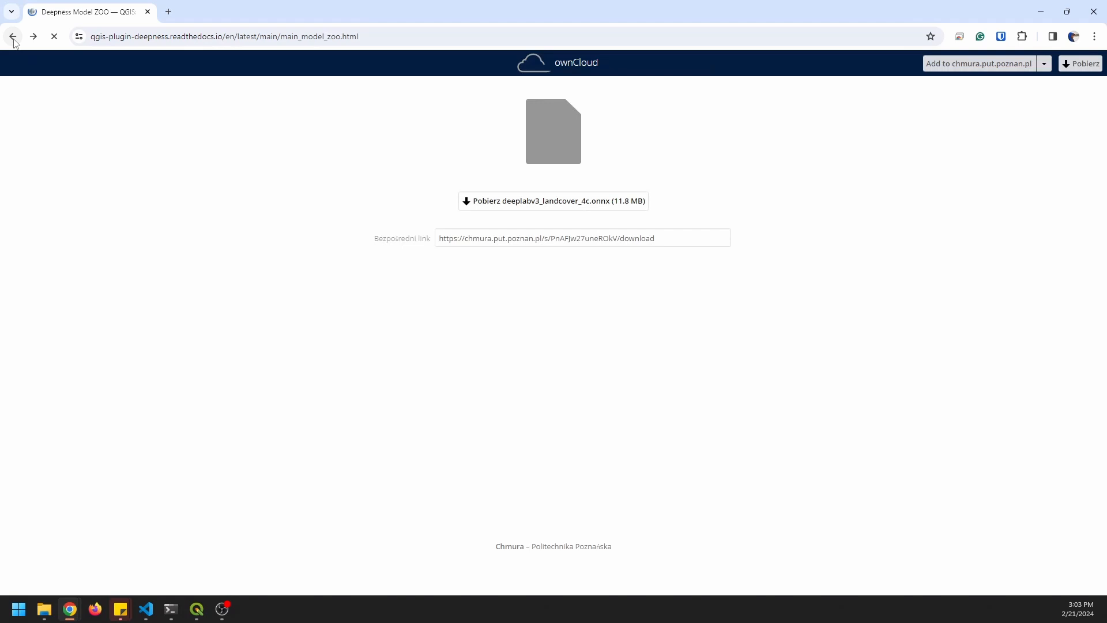
left_click(13, 35)
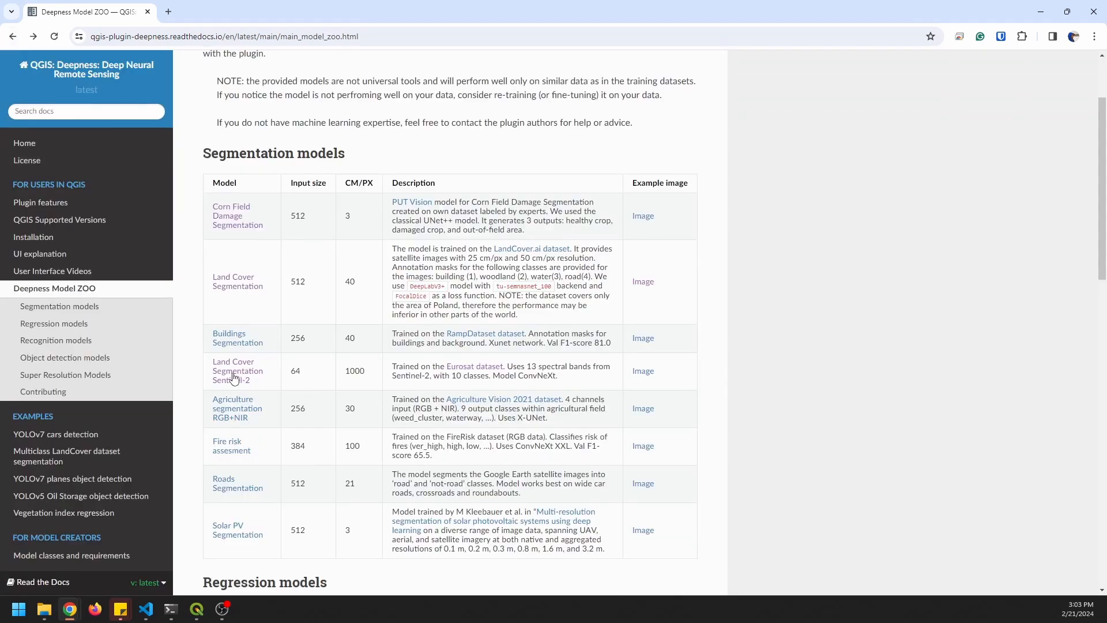
mouse_move(252, 381)
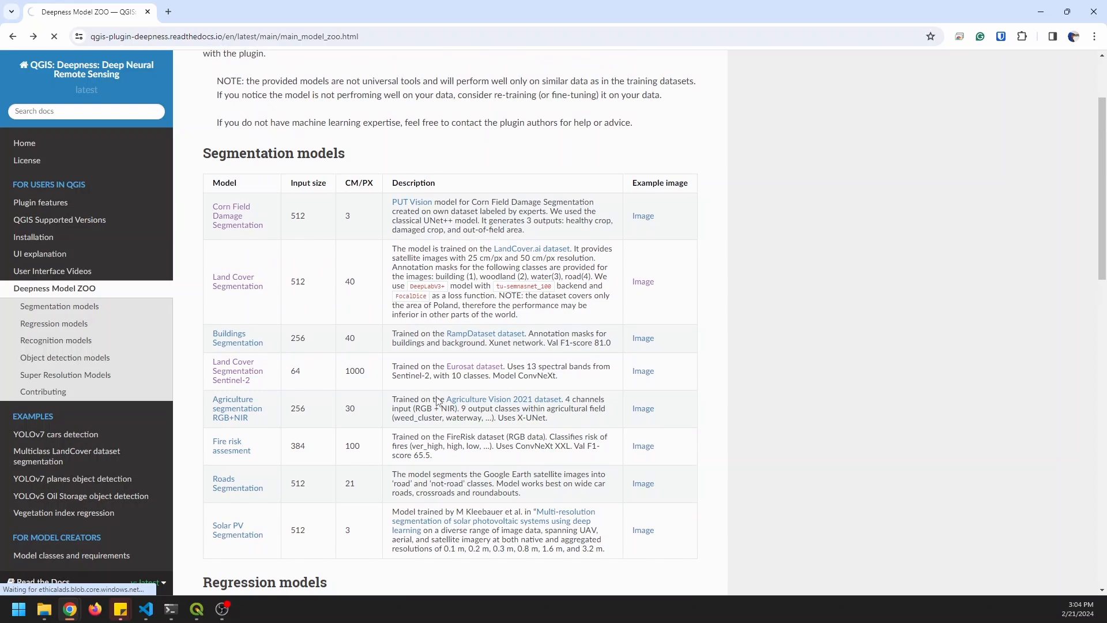
mouse_move(506, 286)
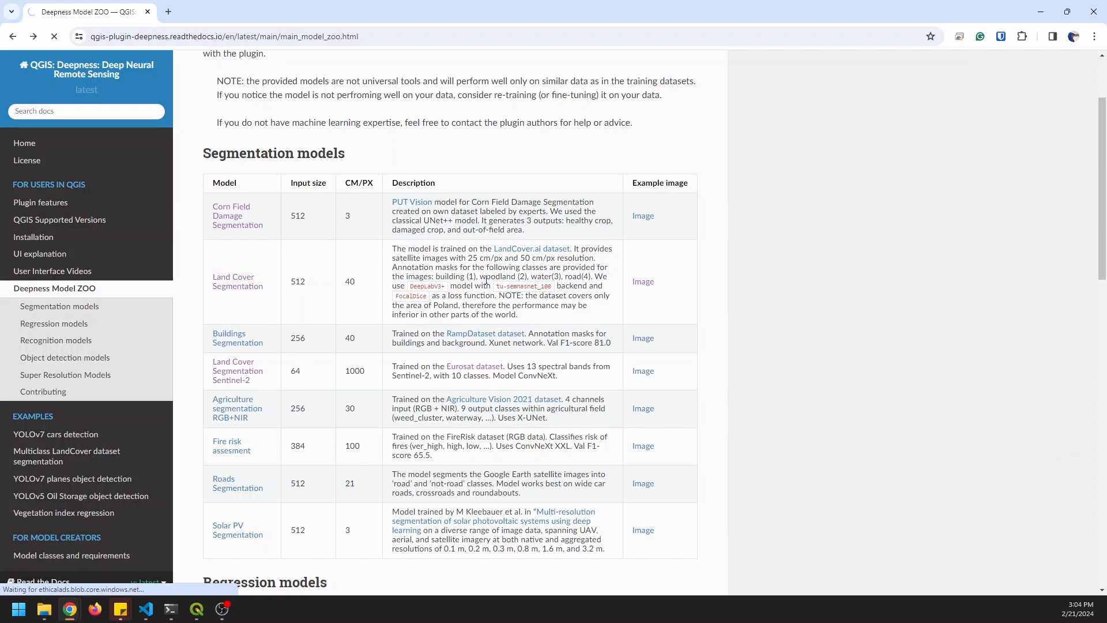
mouse_move(478, 337)
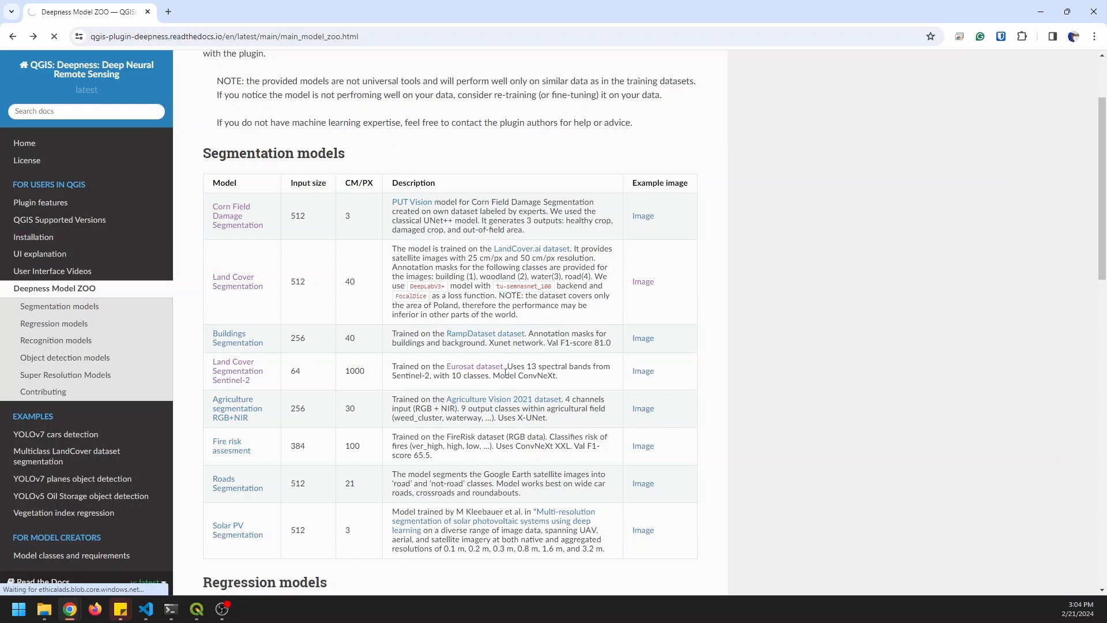
mouse_move(512, 386)
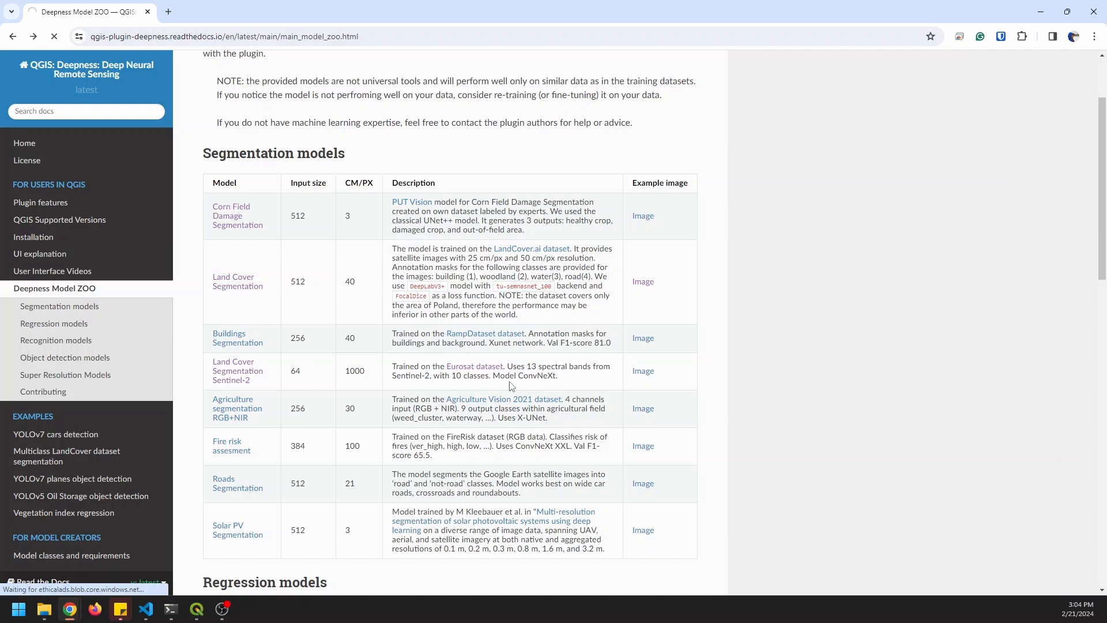
mouse_move(247, 341)
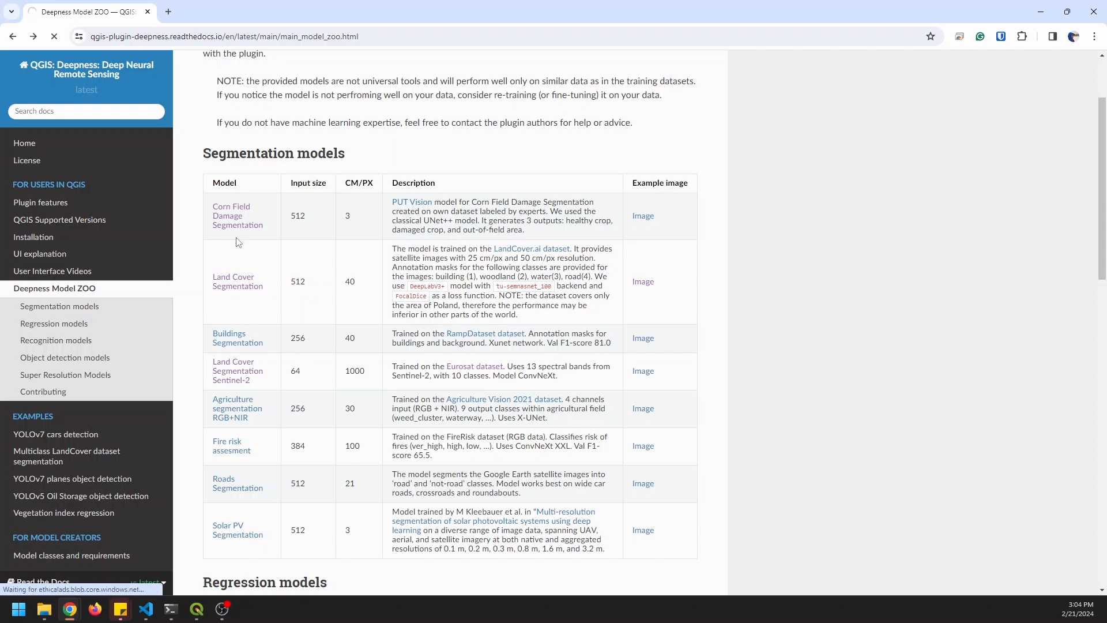
mouse_move(289, 381)
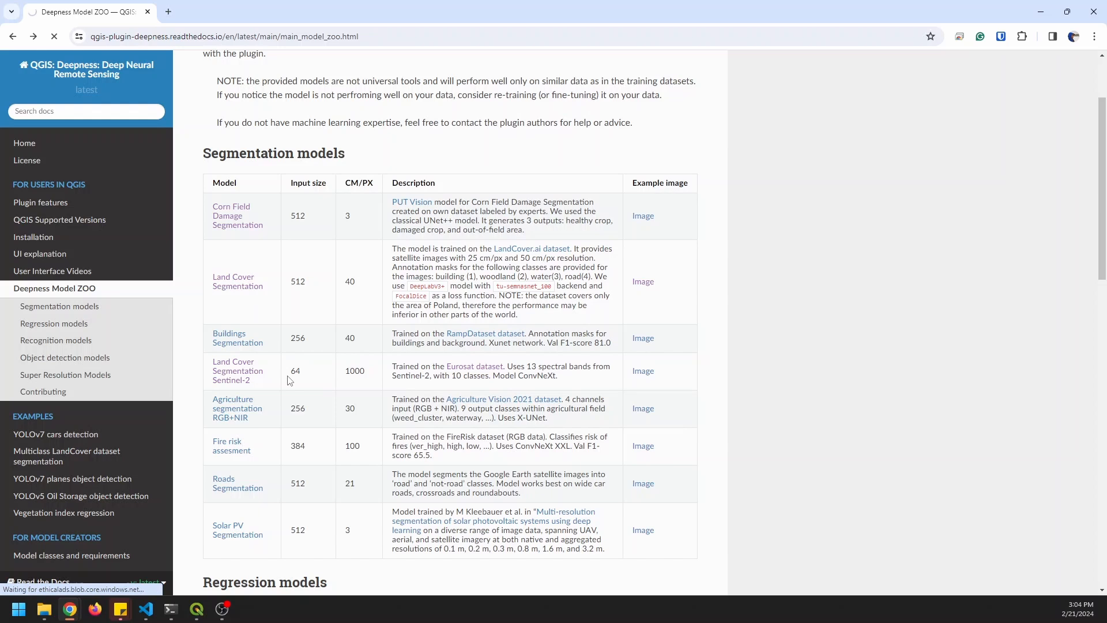
scroll("down", 3)
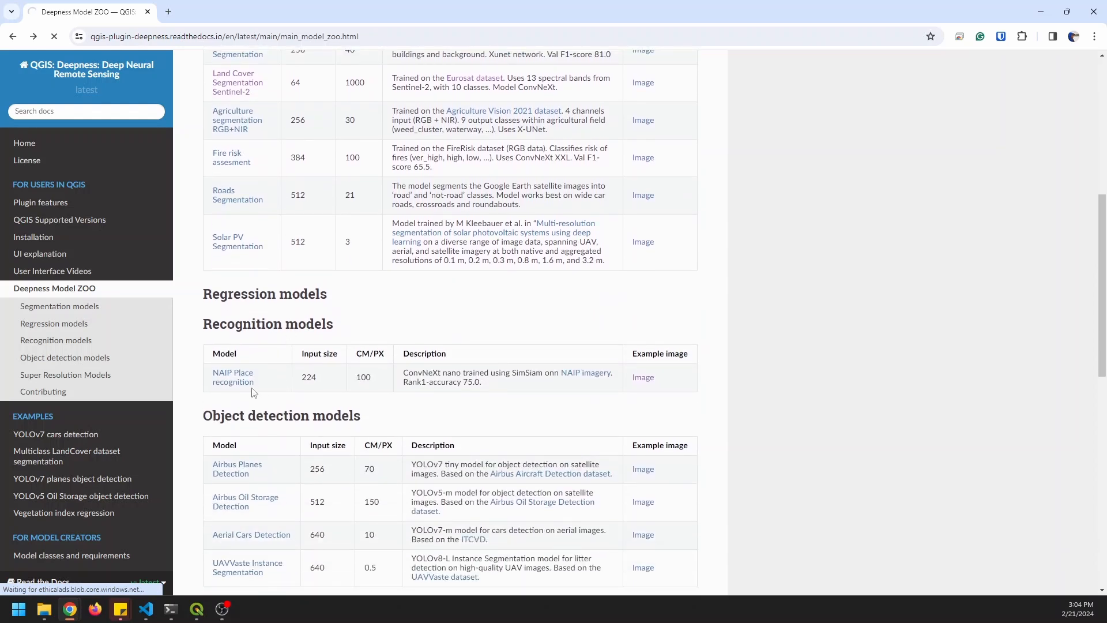
scroll("down", 3)
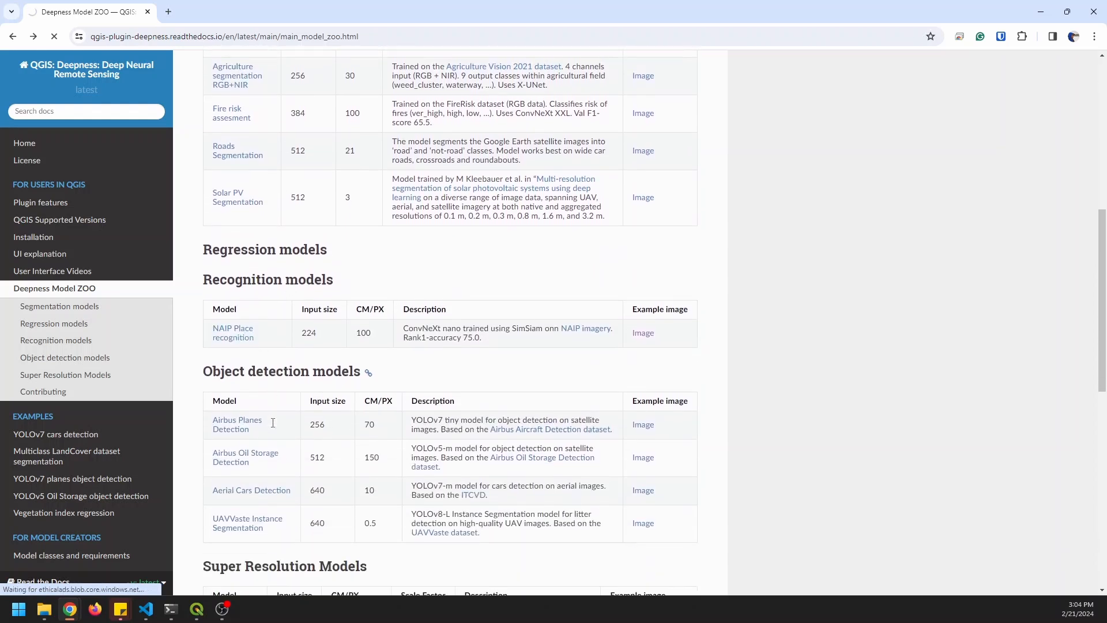
scroll("down", 3)
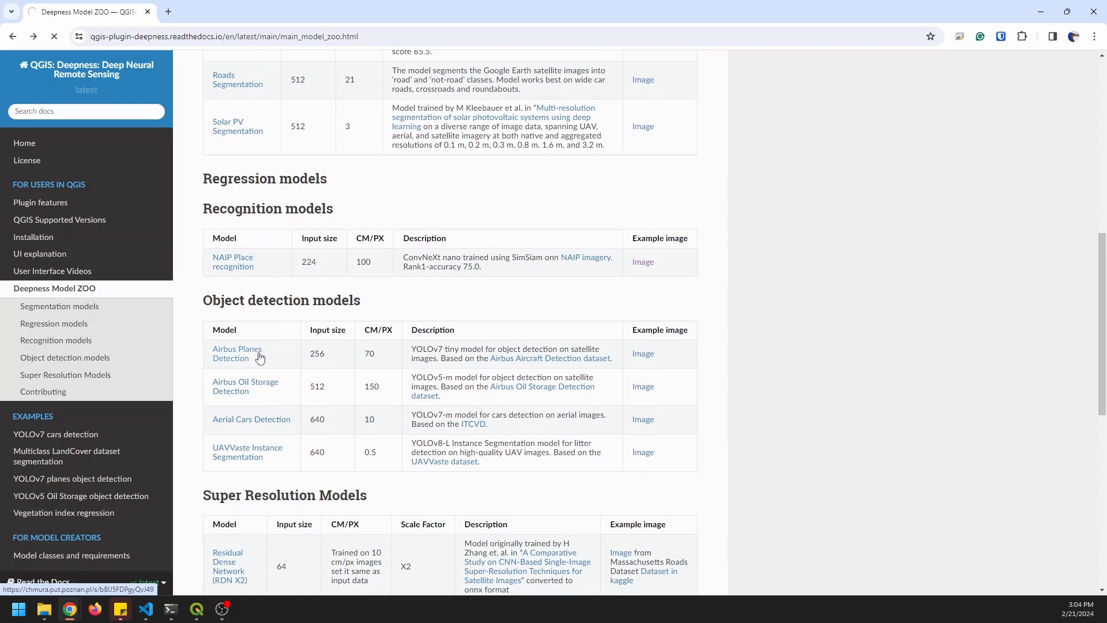
mouse_move(241, 362)
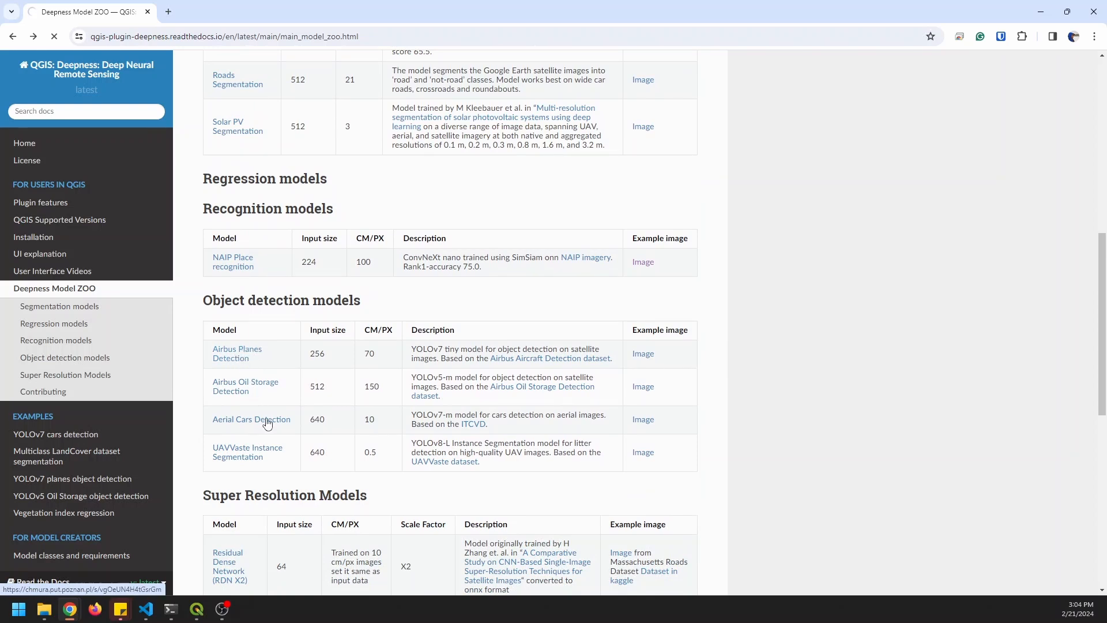
left_click(252, 420)
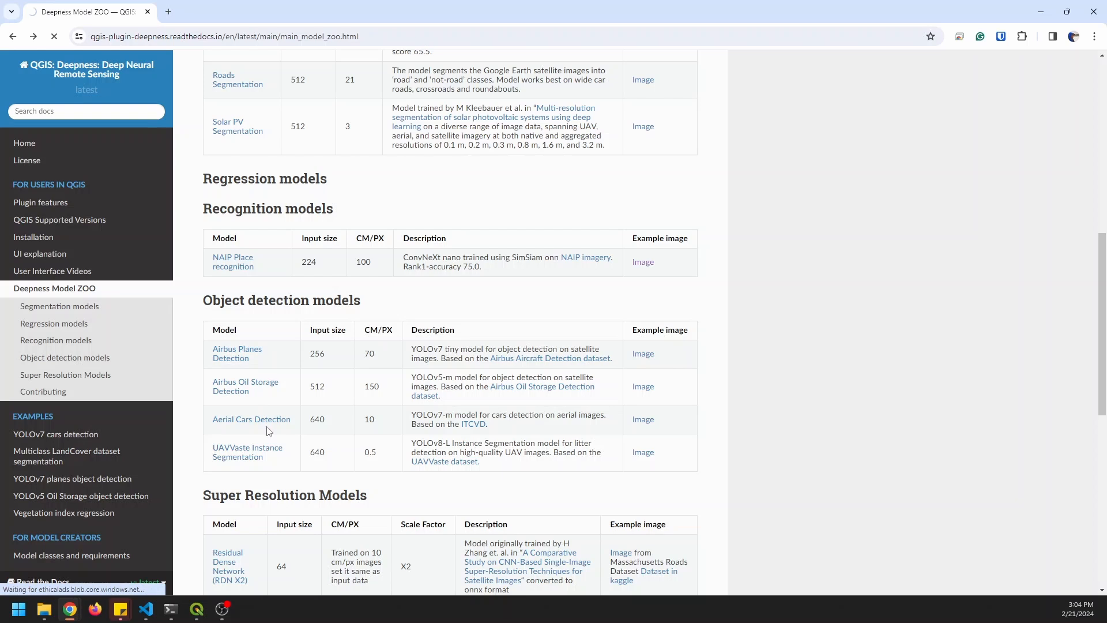
scroll("down", 3)
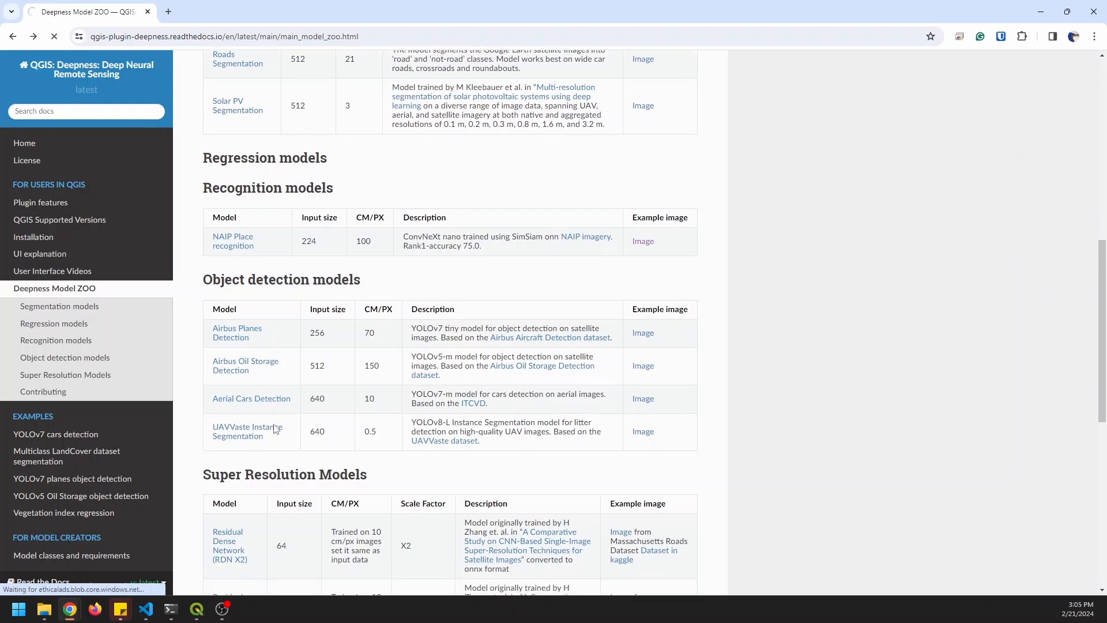
scroll("down", 3)
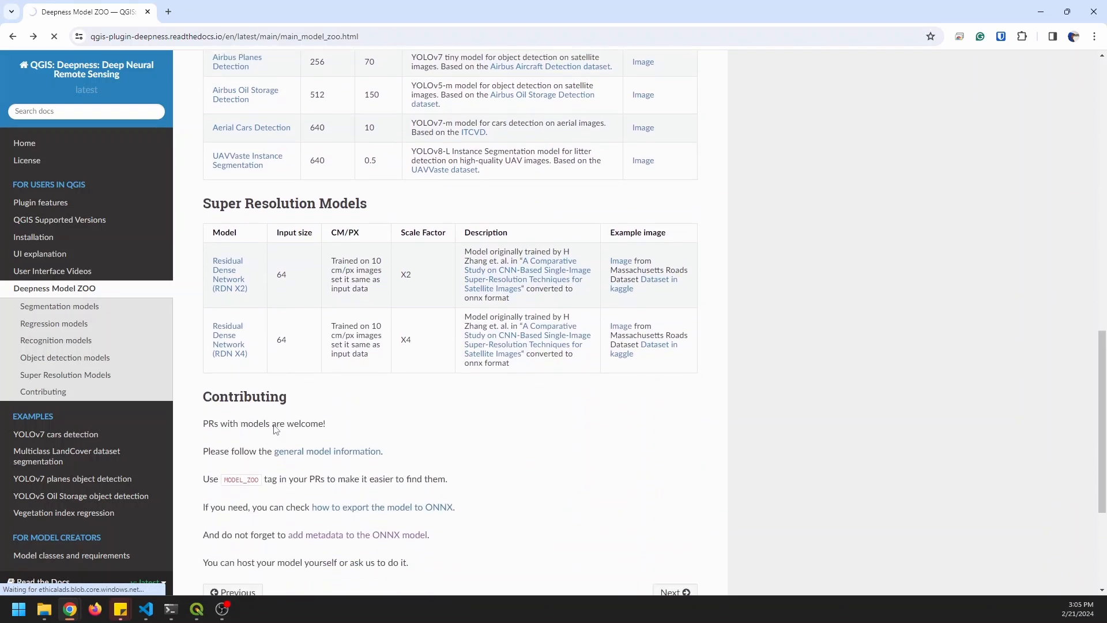
scroll("up", 3)
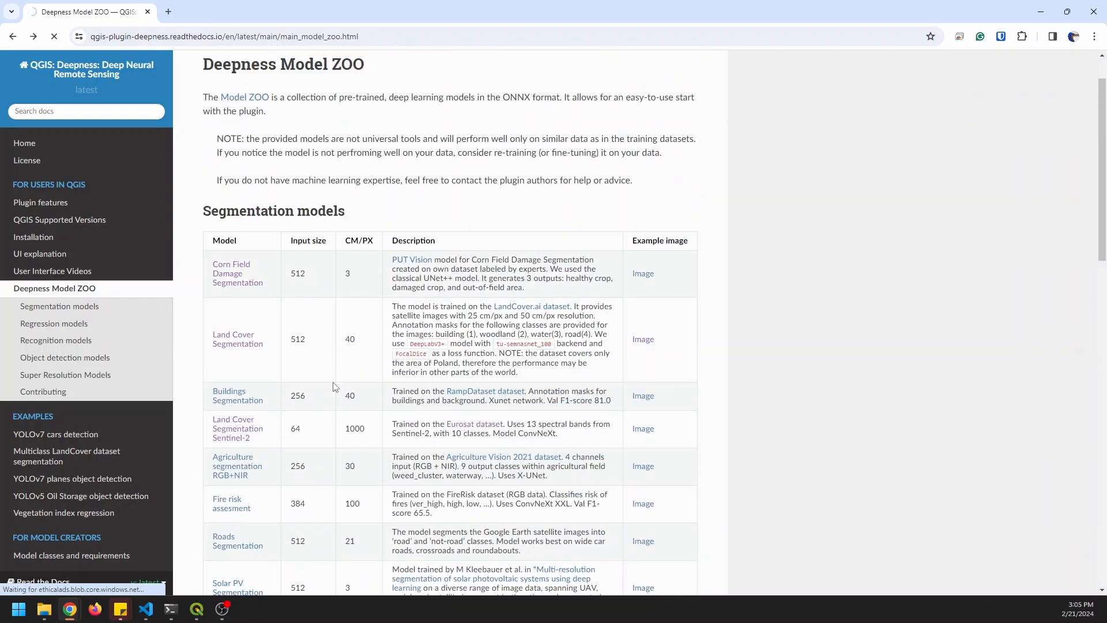
mouse_move(221, 609)
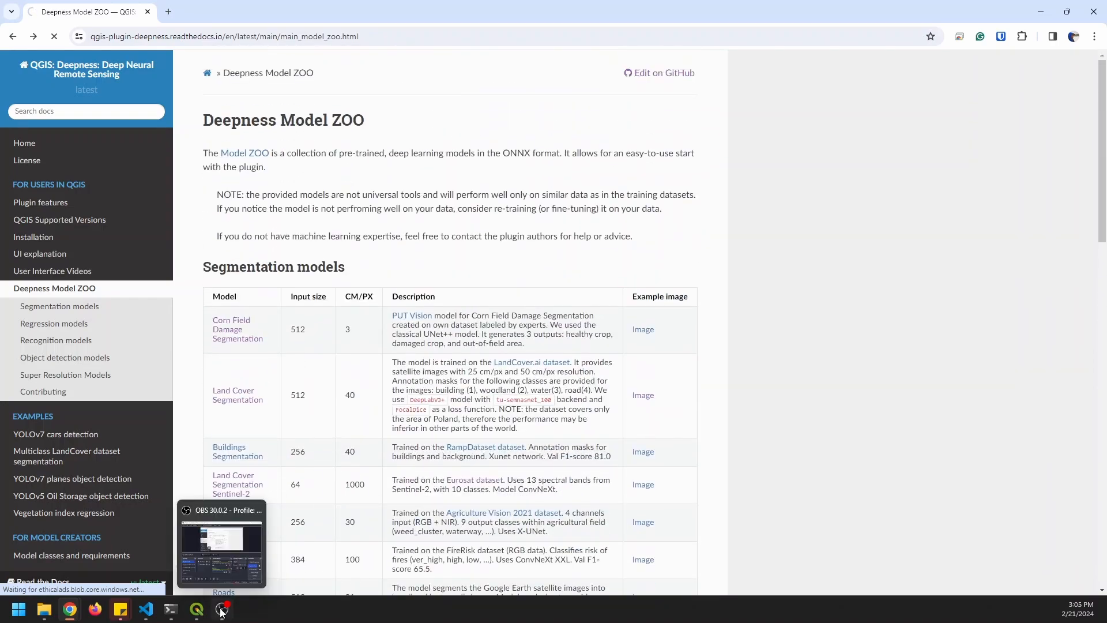
Start a new empty QGIS project, discarding the scratch layers and unsaved project
left_click(222, 609)
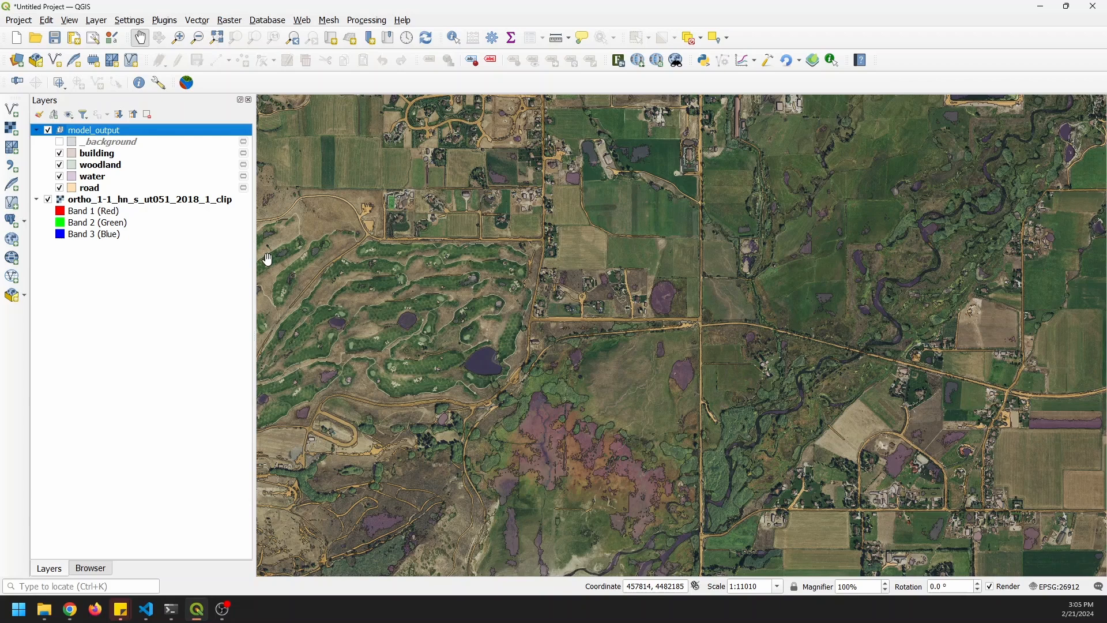
left_click(12, 38)
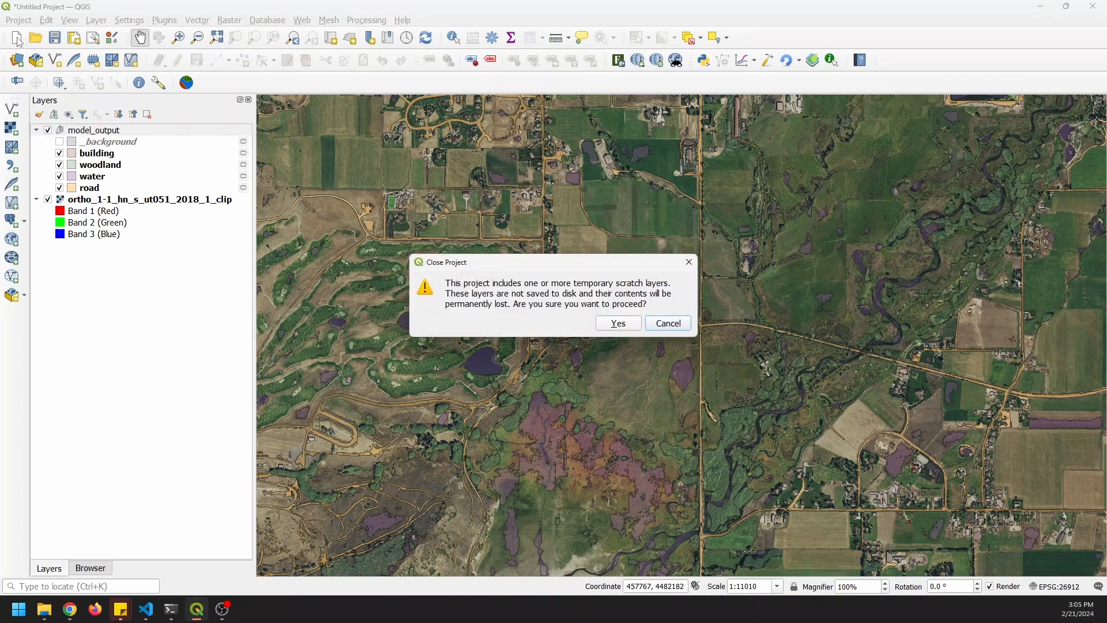
left_click(617, 323)
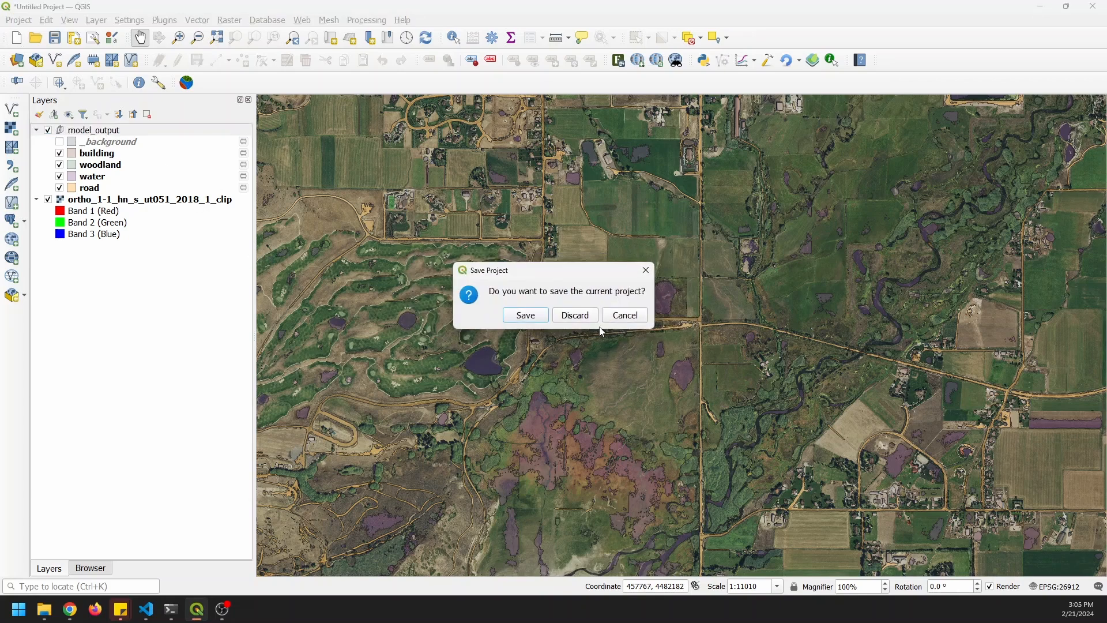
left_click(575, 315)
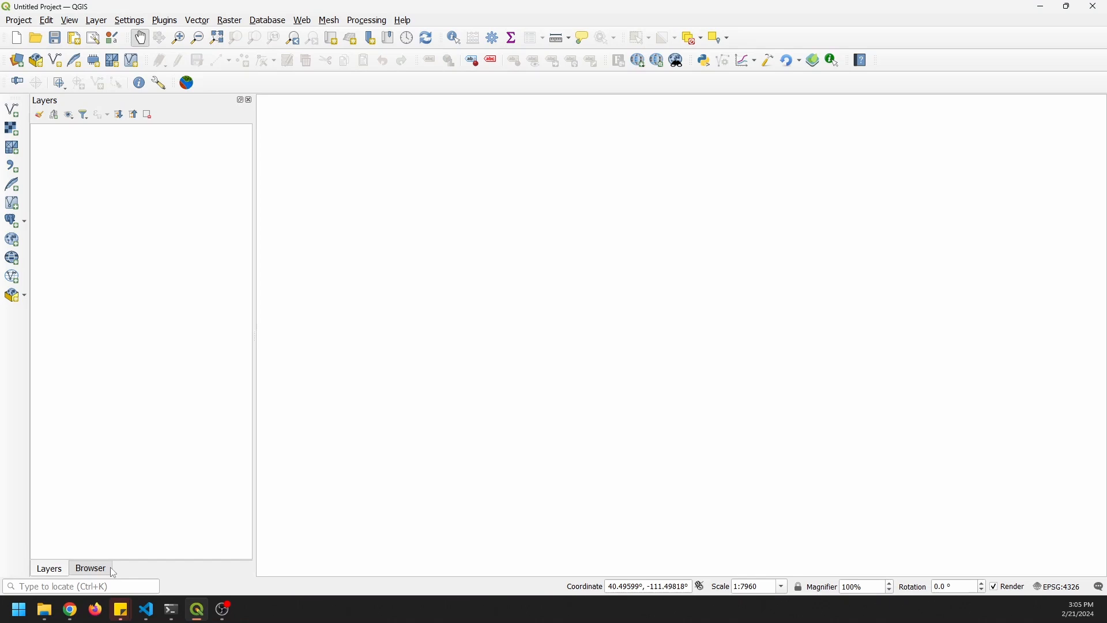
Add ortho_1-1_hn_s_ut051_2018_1_clip.tif from C:\temp via the Browser panel
left_click(90, 568)
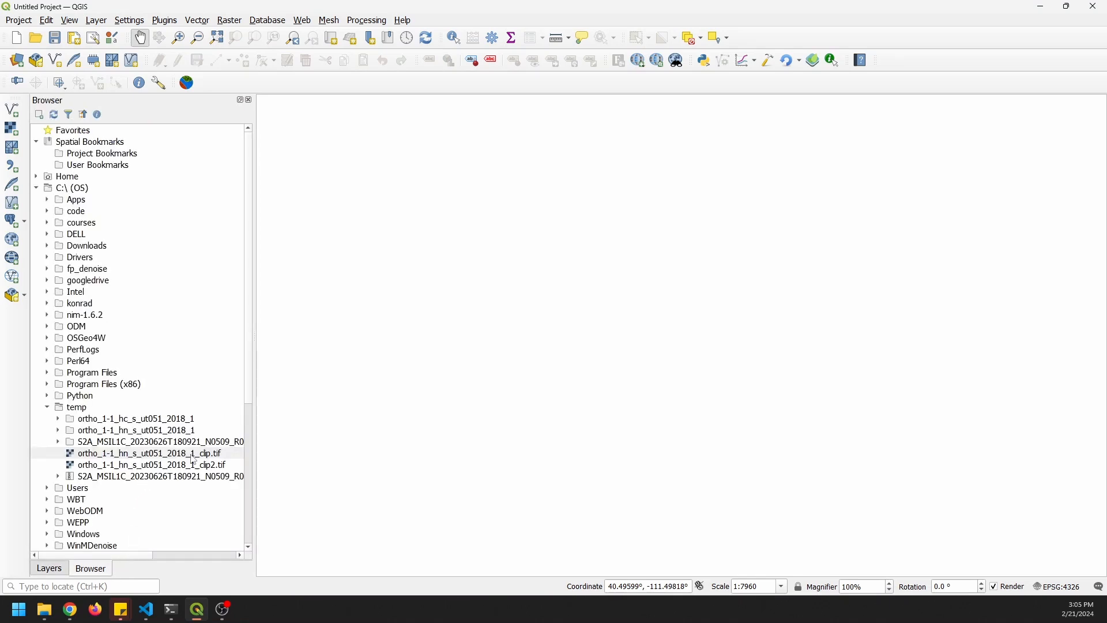
left_click(143, 452)
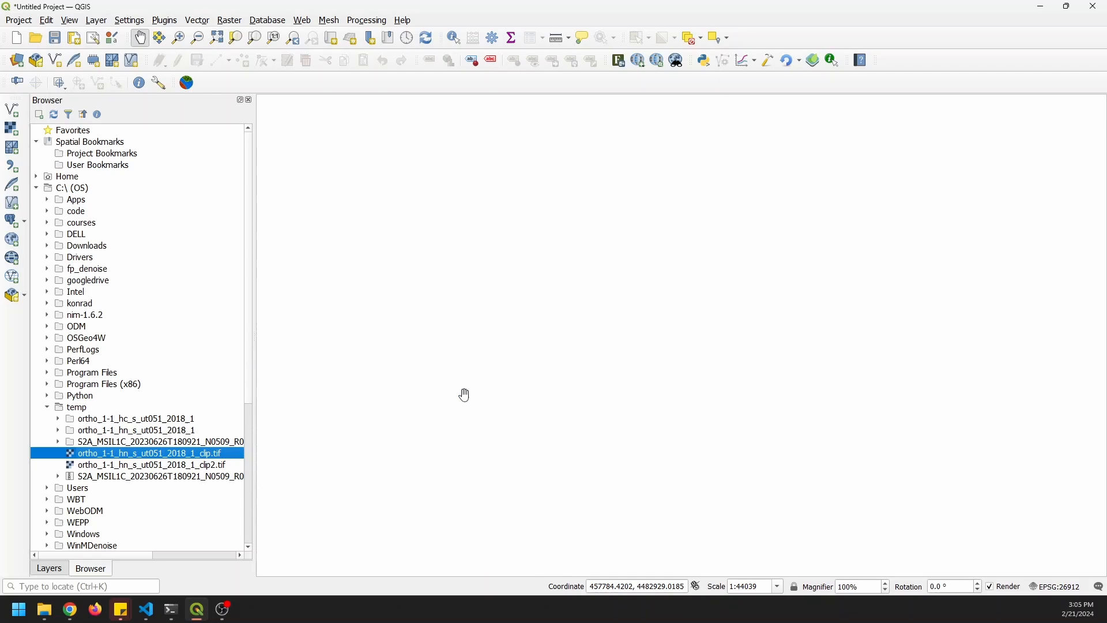
double_click(149, 453)
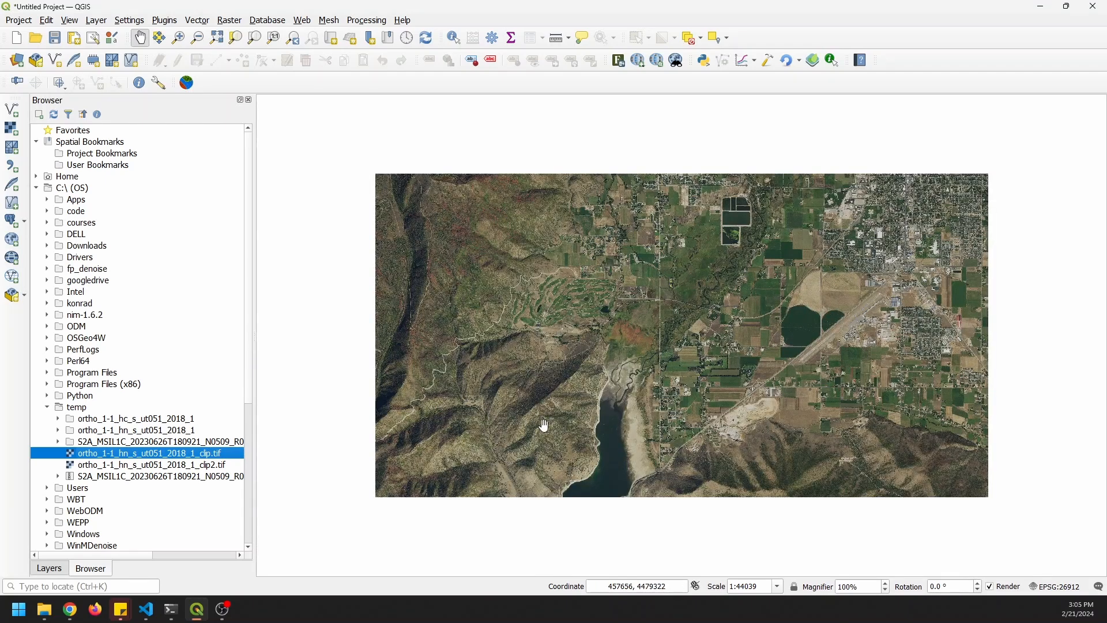
mouse_move(595, 428)
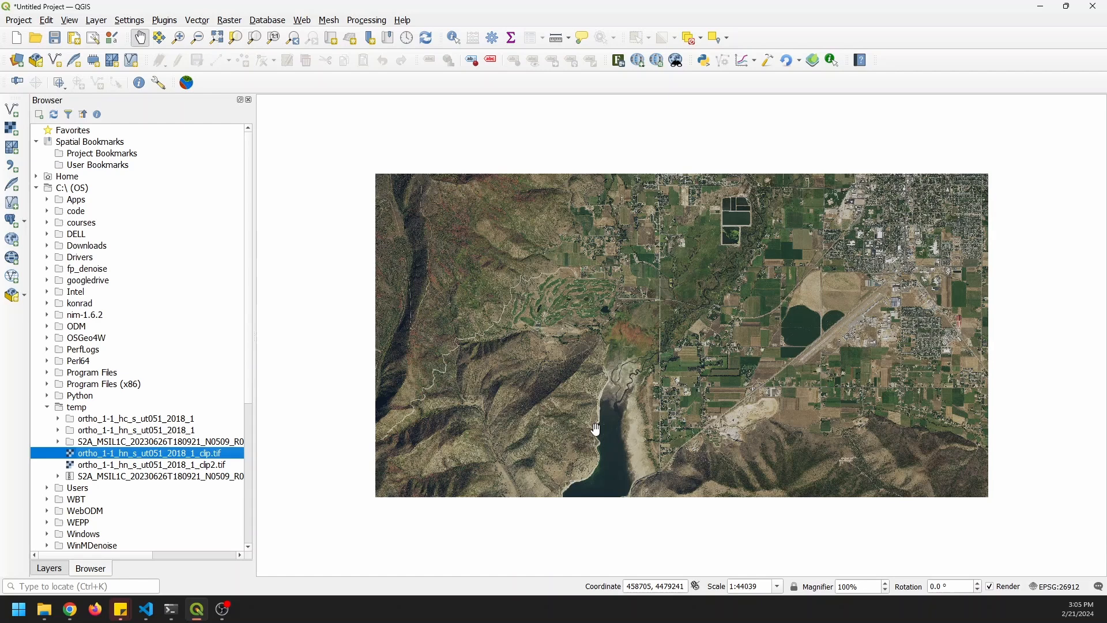
left_click(48, 568)
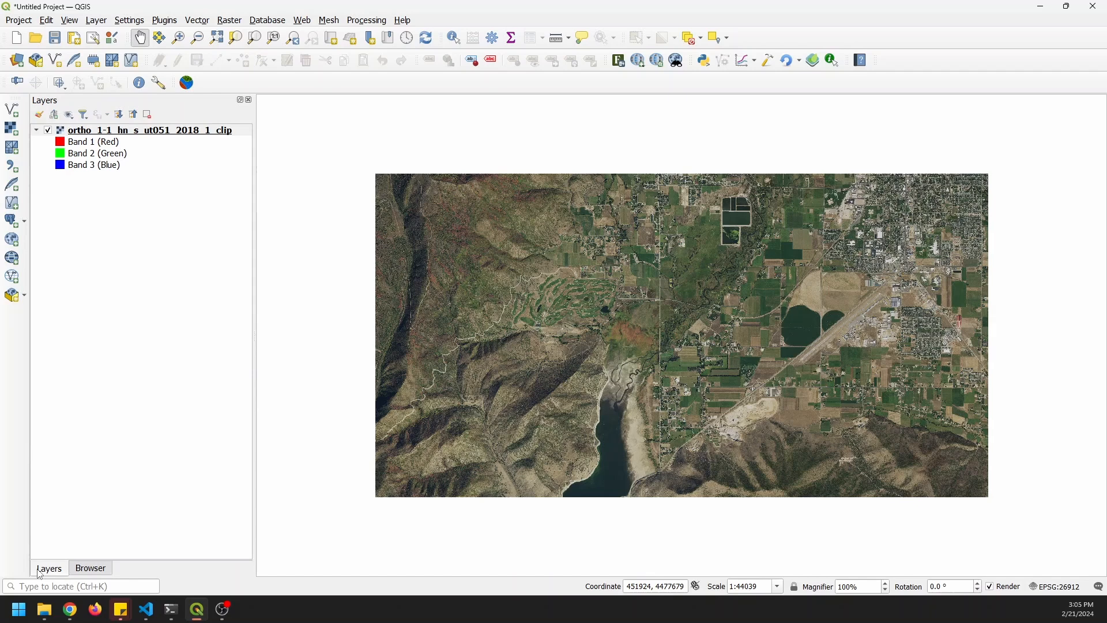
Review the ortho layer's properties information and nudge the map view
double_click(164, 130)
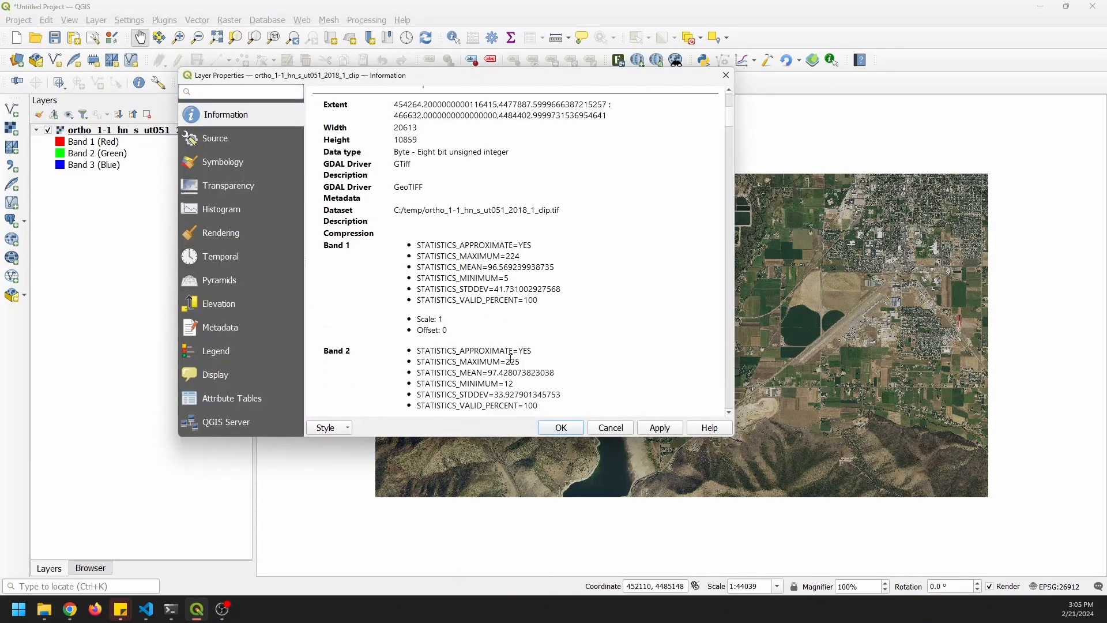
scroll("down", 3)
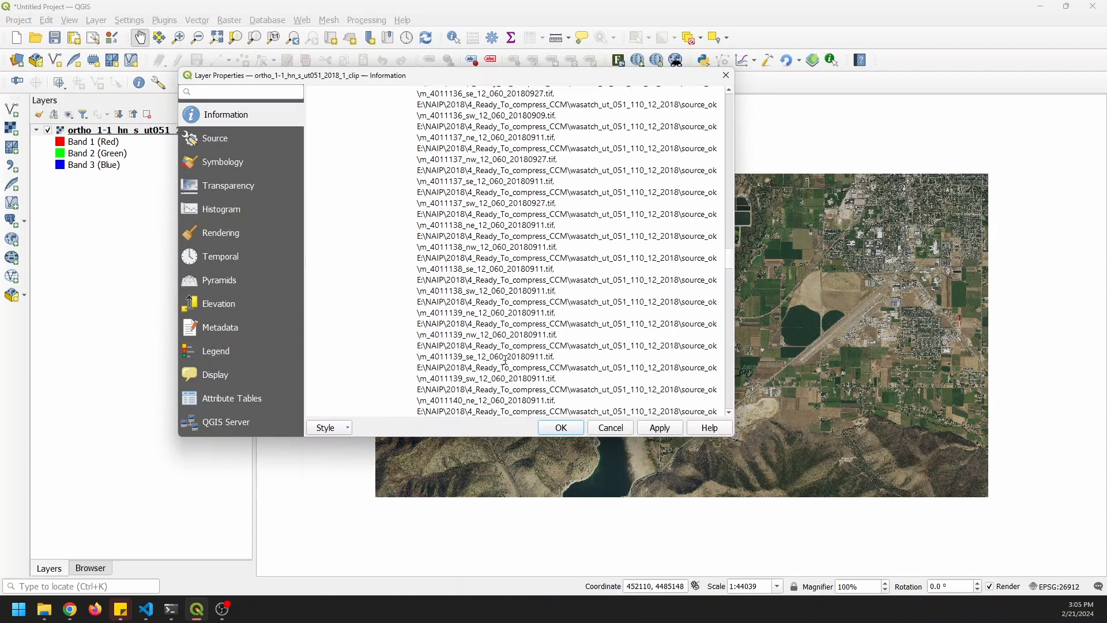
scroll("down", 3)
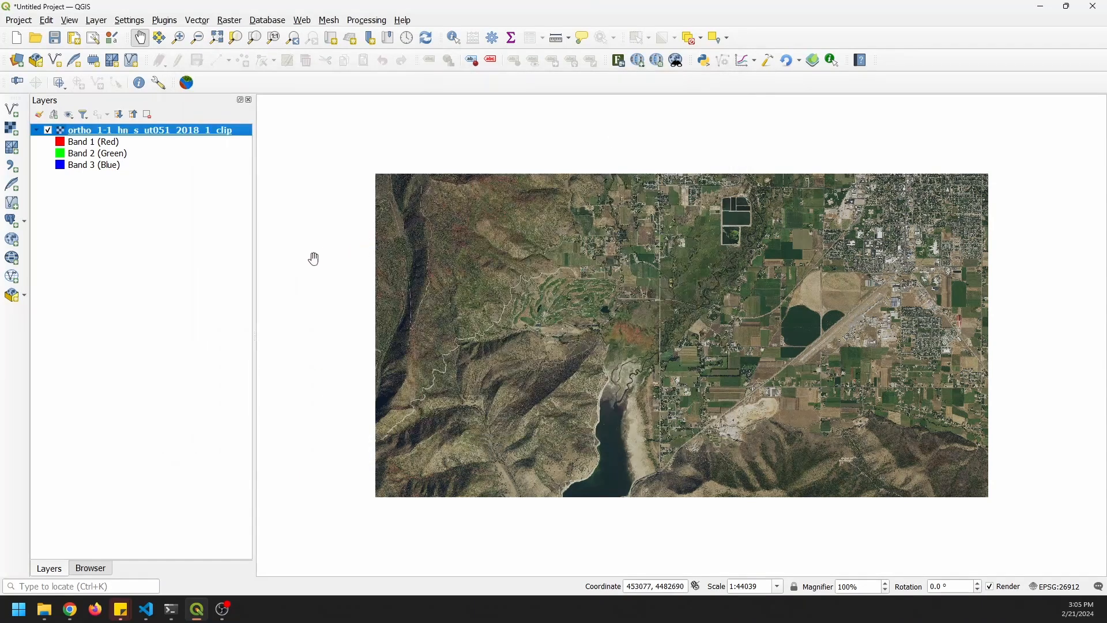
left_click_drag(314, 258, 534, 344)
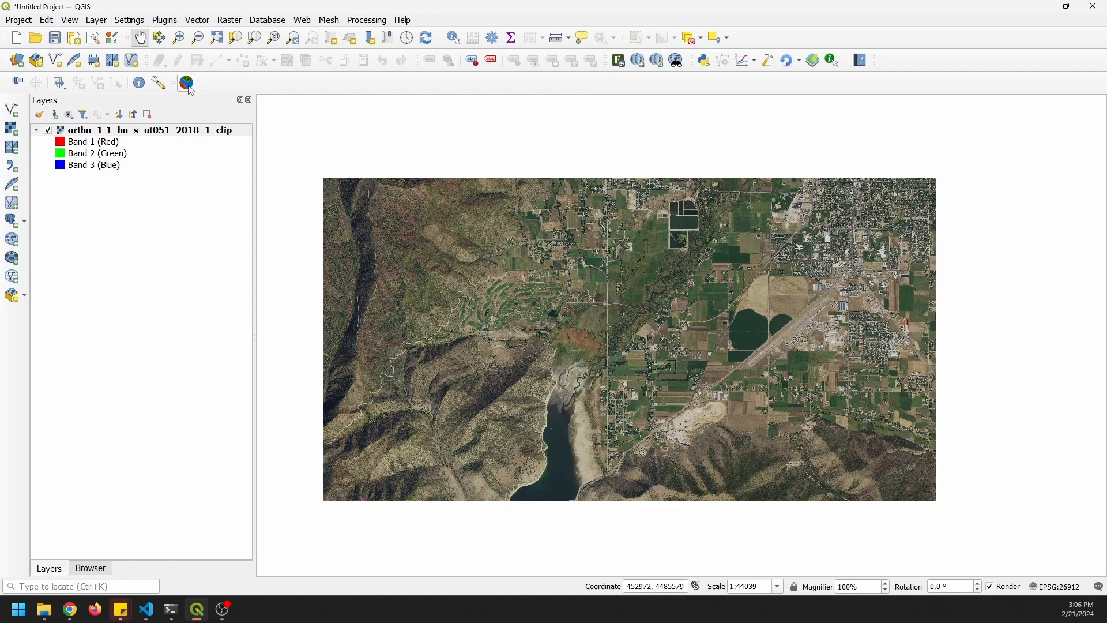
mouse_move(187, 83)
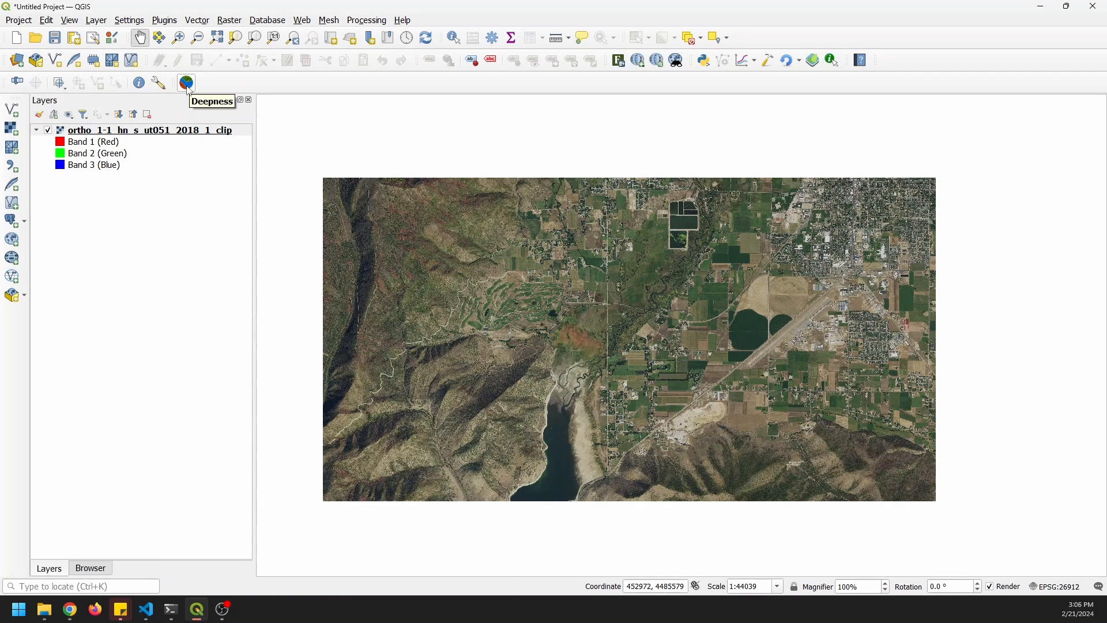
In the Deepness panel, process the entire layer and keep Segmentor as model type
left_click(164, 20)
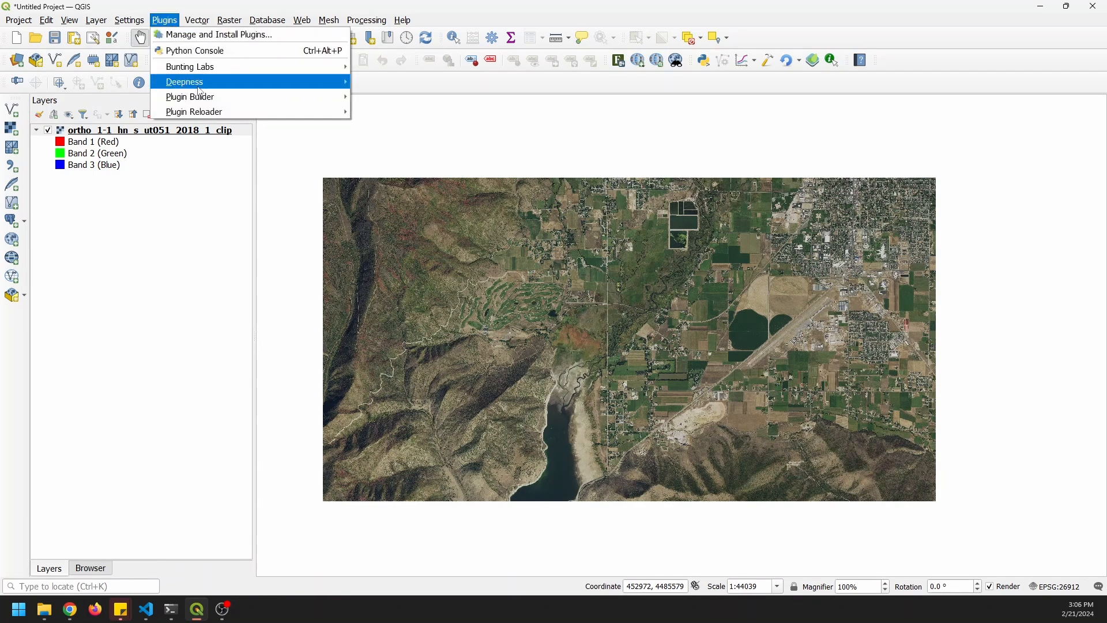
left_click(185, 80)
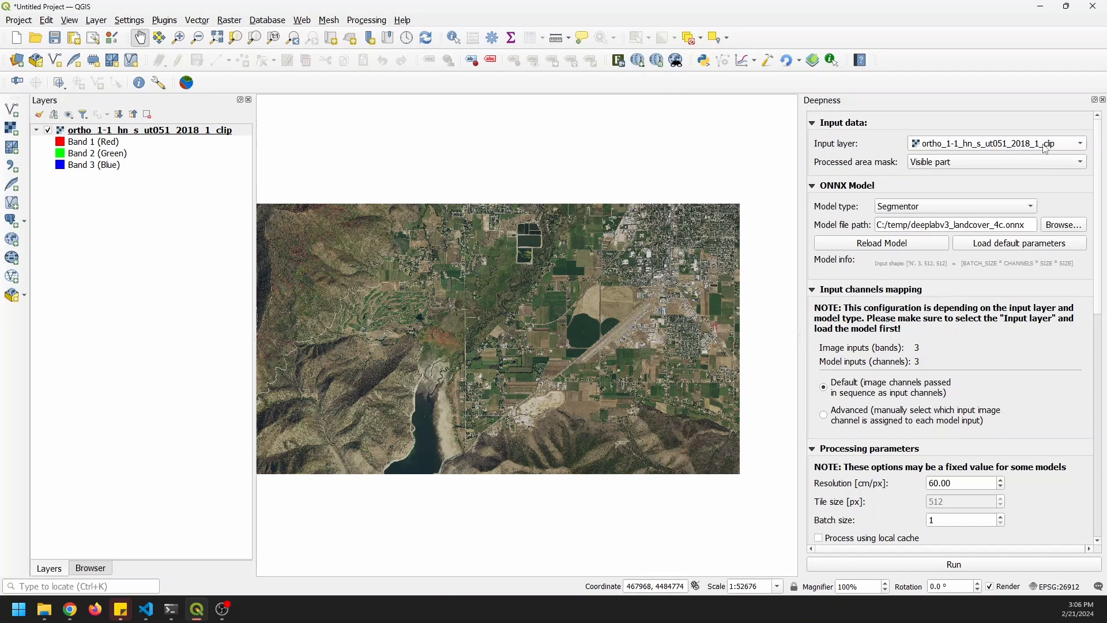
left_click(997, 161)
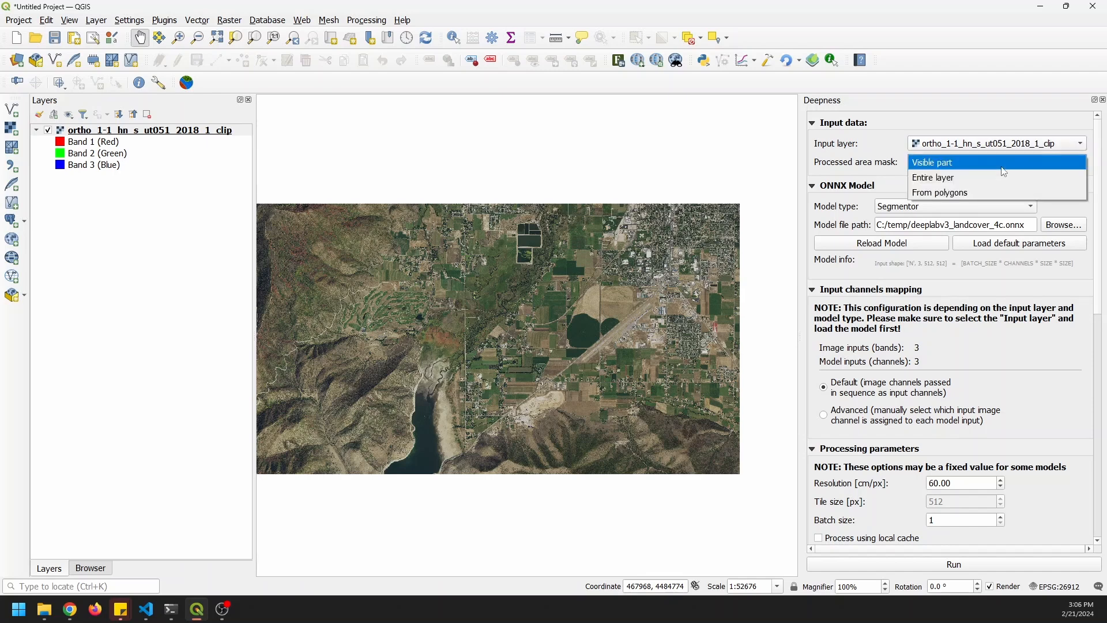
mouse_move(959, 196)
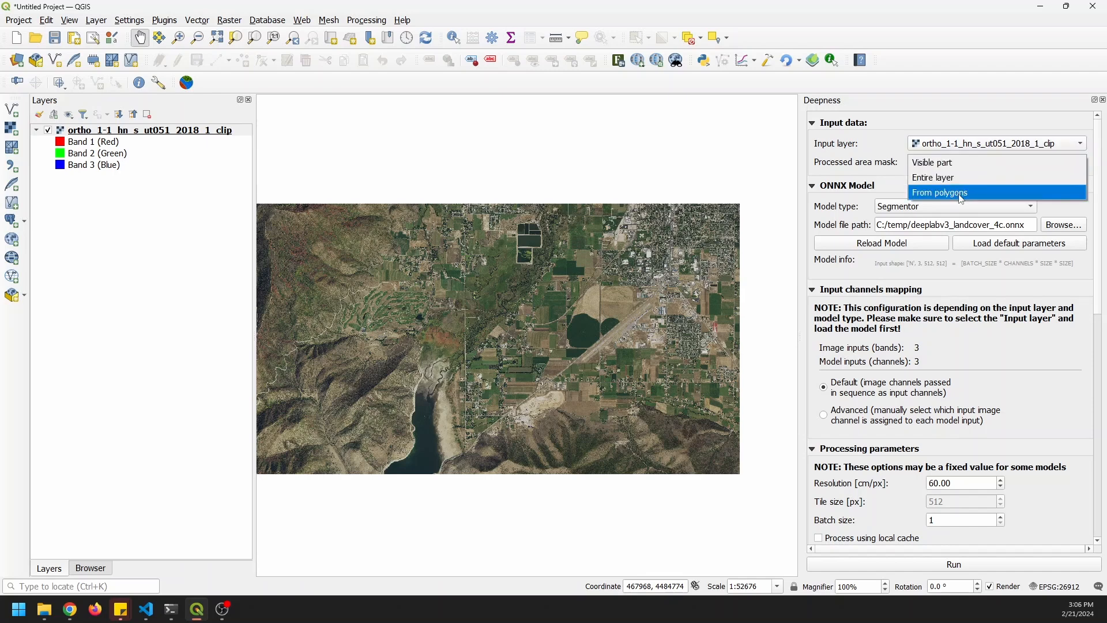
left_click(942, 162)
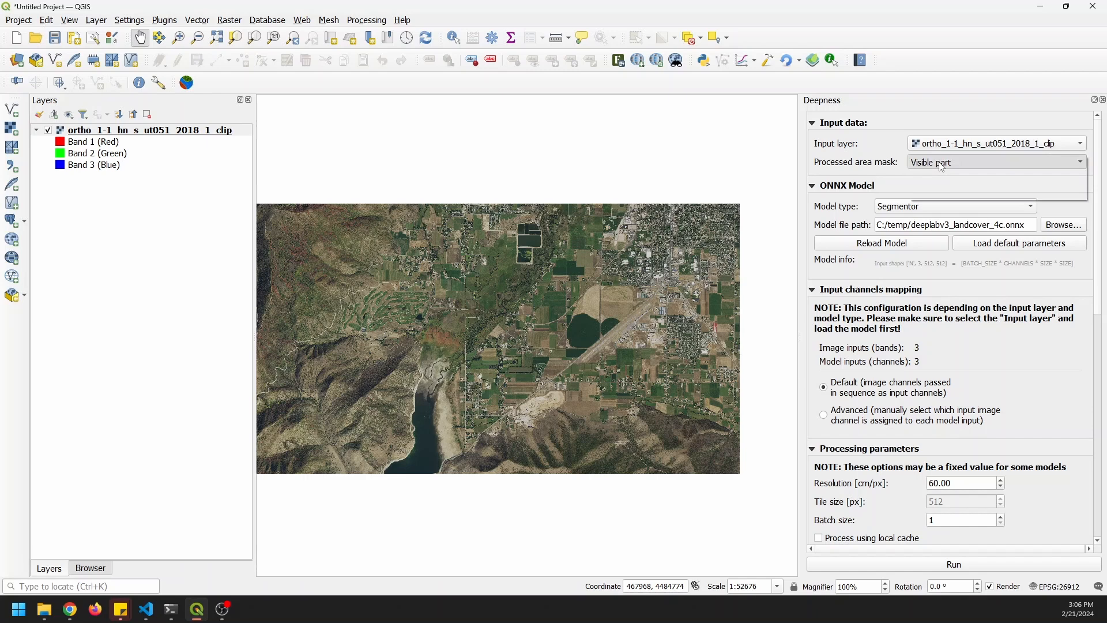
left_click(996, 162)
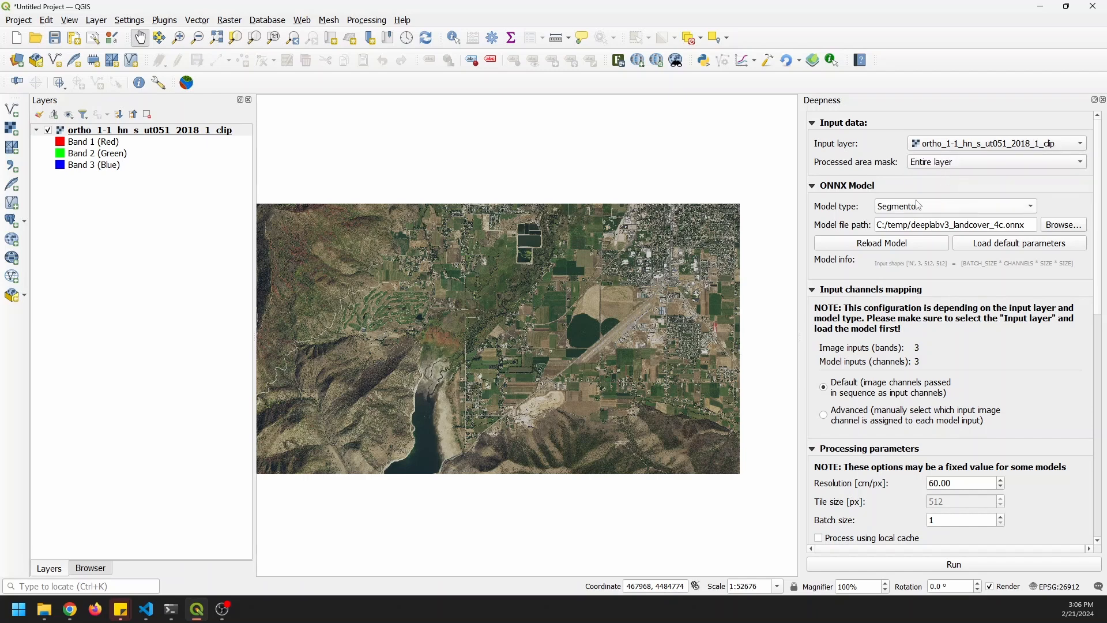
left_click(955, 205)
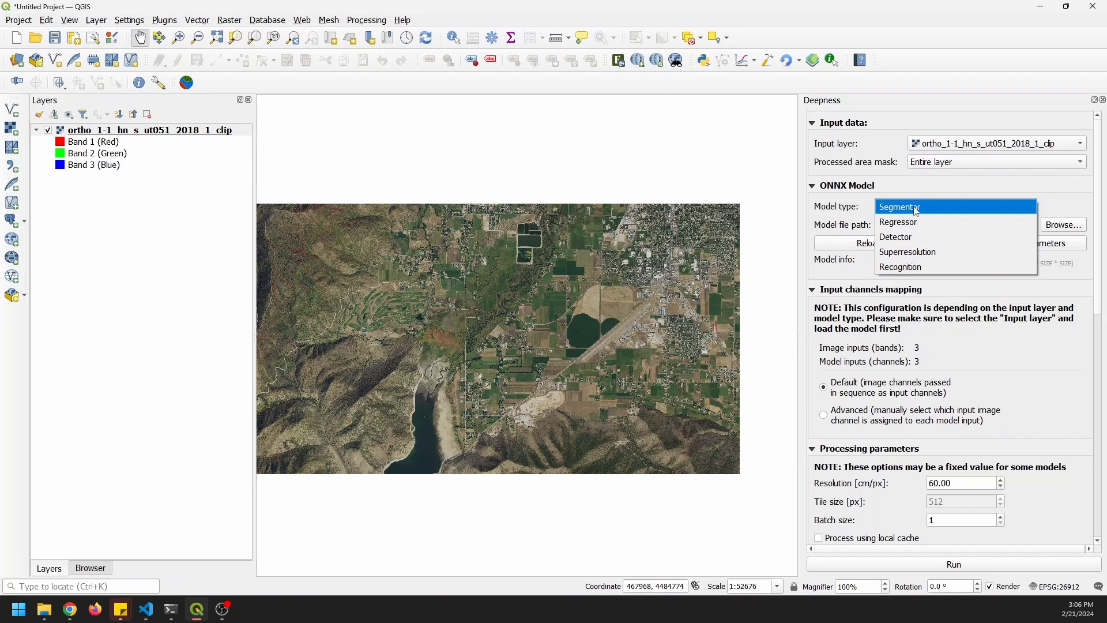
mouse_move(912, 215)
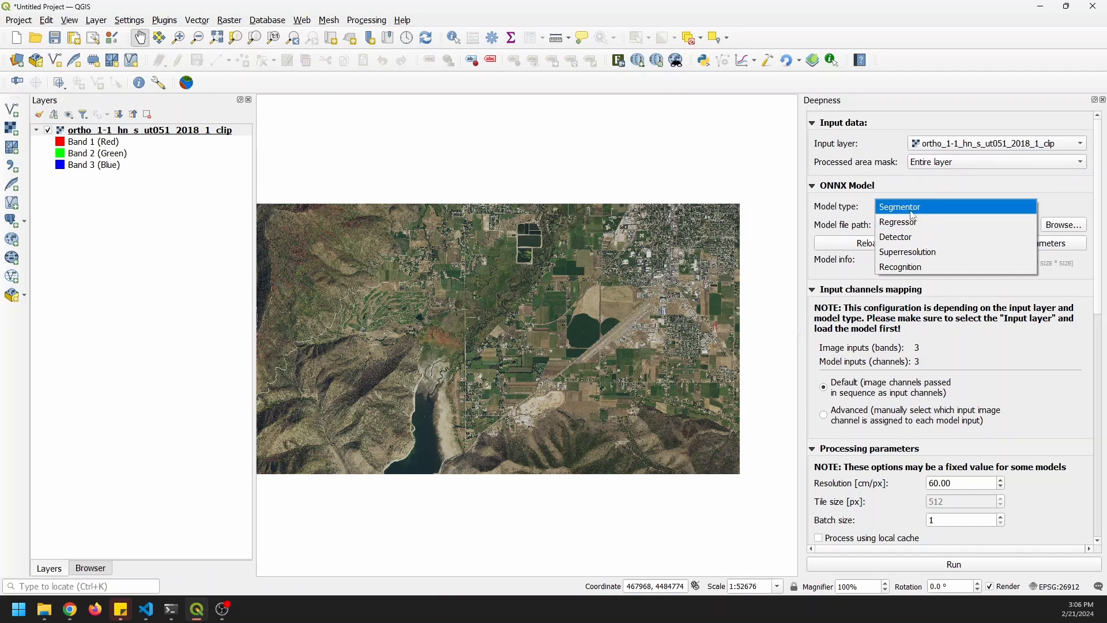
left_click(900, 207)
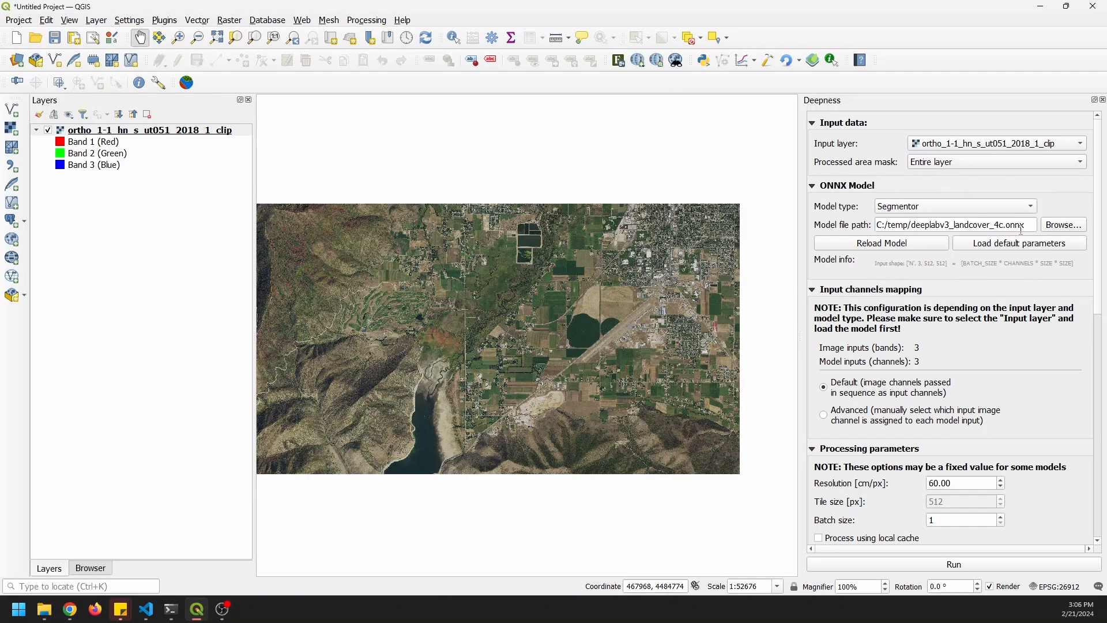
Choose deeplabv3_landcover_4c.onnx from the temp folder as the model file
left_click(1064, 225)
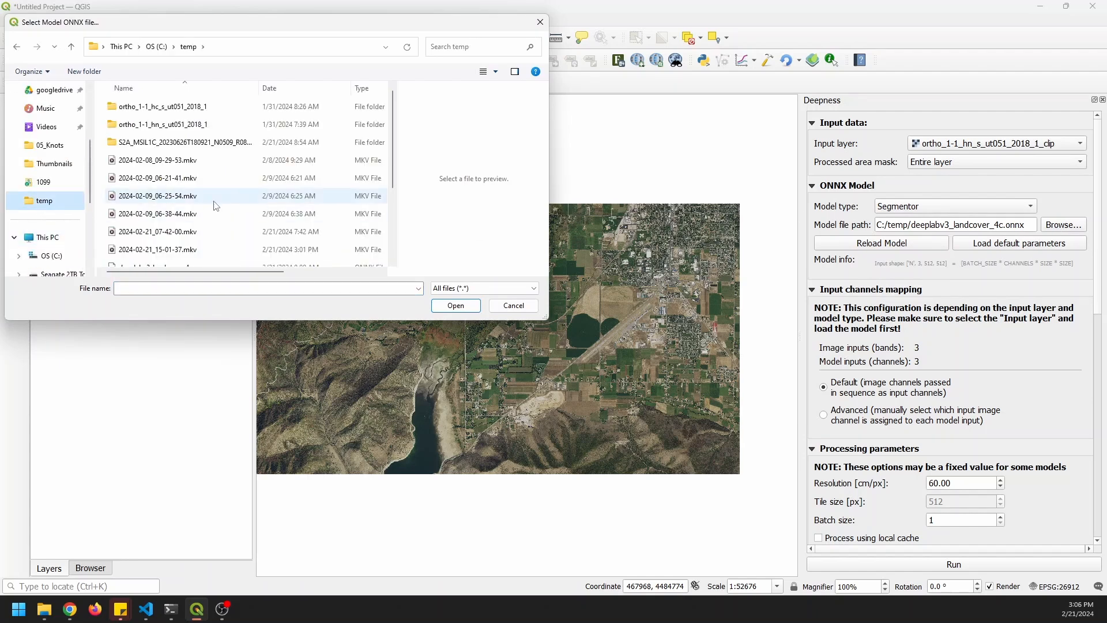
scroll("down", 3)
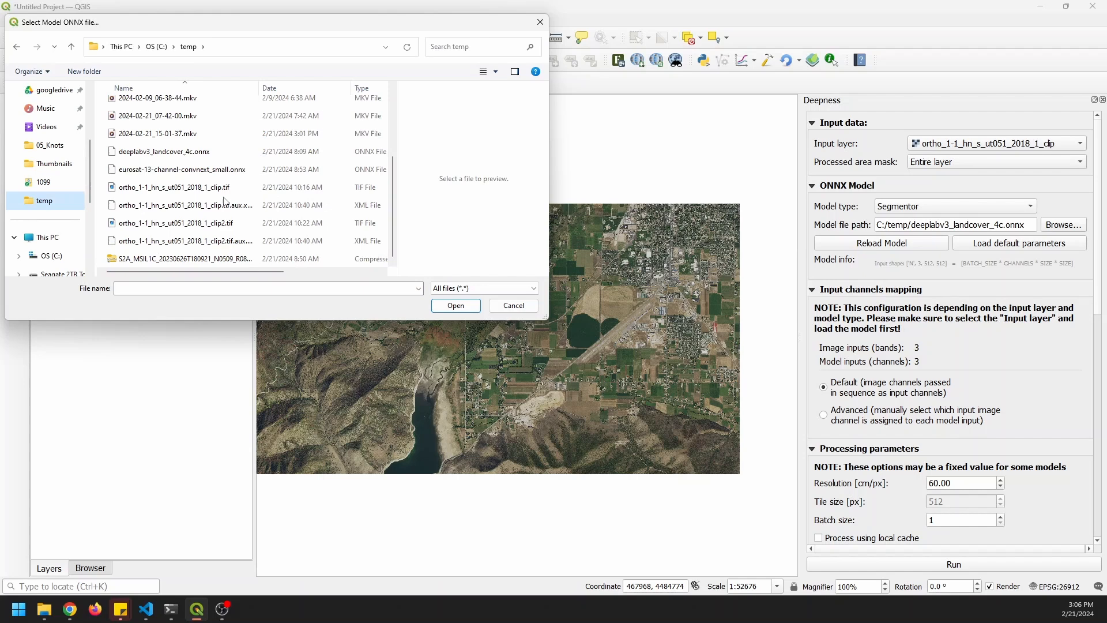
left_click(163, 151)
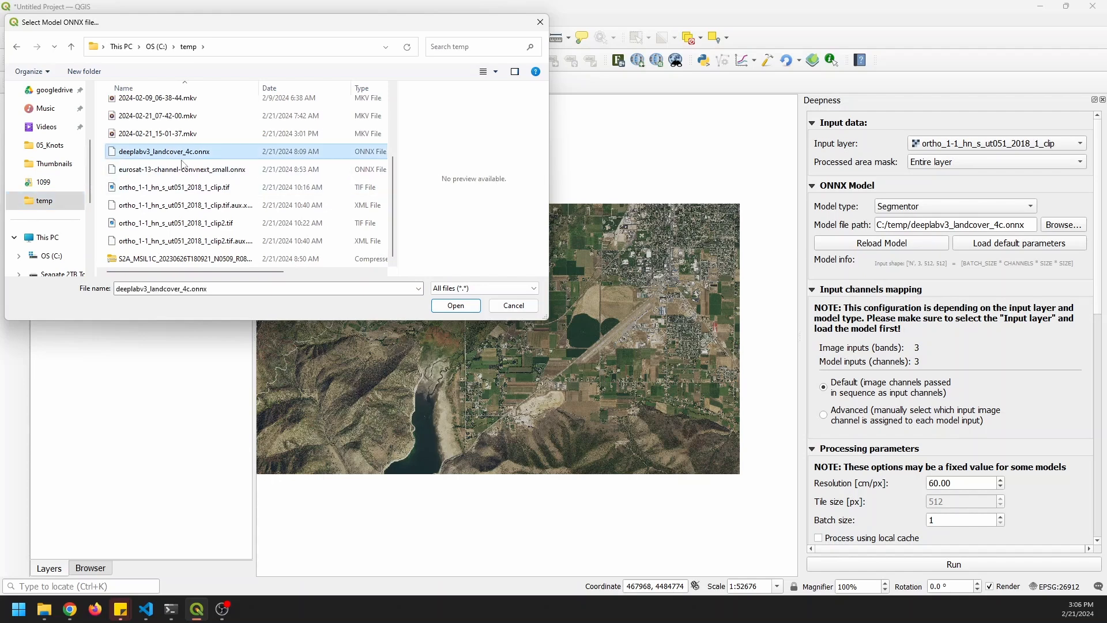
left_click(455, 305)
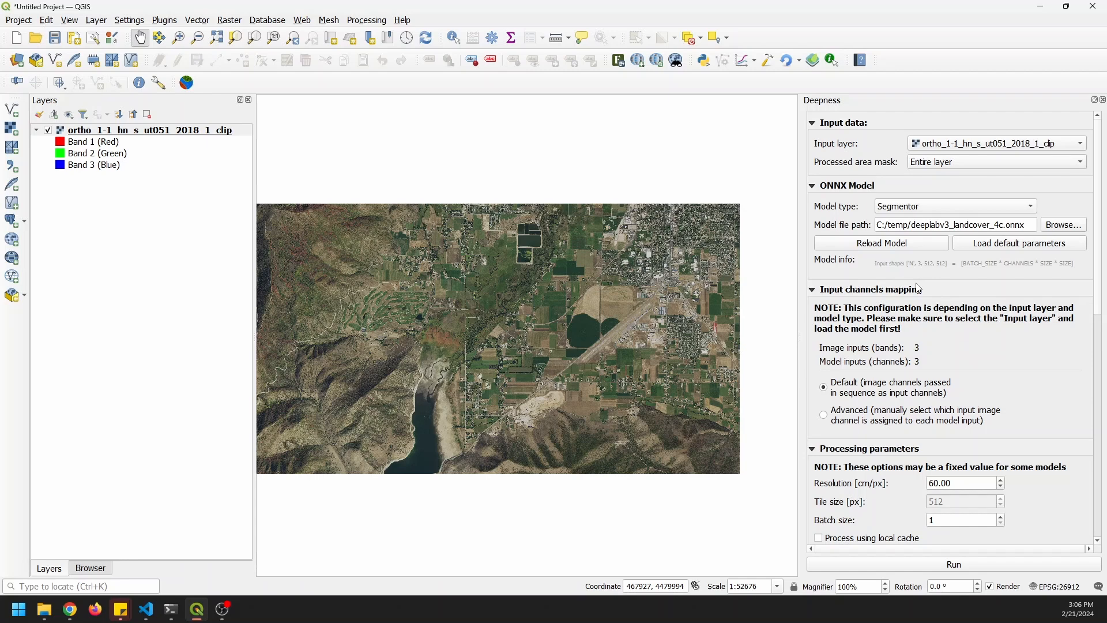
mouse_move(938, 267)
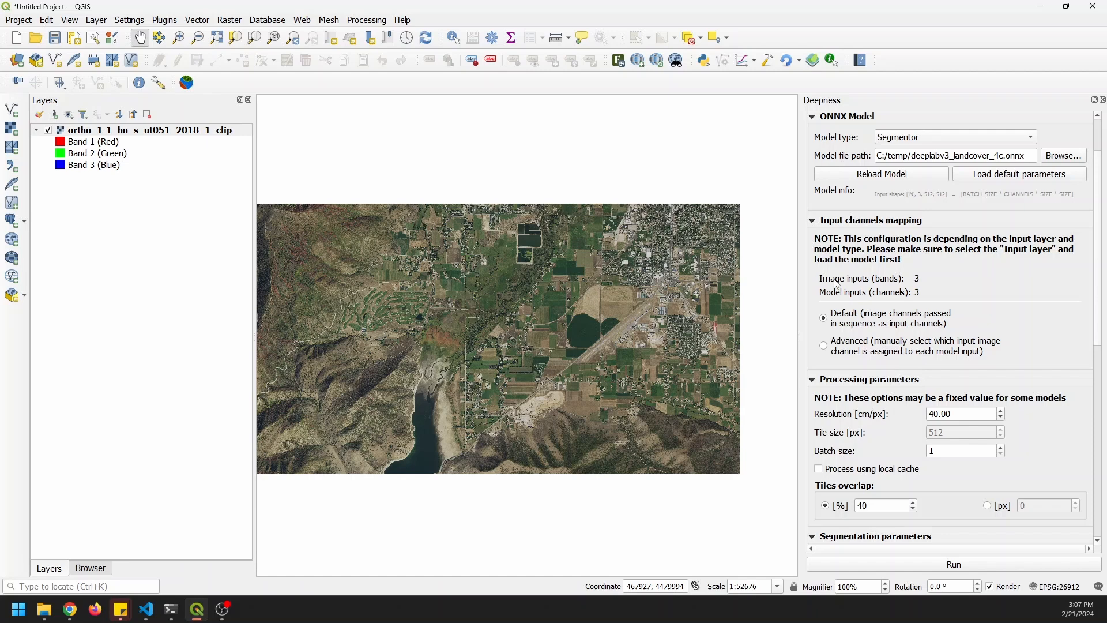
mouse_move(868, 300)
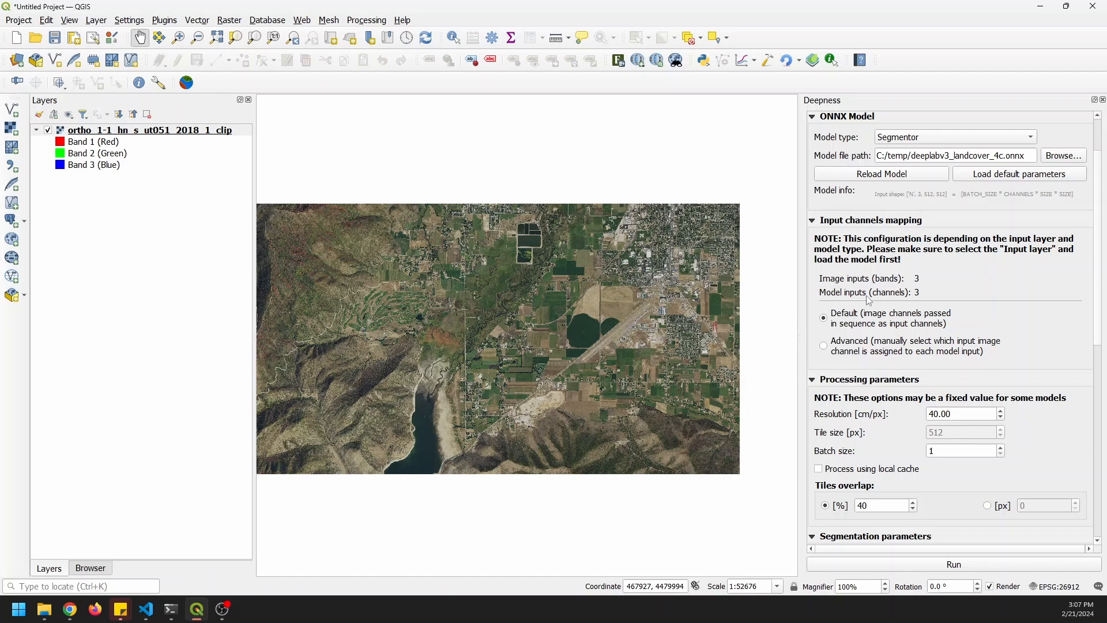
mouse_move(909, 296)
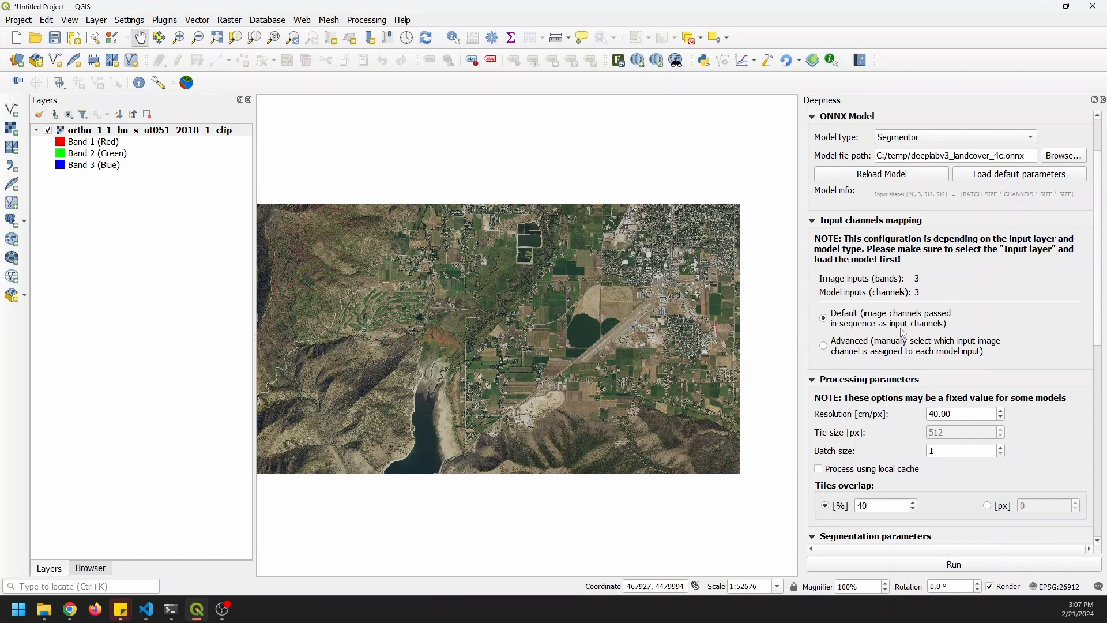
Set the processing resolution to 60 cm/px and tile overlap to 15%
scroll("down", 3)
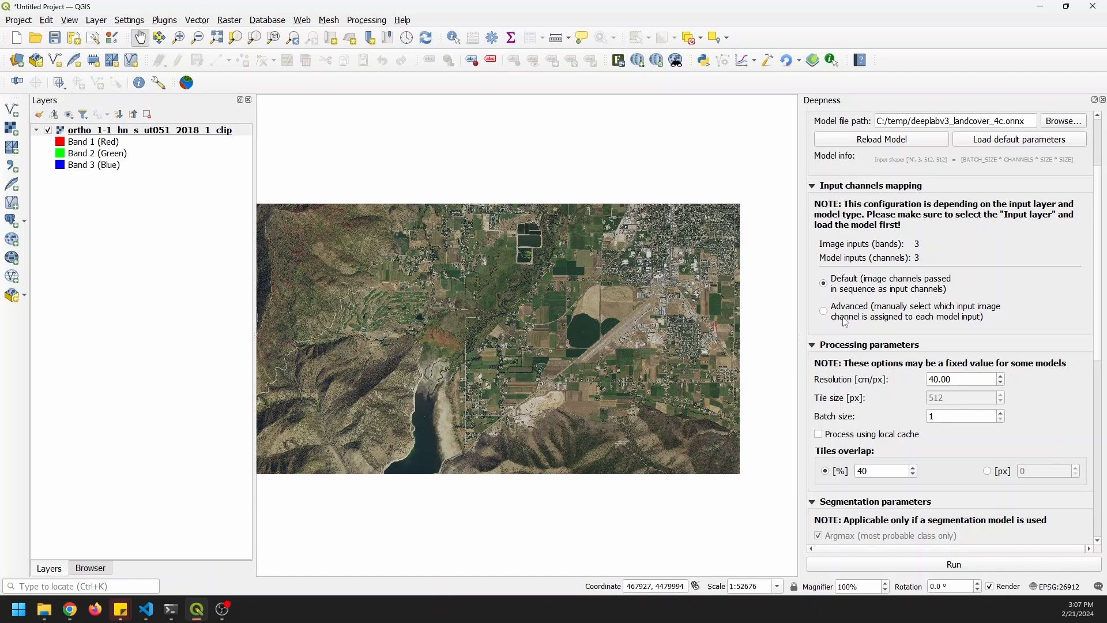
scroll("down", 3)
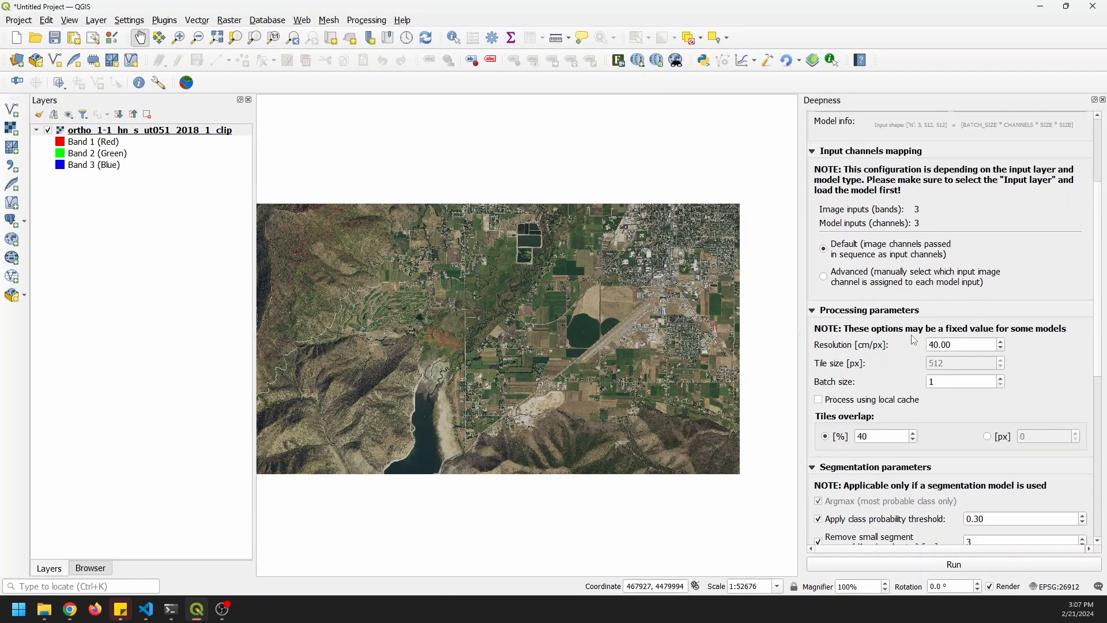
left_click(957, 344)
type("60")
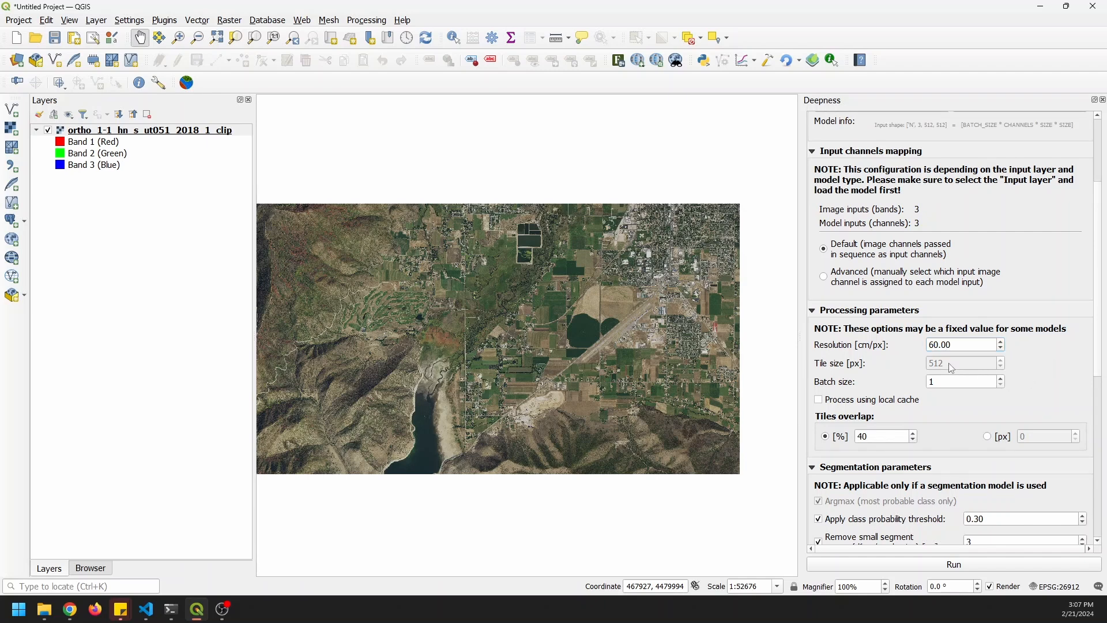
mouse_move(939, 368)
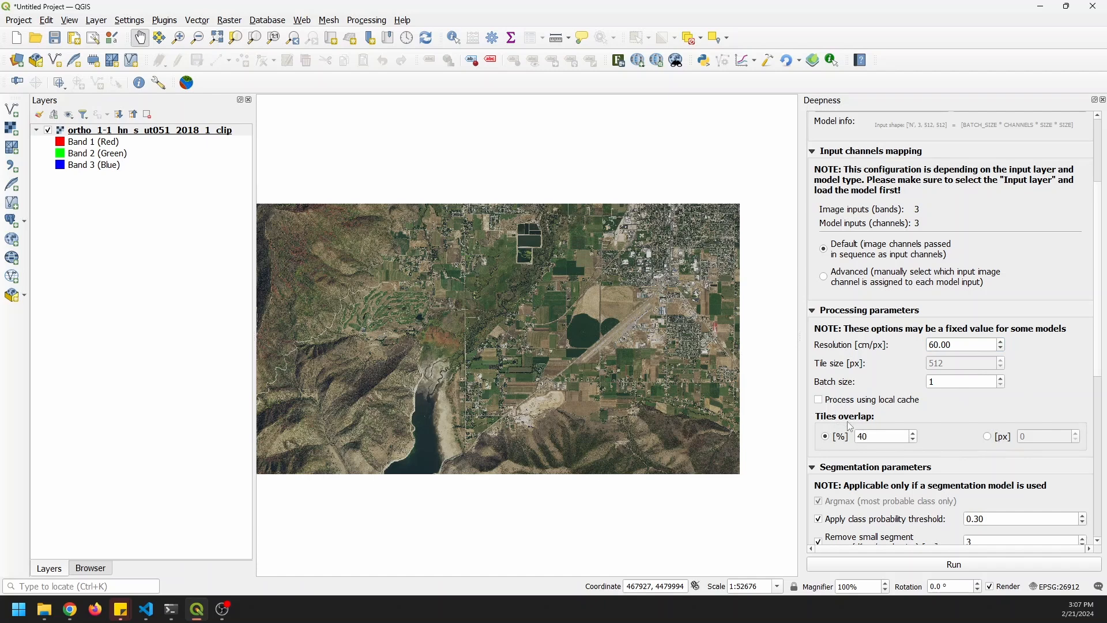
triple_click(880, 436)
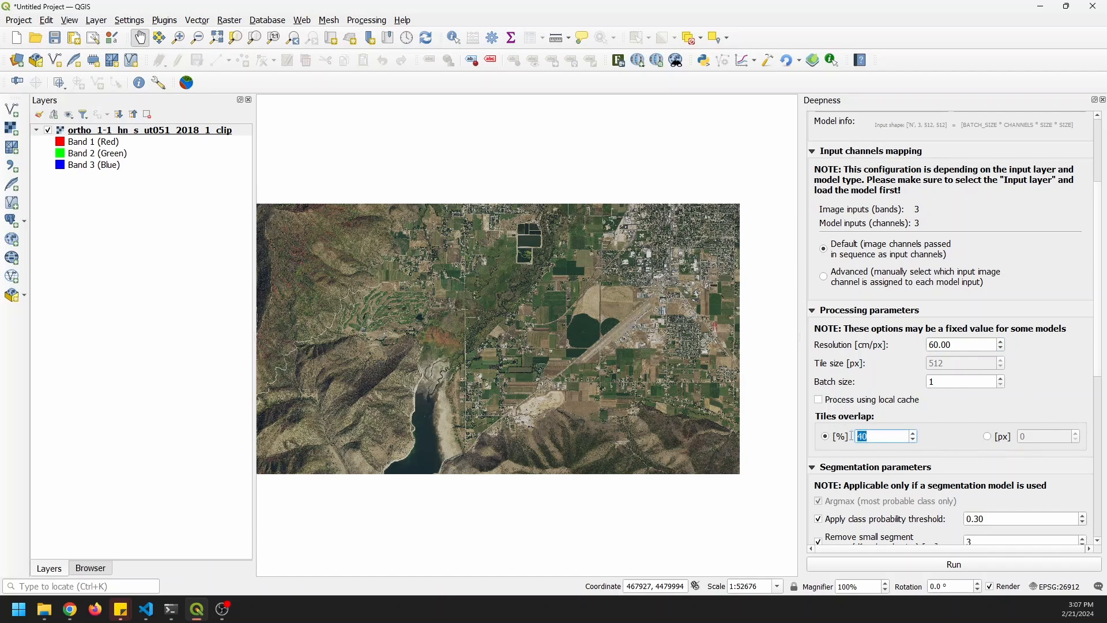
type("15")
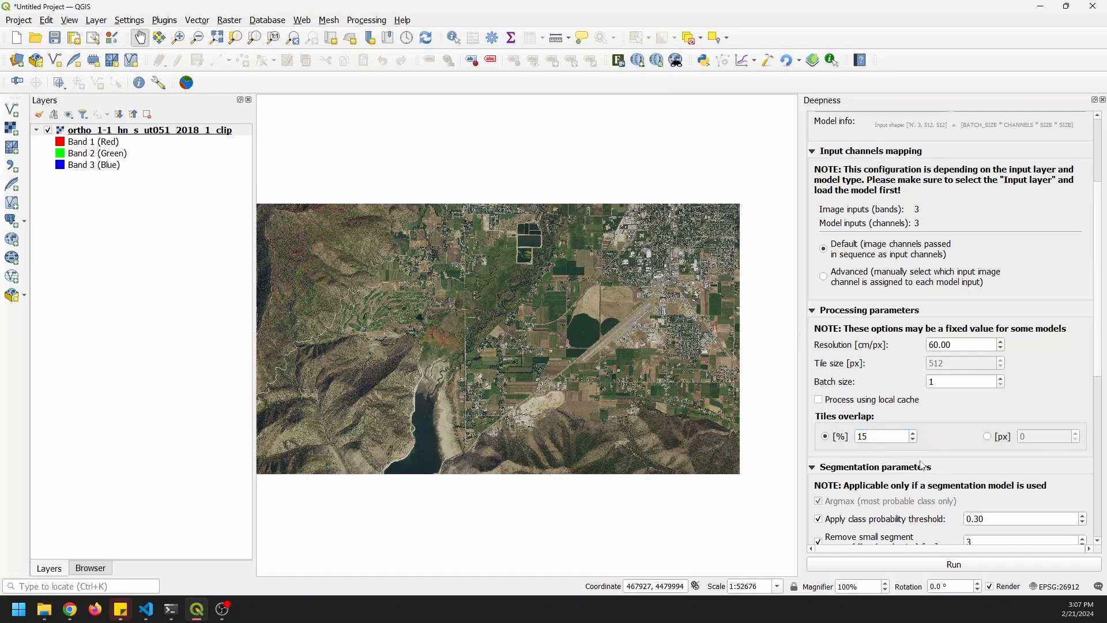
Set the small-segment dilate/erode size to 9 px with a 0.50 probability threshold
scroll("down", 3)
type("0.5")
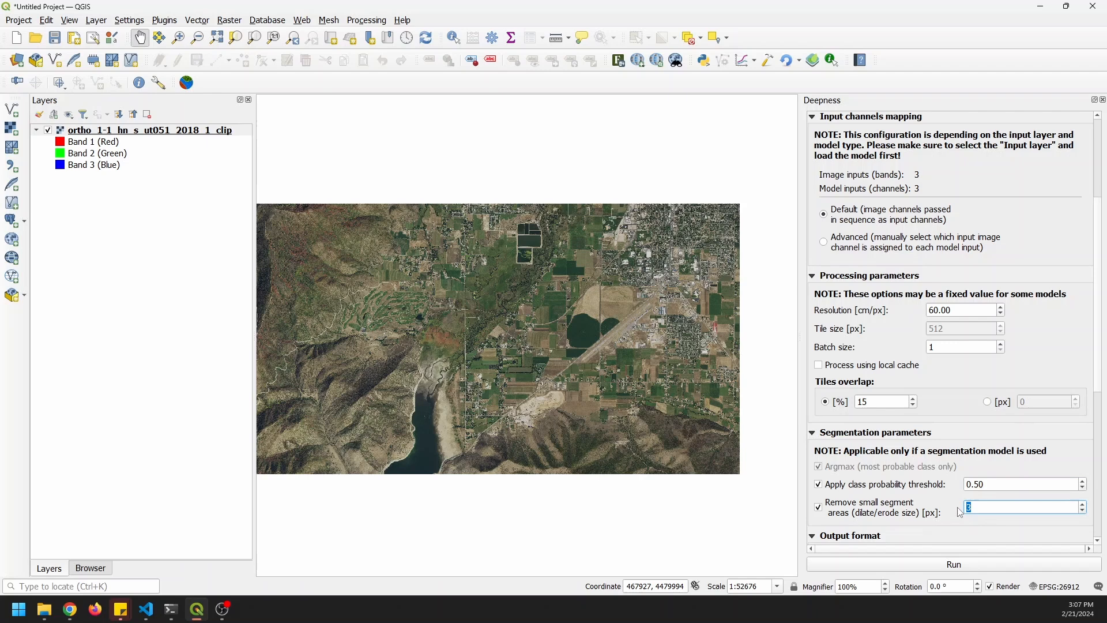
type("9")
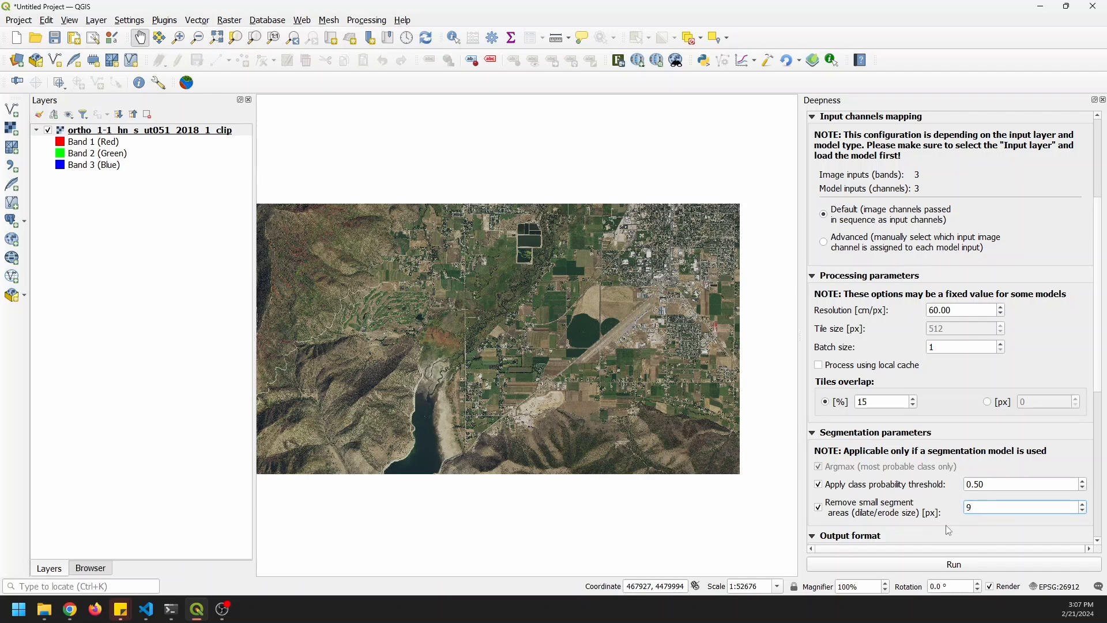
scroll("down", 3)
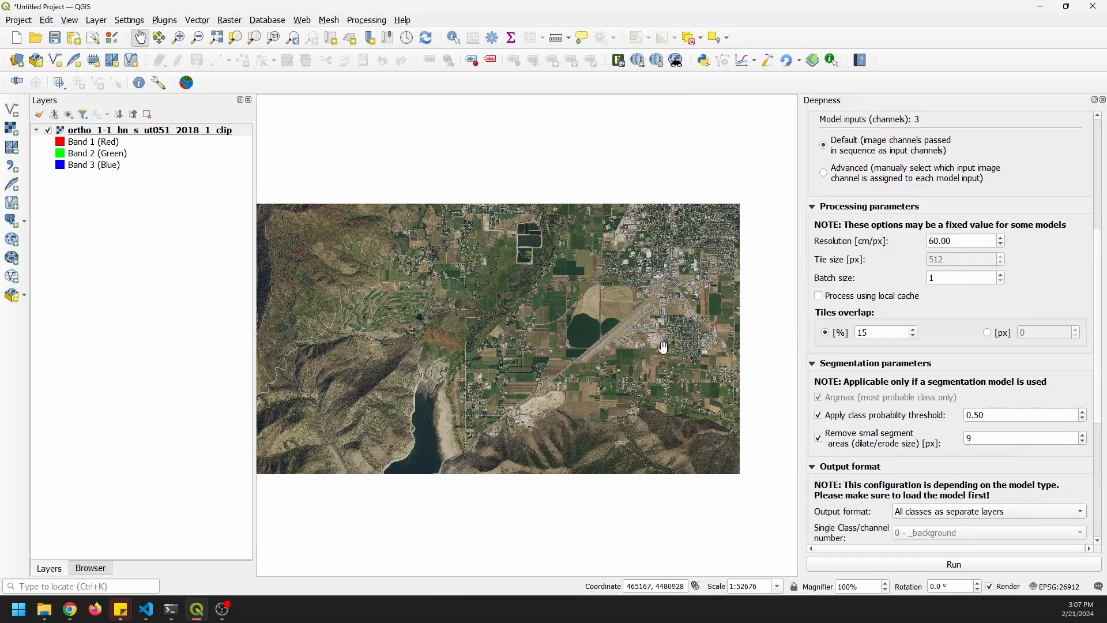
left_click_drag(662, 346, 619, 344)
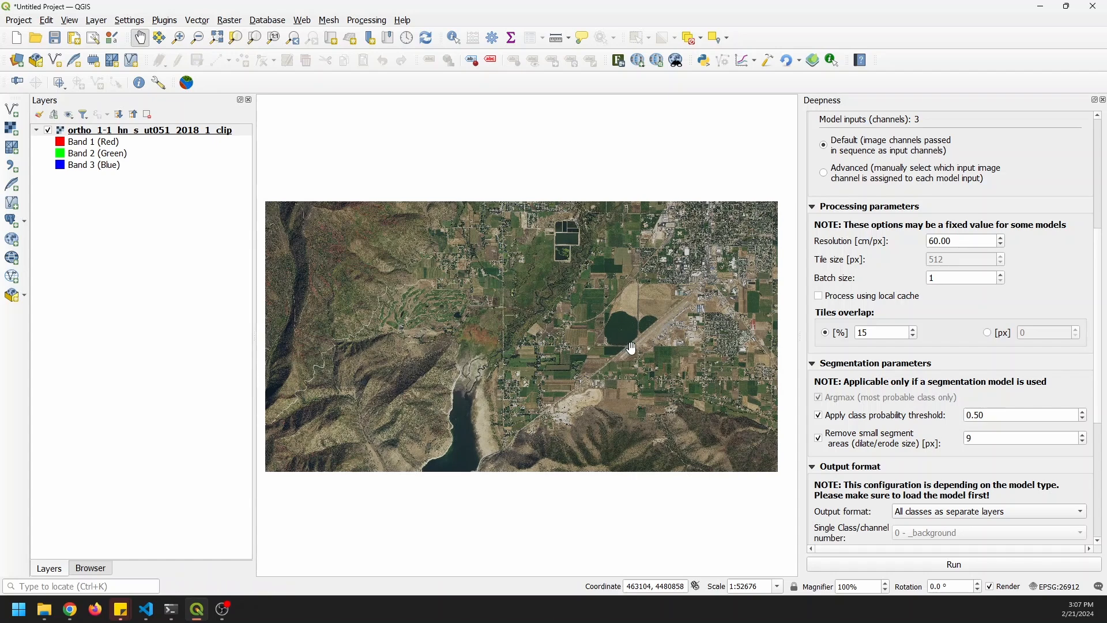
mouse_move(672, 384)
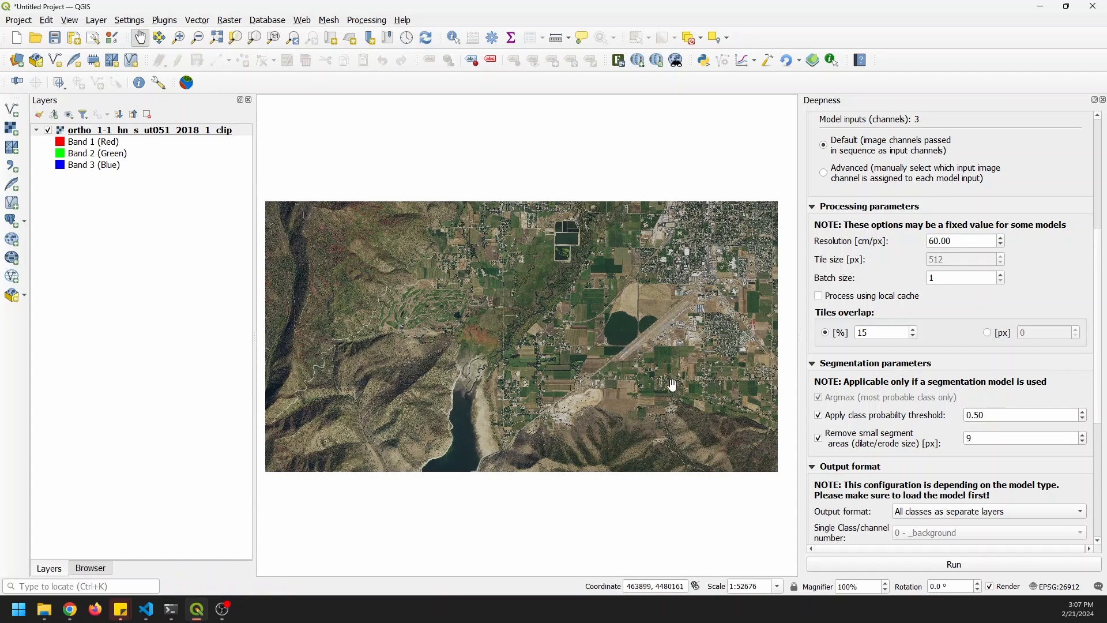
Run the Deepness segmentation and wait for the five-class area statistics to appear
left_click(953, 565)
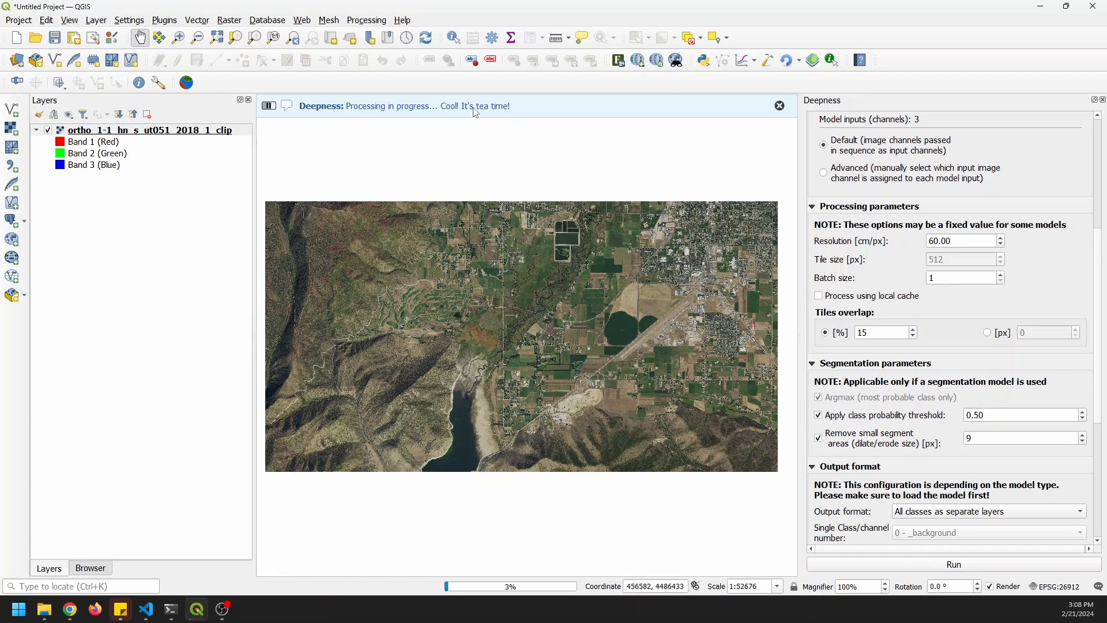
left_click(780, 105)
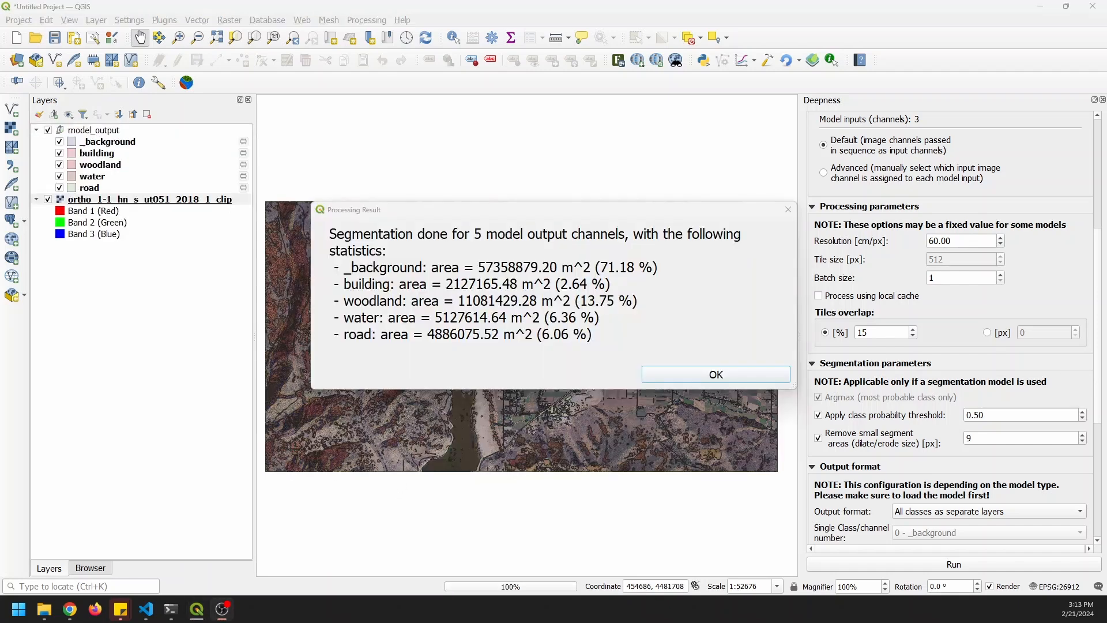
mouse_move(603, 254)
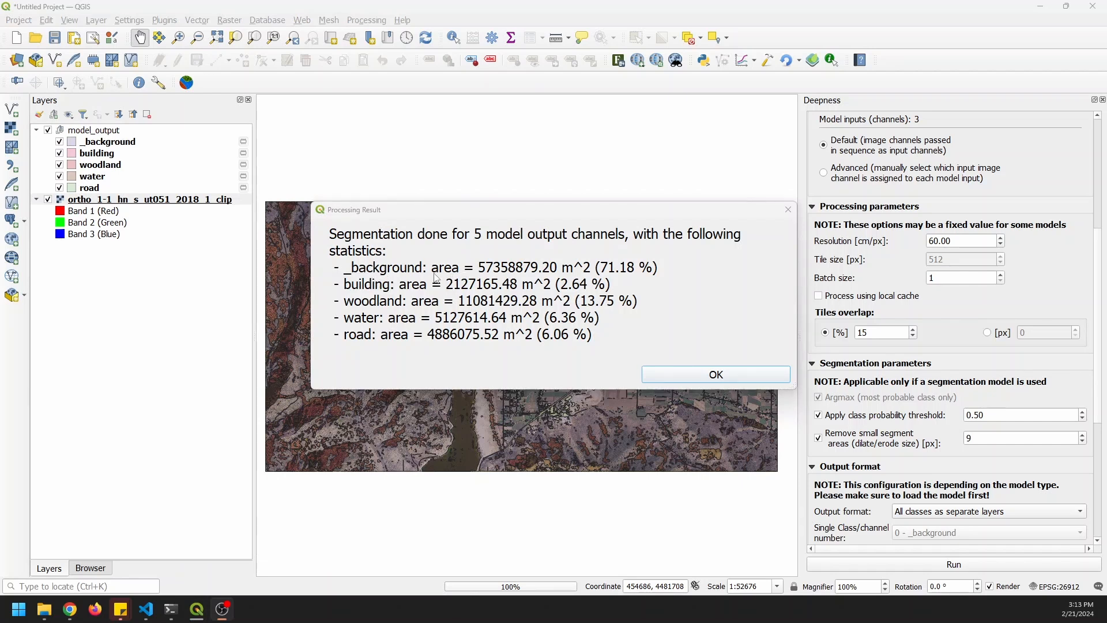
mouse_move(597, 272)
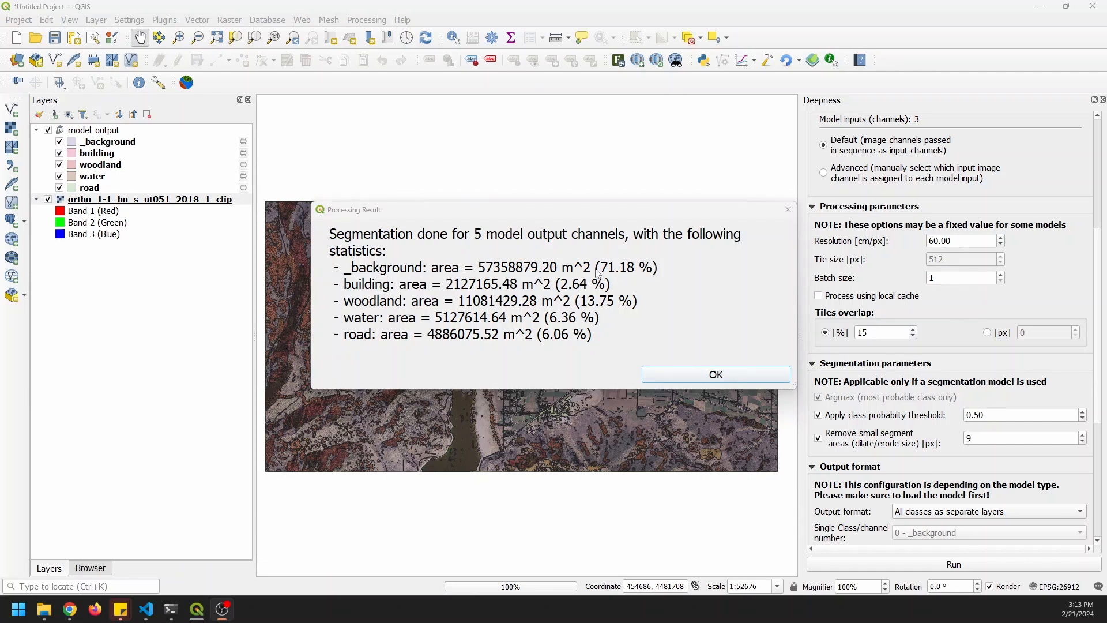
mouse_move(512, 306)
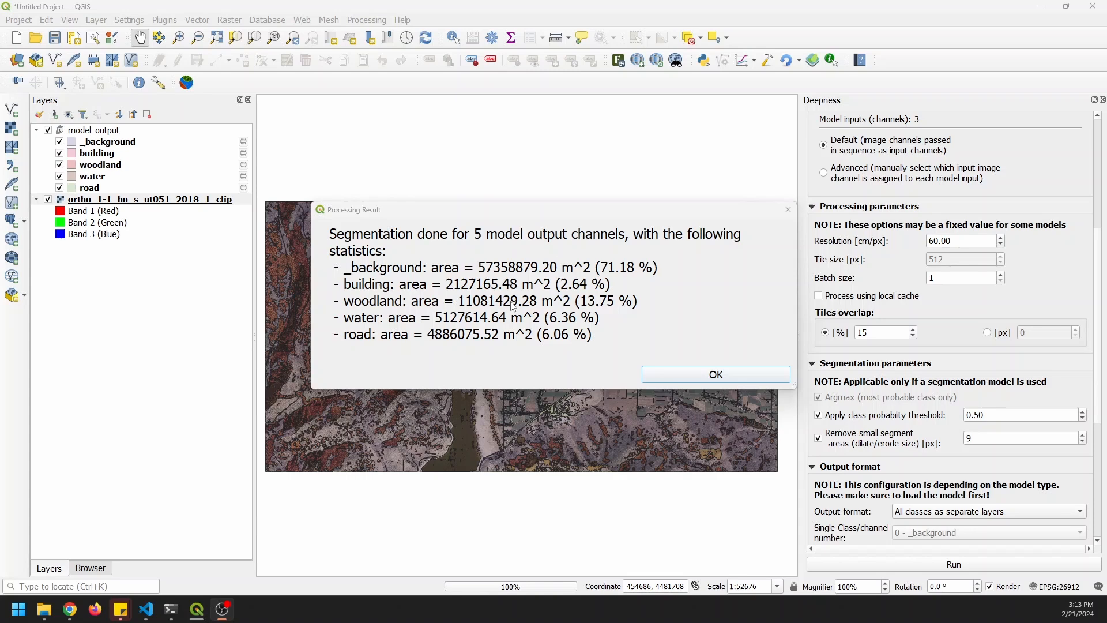
mouse_move(450, 289)
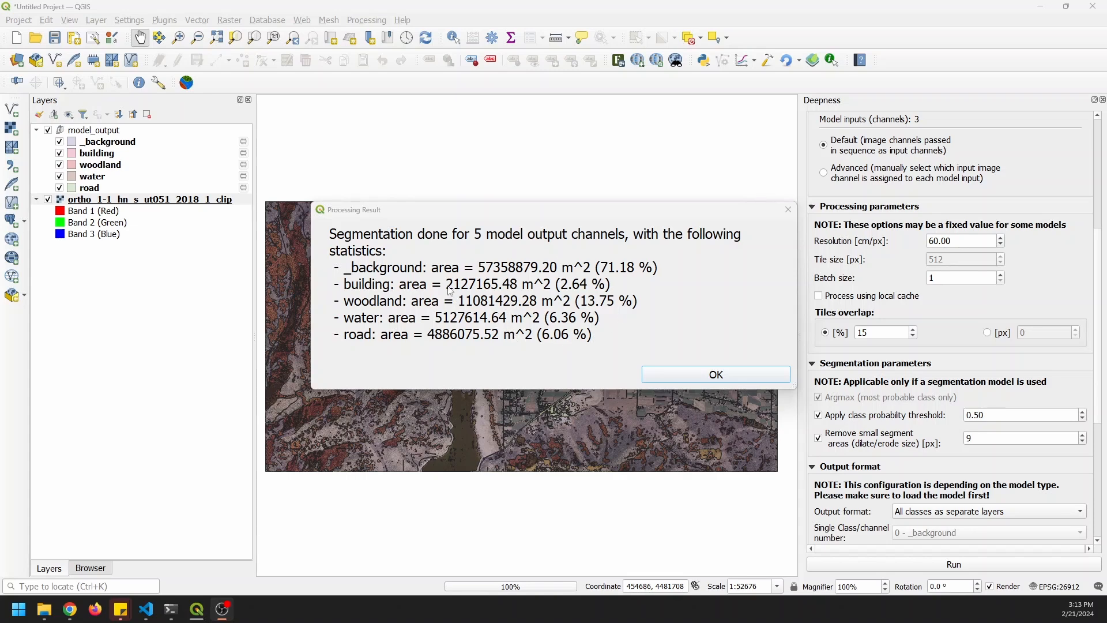
mouse_move(725, 387)
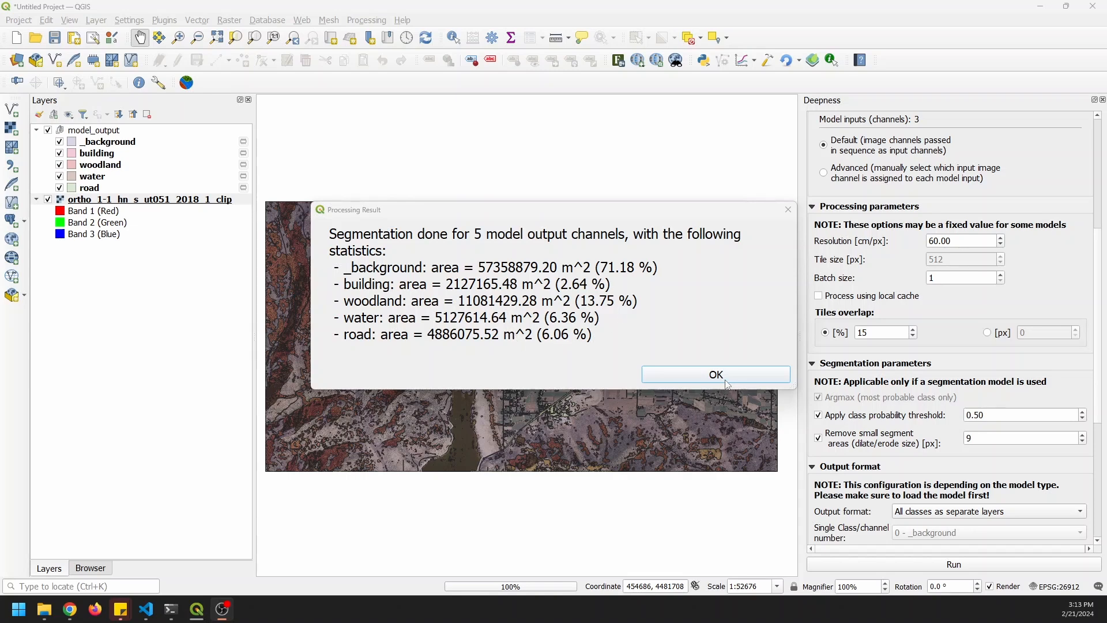
Dismiss the statistics summary and set Output format to 'All classes as separate layers'
left_click(716, 374)
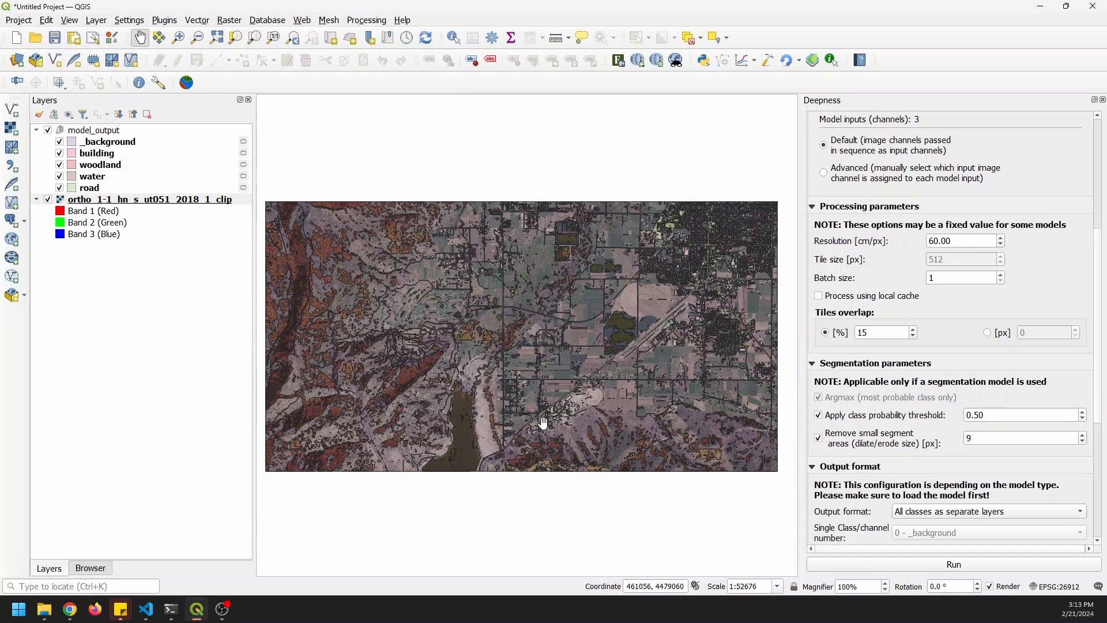
mouse_move(477, 417)
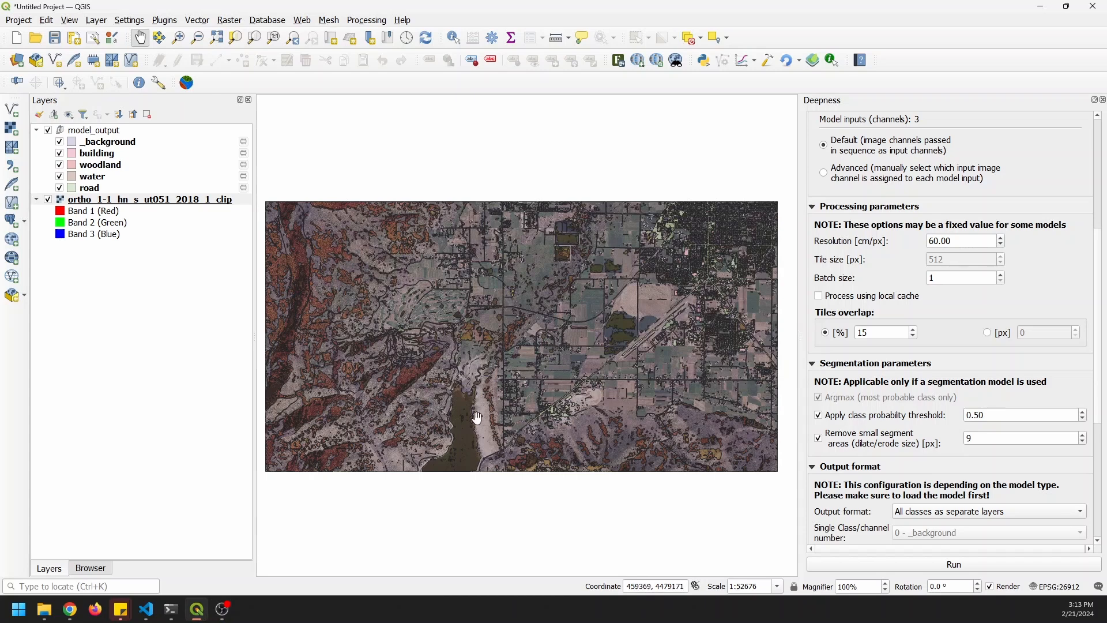
mouse_move(546, 407)
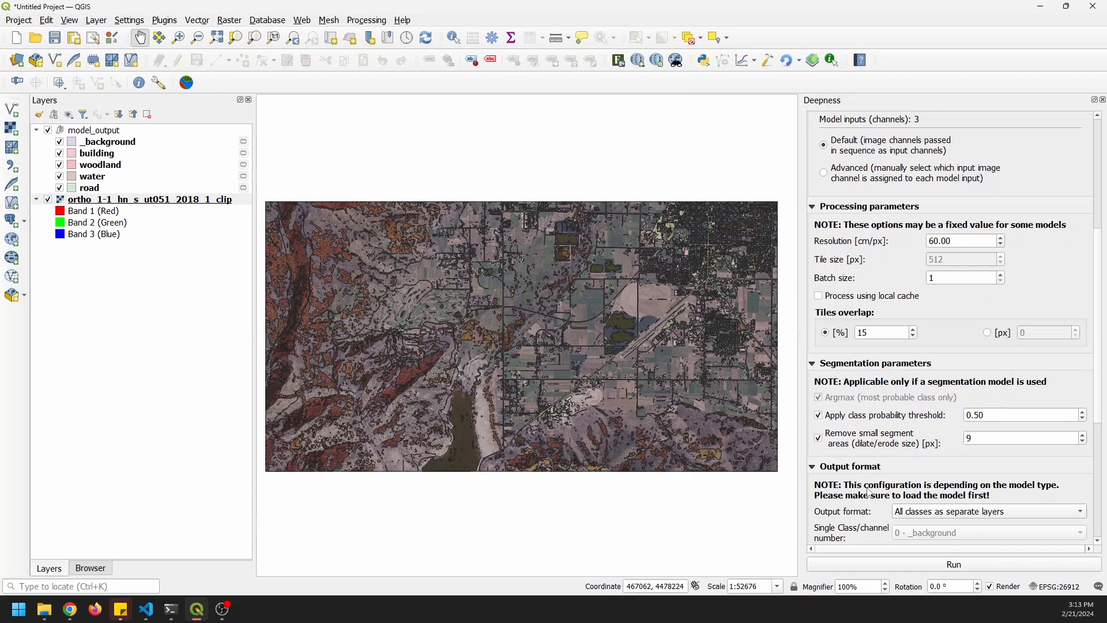
scroll("down", 3)
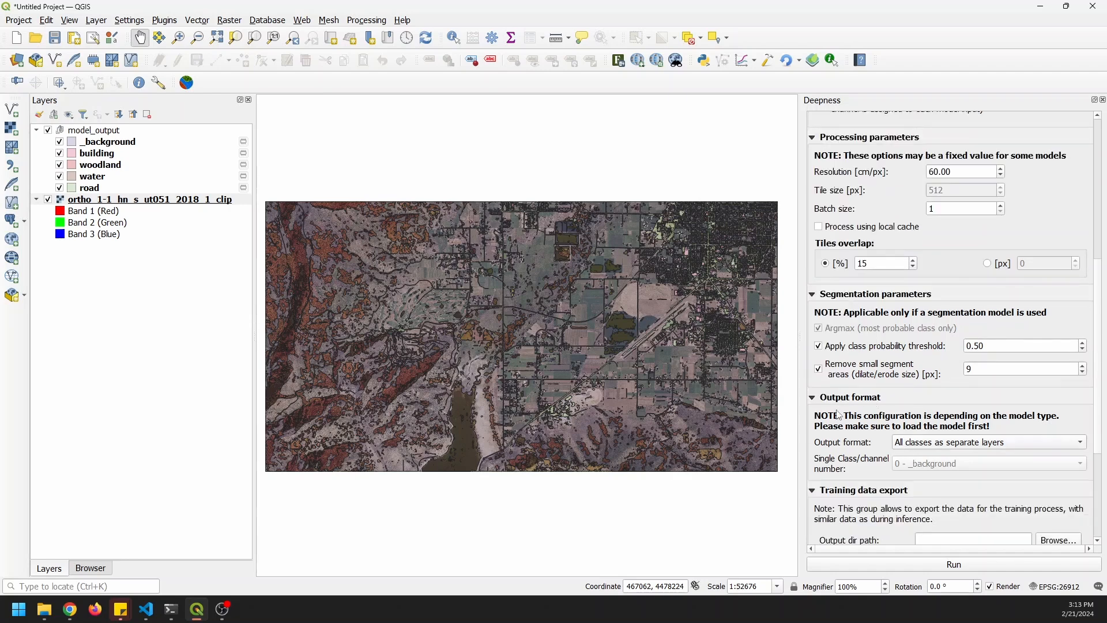
mouse_move(958, 449)
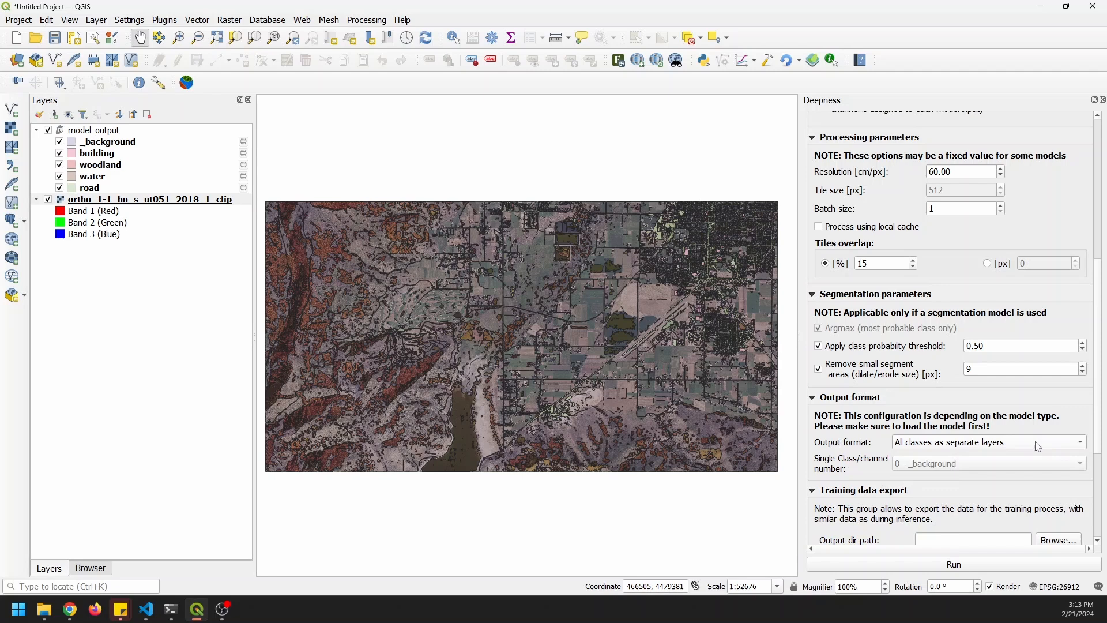
left_click(1078, 443)
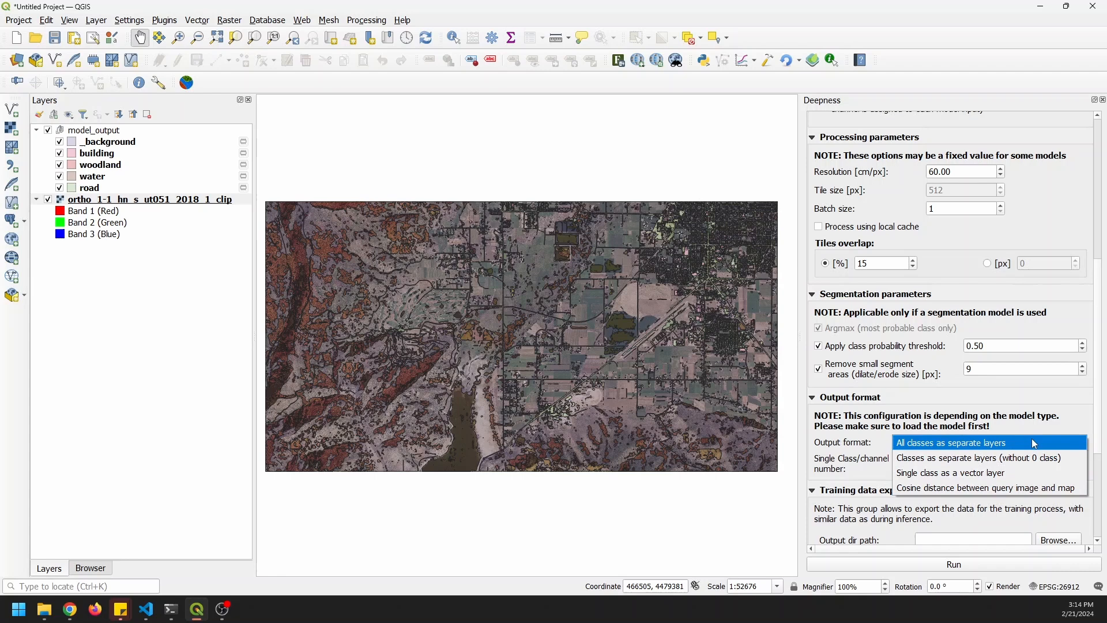
left_click(952, 443)
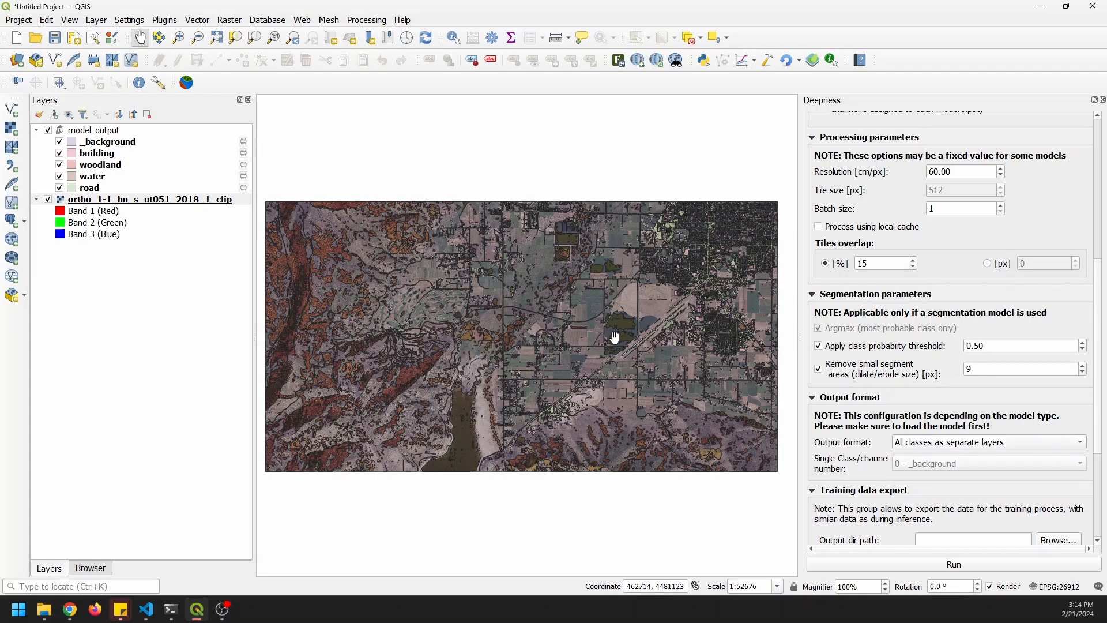
mouse_move(602, 343)
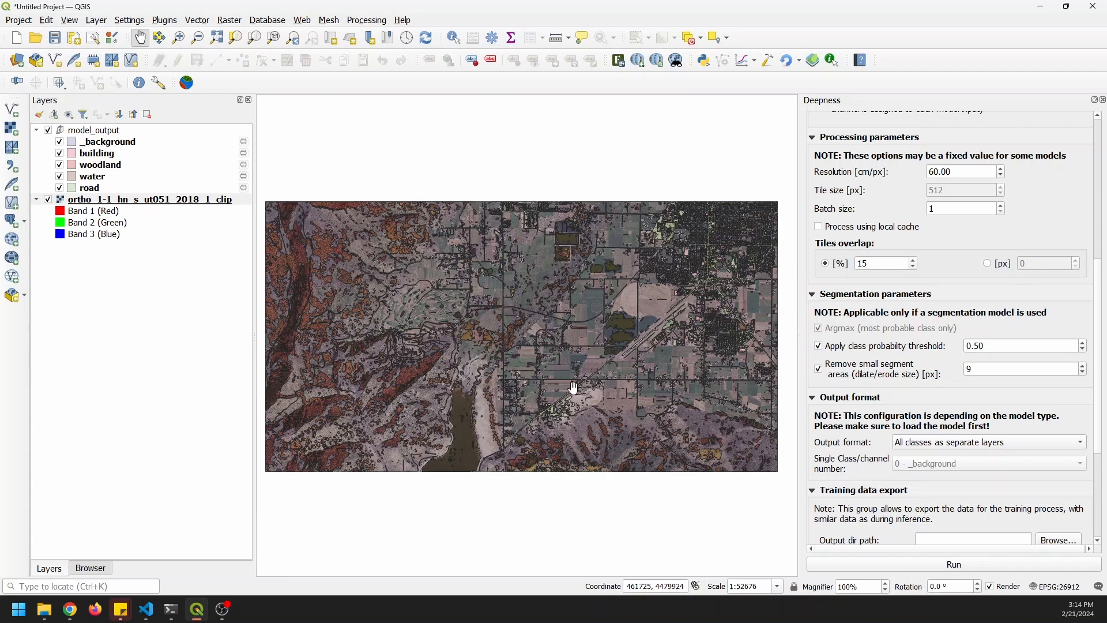
Hide the background class and toggle water, building and road overlays along the lake shore
left_click_drag(574, 387, 514, 375)
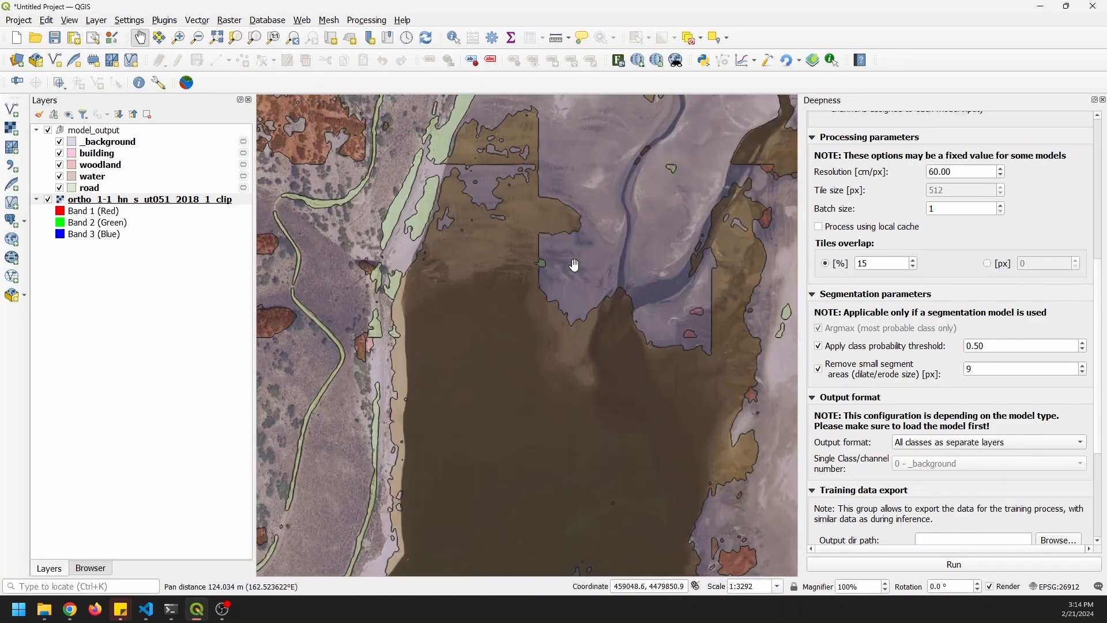
left_click(60, 141)
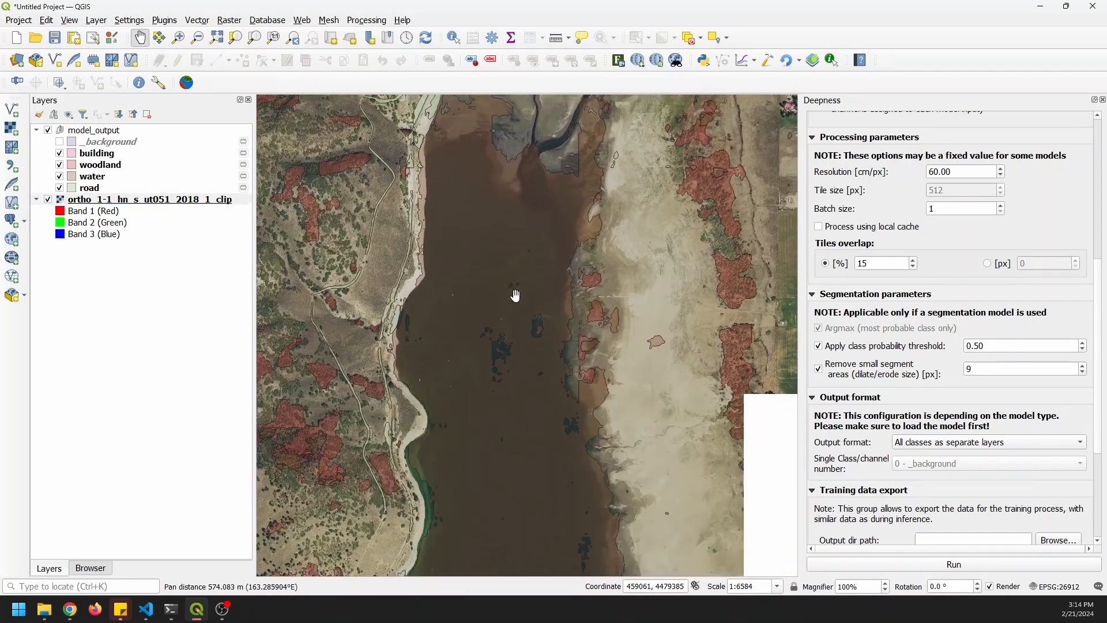
left_click_drag(516, 294, 463, 229)
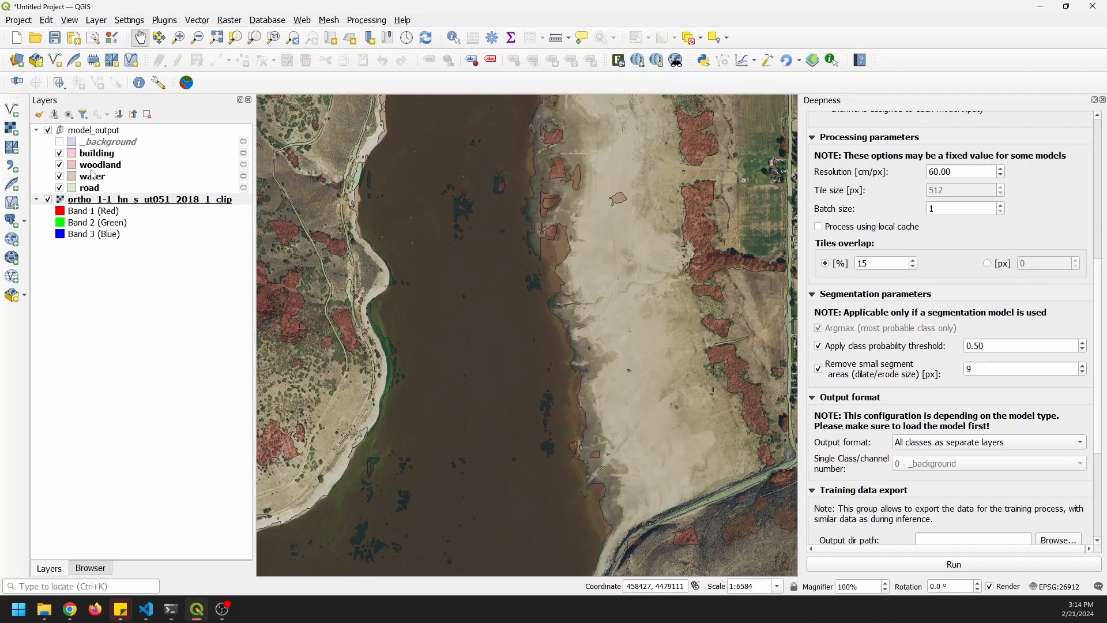
left_click(149, 198)
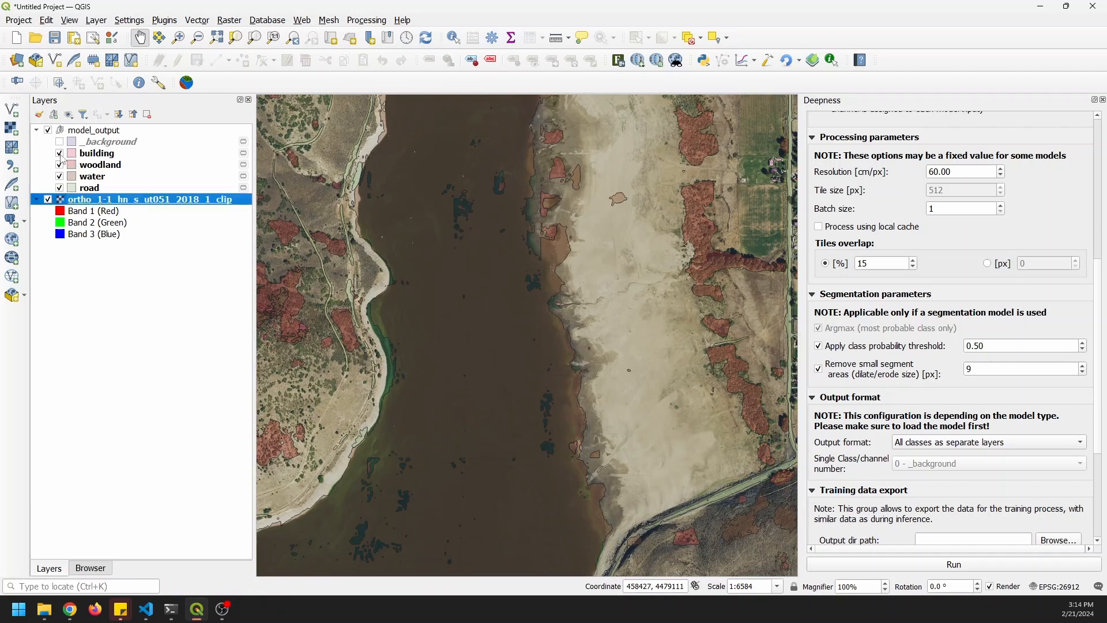
left_click(60, 164)
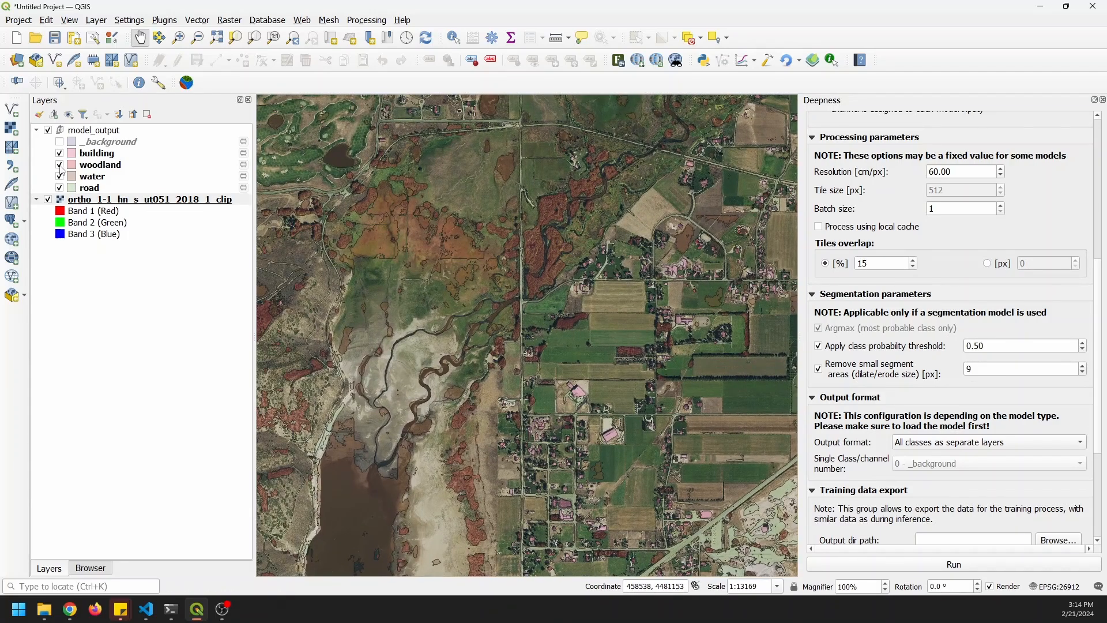
left_click(133, 198)
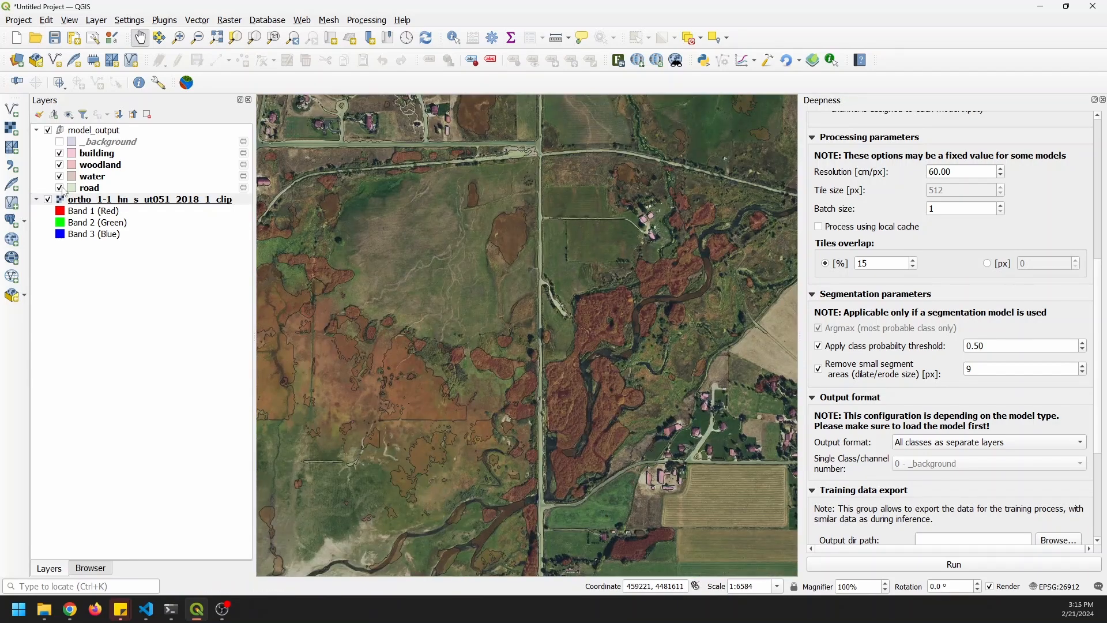
left_click(145, 198)
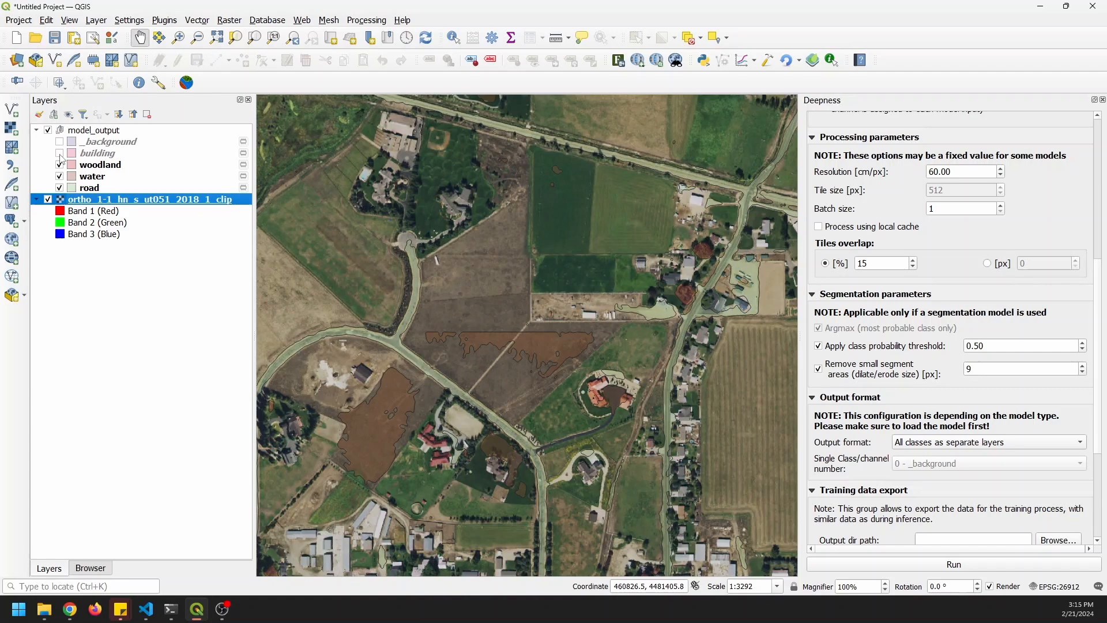
Inspect building and road results over the town and neighbourhood, then hide the result layers
left_click(60, 153)
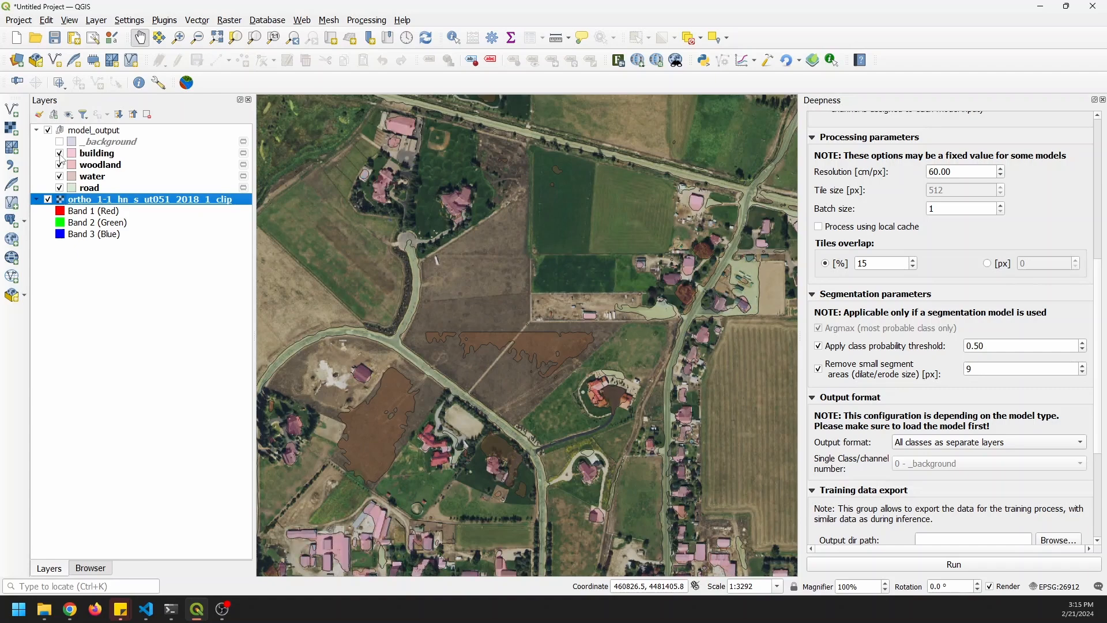
left_click(60, 152)
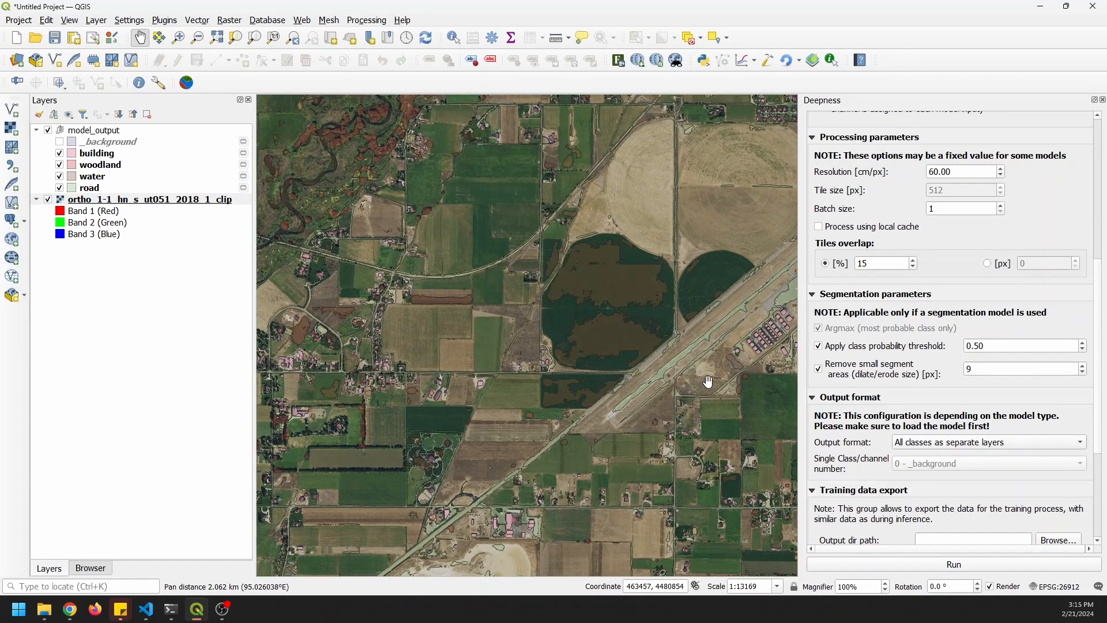
left_click_drag(707, 382, 552, 310)
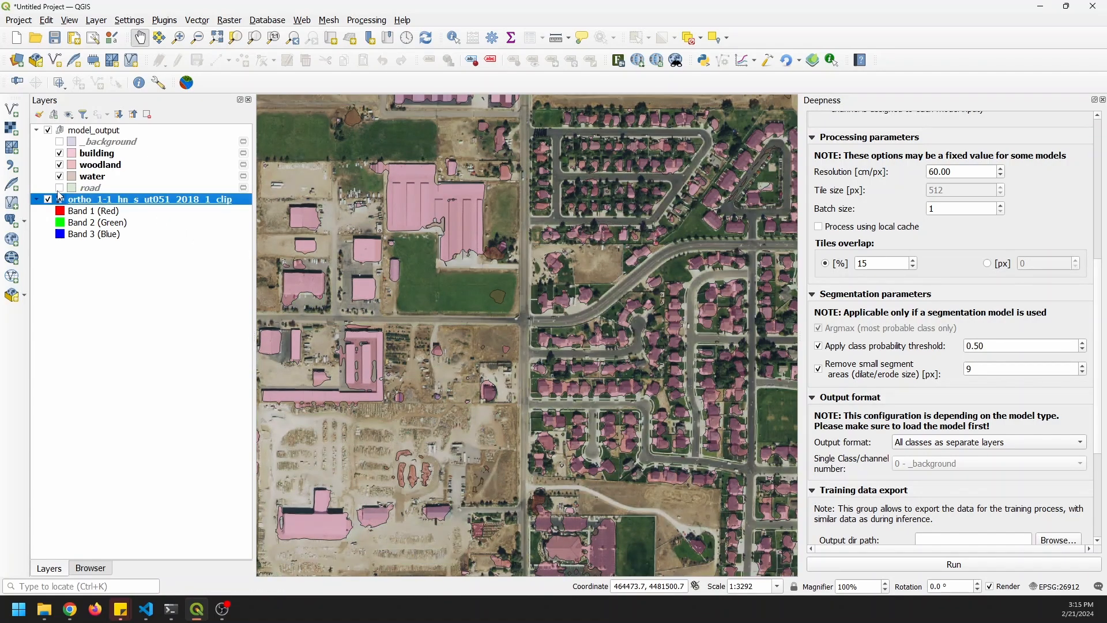
left_click(59, 187)
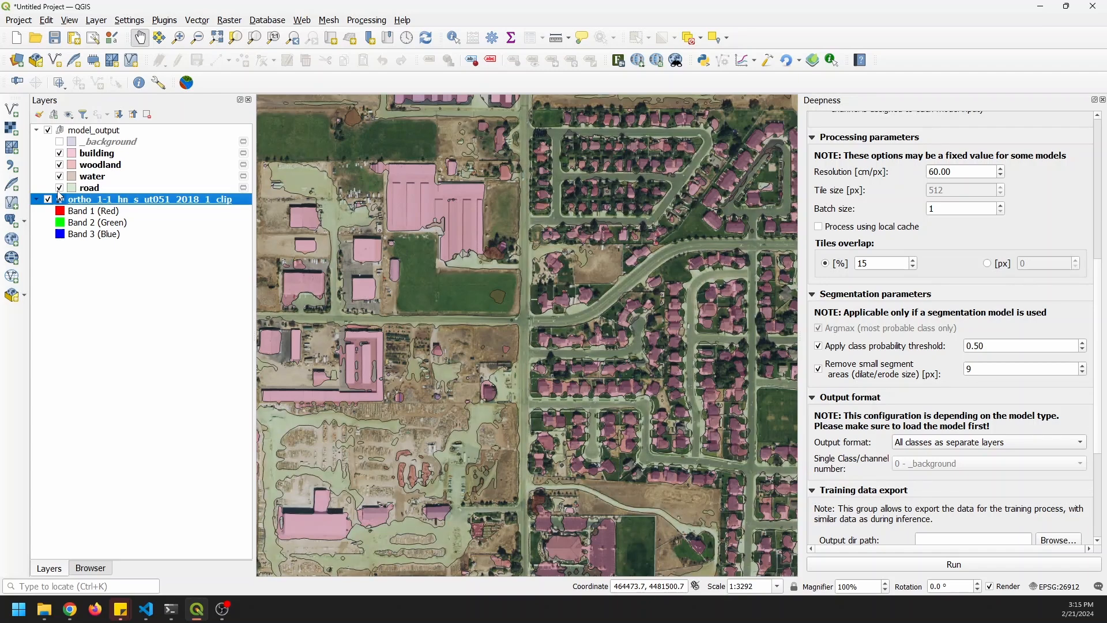
scroll("down", 3)
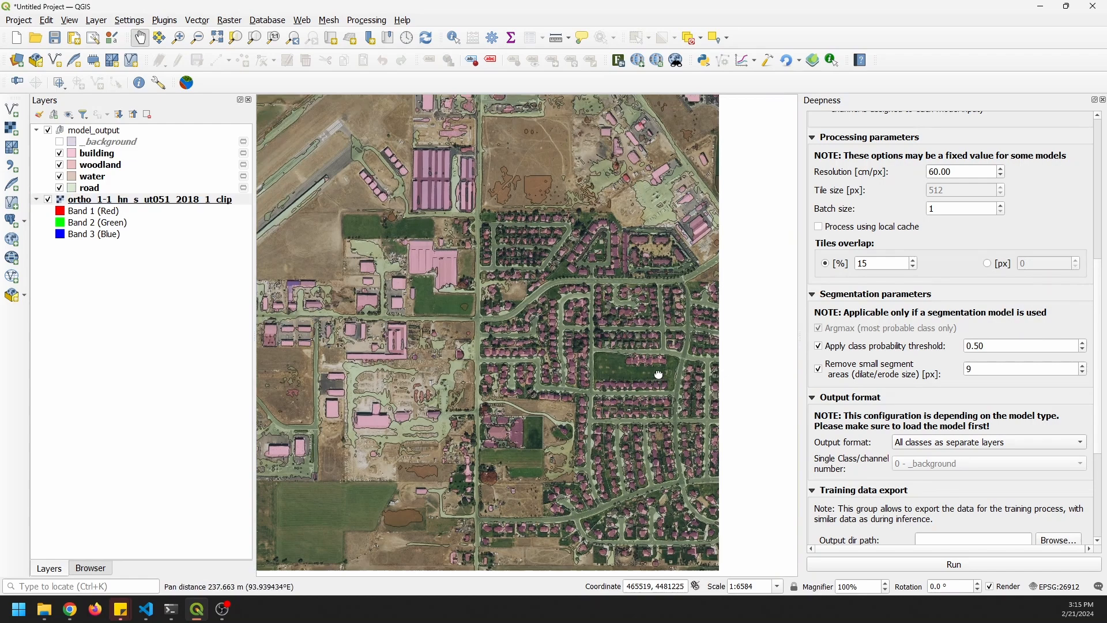
left_click_drag(657, 374, 586, 417)
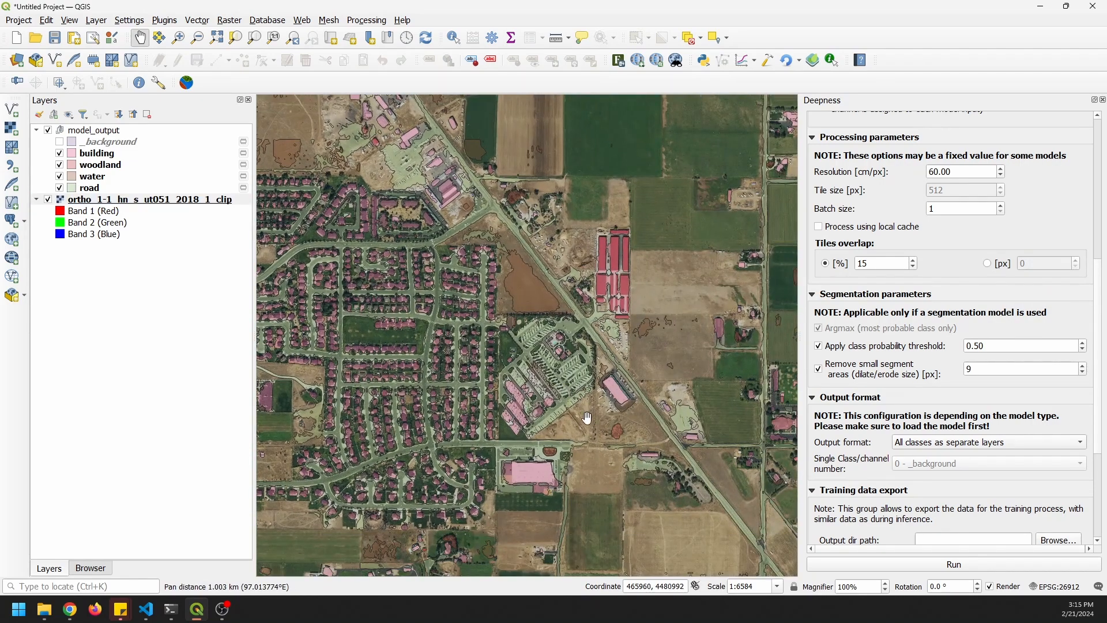
scroll("down", 3)
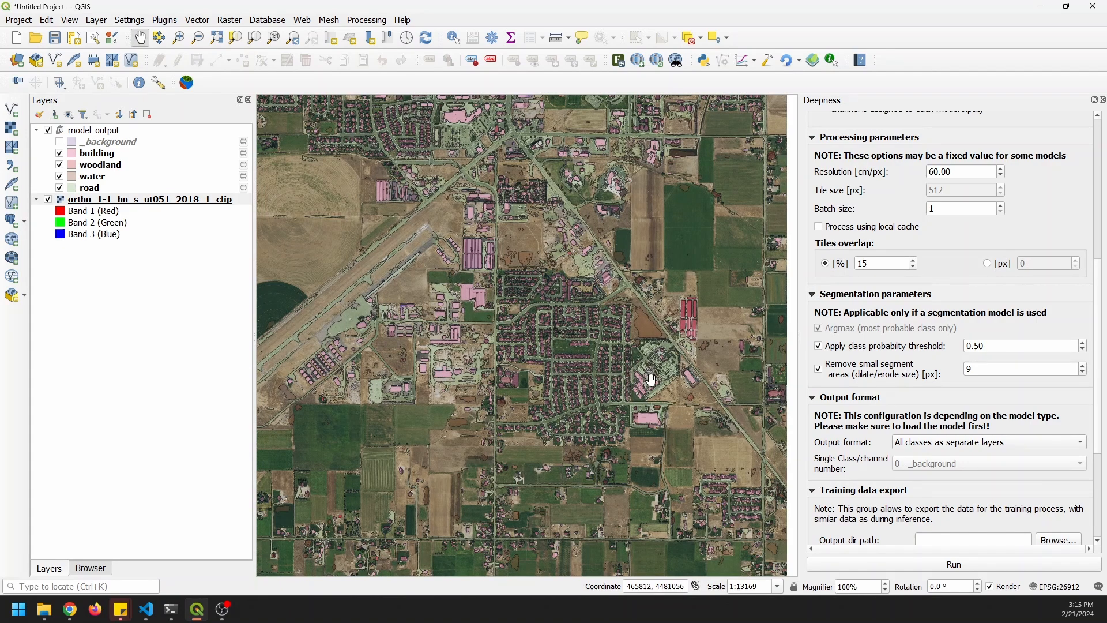
left_click(144, 198)
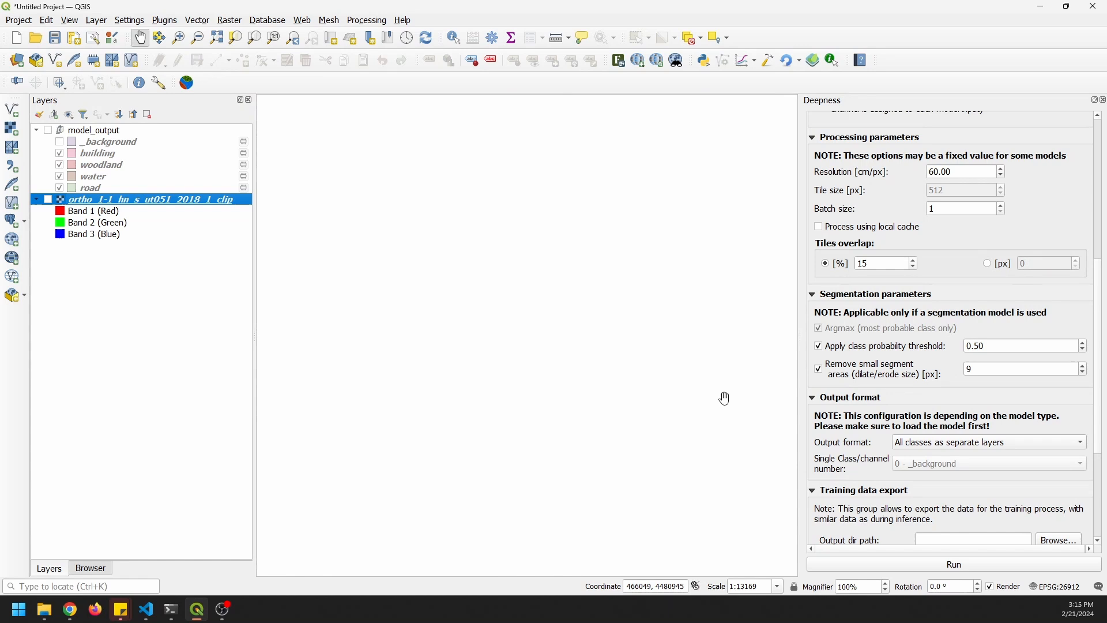
mouse_move(744, 382)
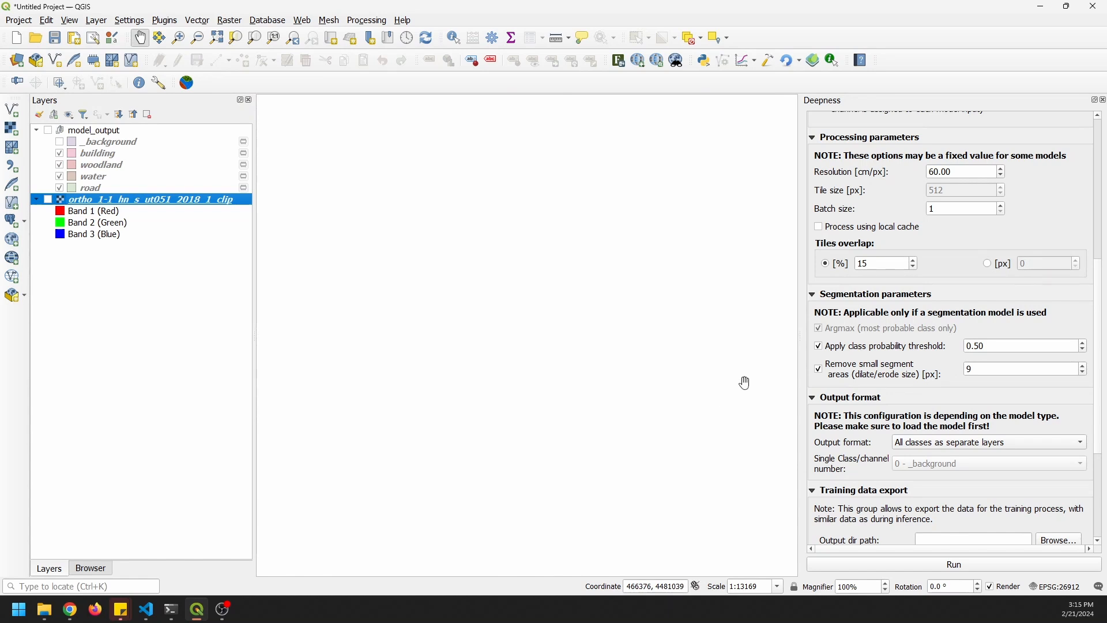
mouse_move(674, 386)
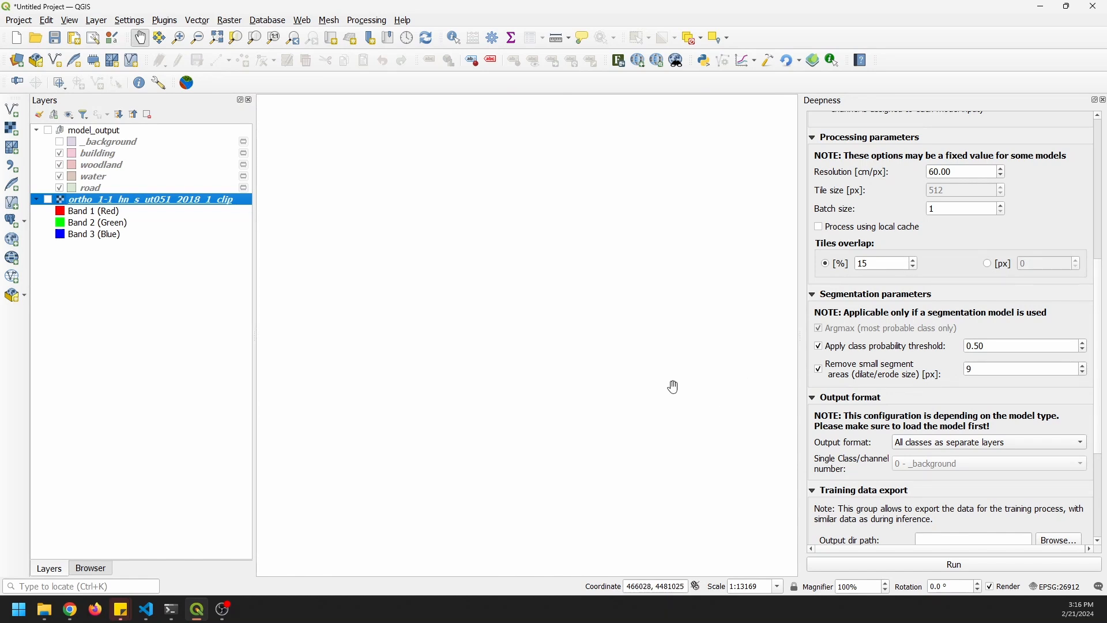
Add the Sentinel-2 T12TVK band rasters from the granule's IMG_DATA folder in the Browser
left_click(90, 567)
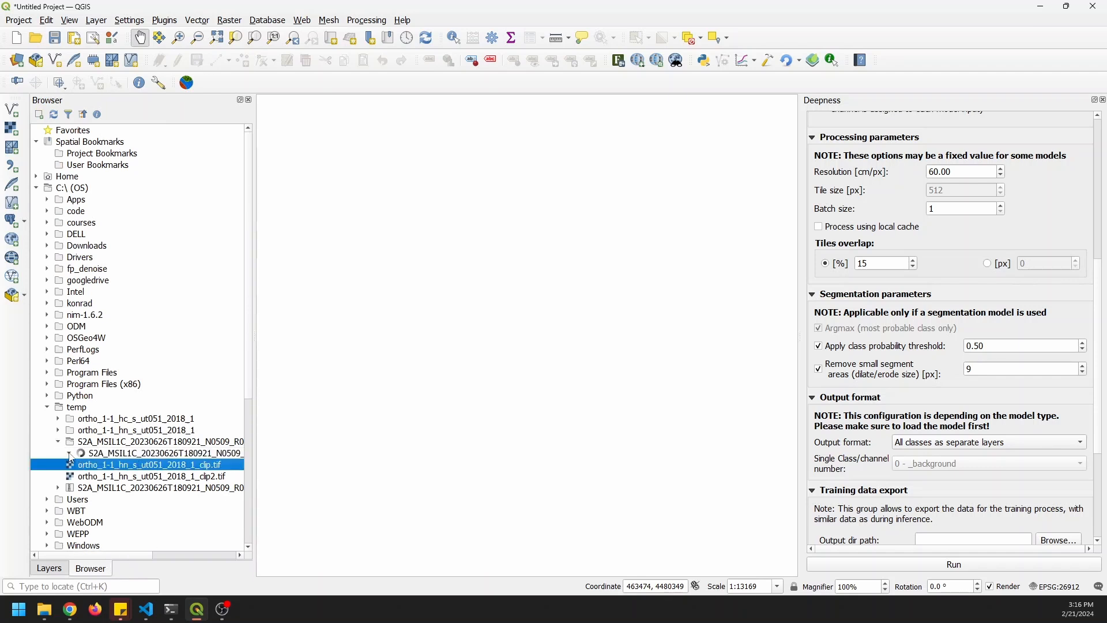
left_click(69, 452)
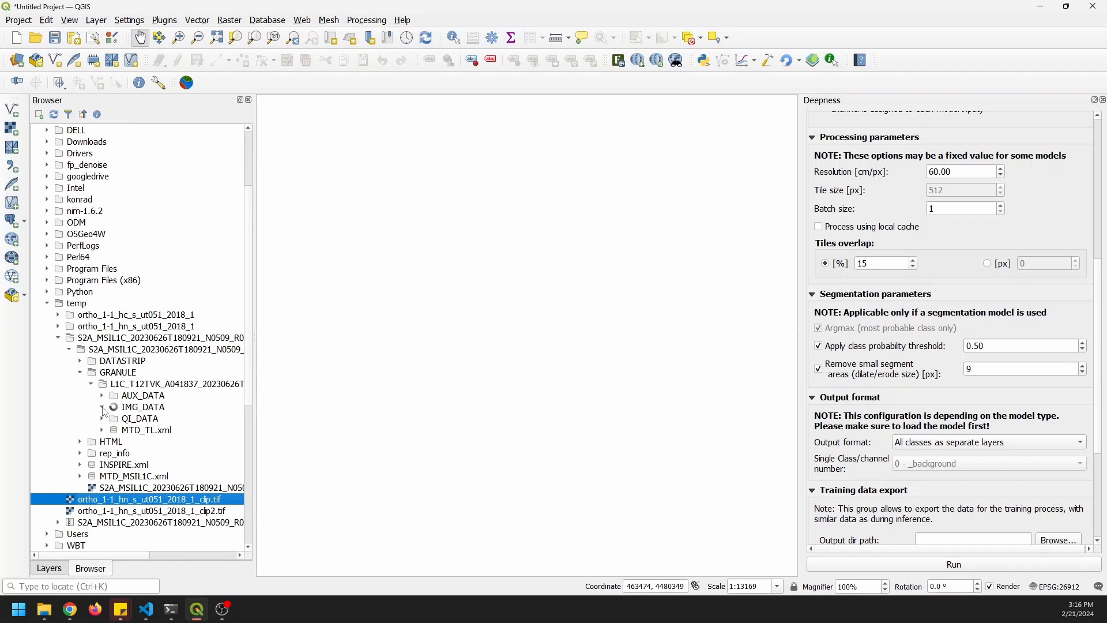
left_click(102, 406)
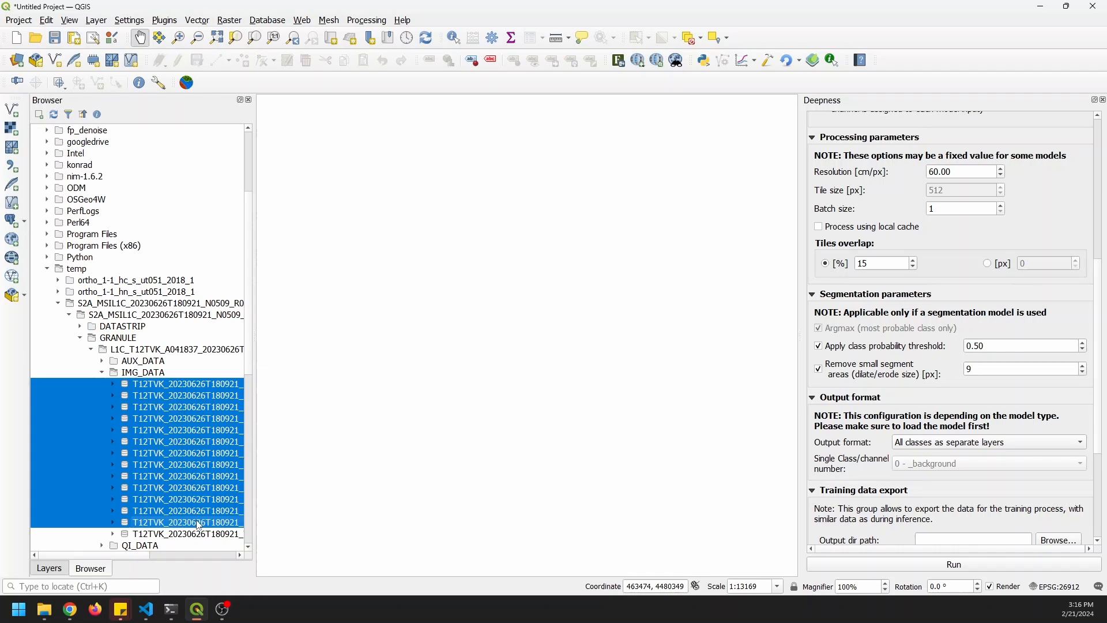
mouse_move(462, 371)
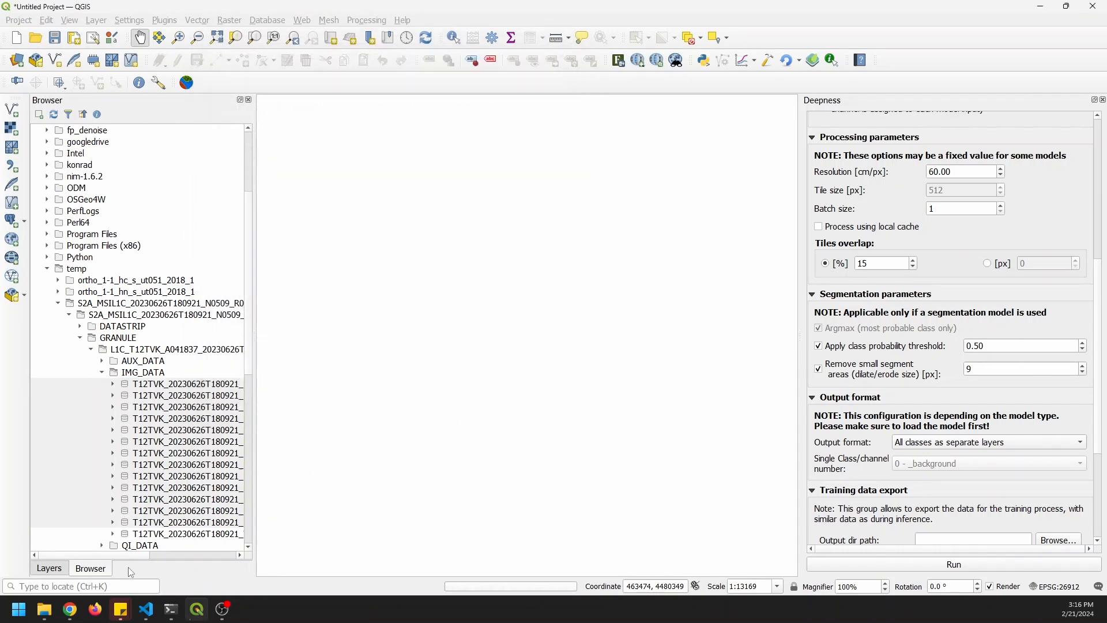
left_click(49, 567)
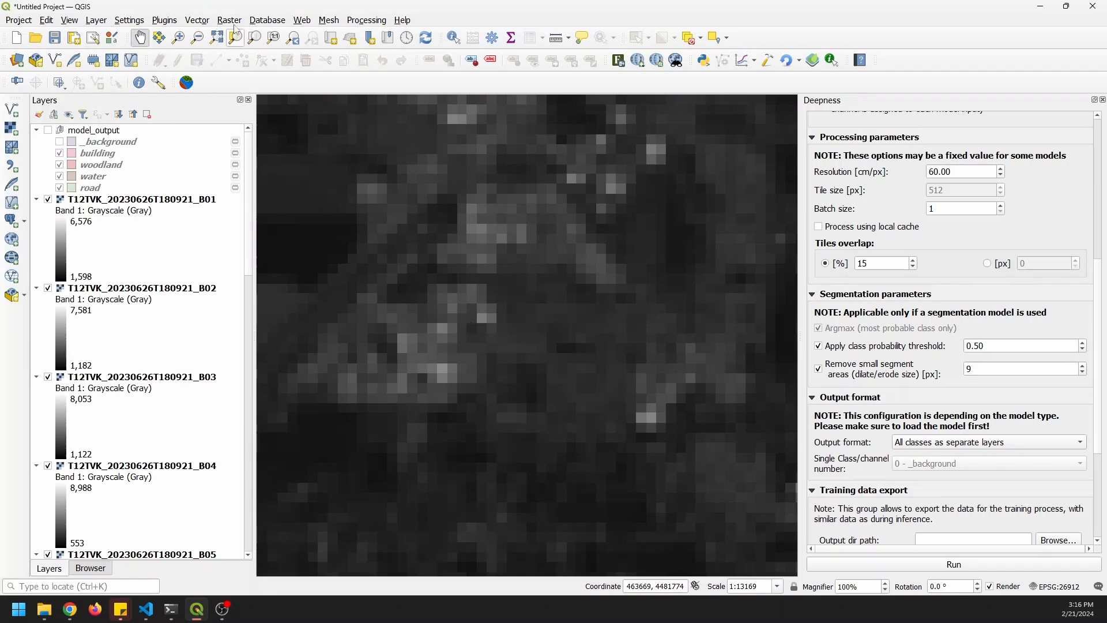
left_click(229, 19)
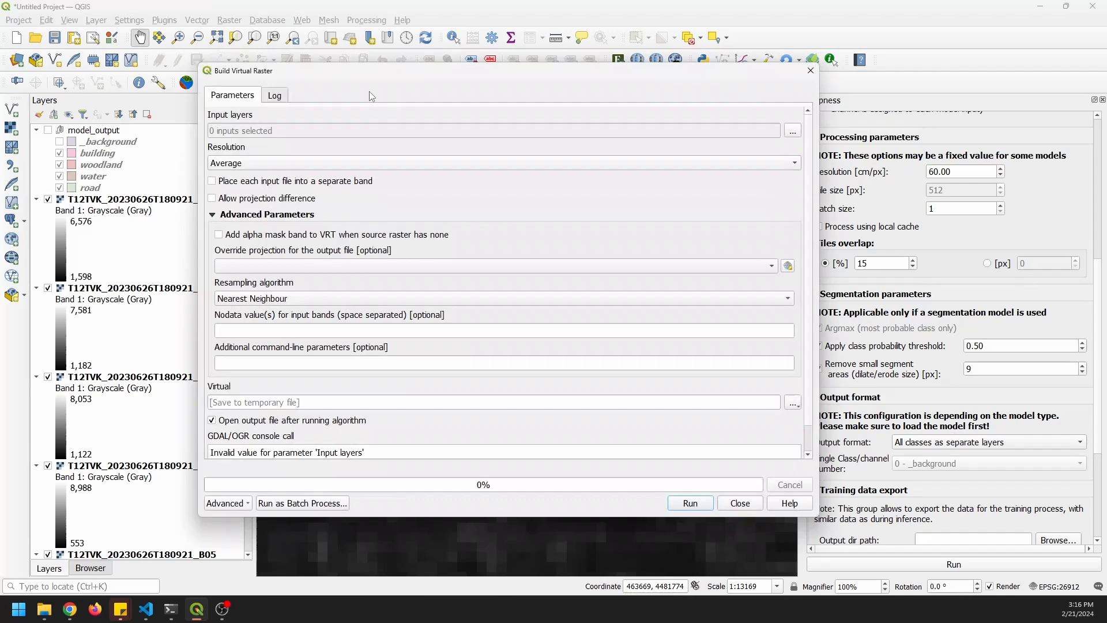
Build a virtual raster from all thirteen bands, each in its own band, with bilinear resampling
left_click(792, 129)
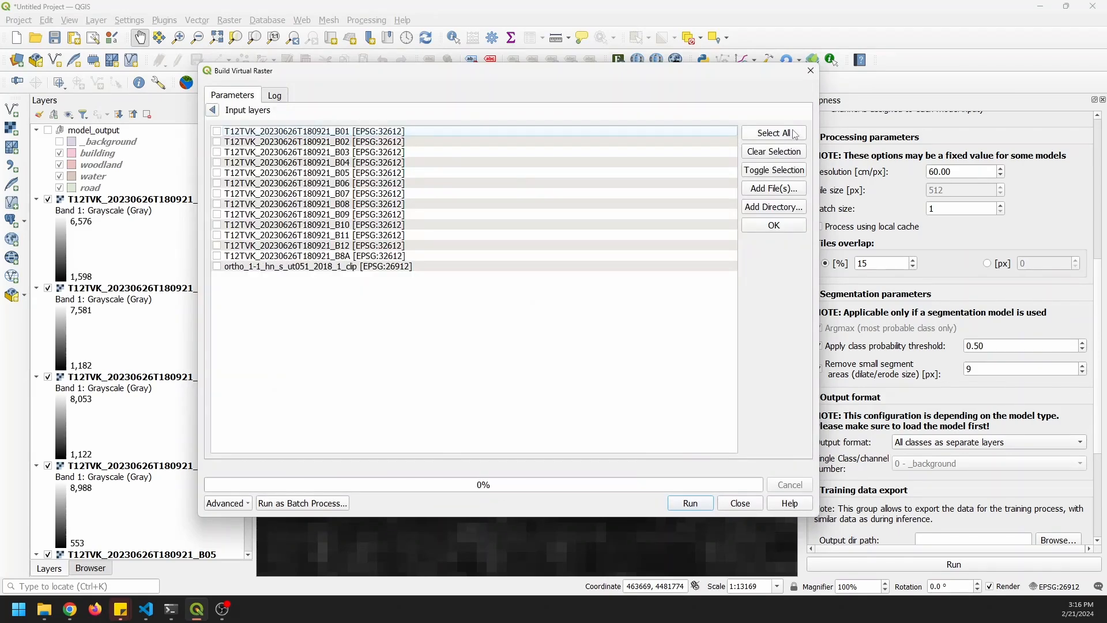
left_click(774, 134)
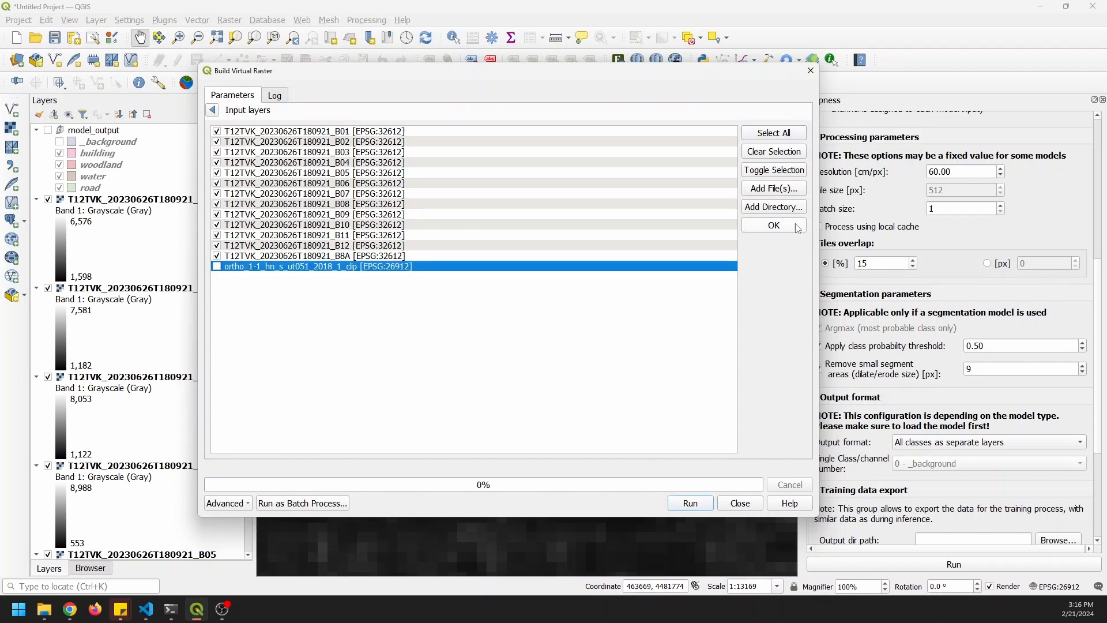
left_click(774, 225)
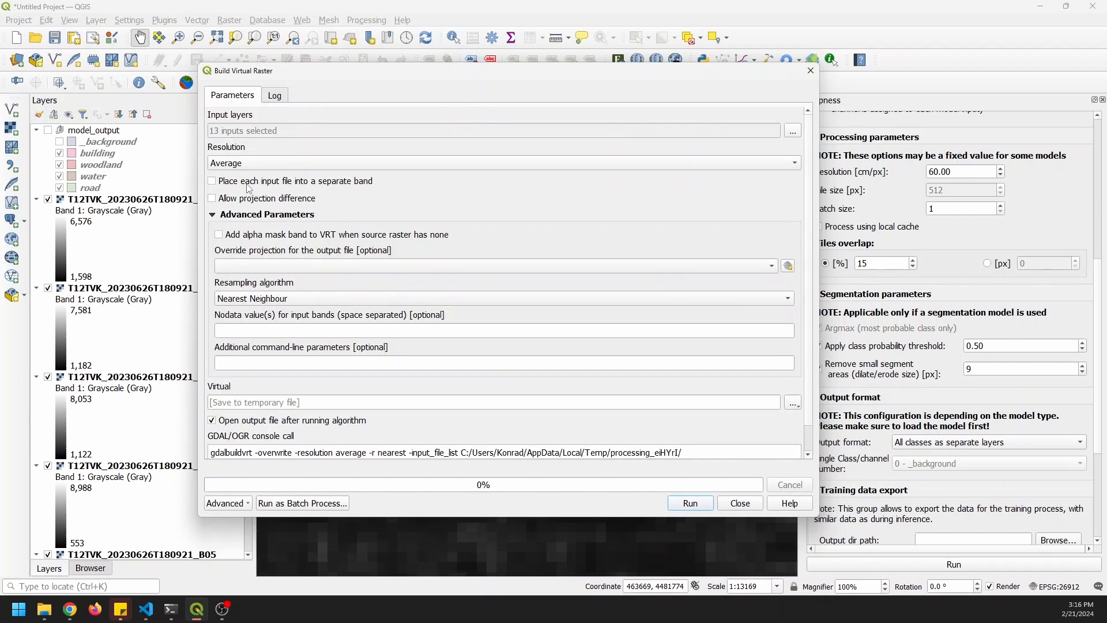
left_click(212, 180)
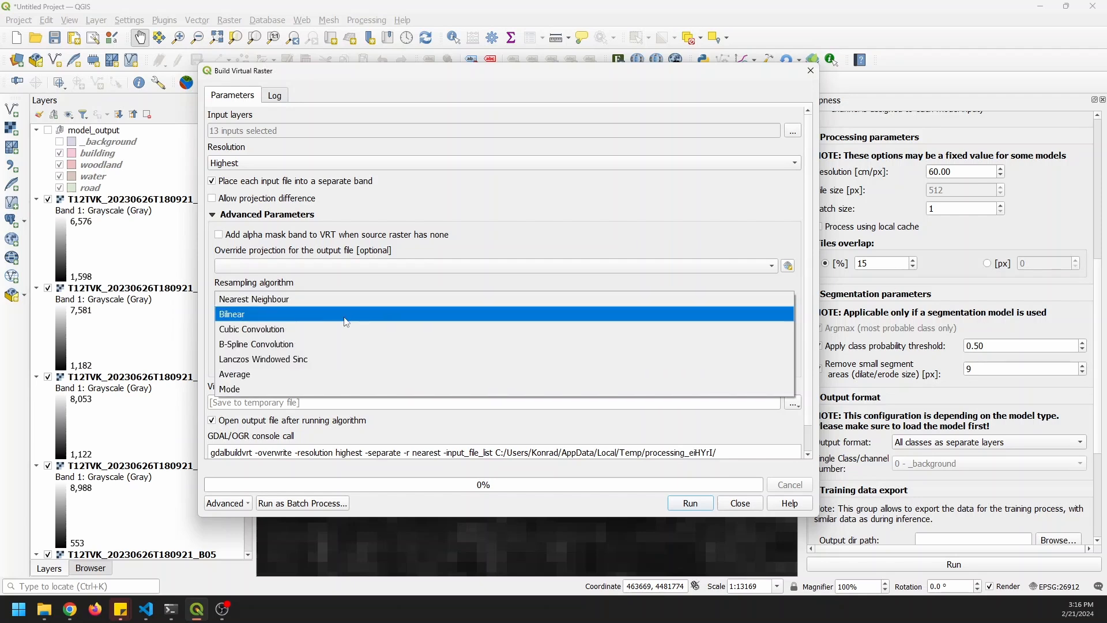
left_click(254, 314)
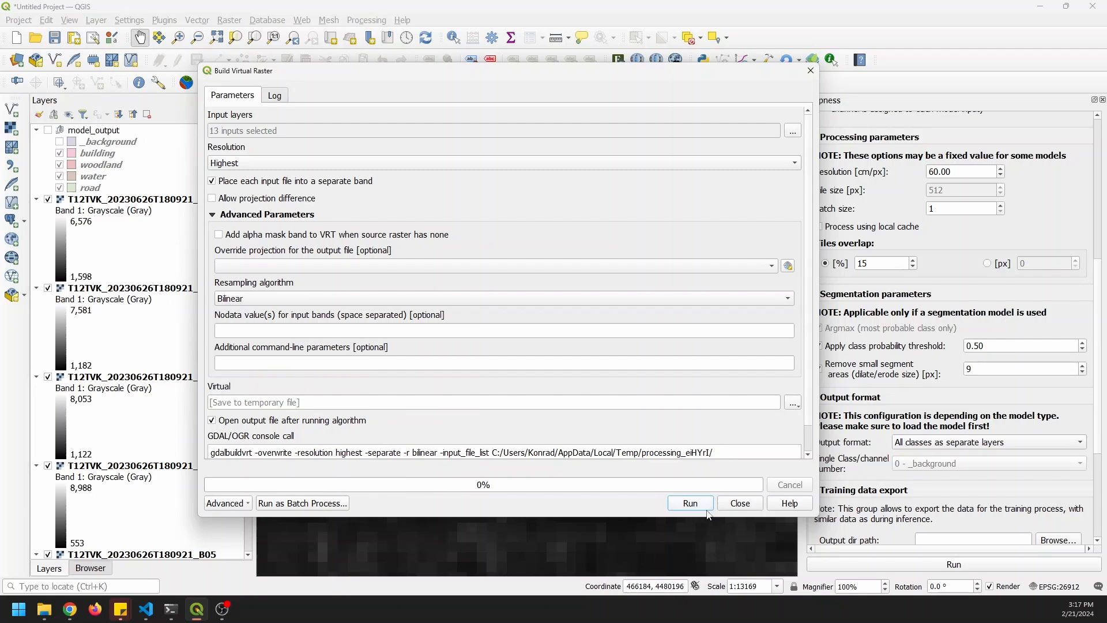
left_click(690, 503)
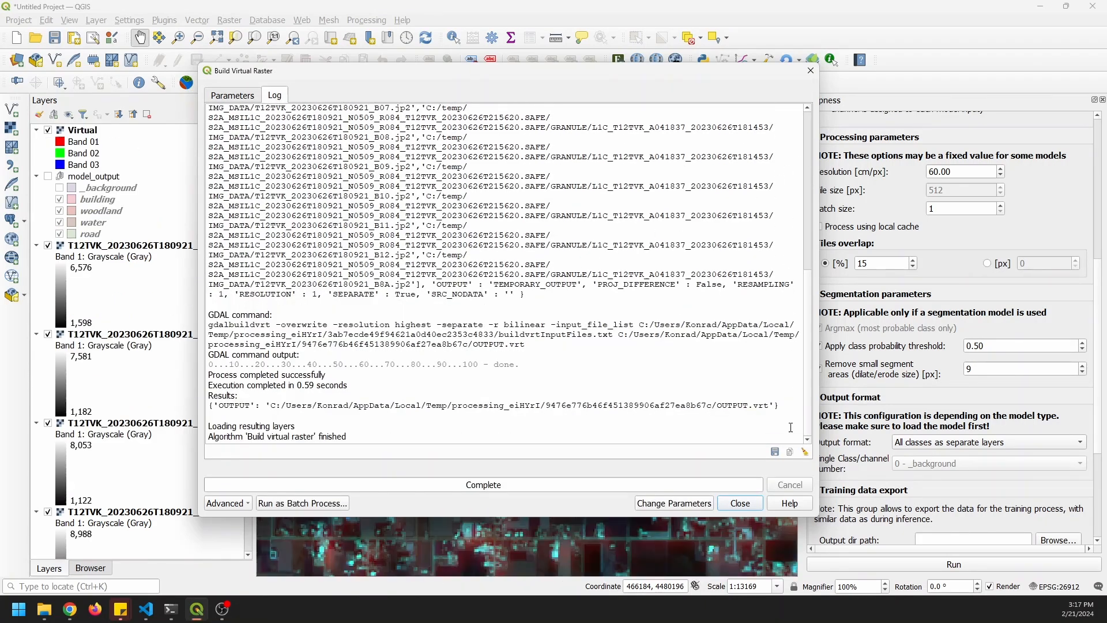
left_click(740, 503)
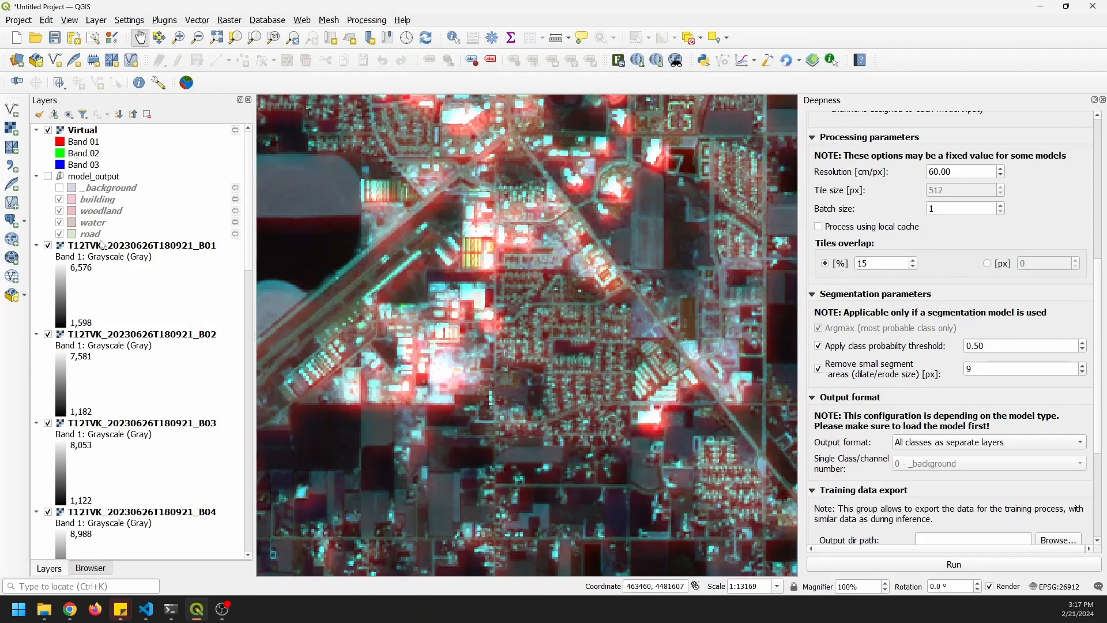
Remove the thirteen single-band Sentinel-2 layers from the project
scroll("down", 3)
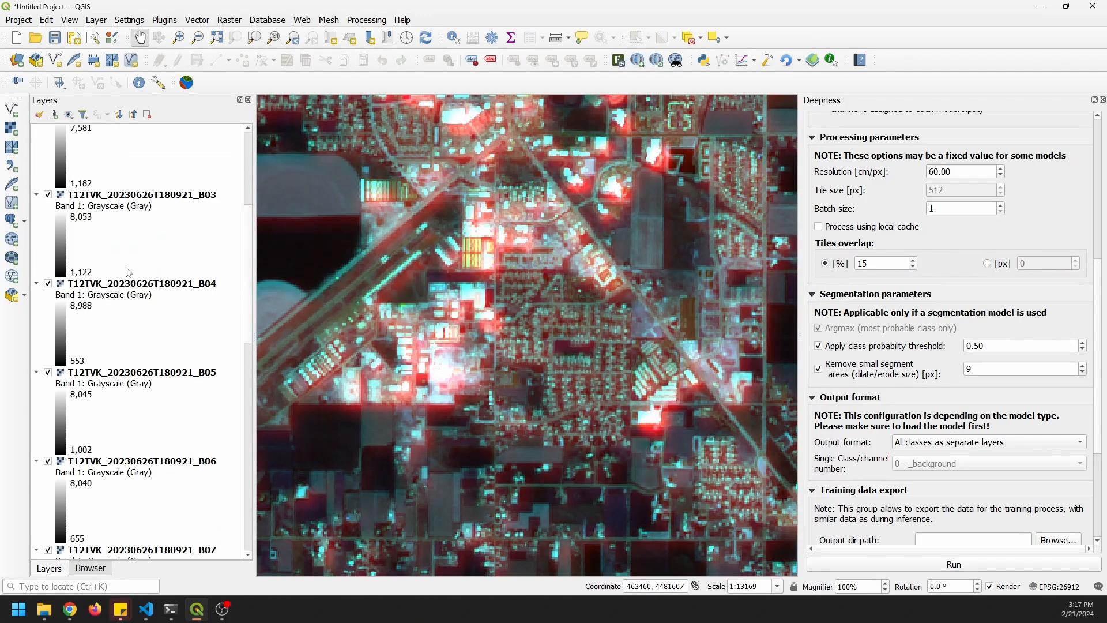
scroll("down", 3)
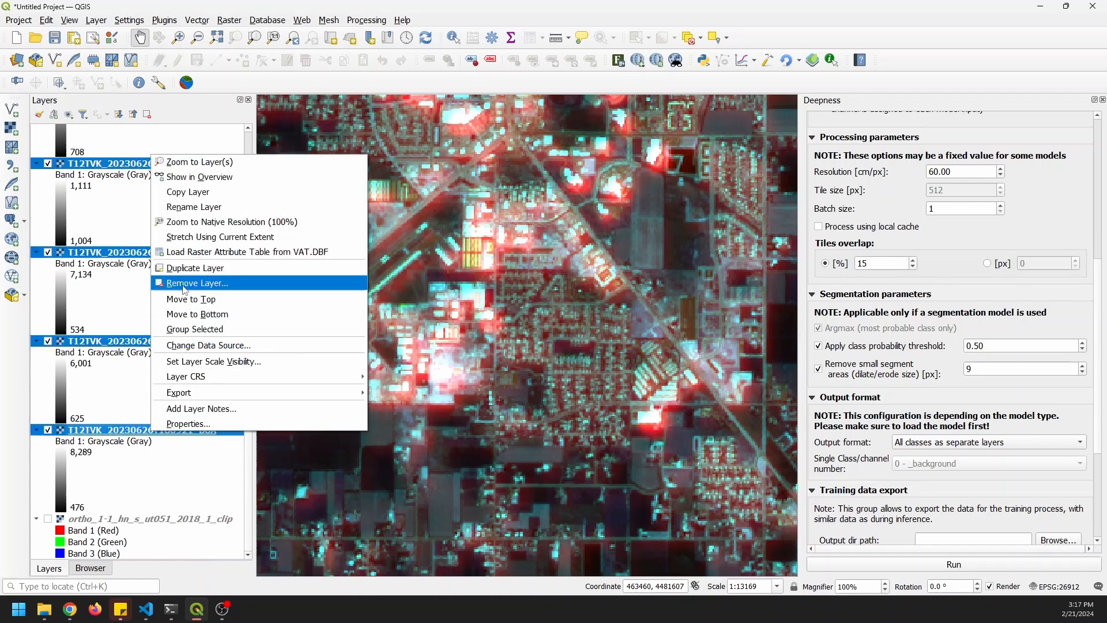
left_click(196, 283)
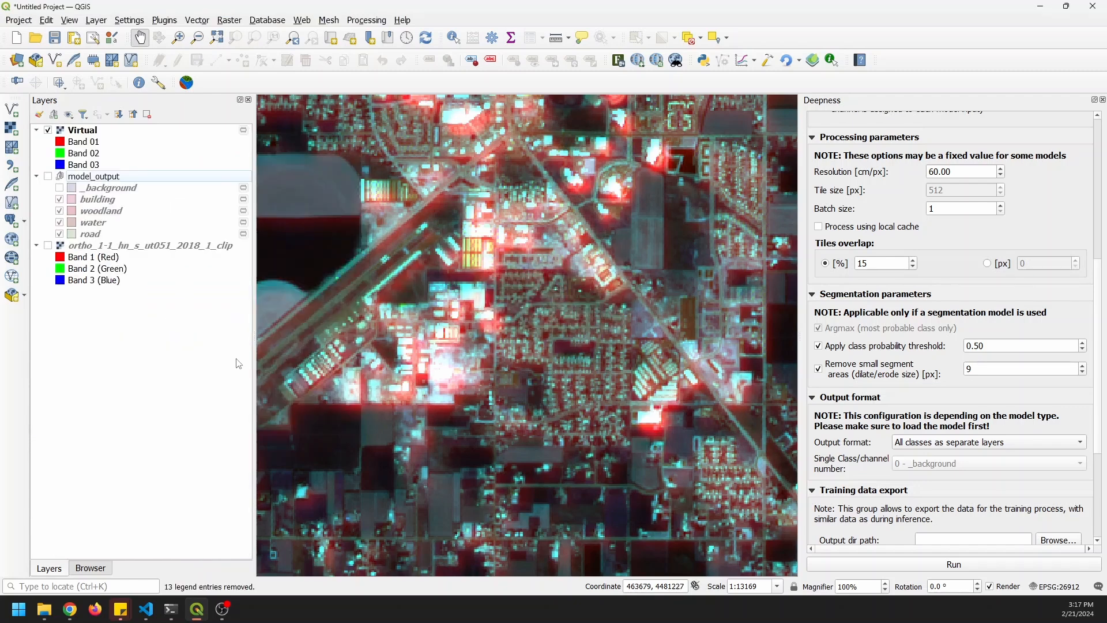
left_click(82, 130)
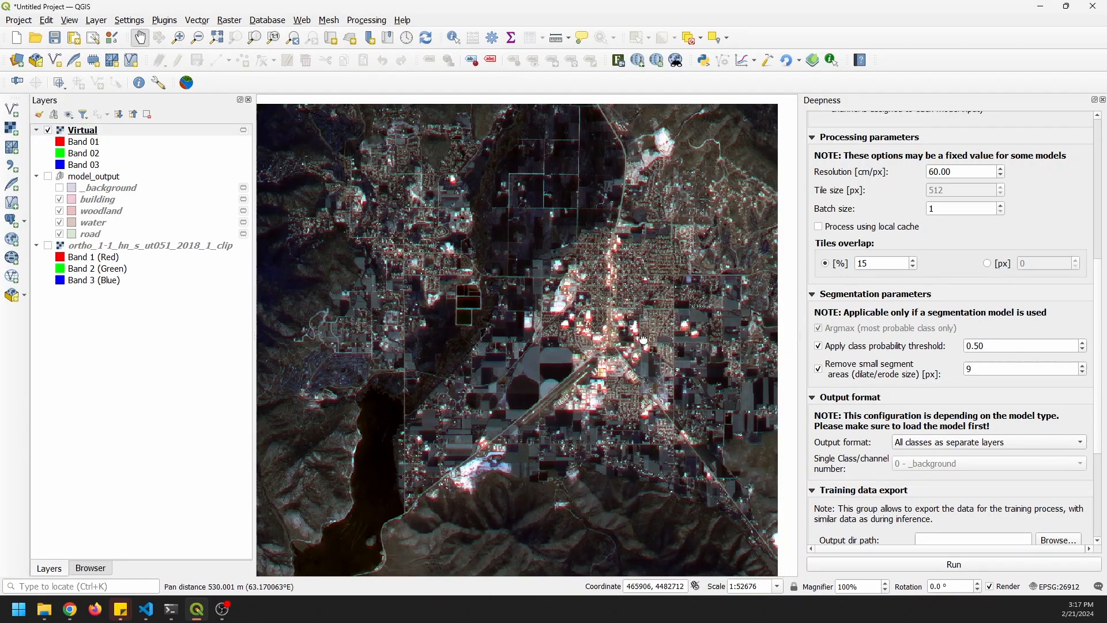
Zoom out and pan so the whole mountain valley fits in the map
scroll("down", 3)
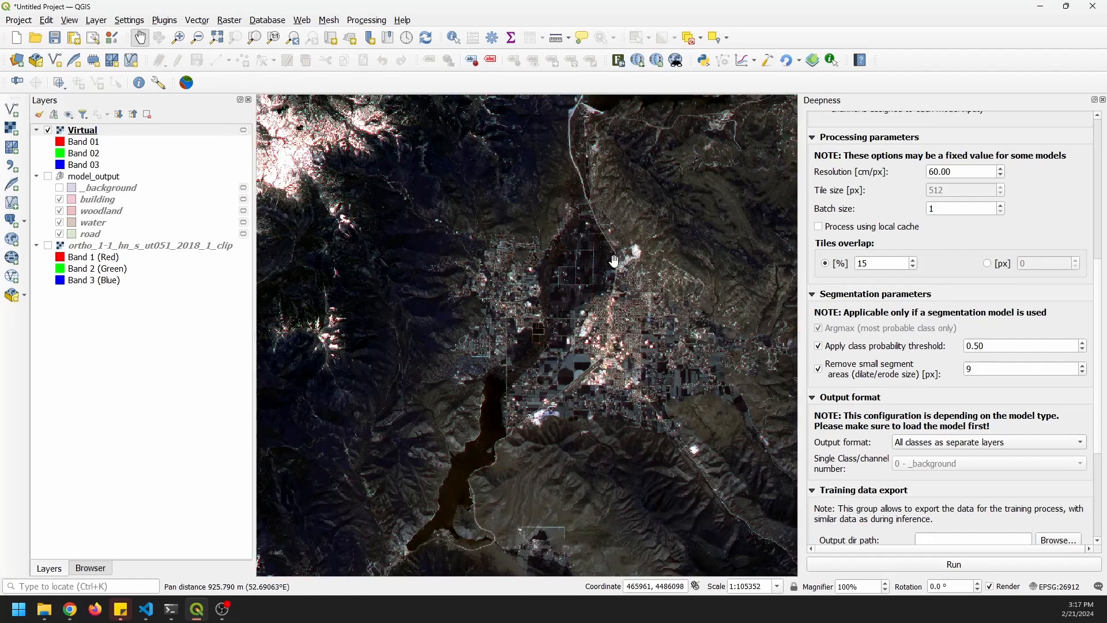
left_click_drag(613, 258, 606, 310)
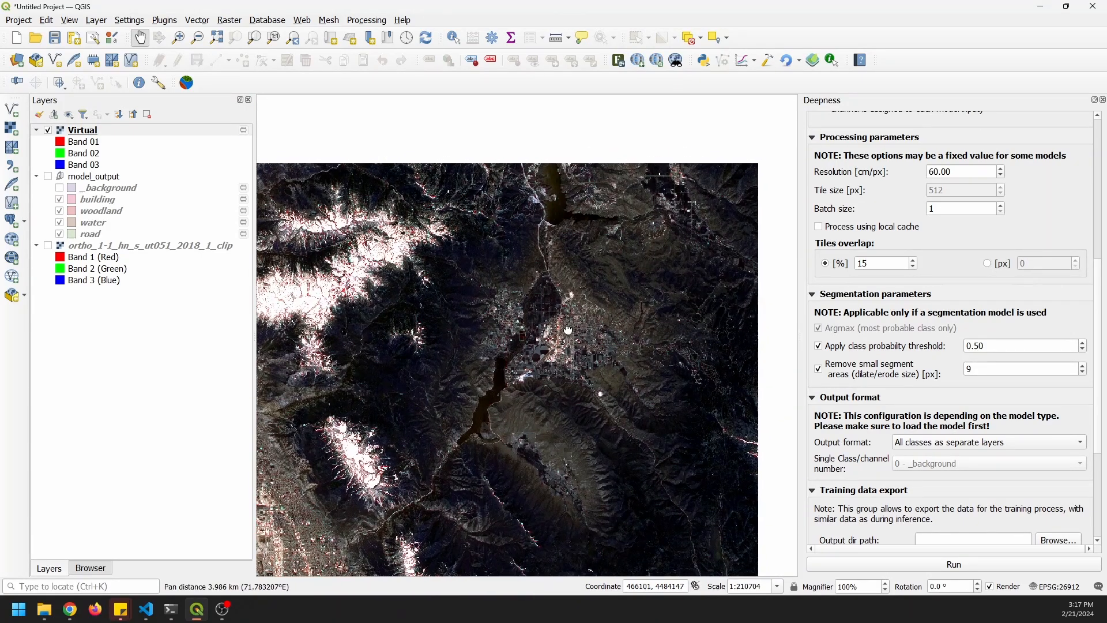
left_click_drag(569, 329, 583, 297)
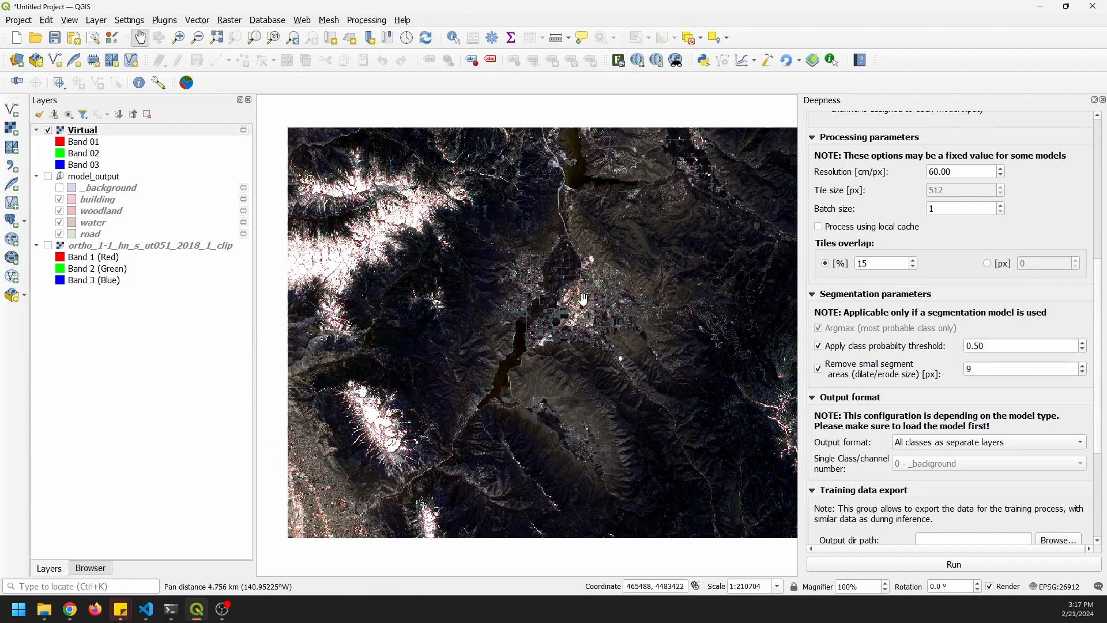
left_click_drag(583, 296, 592, 308)
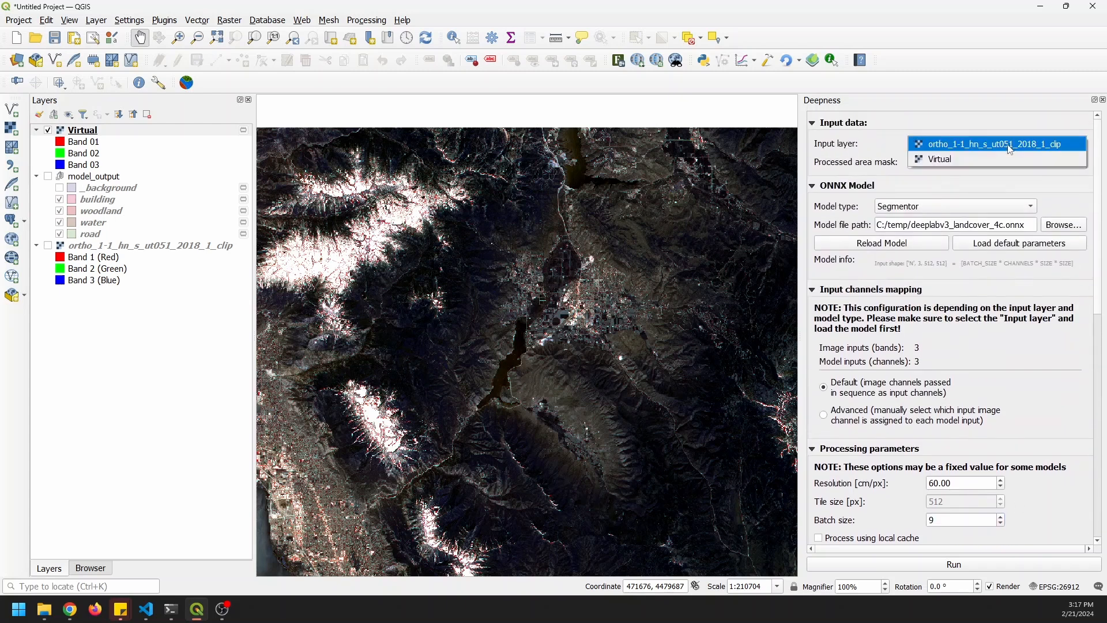
Use Virtual as input with eurosat-13-channel-convnext_small.onnx and its default parameters
left_click(939, 158)
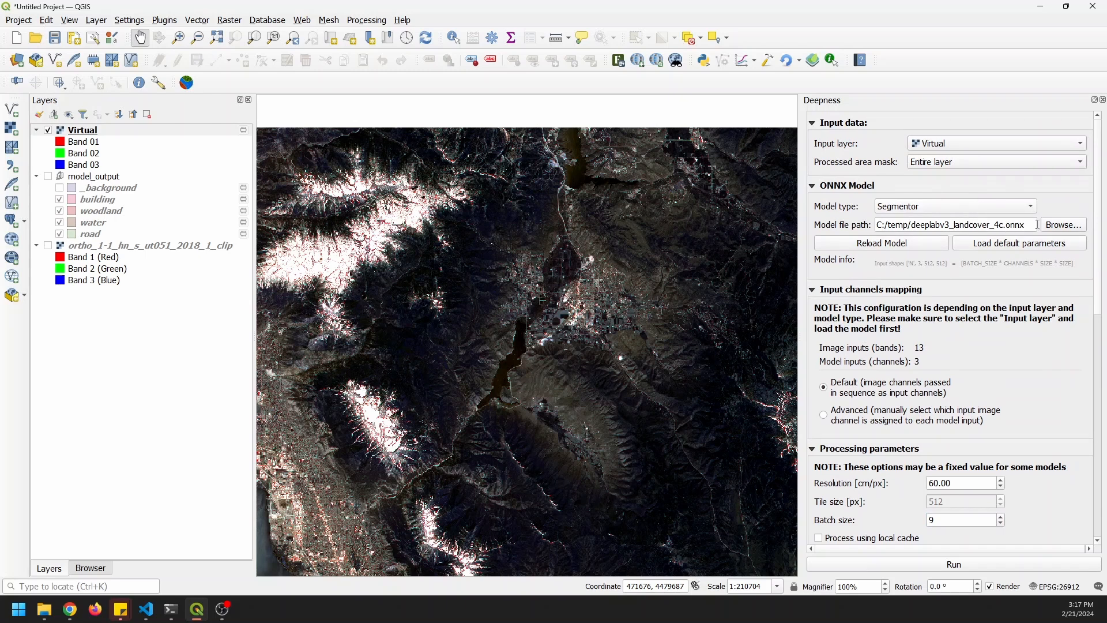
left_click(1064, 224)
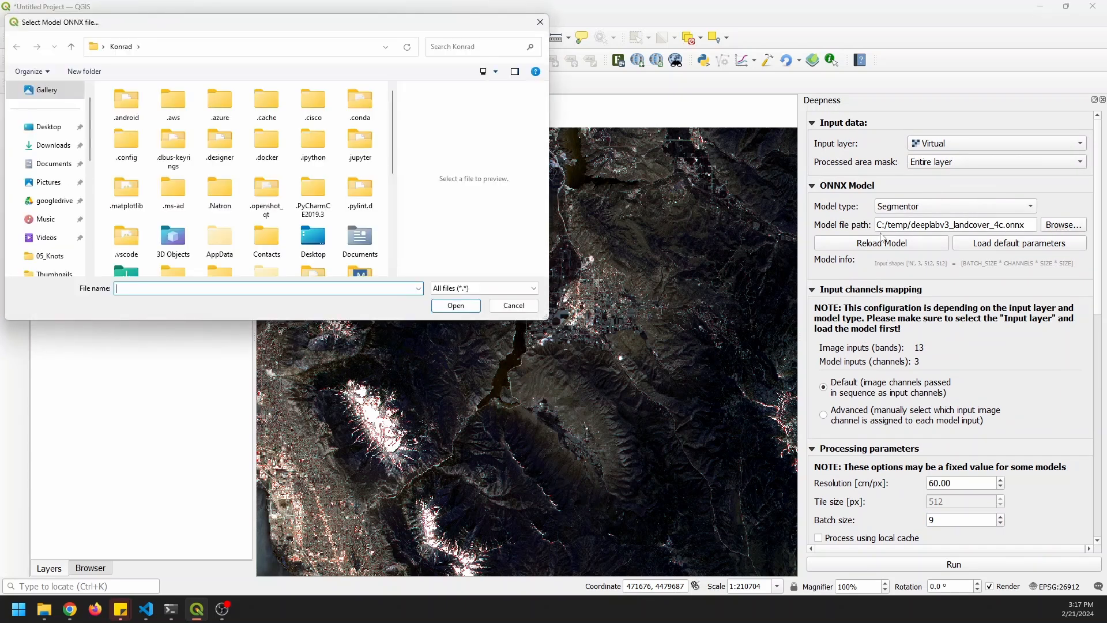
scroll("down", 3)
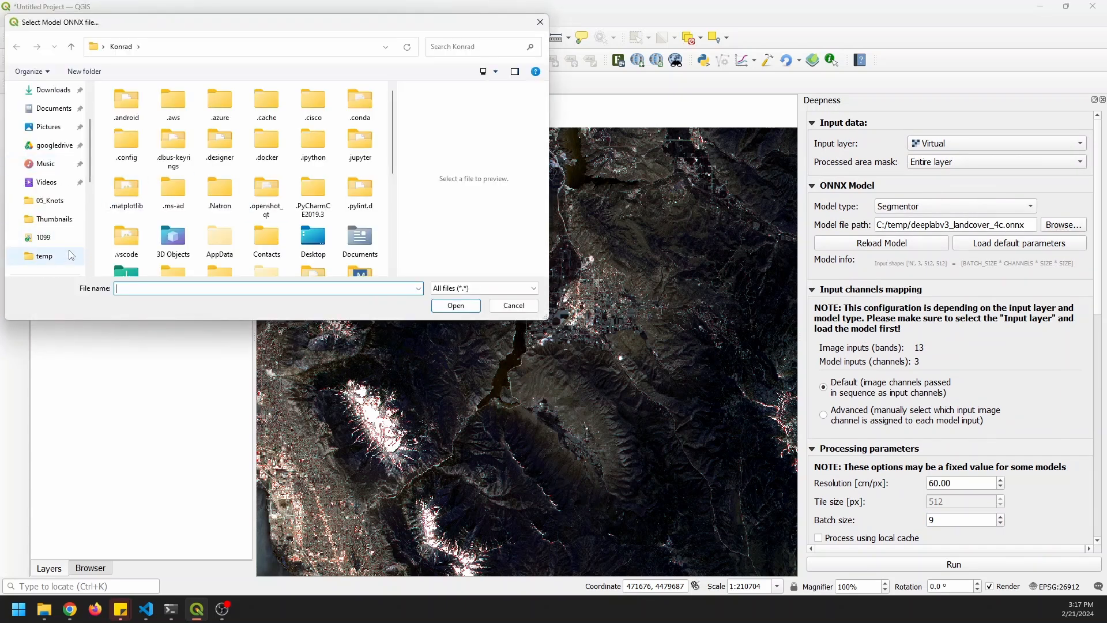
mouse_move(81, 263)
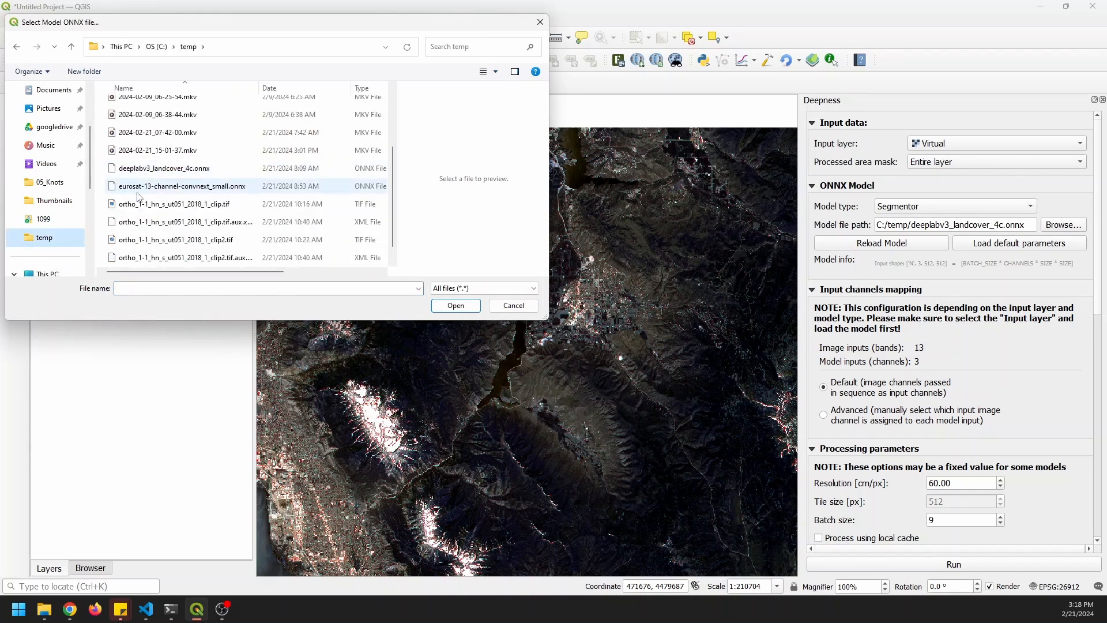
left_click(180, 186)
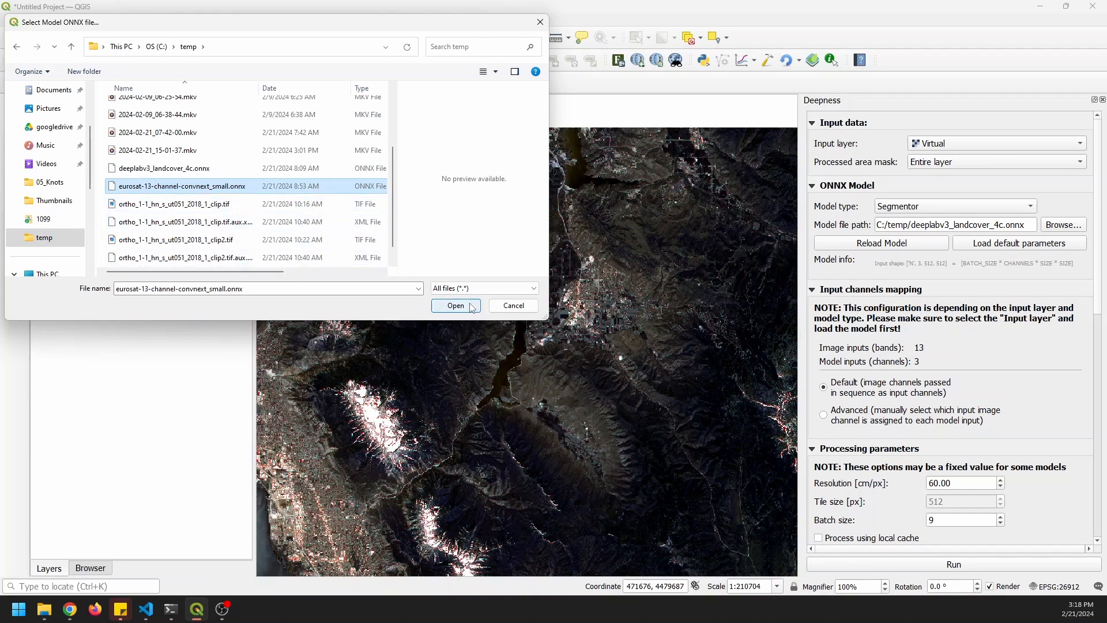
left_click(455, 305)
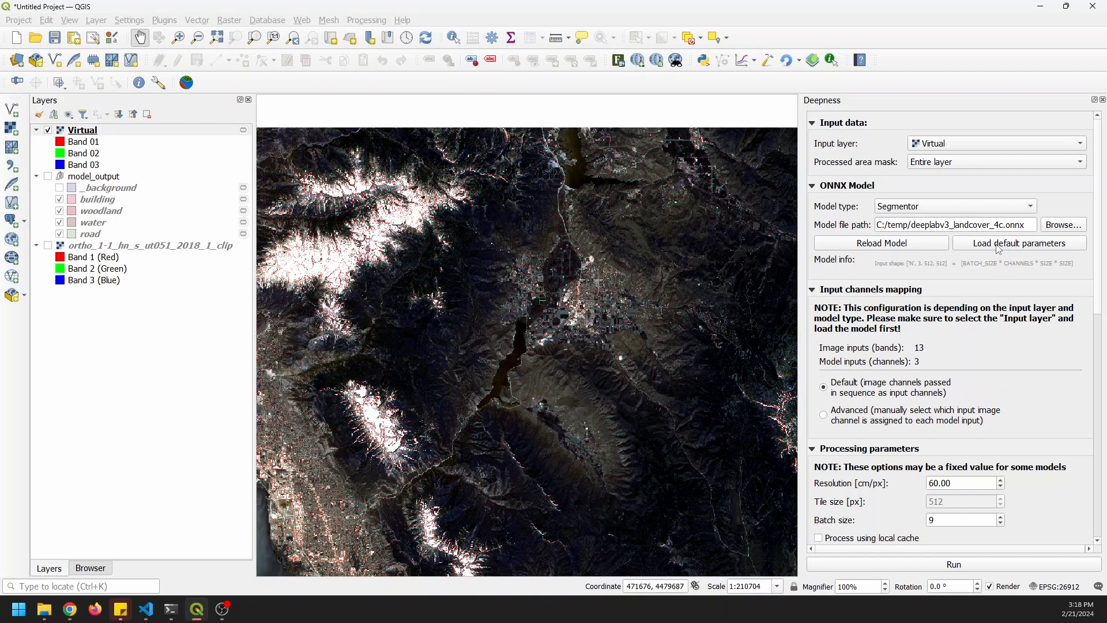
left_click(1020, 242)
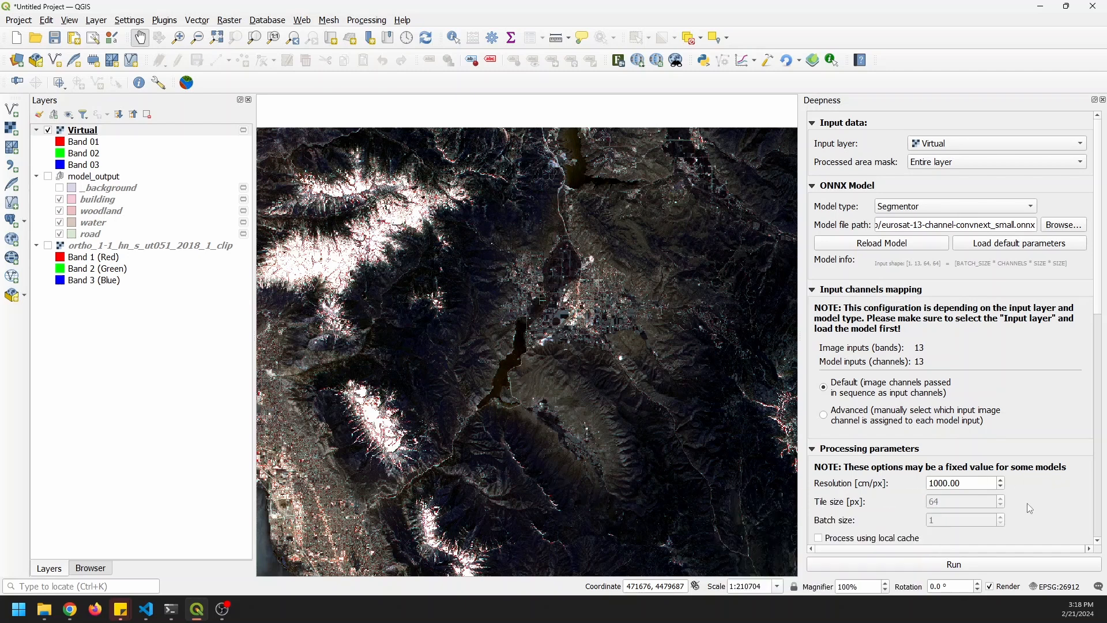
mouse_move(1041, 443)
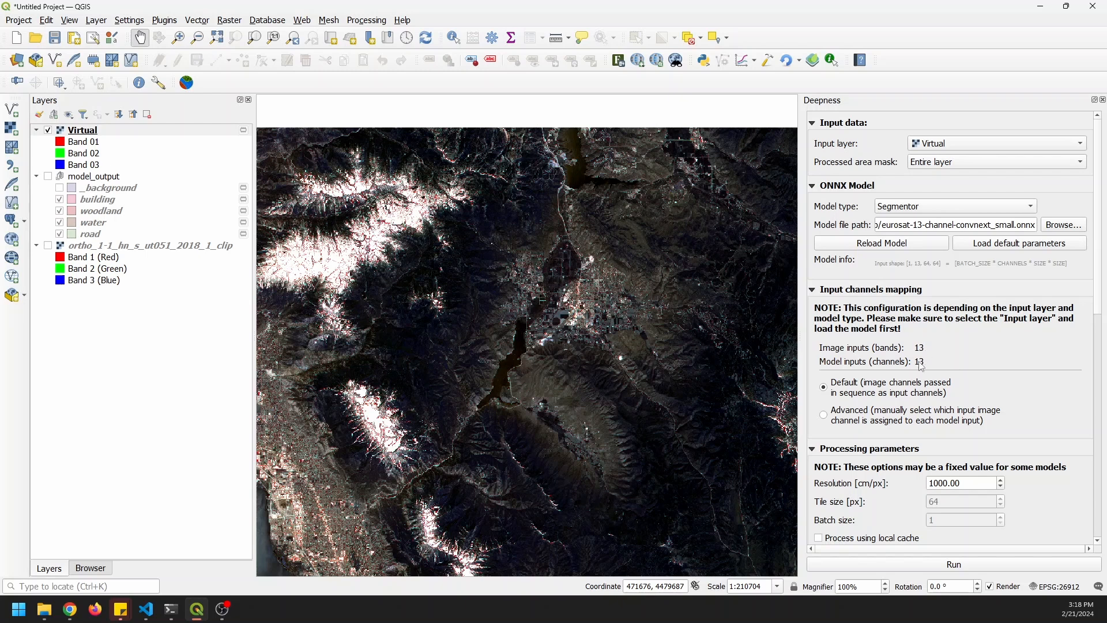
Set the tiles overlap to 30 %
scroll("down", 3)
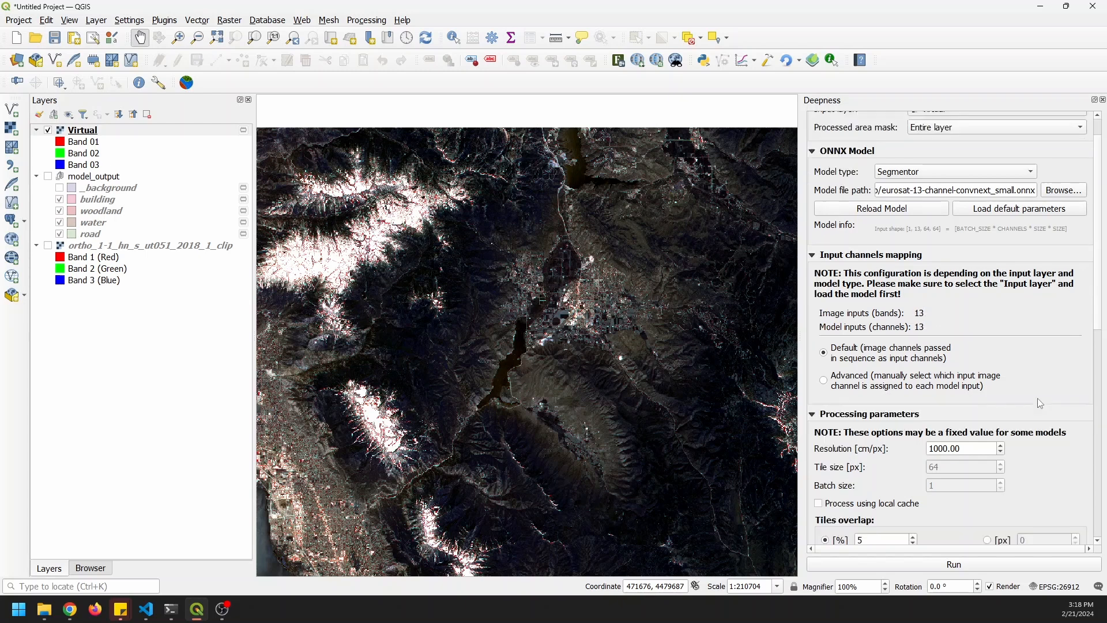
scroll("down", 3)
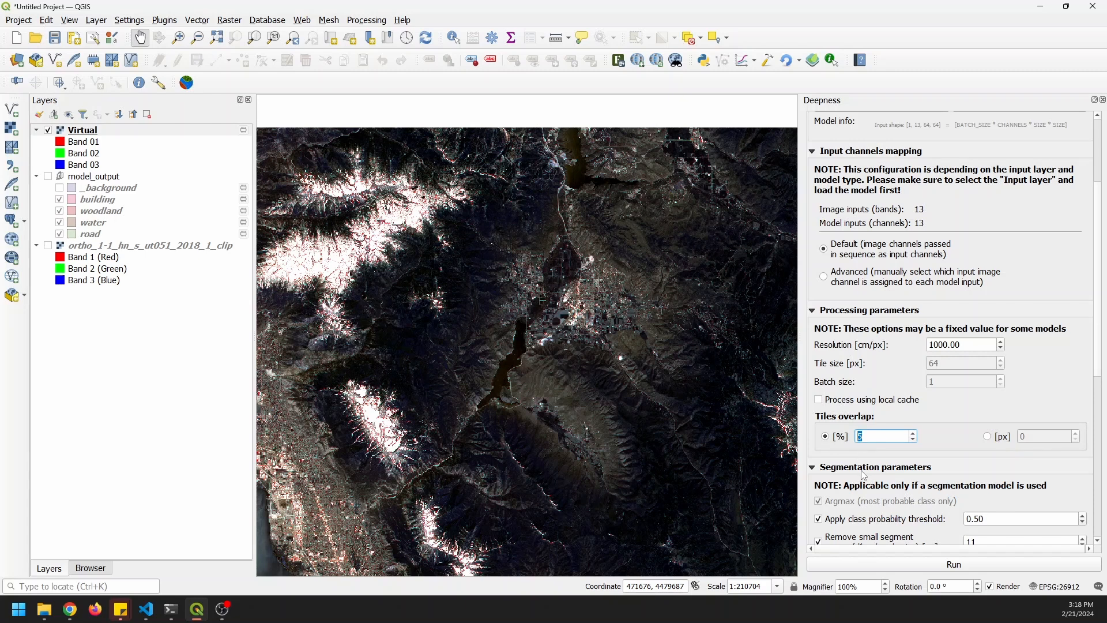
type("30")
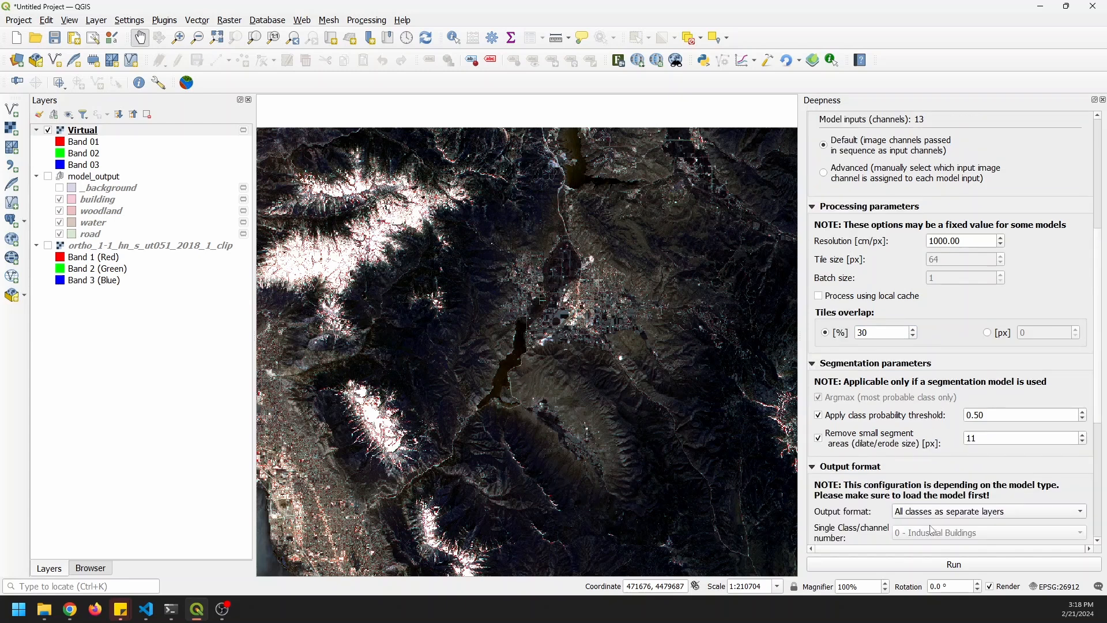
scroll("down", 3)
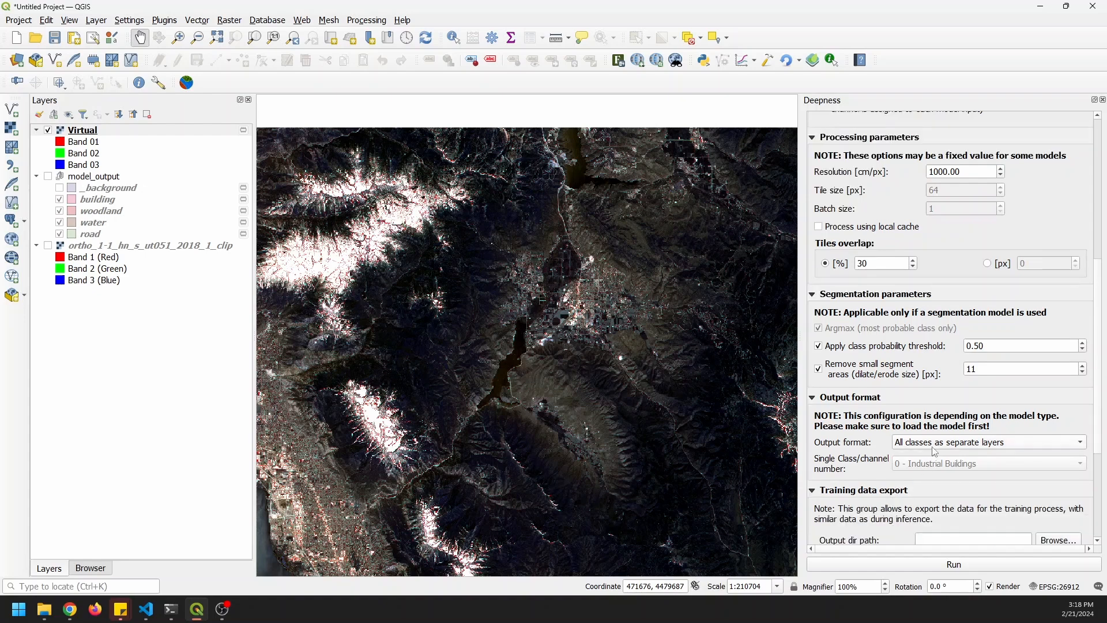
scroll("down", 3)
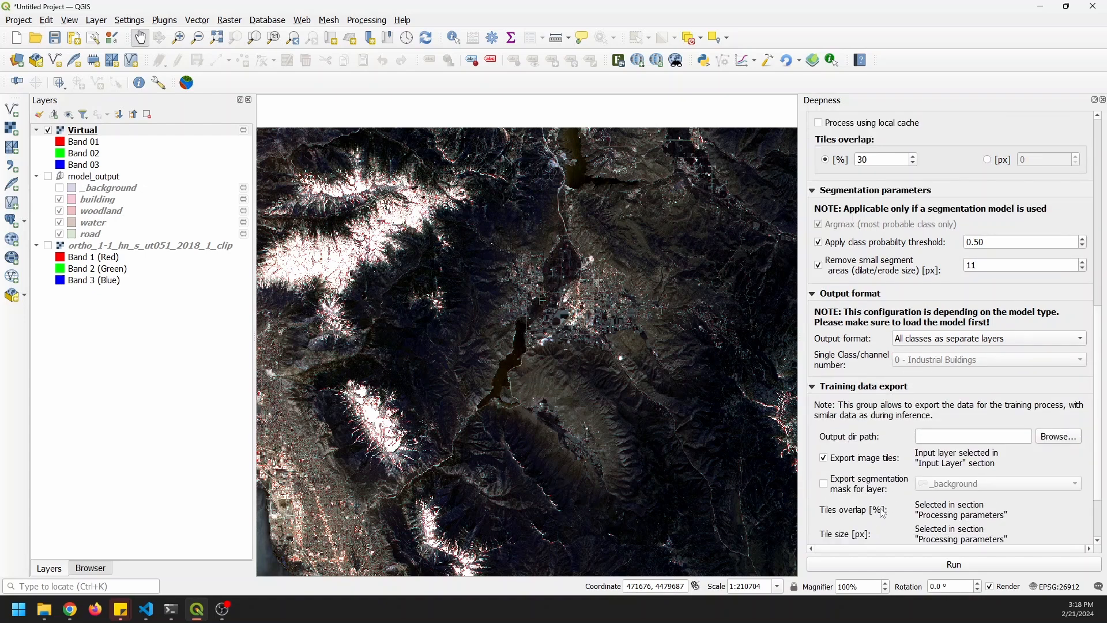
scroll("down", 3)
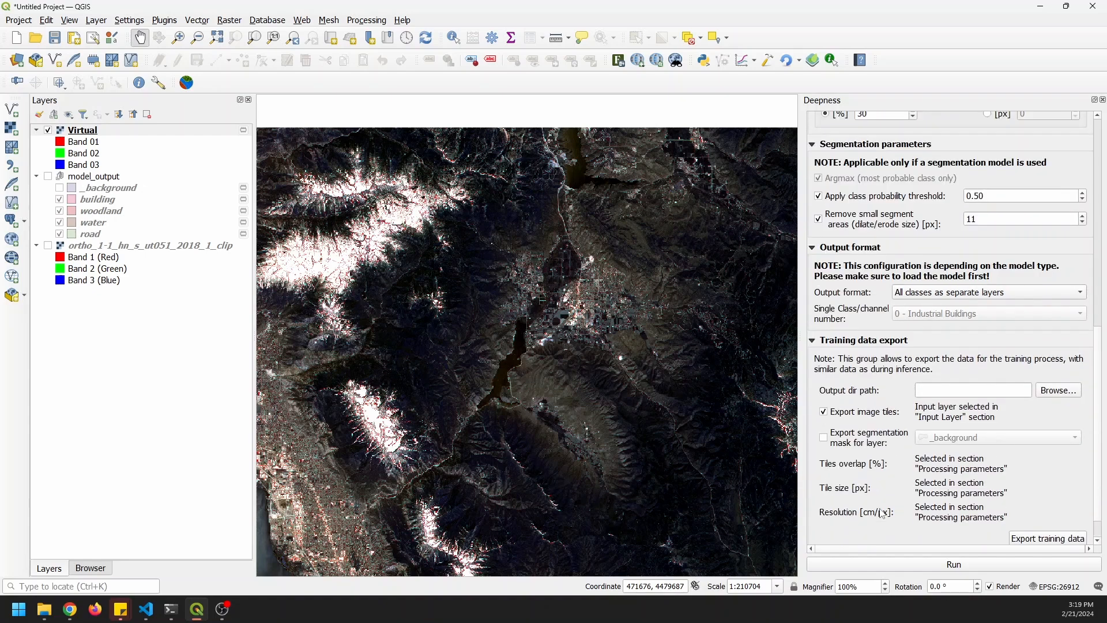
Start the EuroSAT segmentation run on the entire layer
left_click(954, 564)
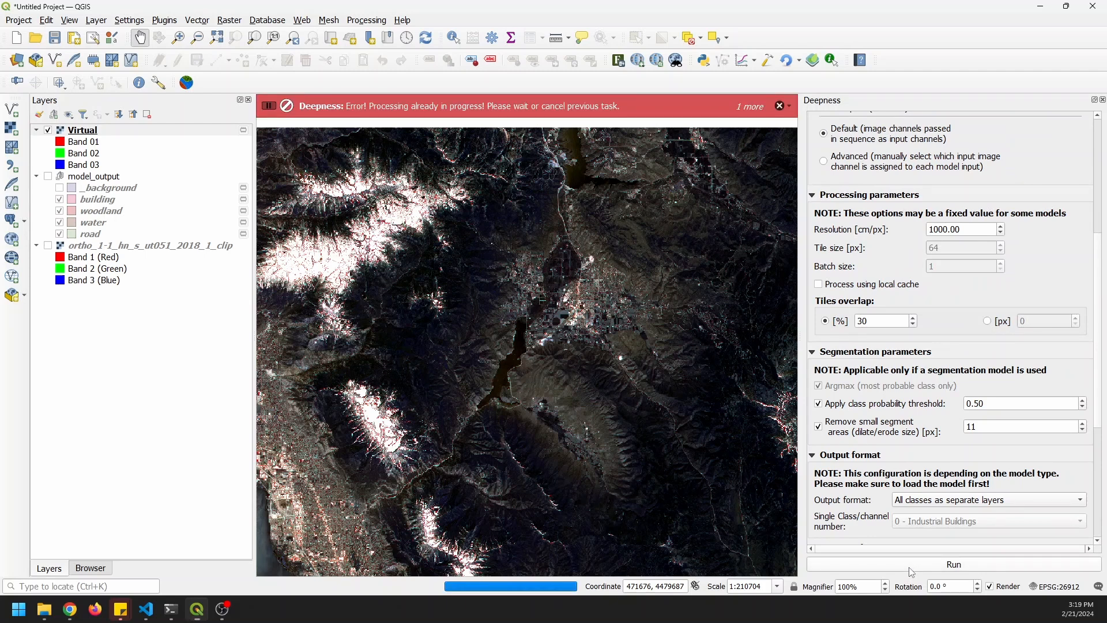
mouse_move(457, 121)
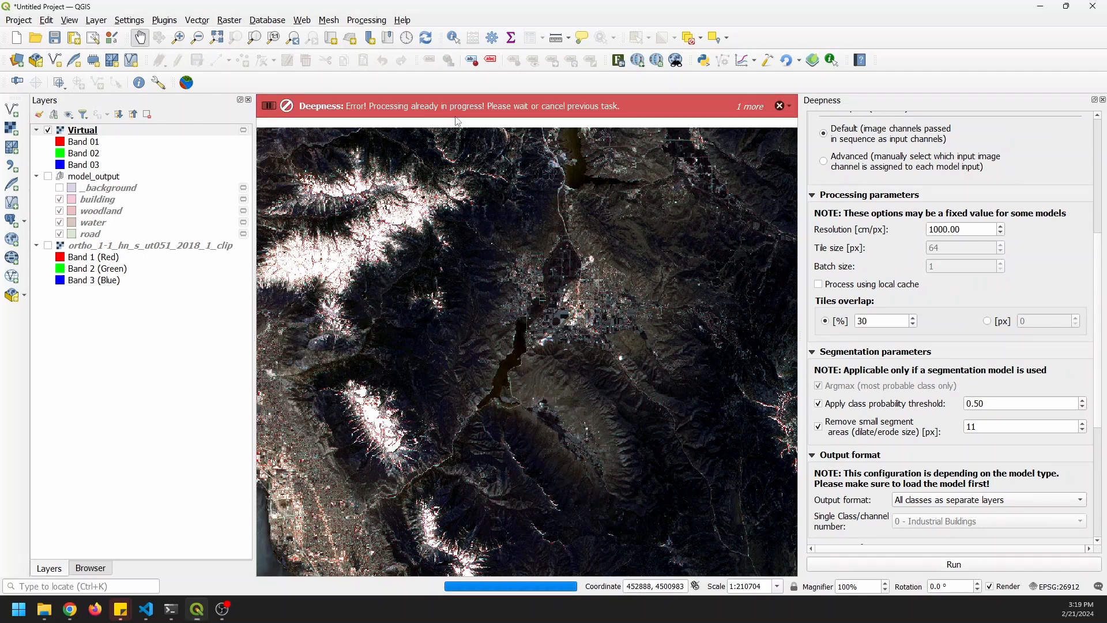
mouse_move(488, 116)
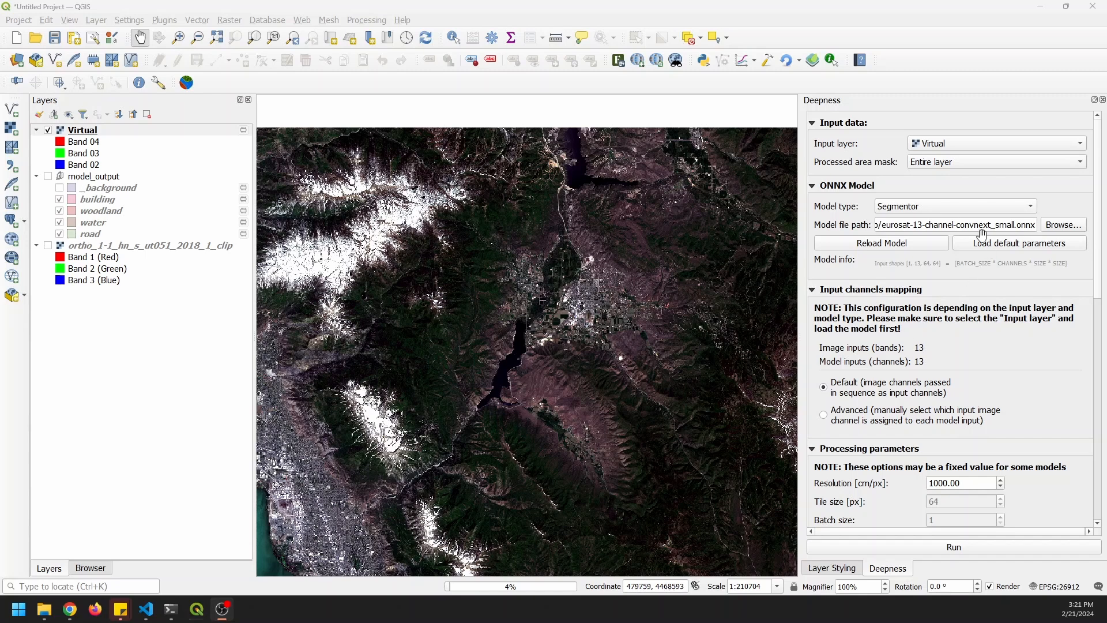
left_click(997, 162)
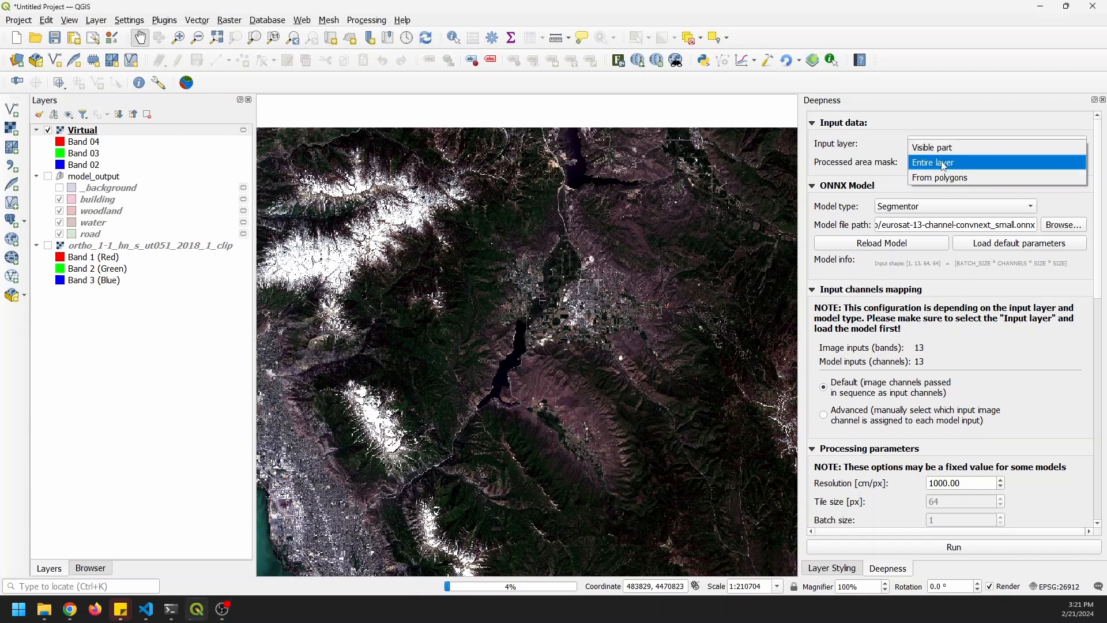
left_click(934, 162)
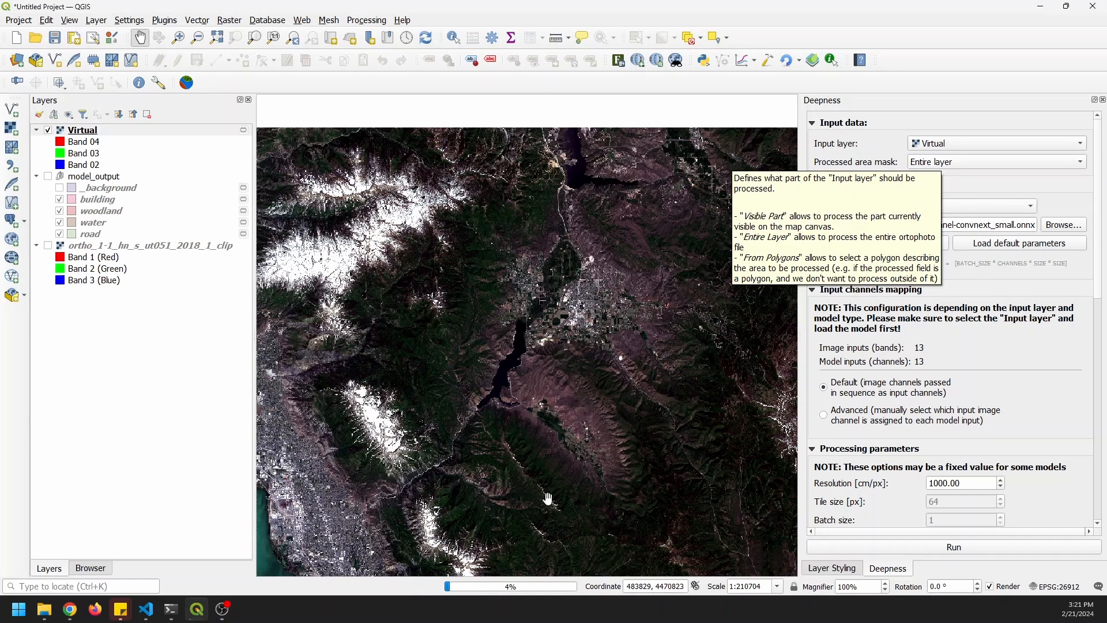
left_click(954, 546)
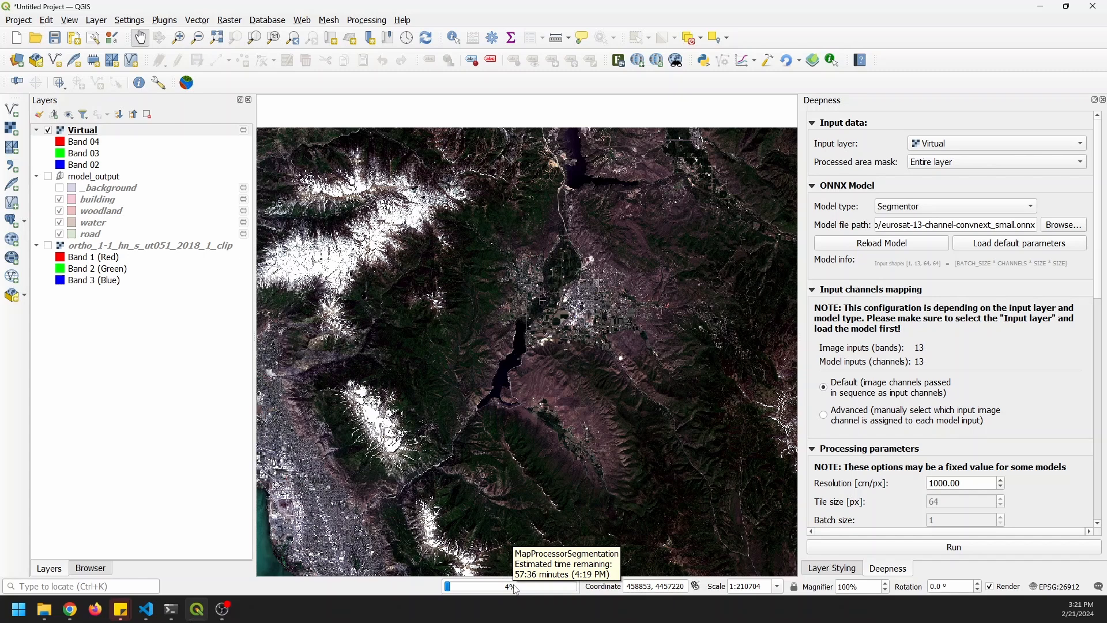
mouse_move(1038, 189)
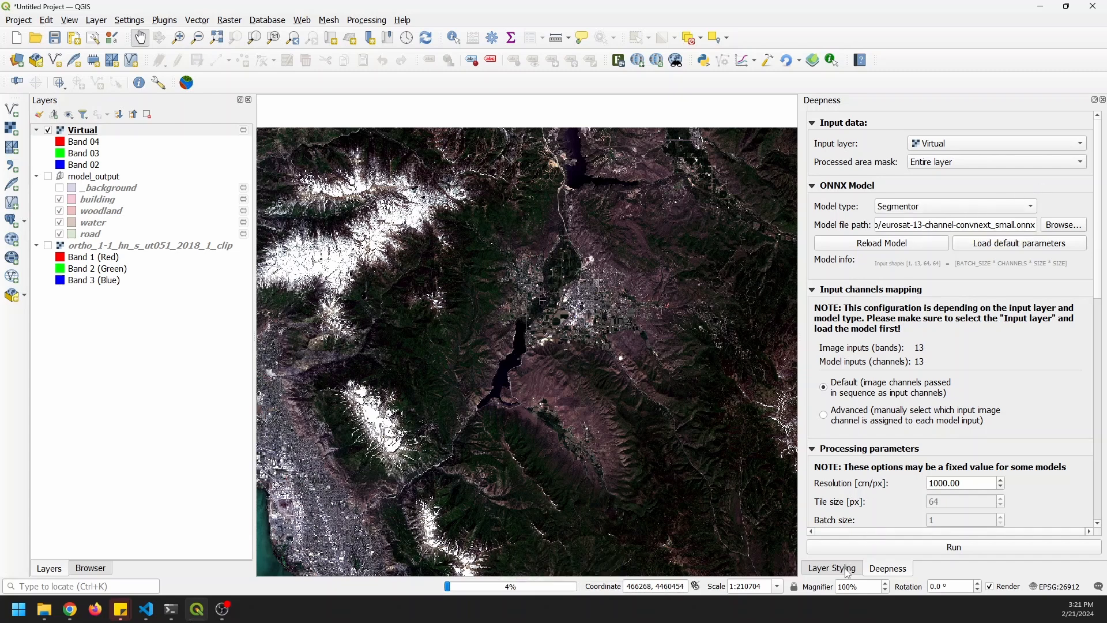
Show the Layer Styling settings of the Virtual composite while the run continues
left_click(831, 567)
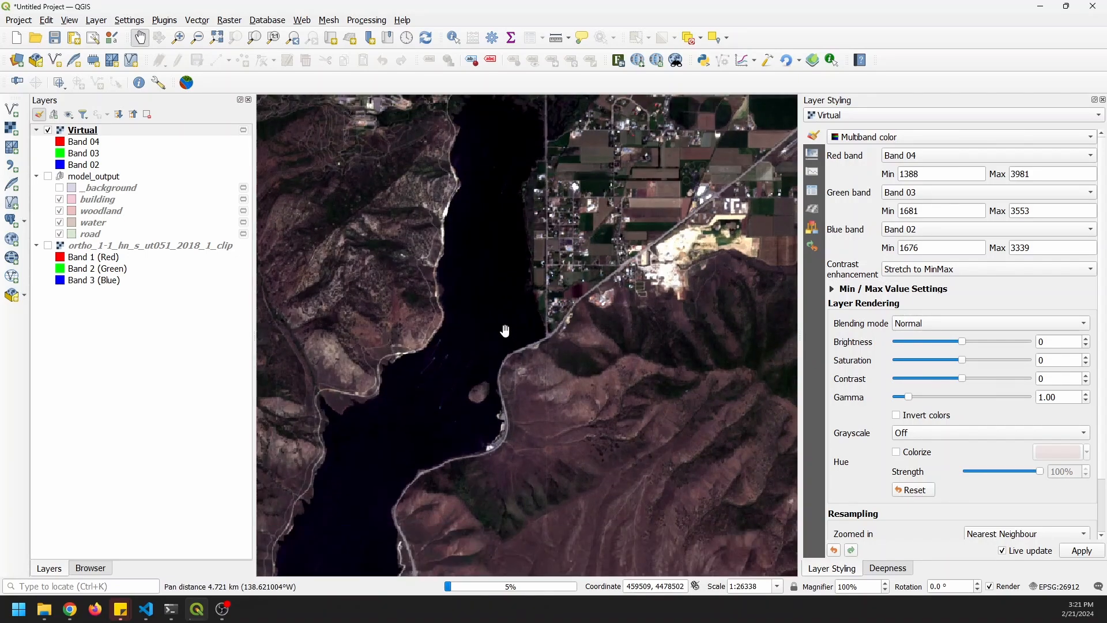
scroll("down", 3)
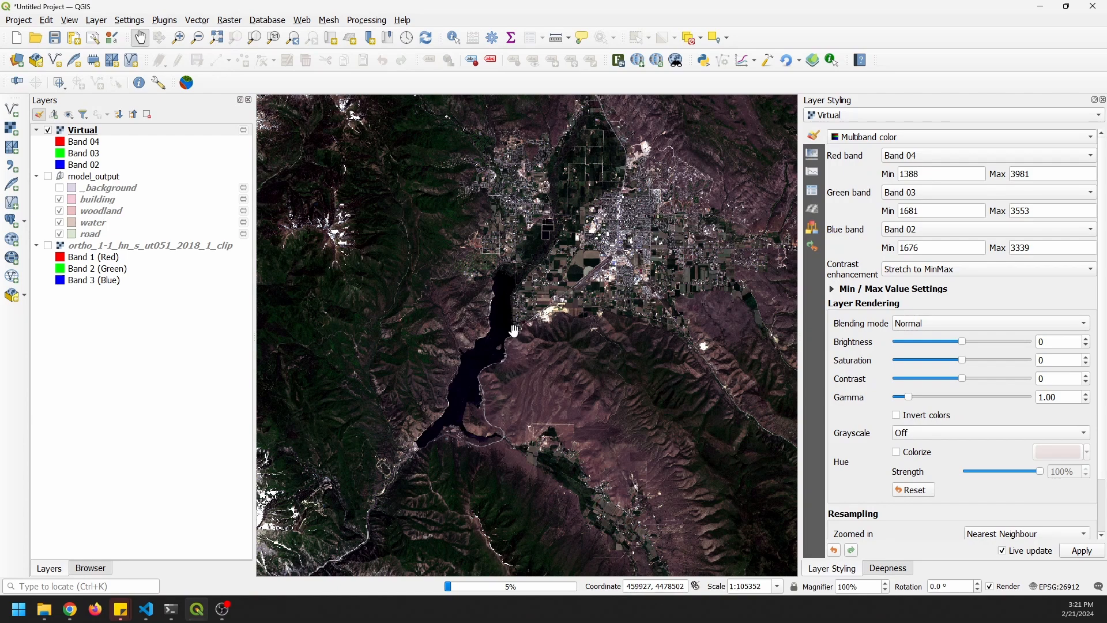
mouse_move(547, 351)
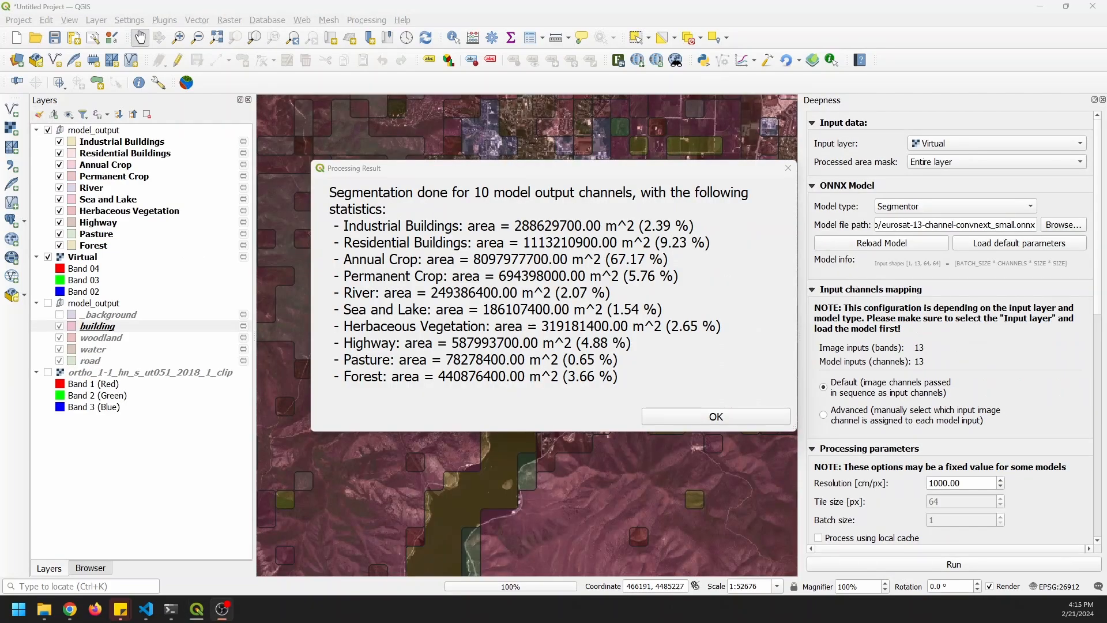
mouse_move(708, 399)
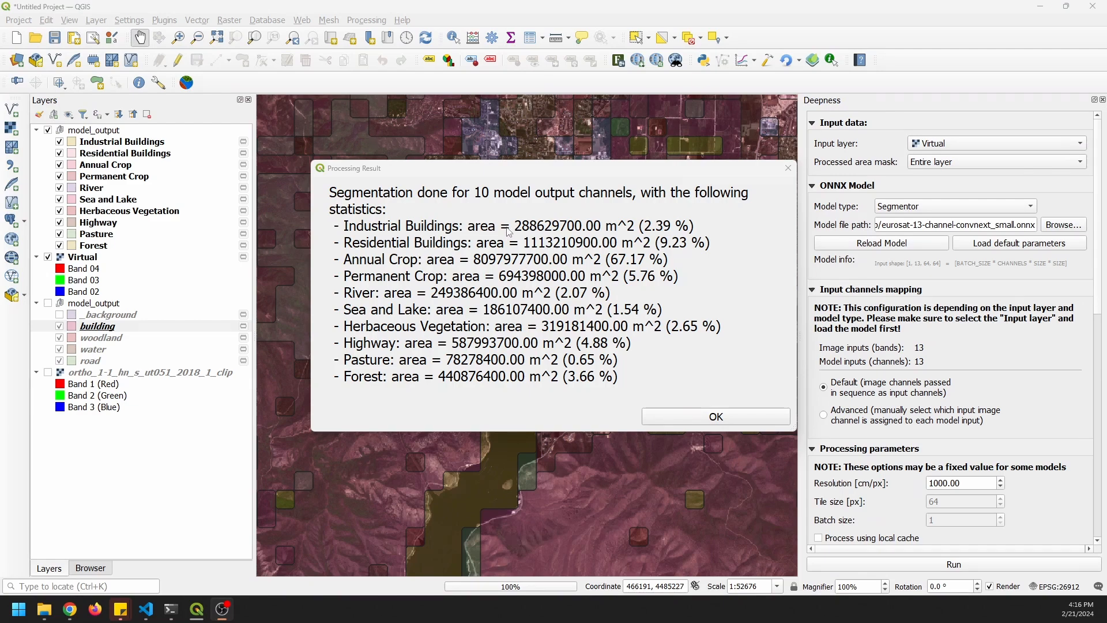
mouse_move(523, 282)
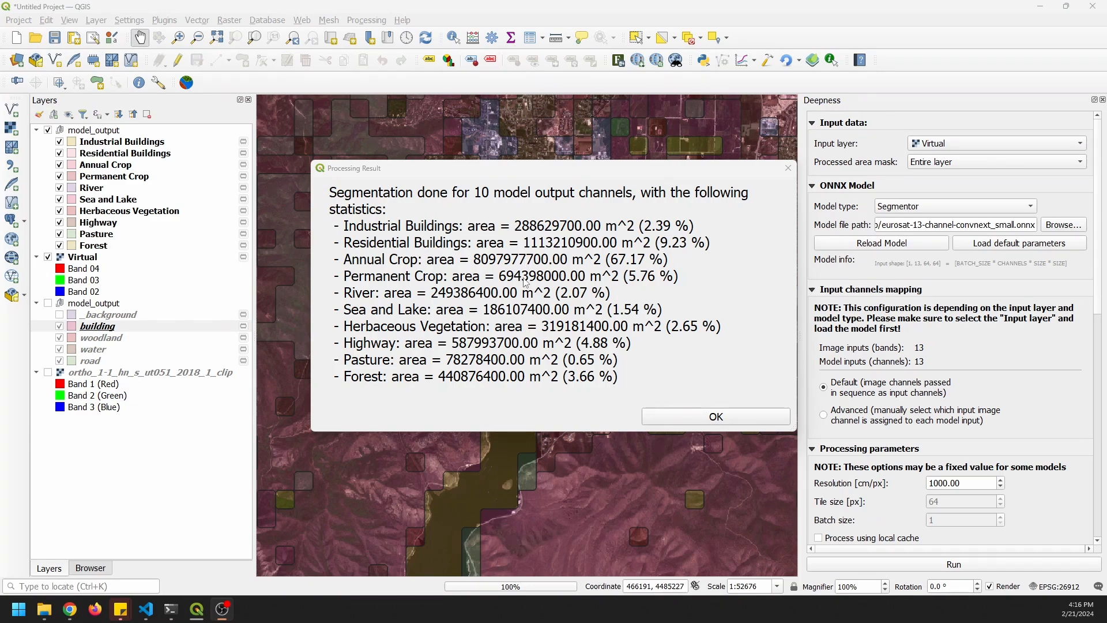
mouse_move(575, 387)
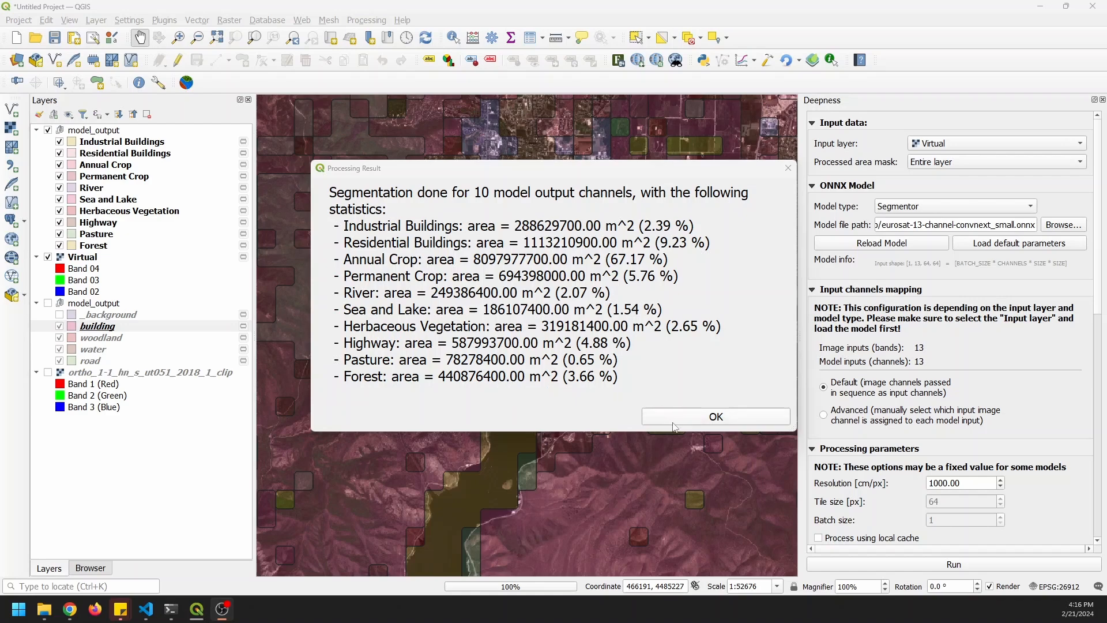
Acknowledge the ten-class EuroSAT area statistics in the Processing Result dialog
left_click(715, 417)
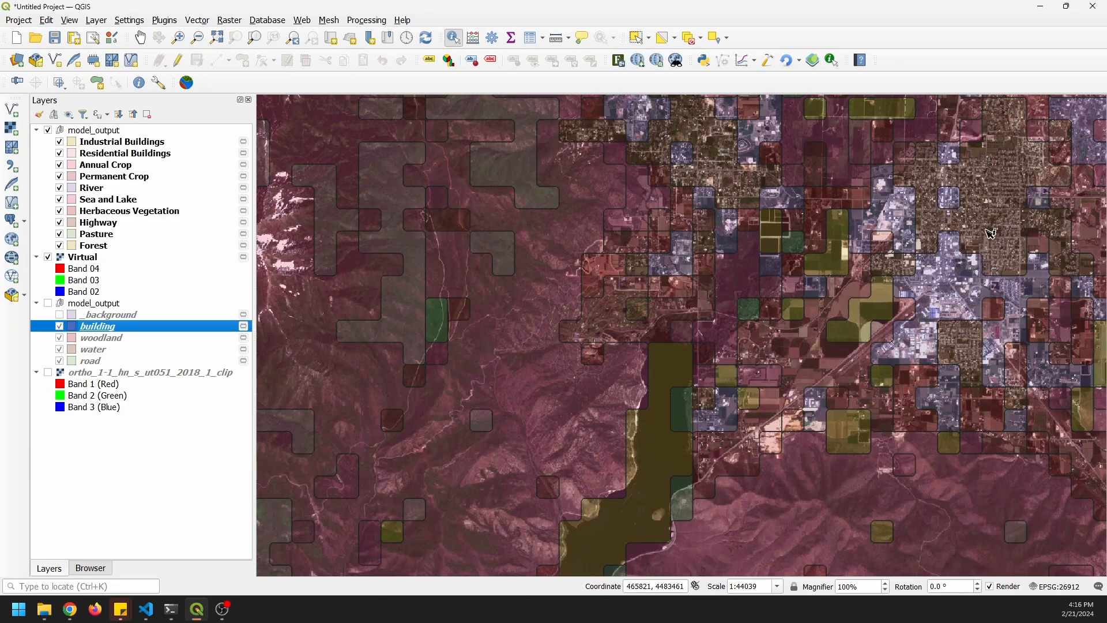
mouse_move(652, 443)
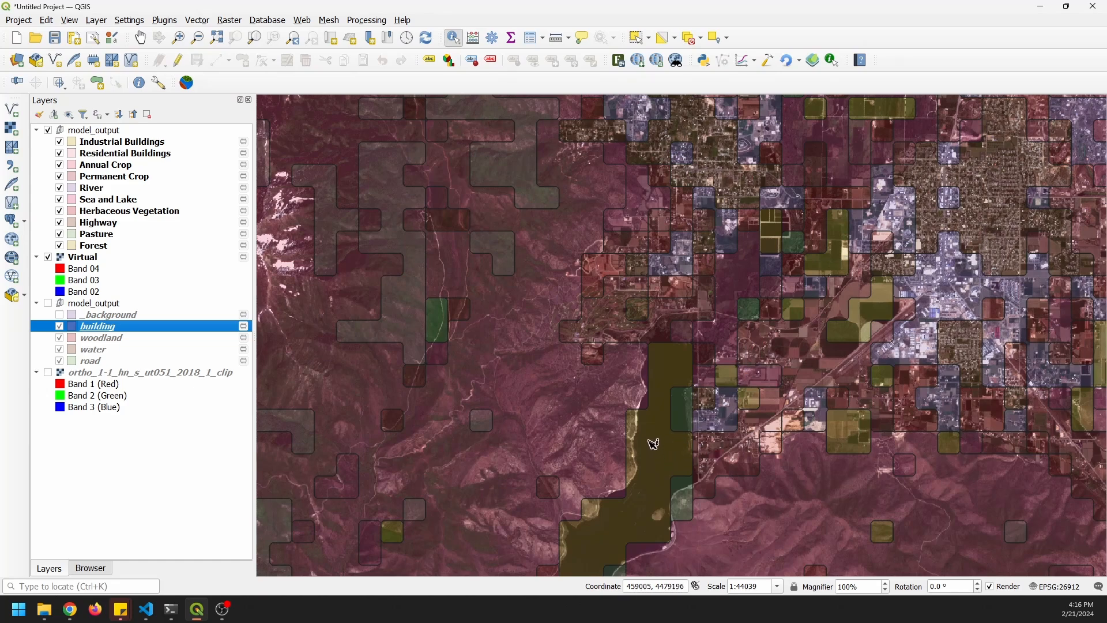
mouse_move(636, 532)
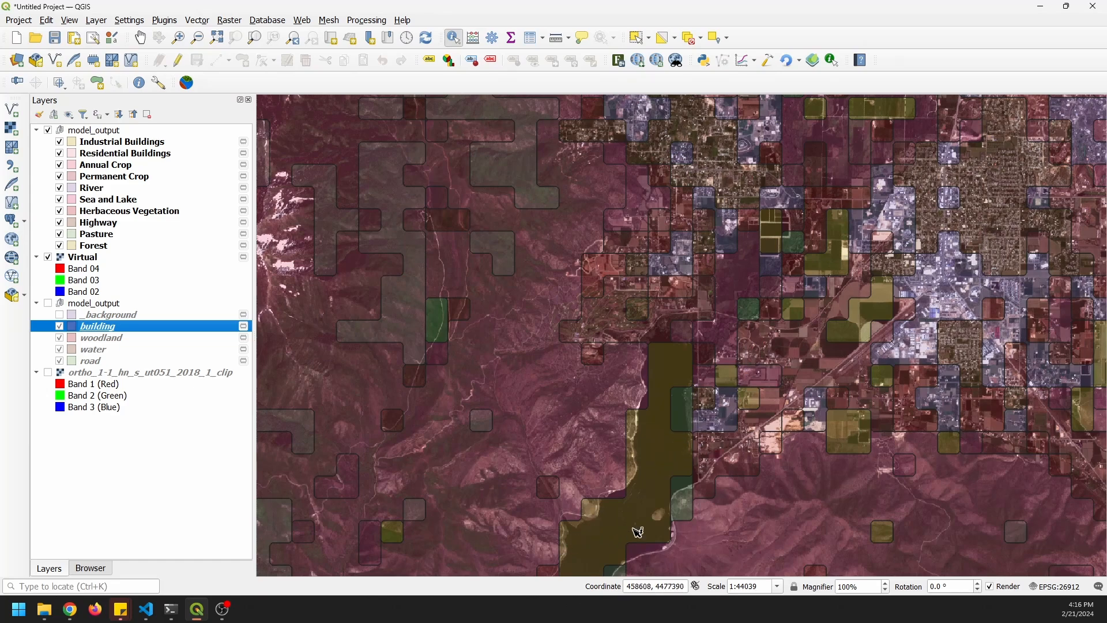
mouse_move(626, 526)
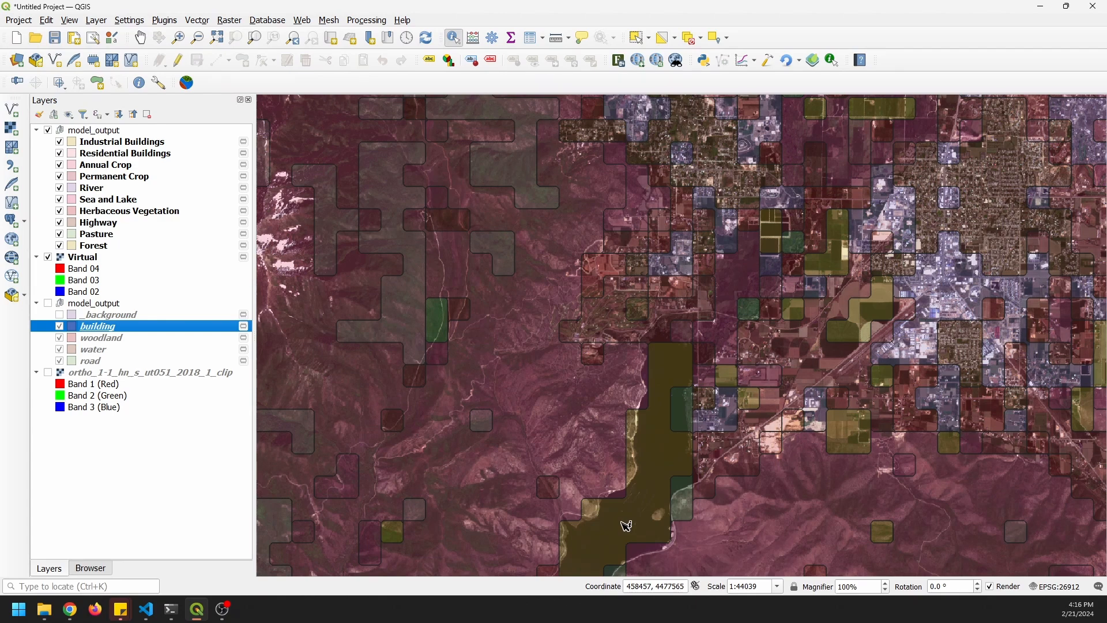
Identify patches along and west of the reservoir on model_output as River and Forest
left_click(92, 130)
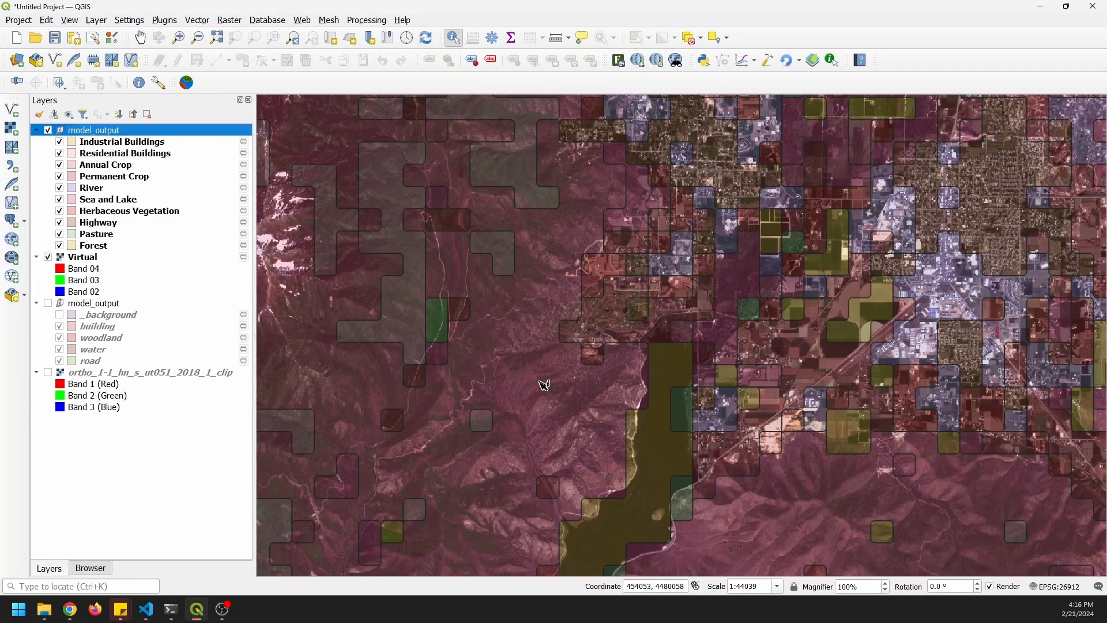
left_click(655, 452)
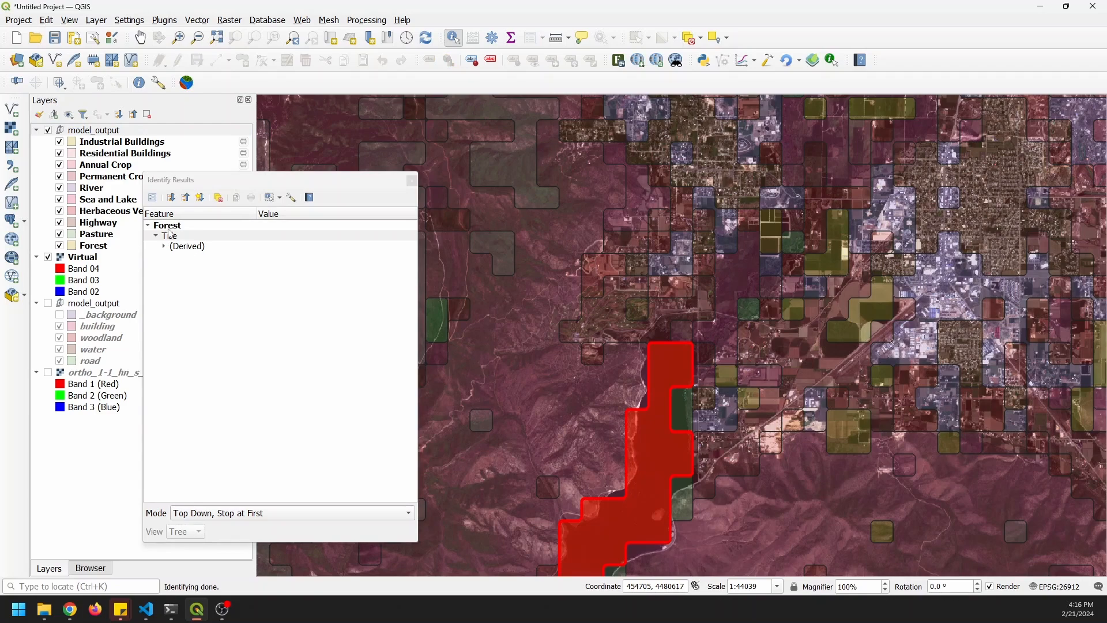
mouse_move(654, 445)
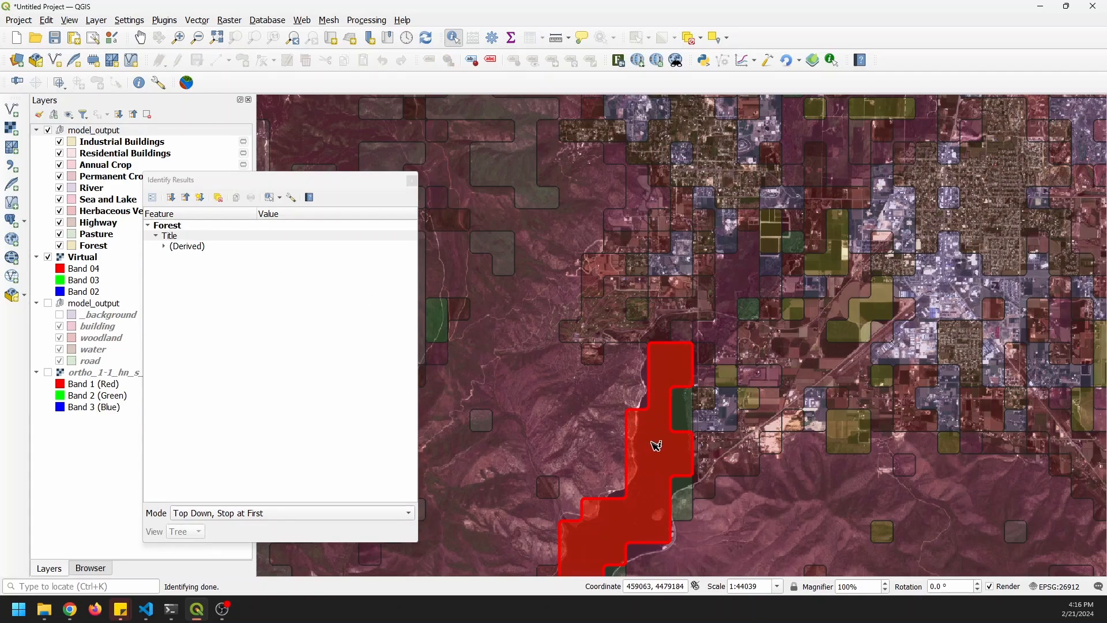
left_click(559, 402)
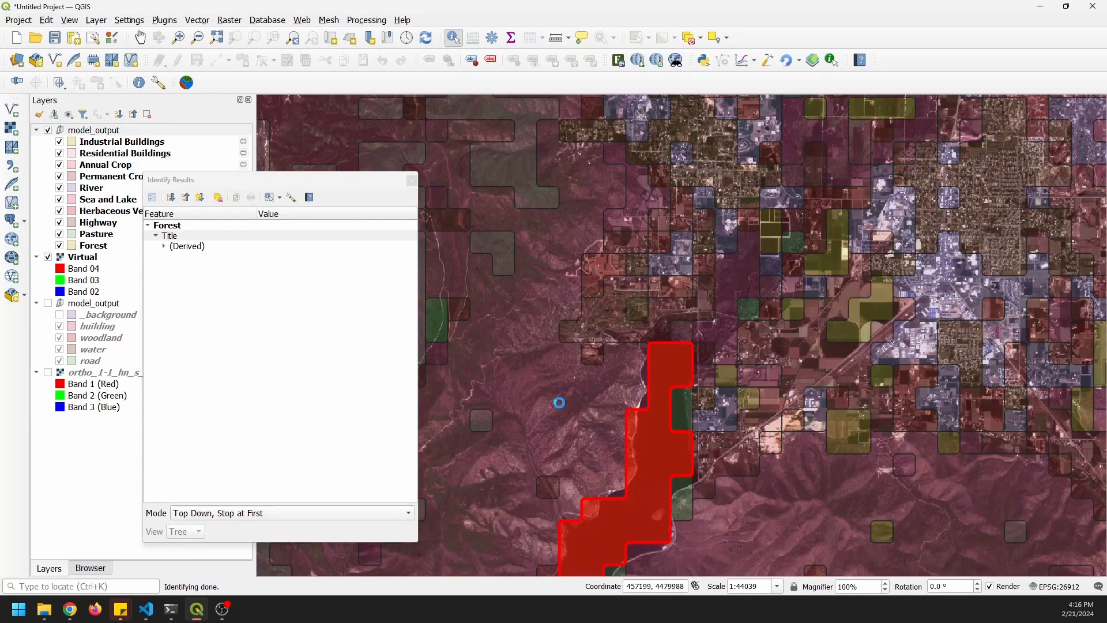
left_click(554, 398)
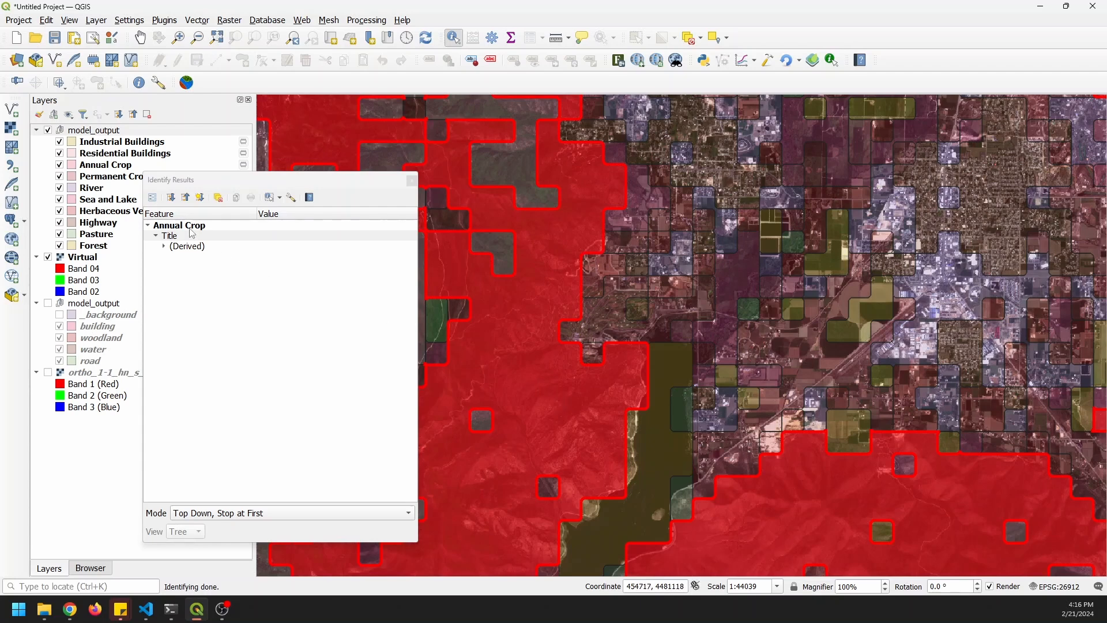
mouse_move(585, 420)
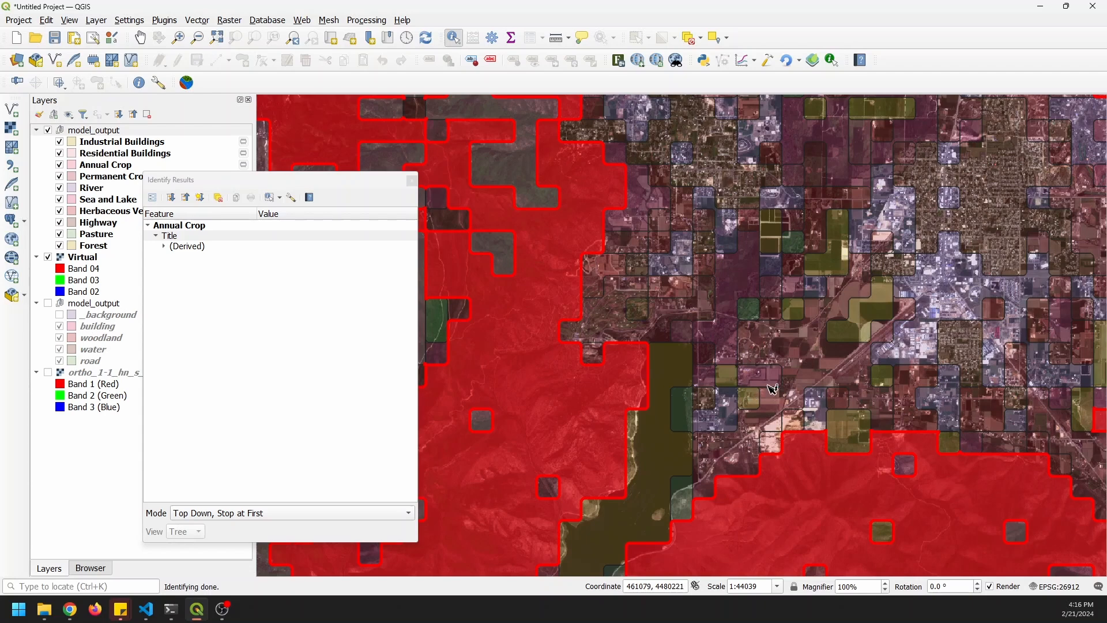
mouse_move(944, 271)
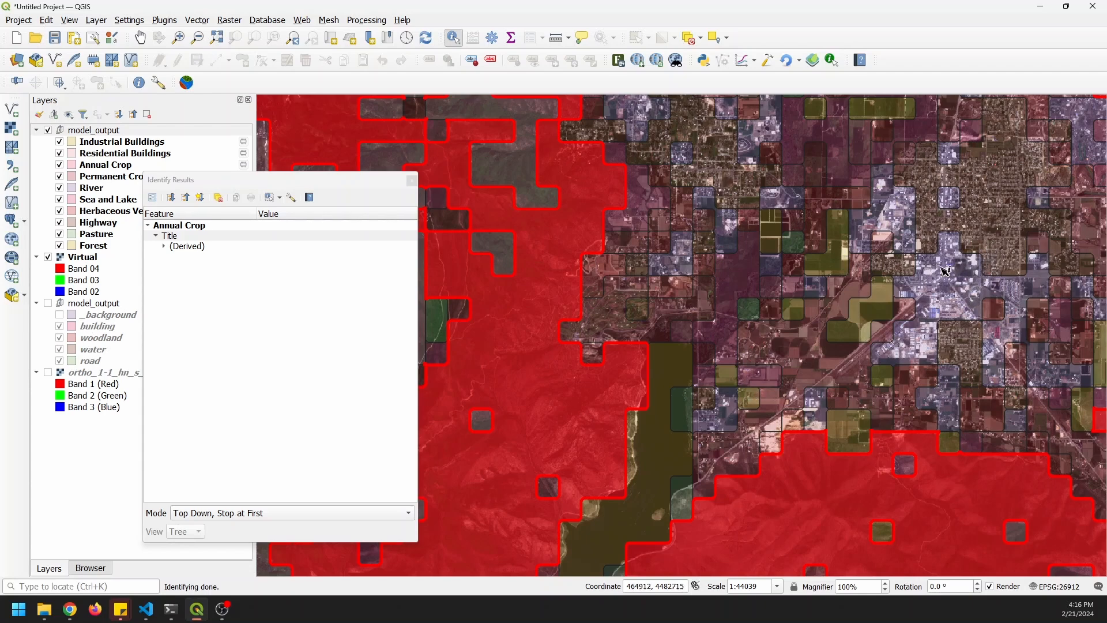
Identify town patches as Annual Crop, Highway, Pasture and Industrial Buildings
left_click(946, 271)
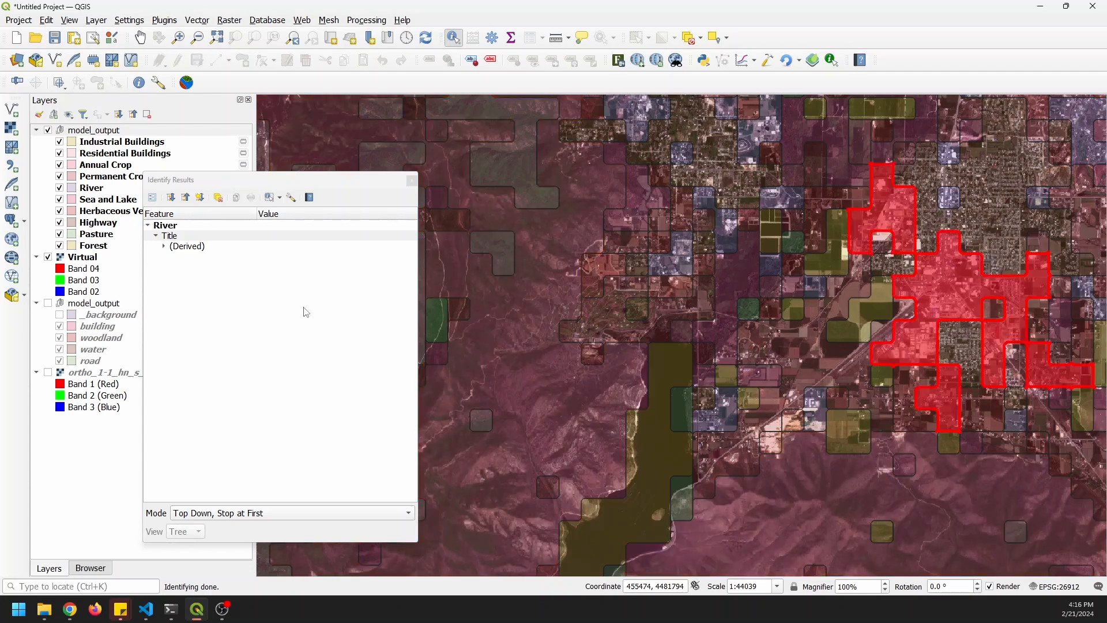
left_click(991, 224)
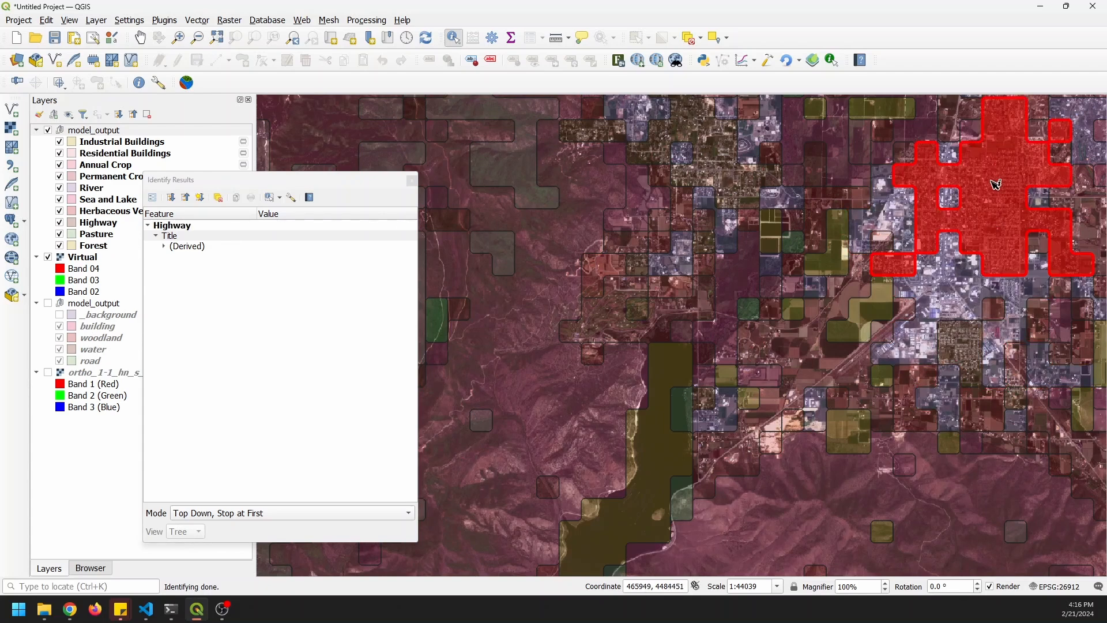
mouse_move(962, 284)
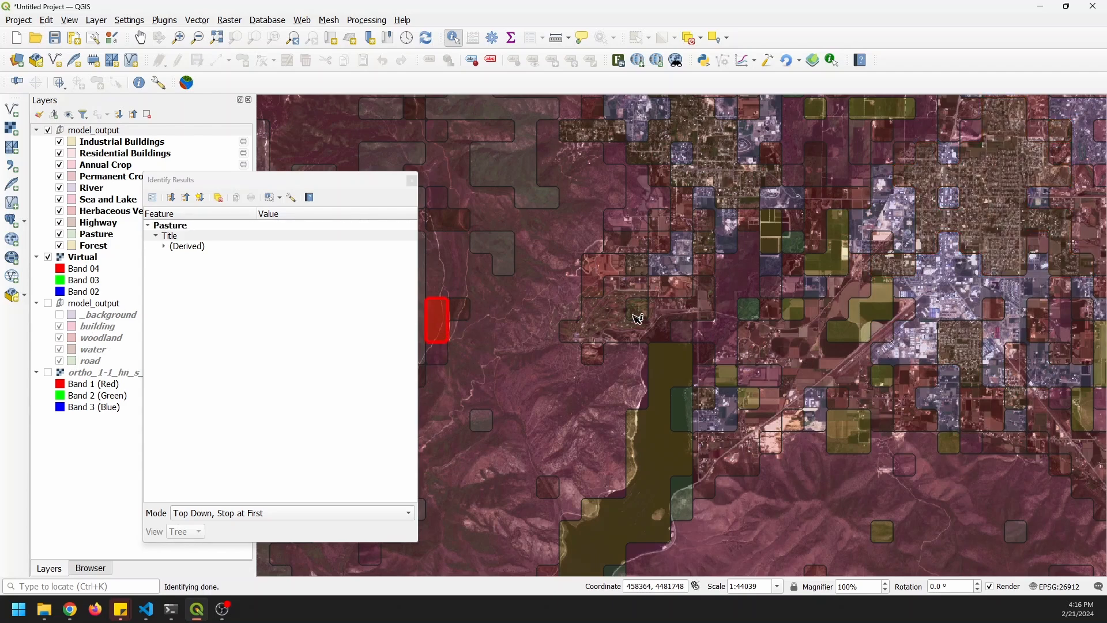
left_click(745, 317)
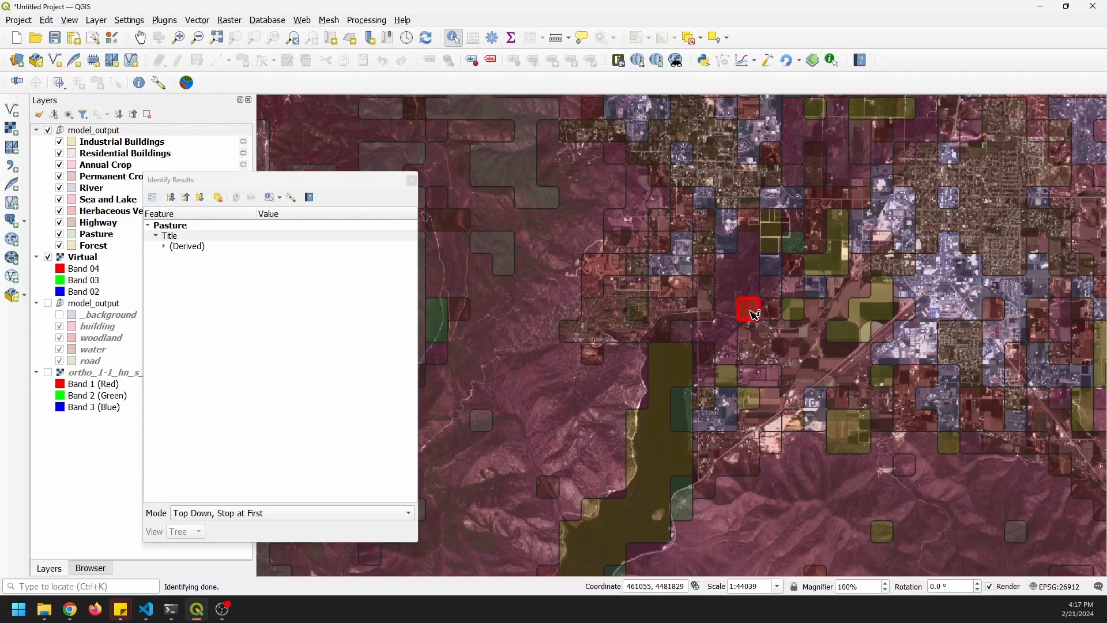
mouse_move(799, 314)
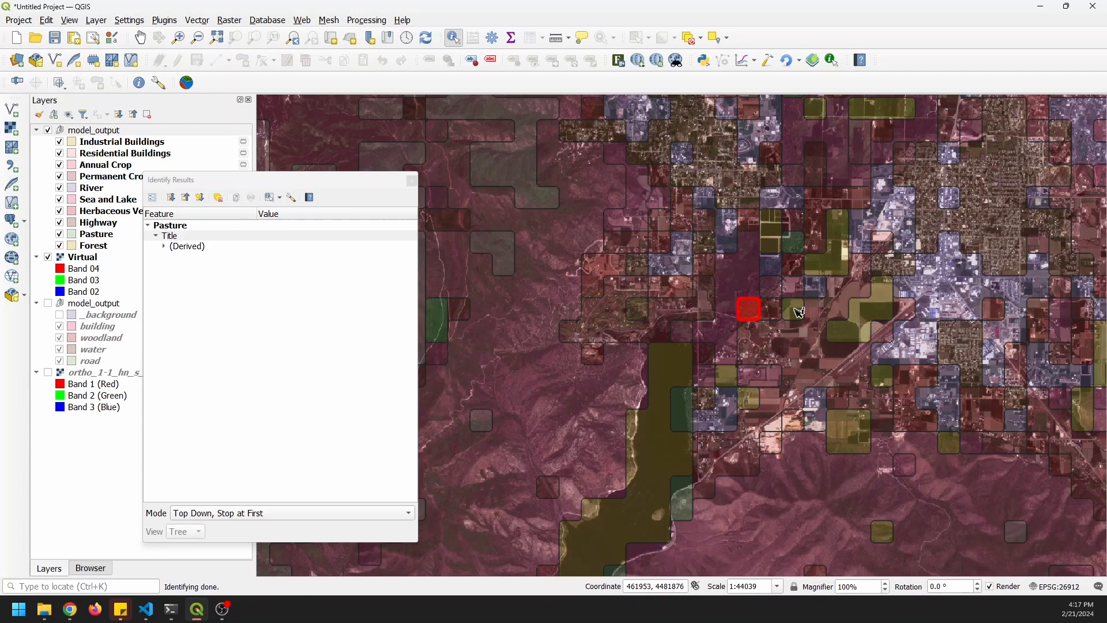
left_click(794, 323)
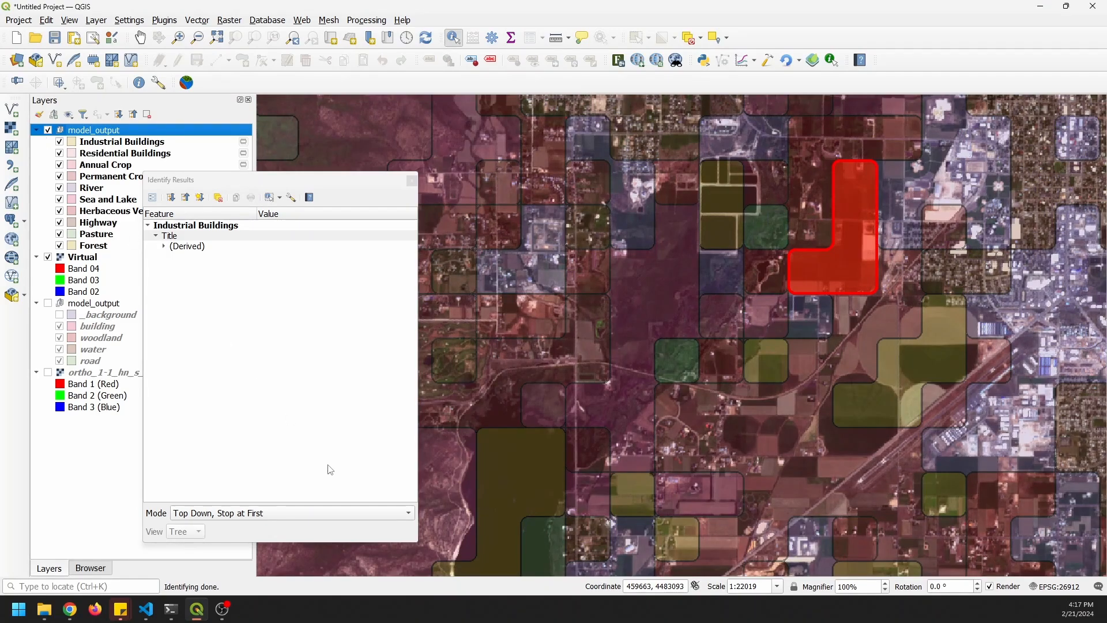
mouse_move(867, 468)
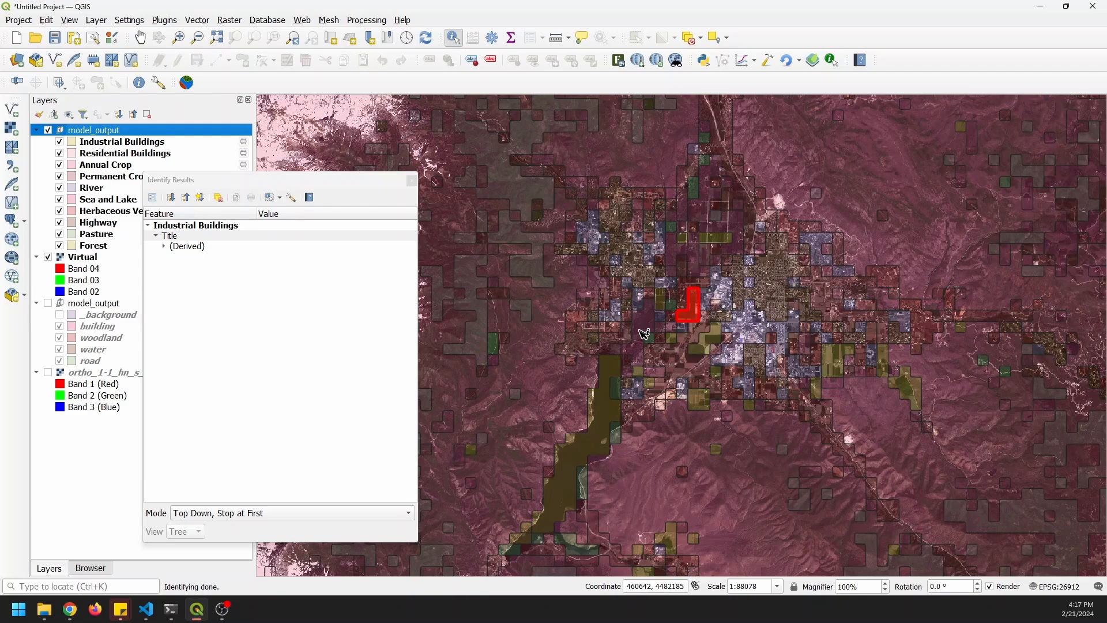
mouse_move(603, 313)
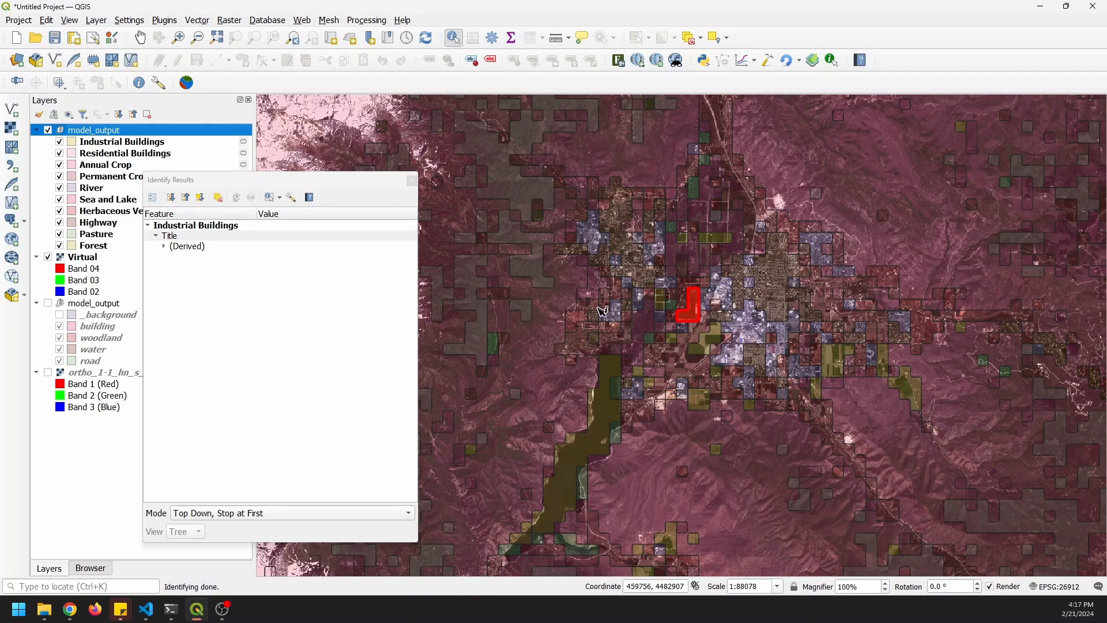